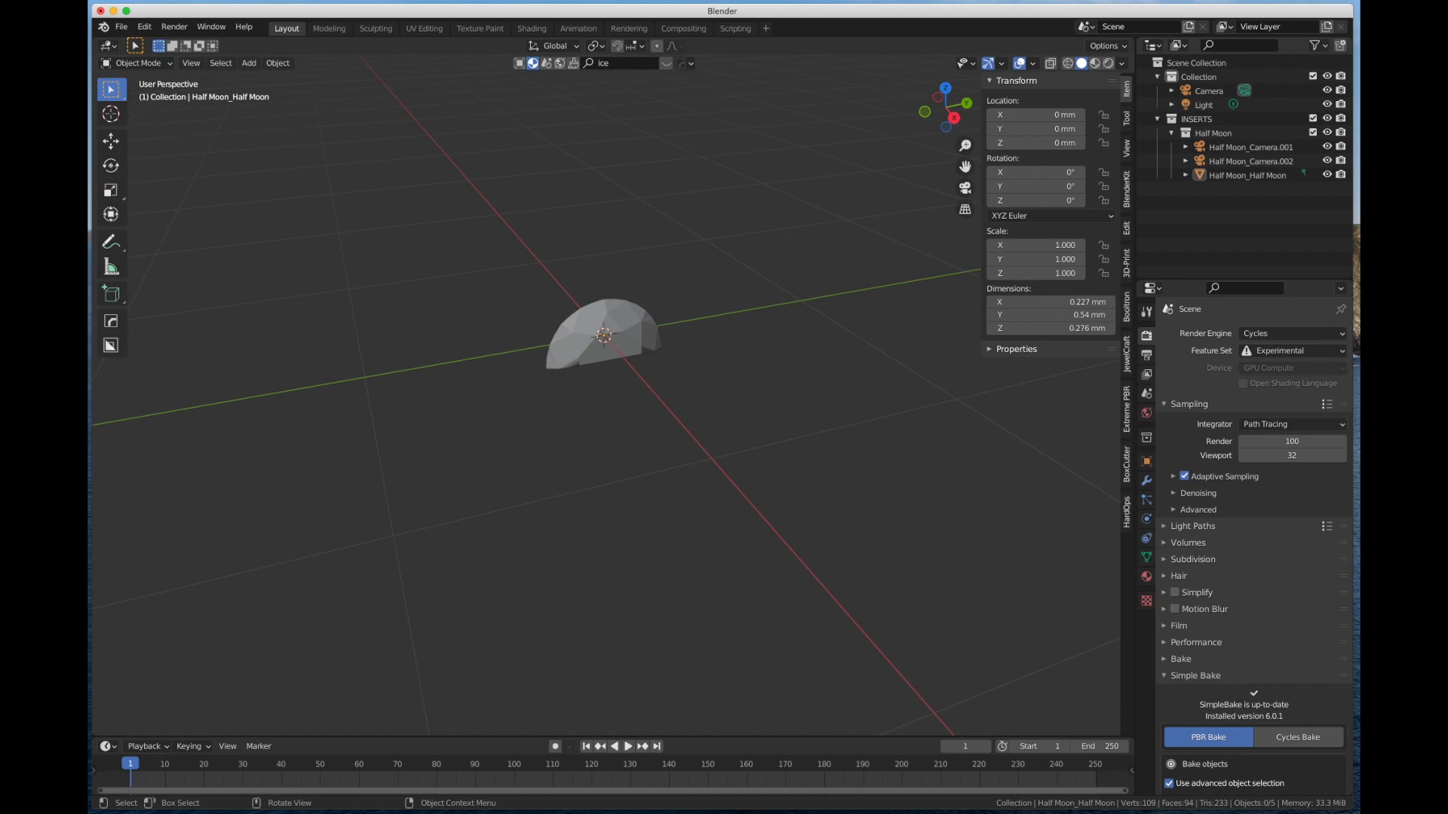
mouse_move(515, 564)
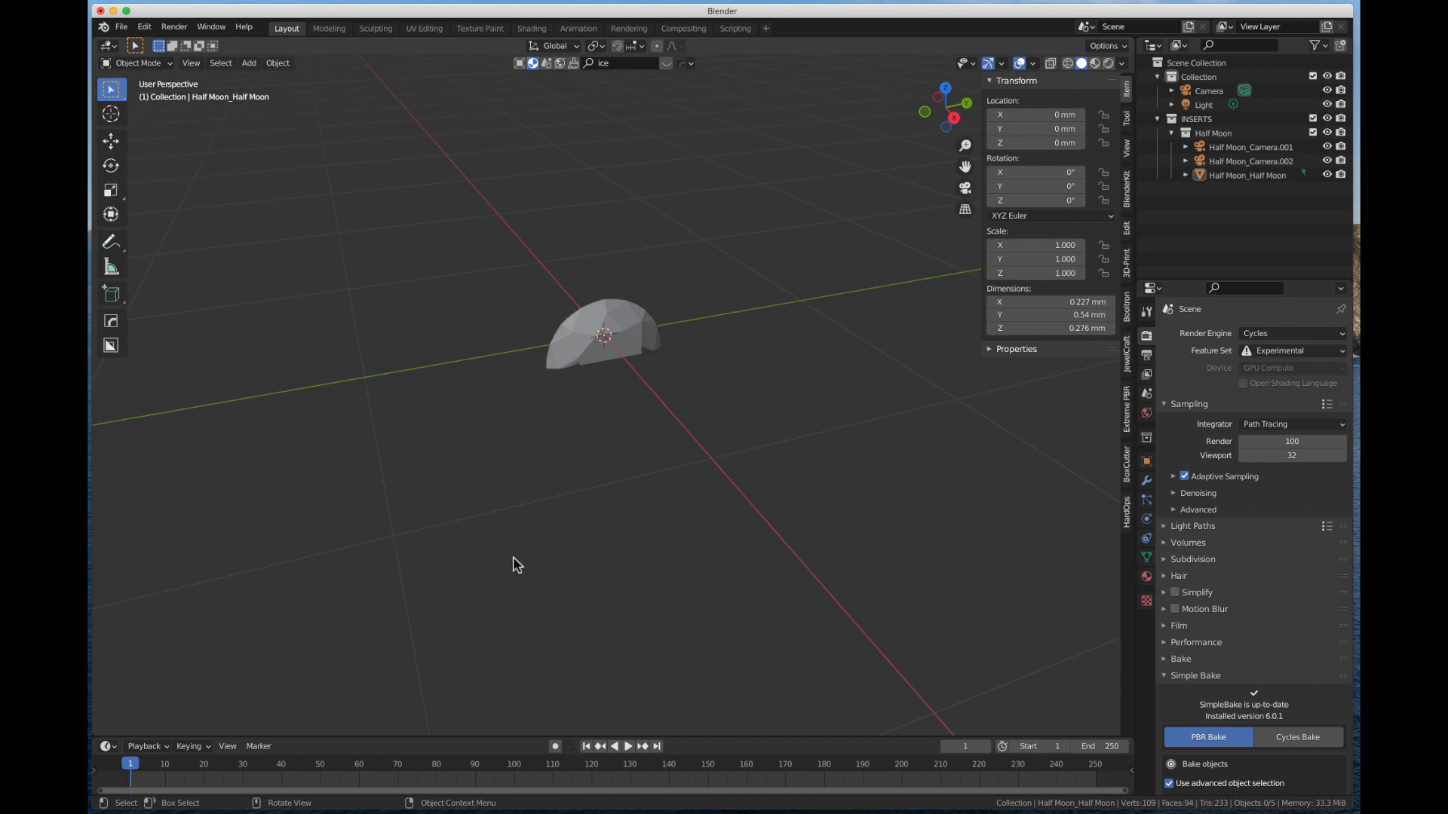
mouse_move(730, 224)
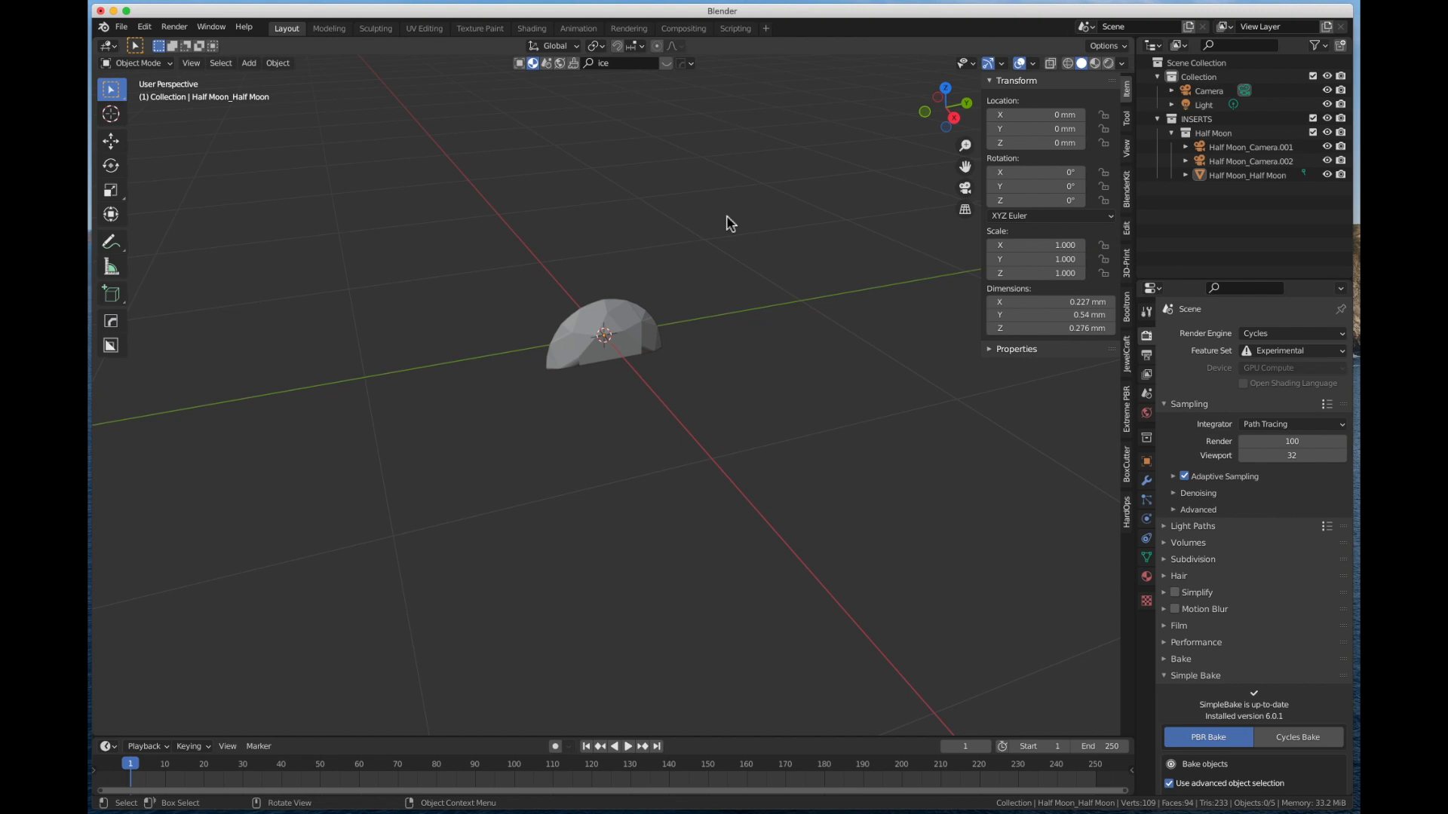
mouse_move(678, 377)
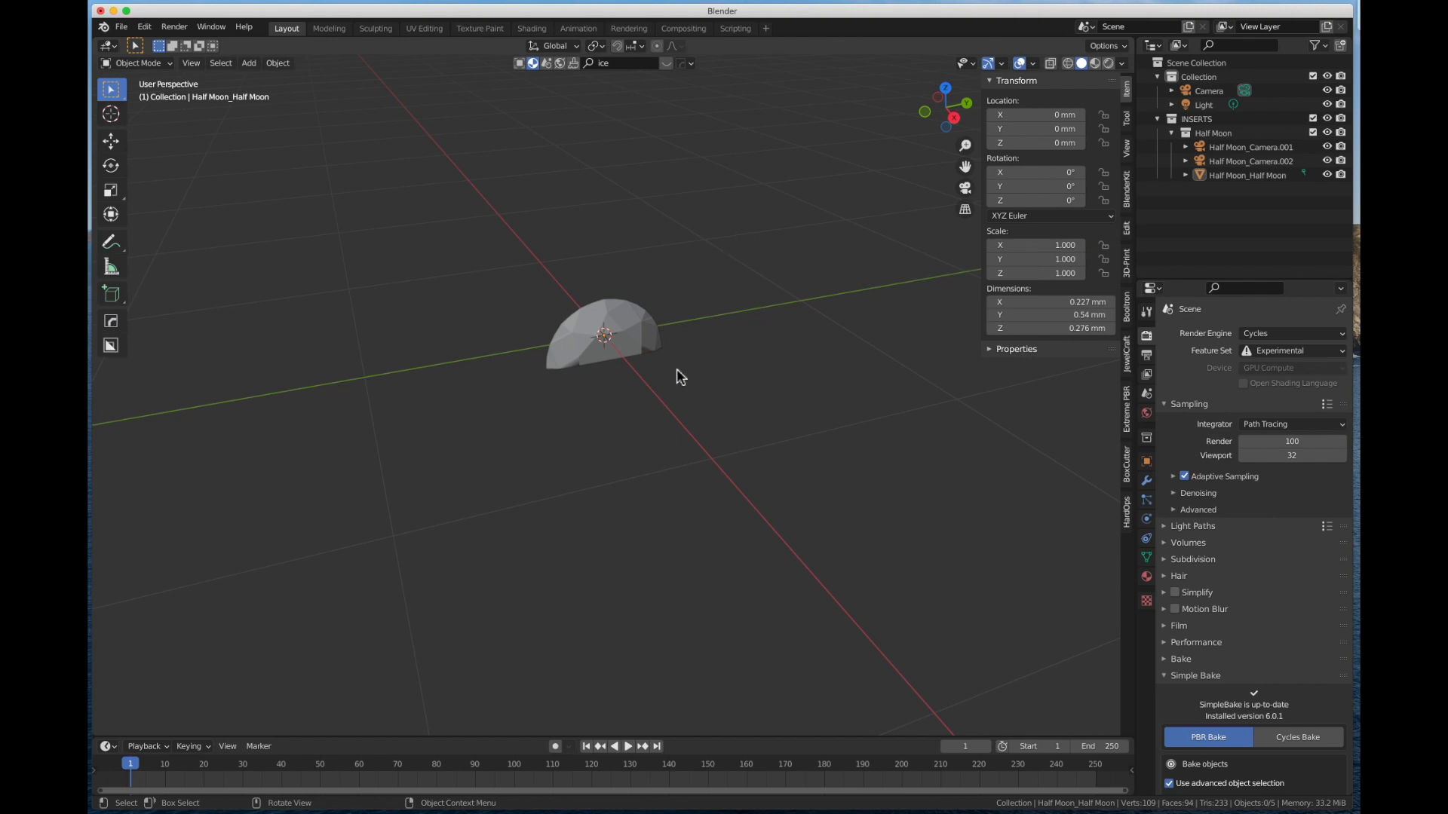
mouse_move(729, 345)
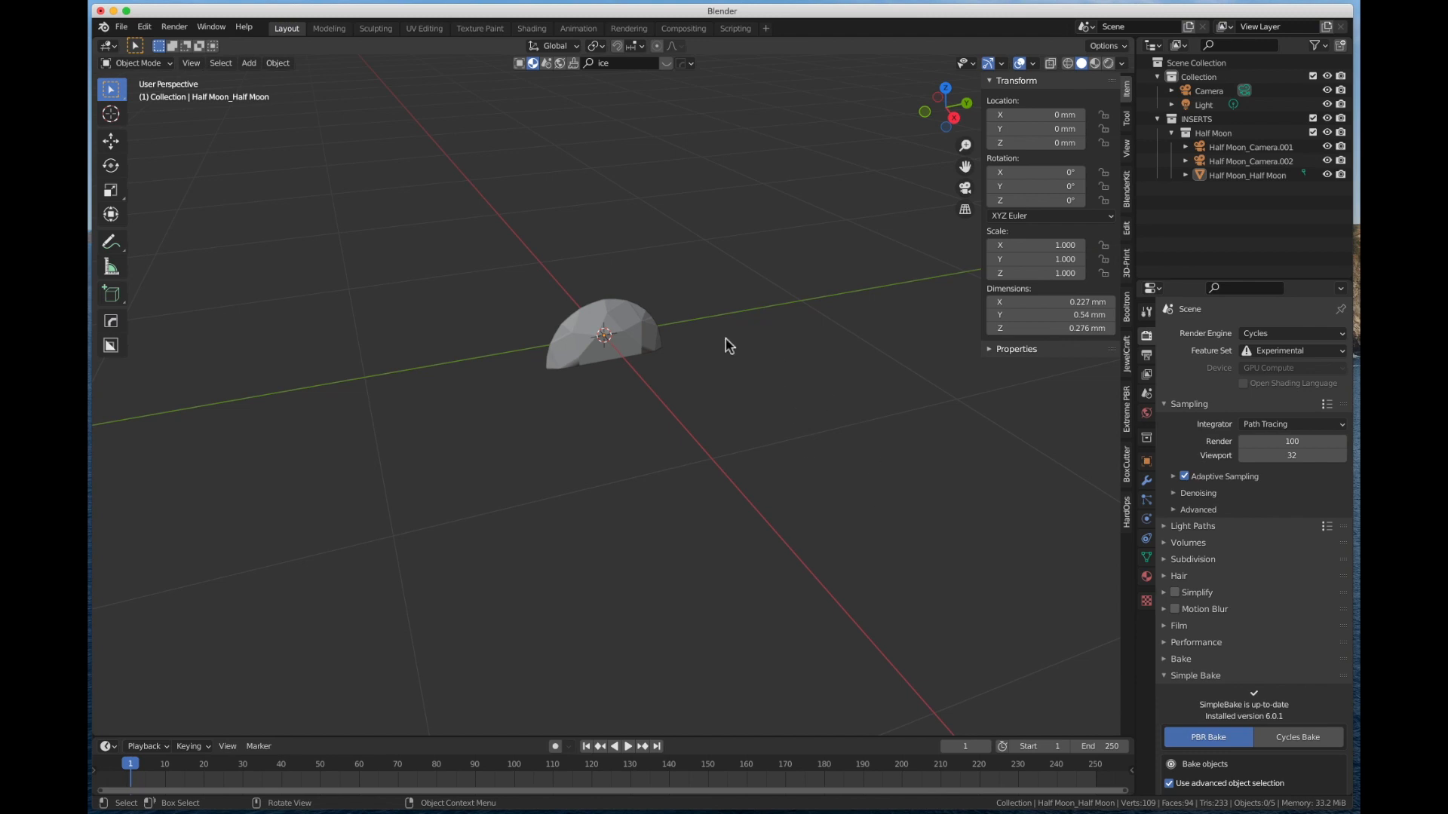
mouse_move(703, 174)
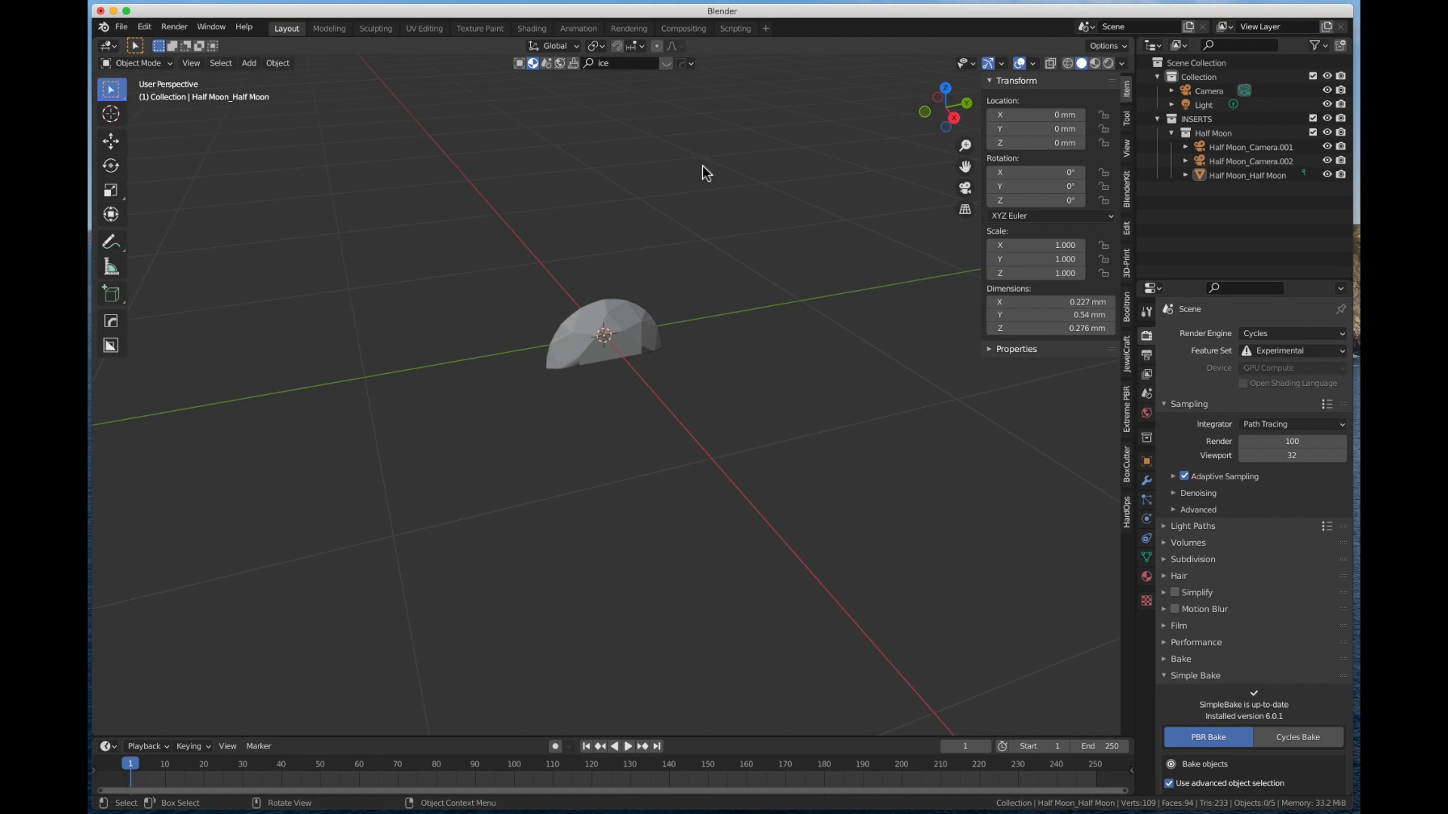
mouse_move(679, 379)
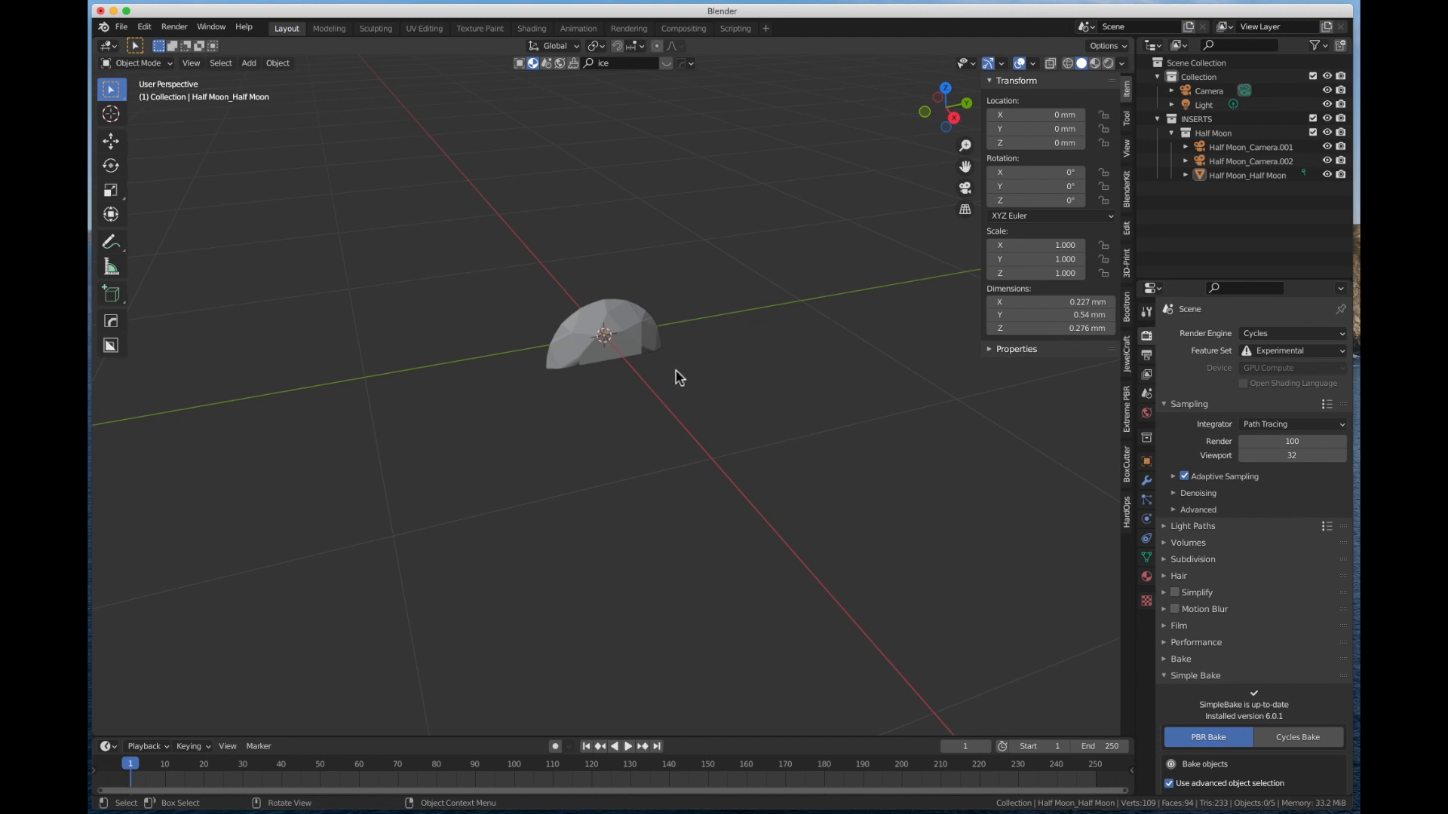
mouse_move(820, 345)
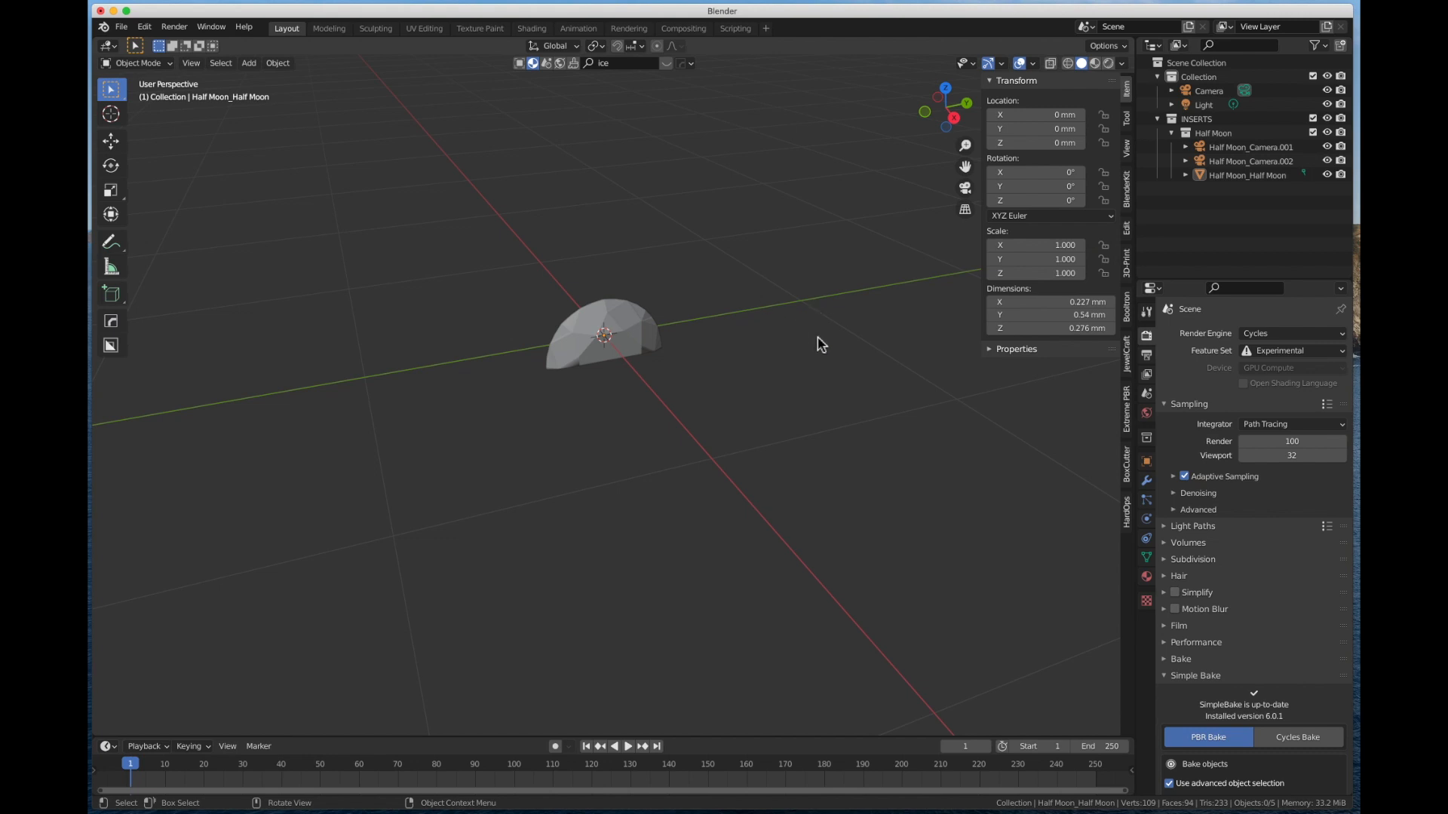
mouse_move(489, 307)
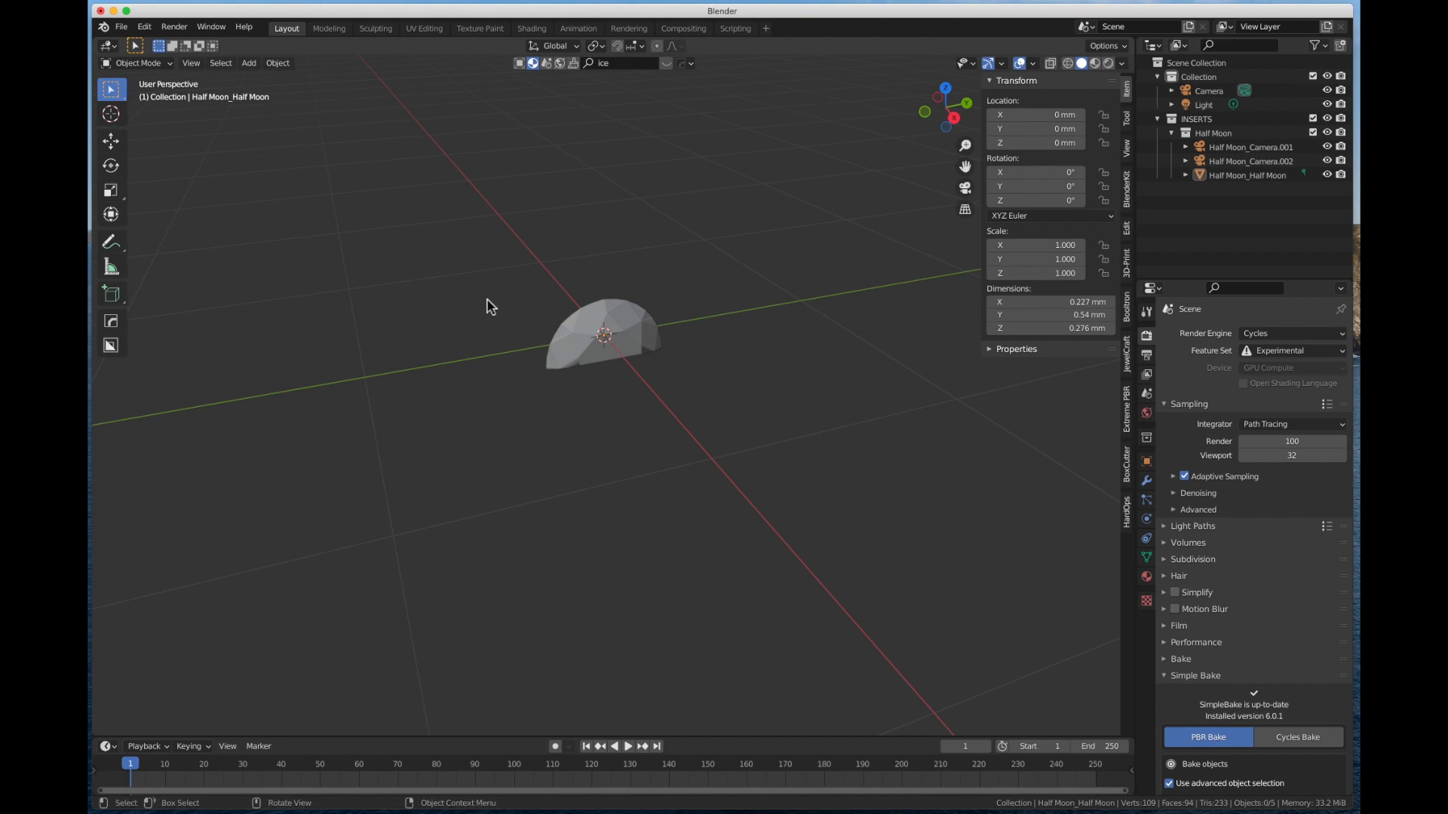
mouse_move(440, 231)
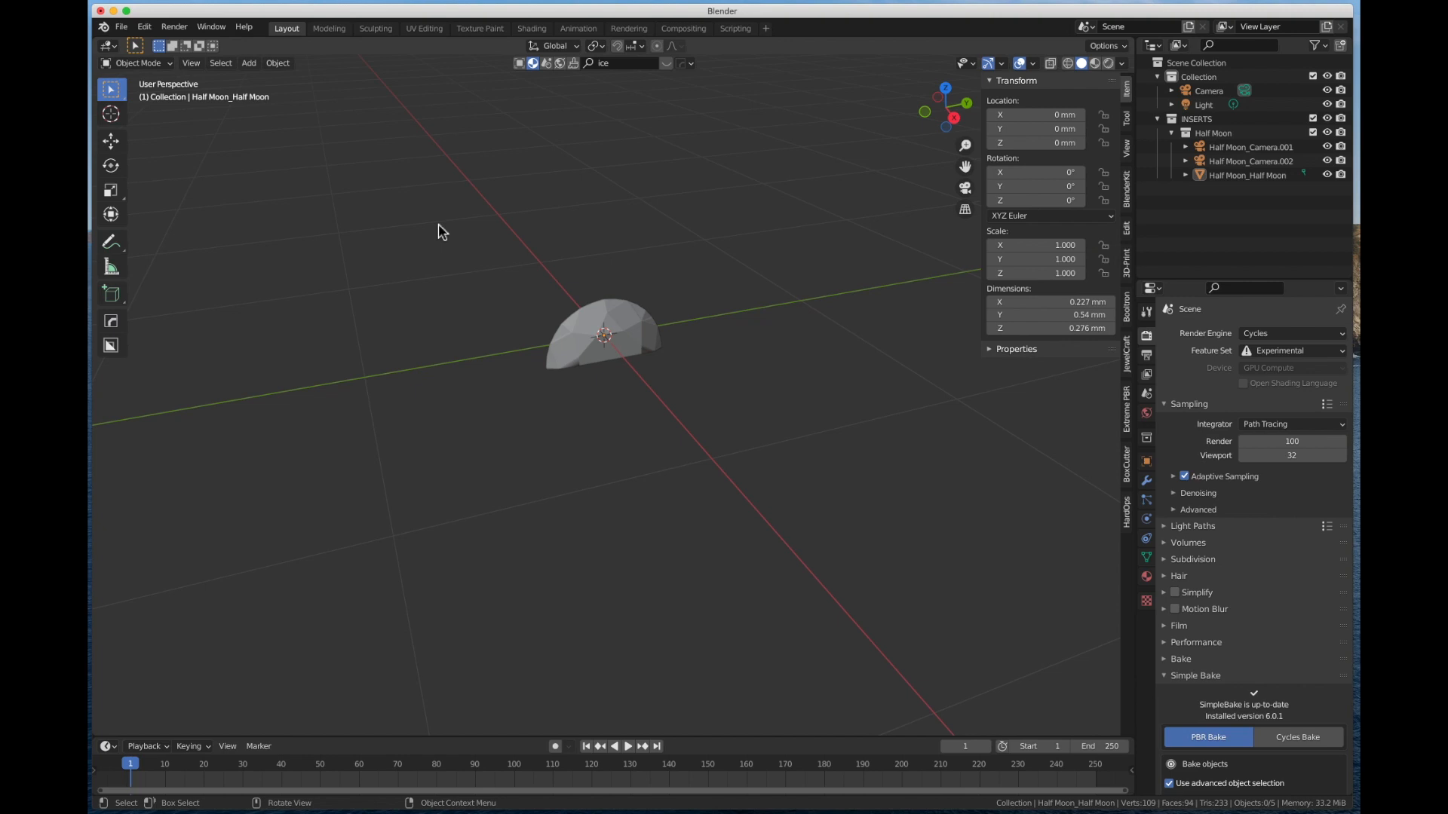
mouse_move(832, 329)
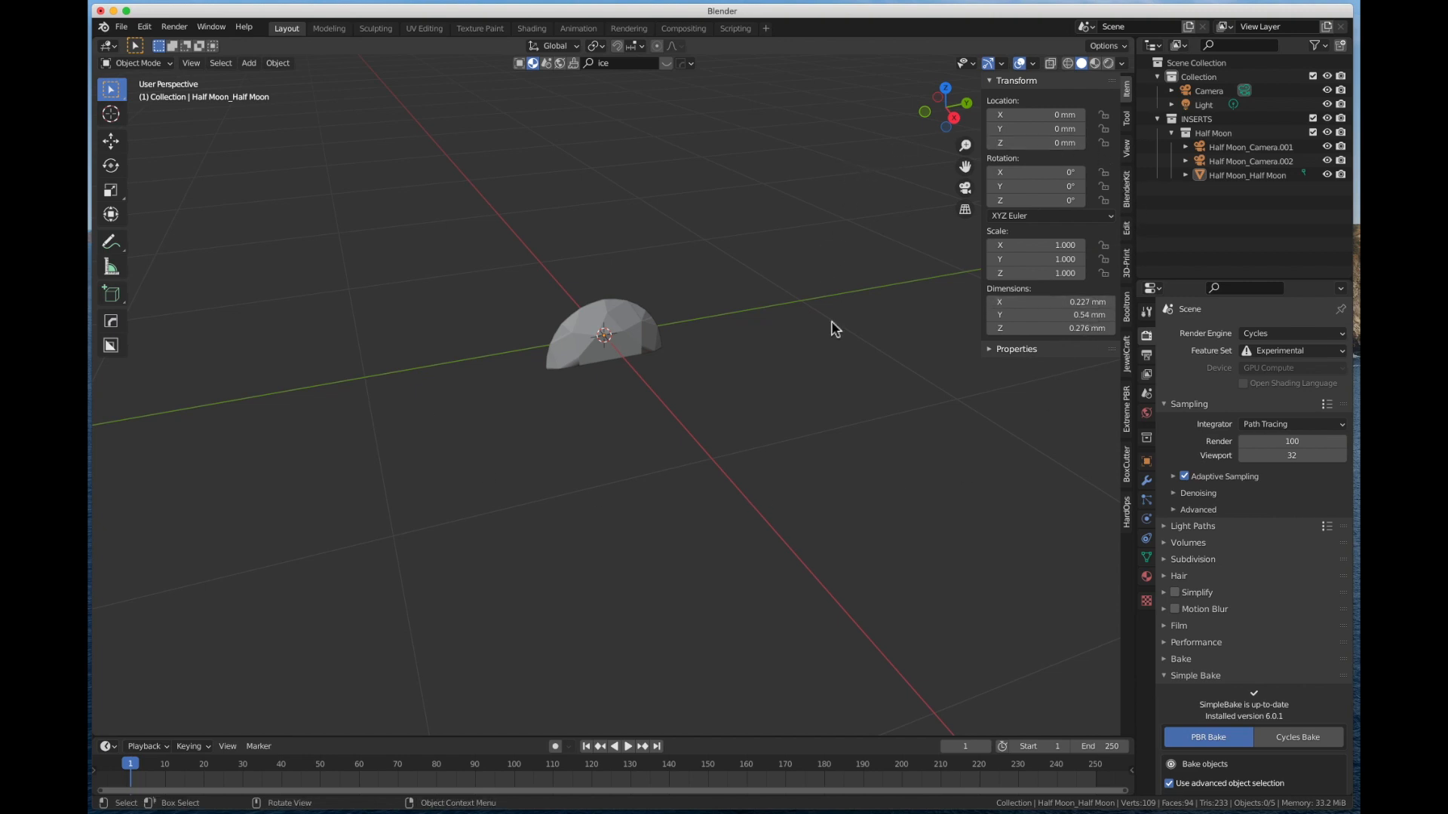
mouse_move(789, 369)
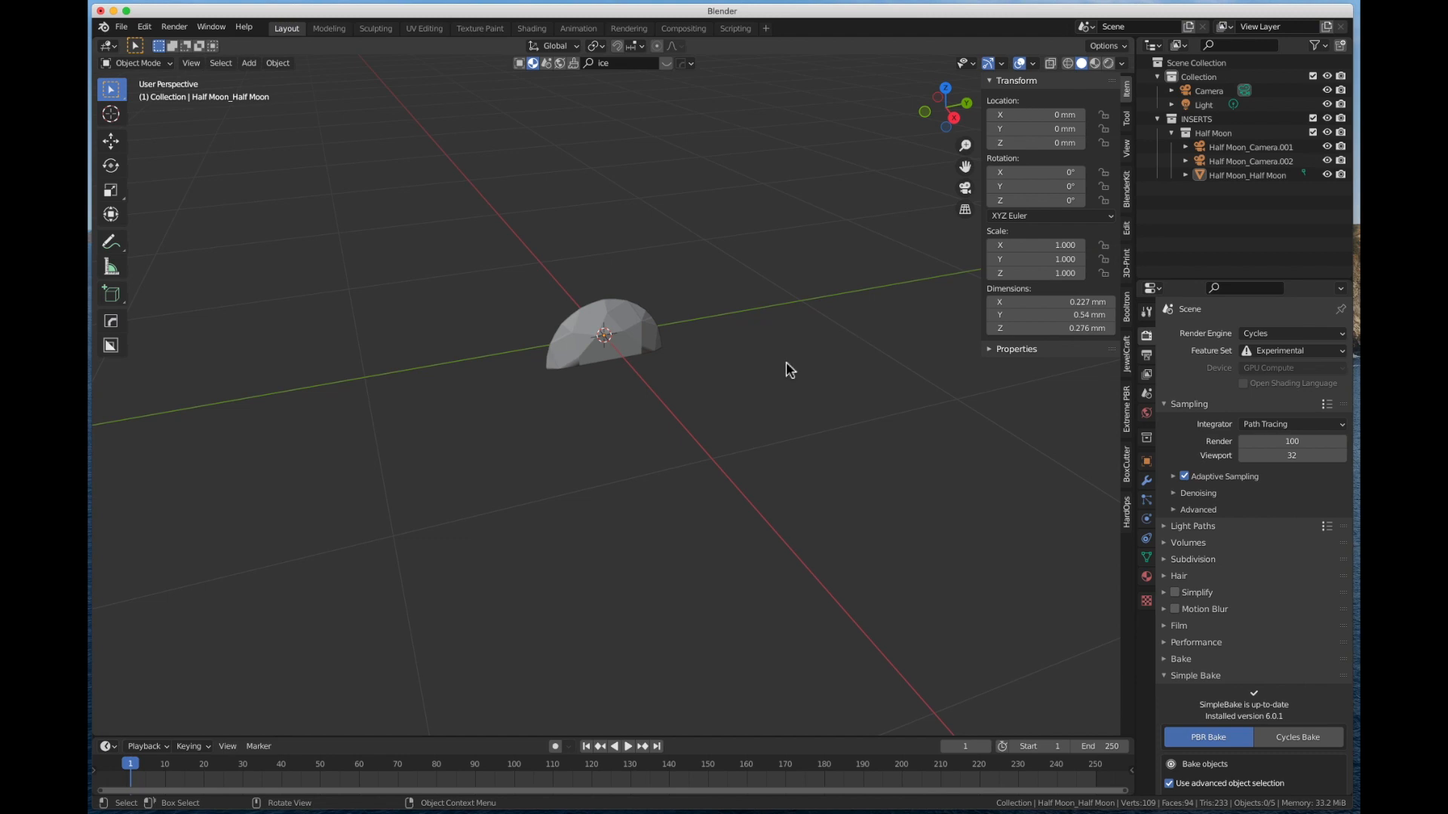
mouse_move(786, 403)
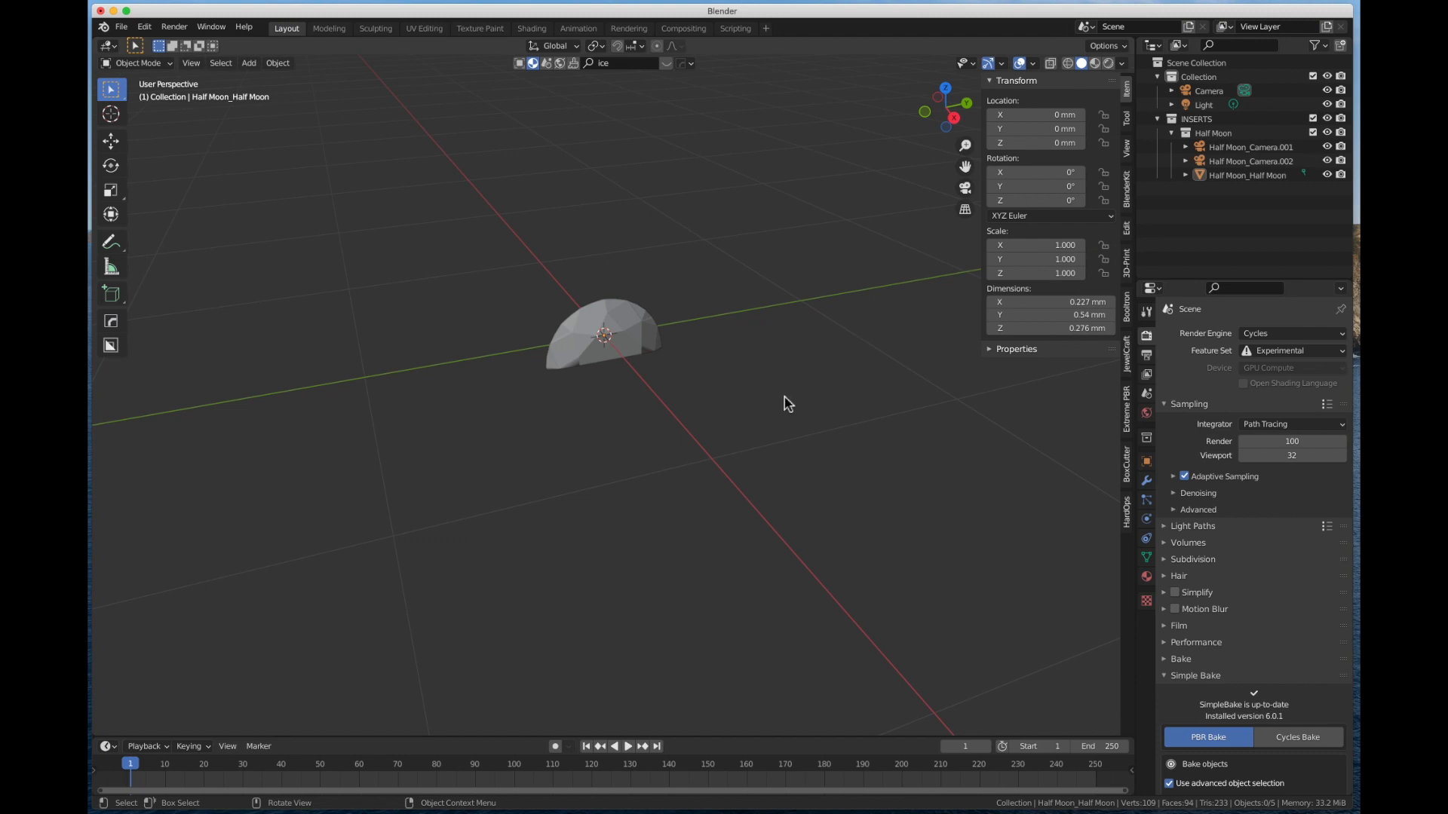
mouse_move(787, 271)
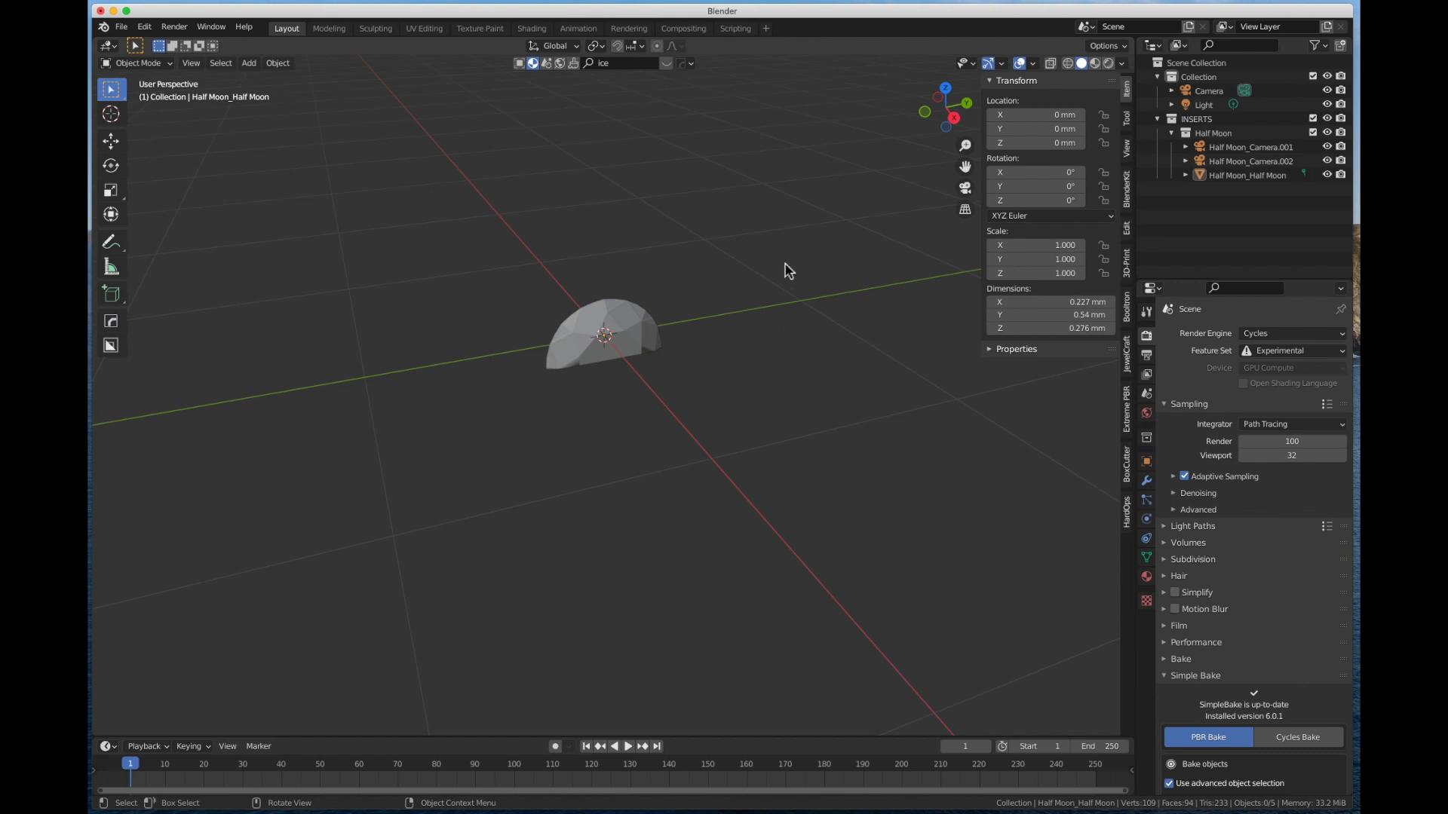
mouse_move(690, 377)
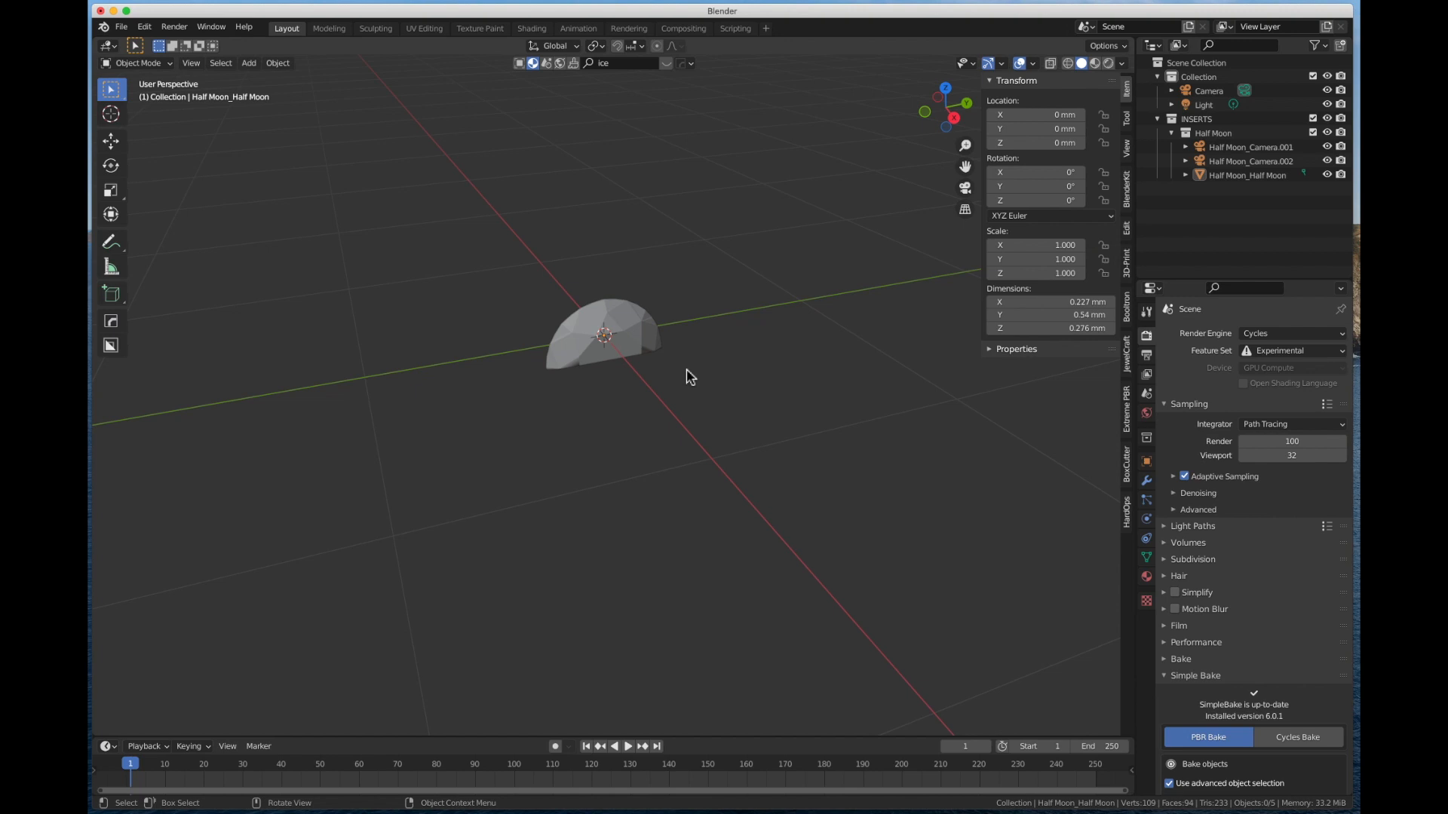
mouse_move(1230, 341)
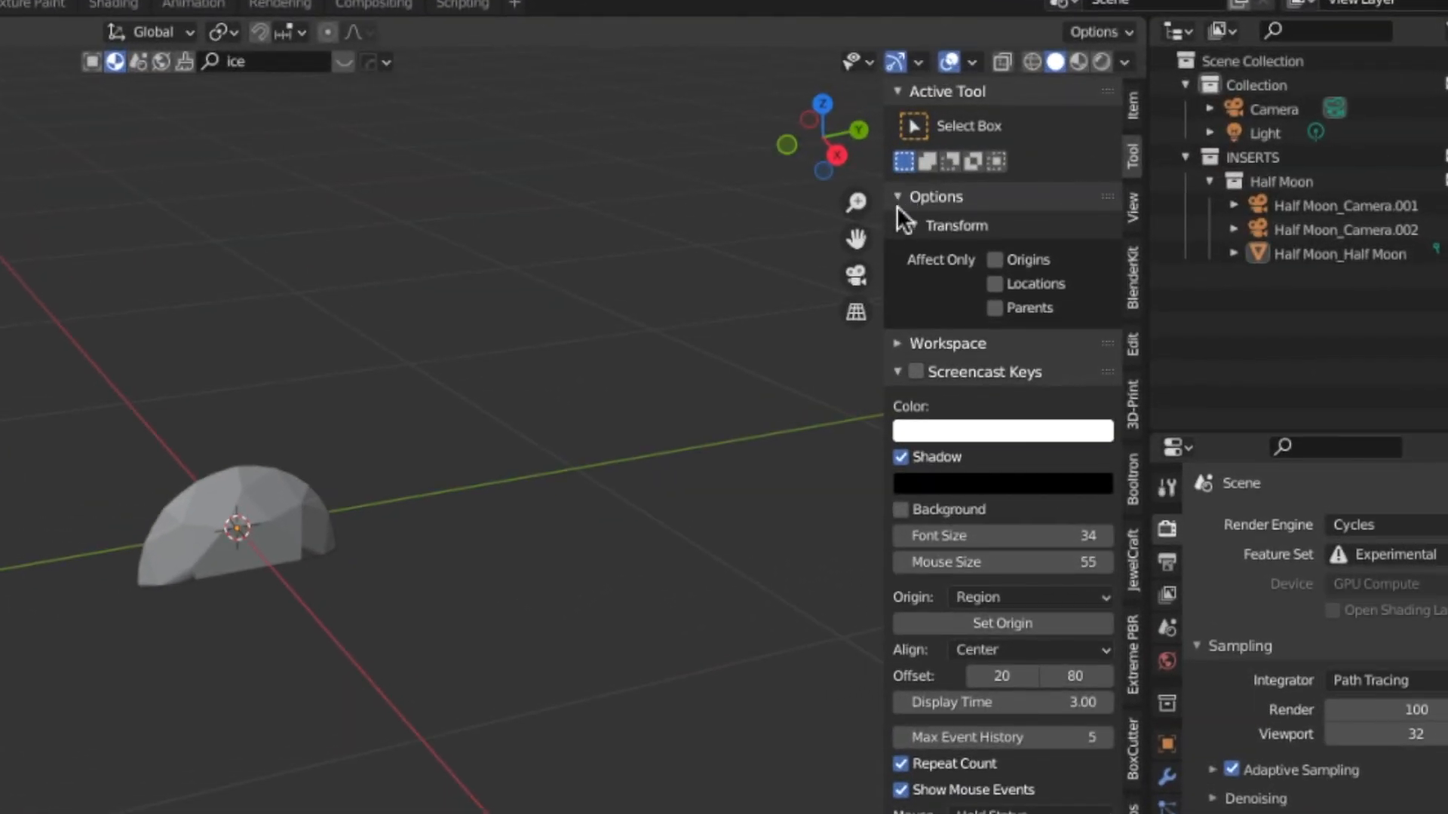
Step: Collapse Options, turn on Screencast Keys and expand Simple Asset Manager
click(897, 197)
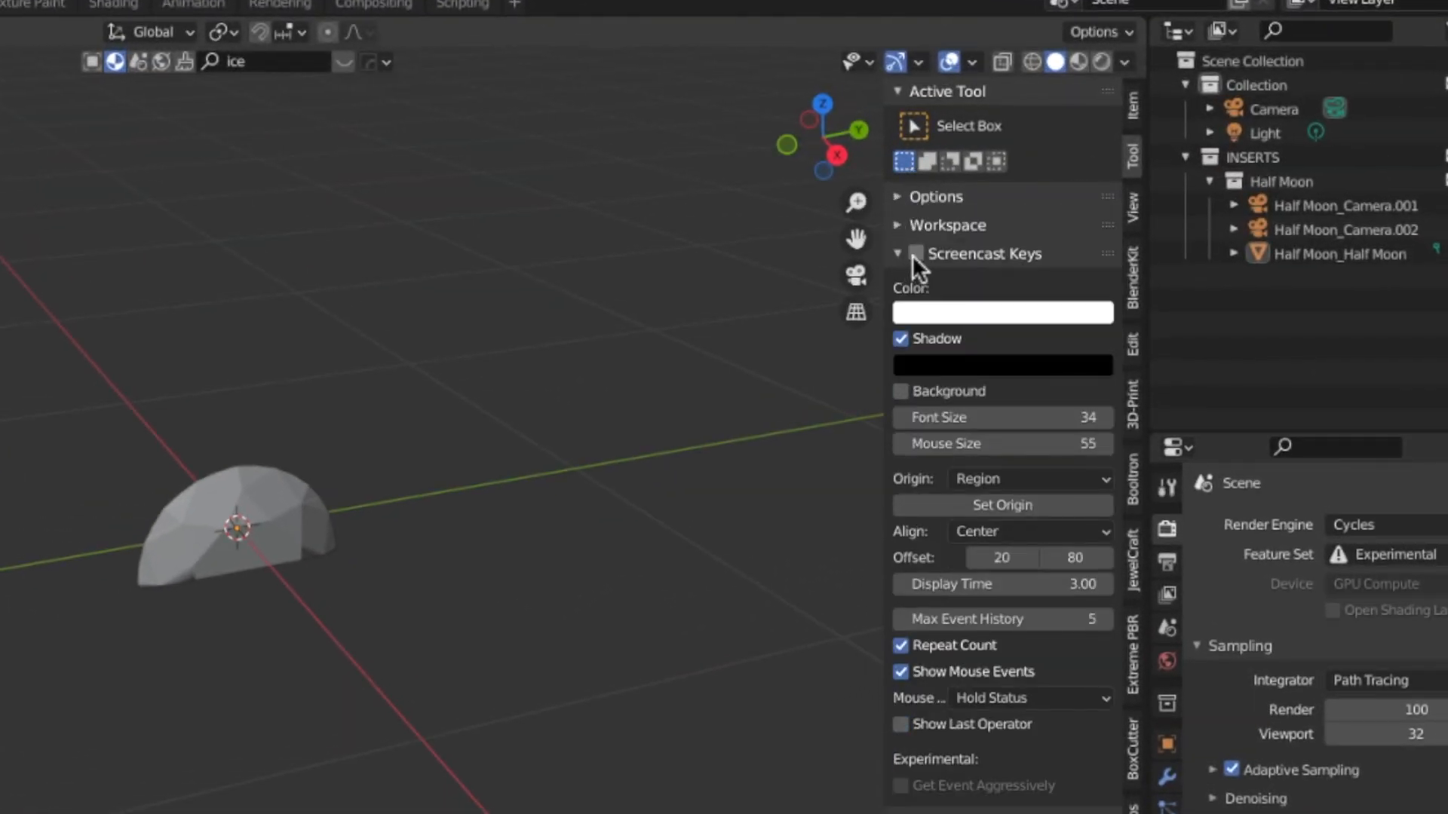
click(915, 253)
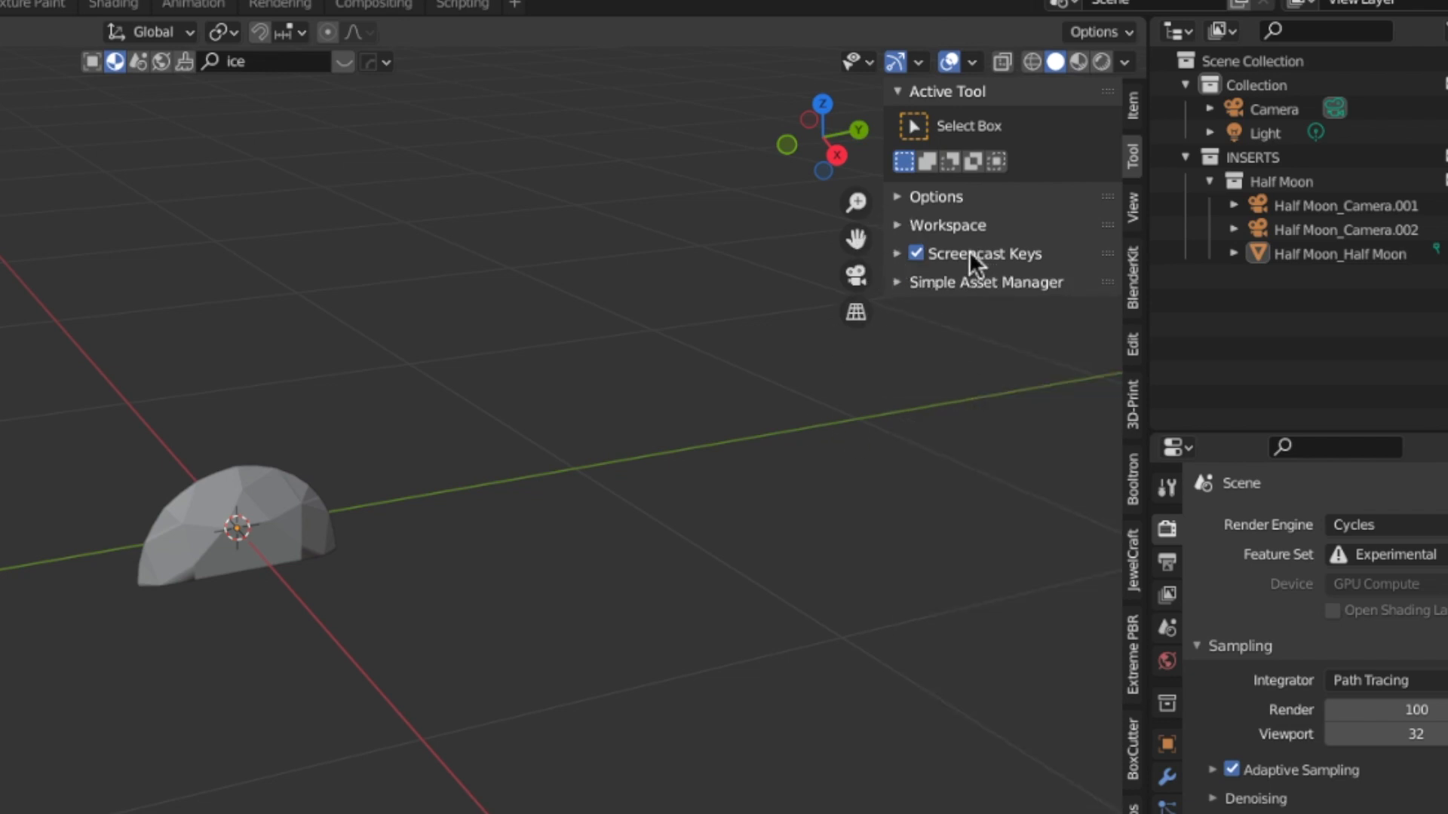
click(986, 282)
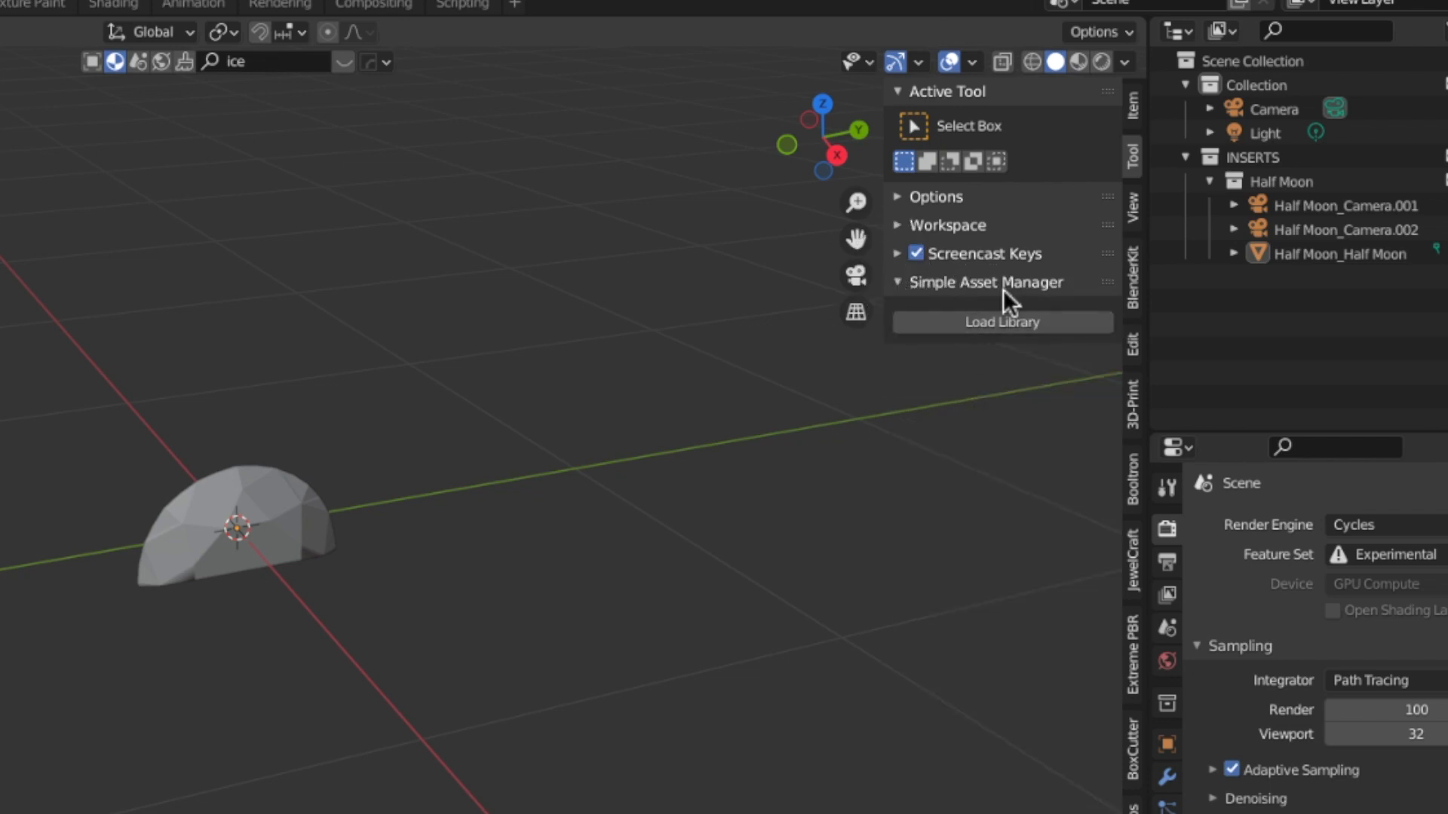
mouse_move(887, 485)
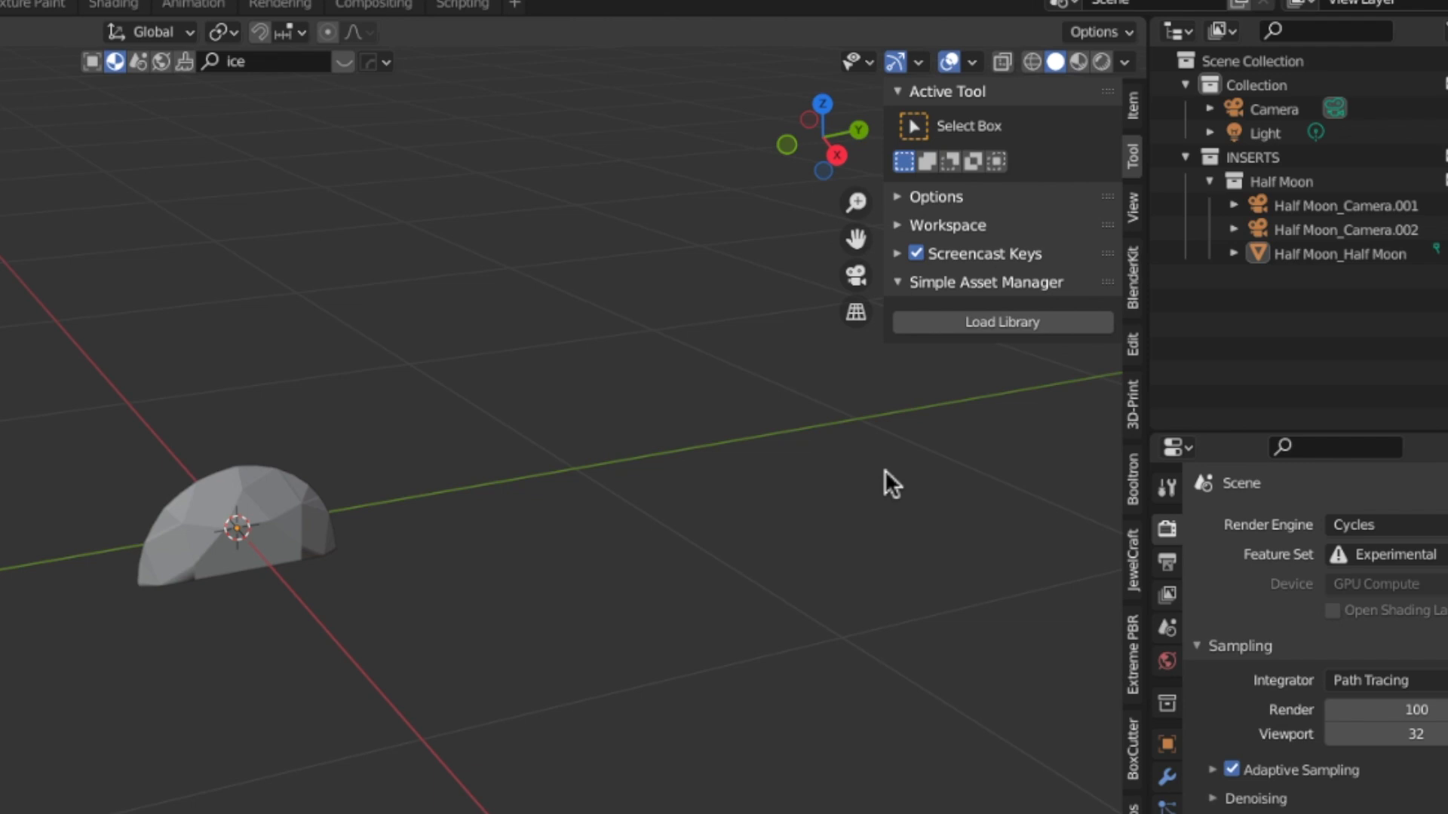
mouse_move(1012, 349)
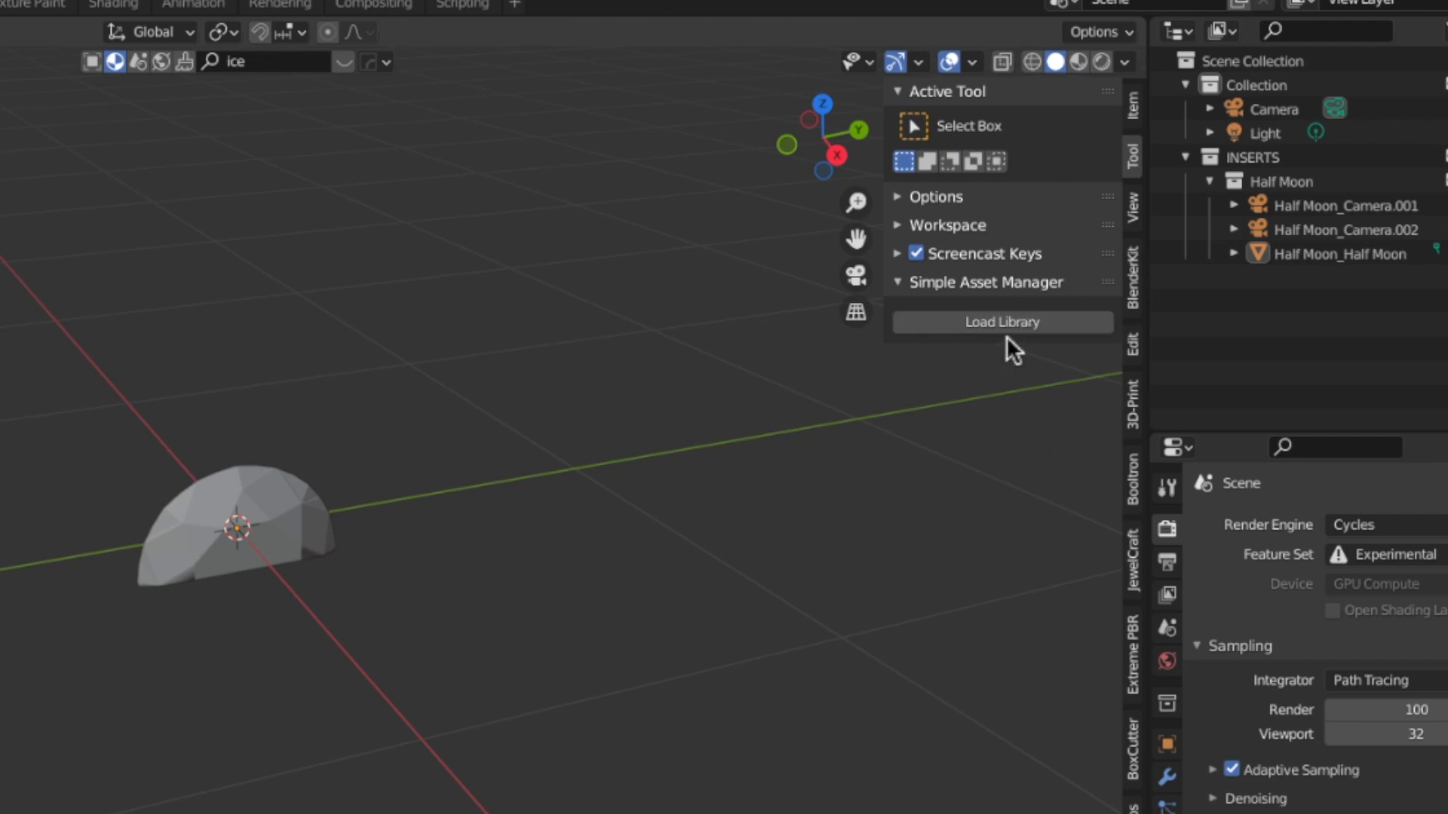
Step: Load the Simple Asset Manager library and add a ring part from its search list
click(1001, 321)
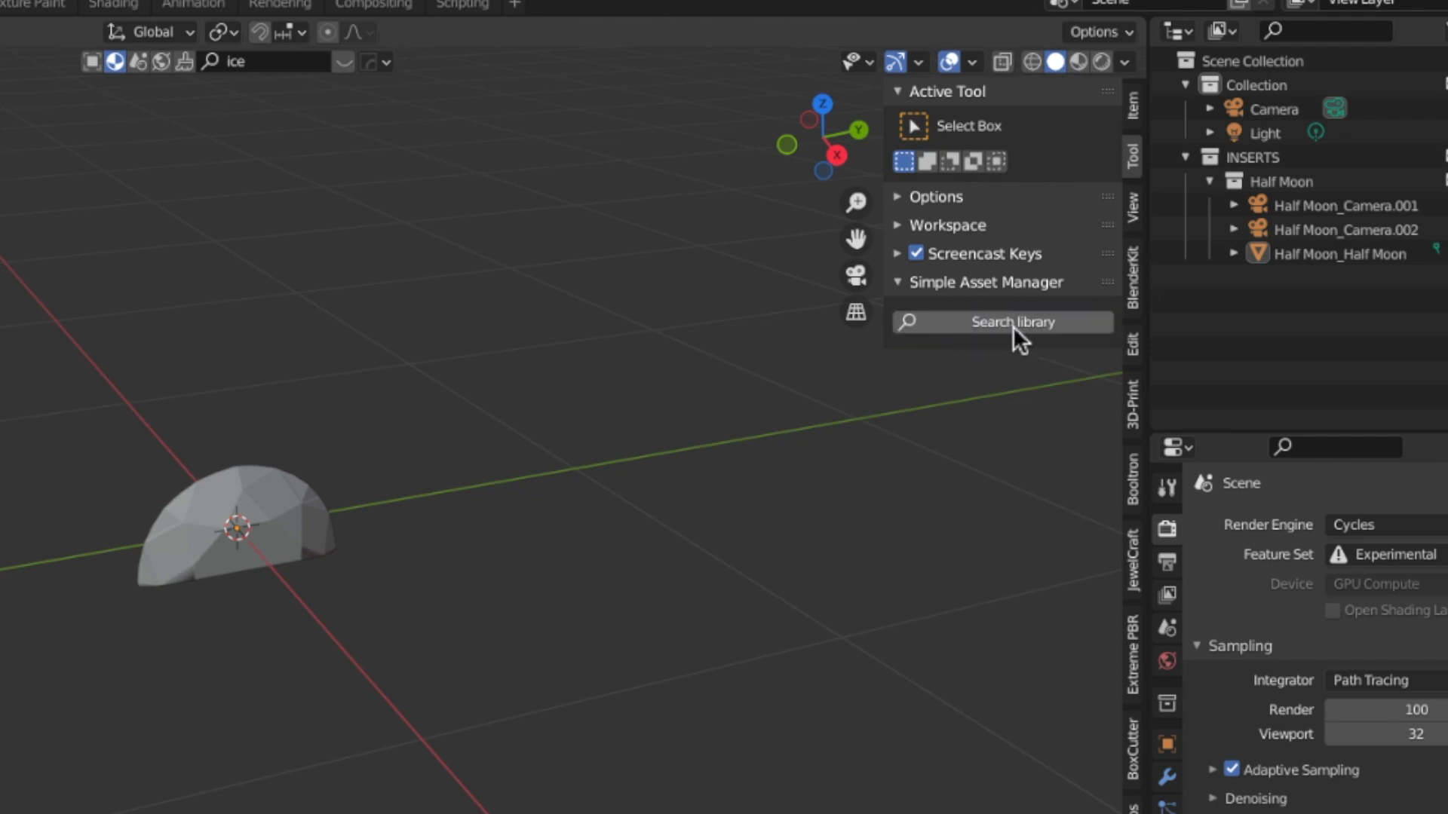
click(1000, 321)
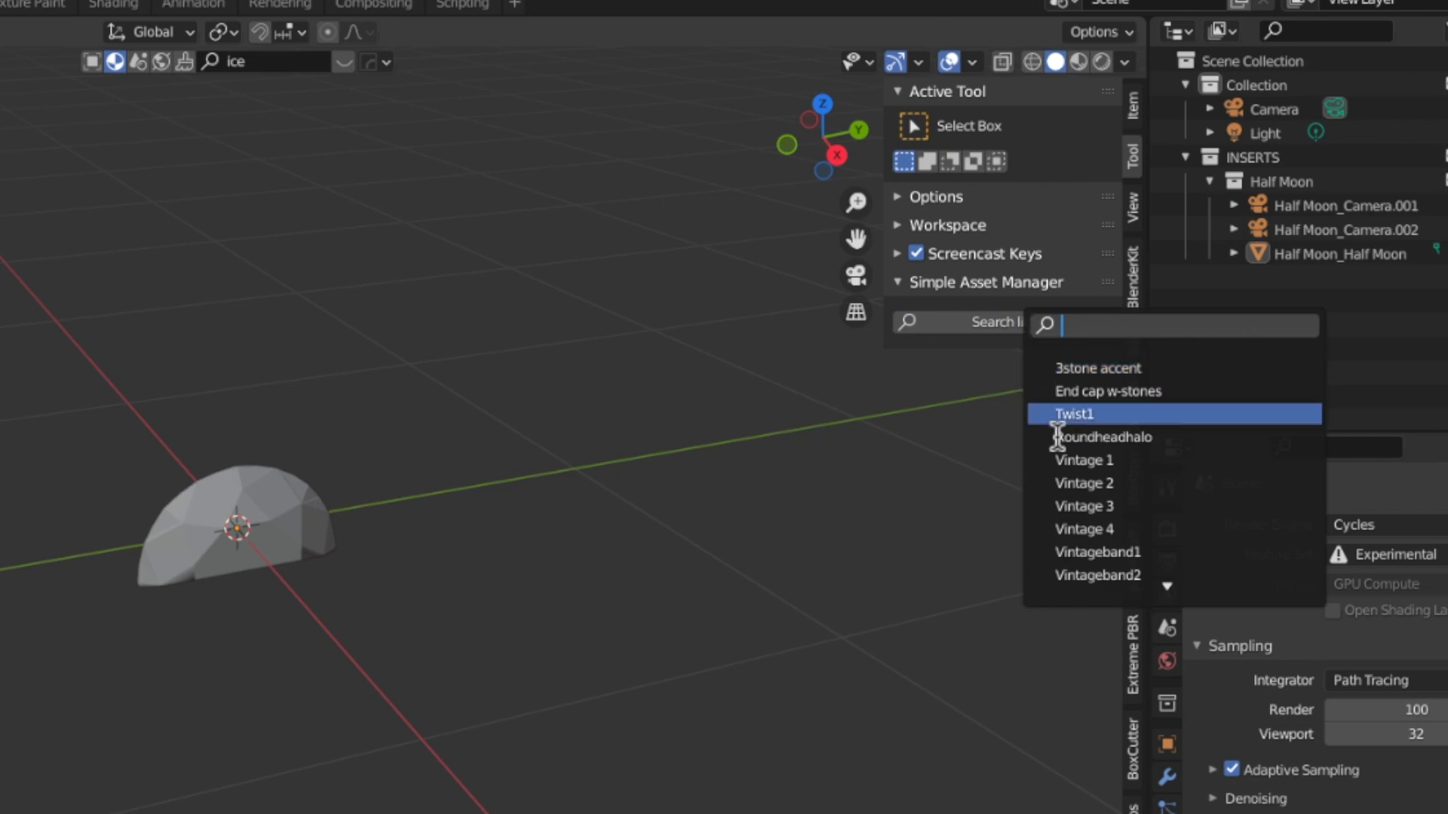
click(1083, 482)
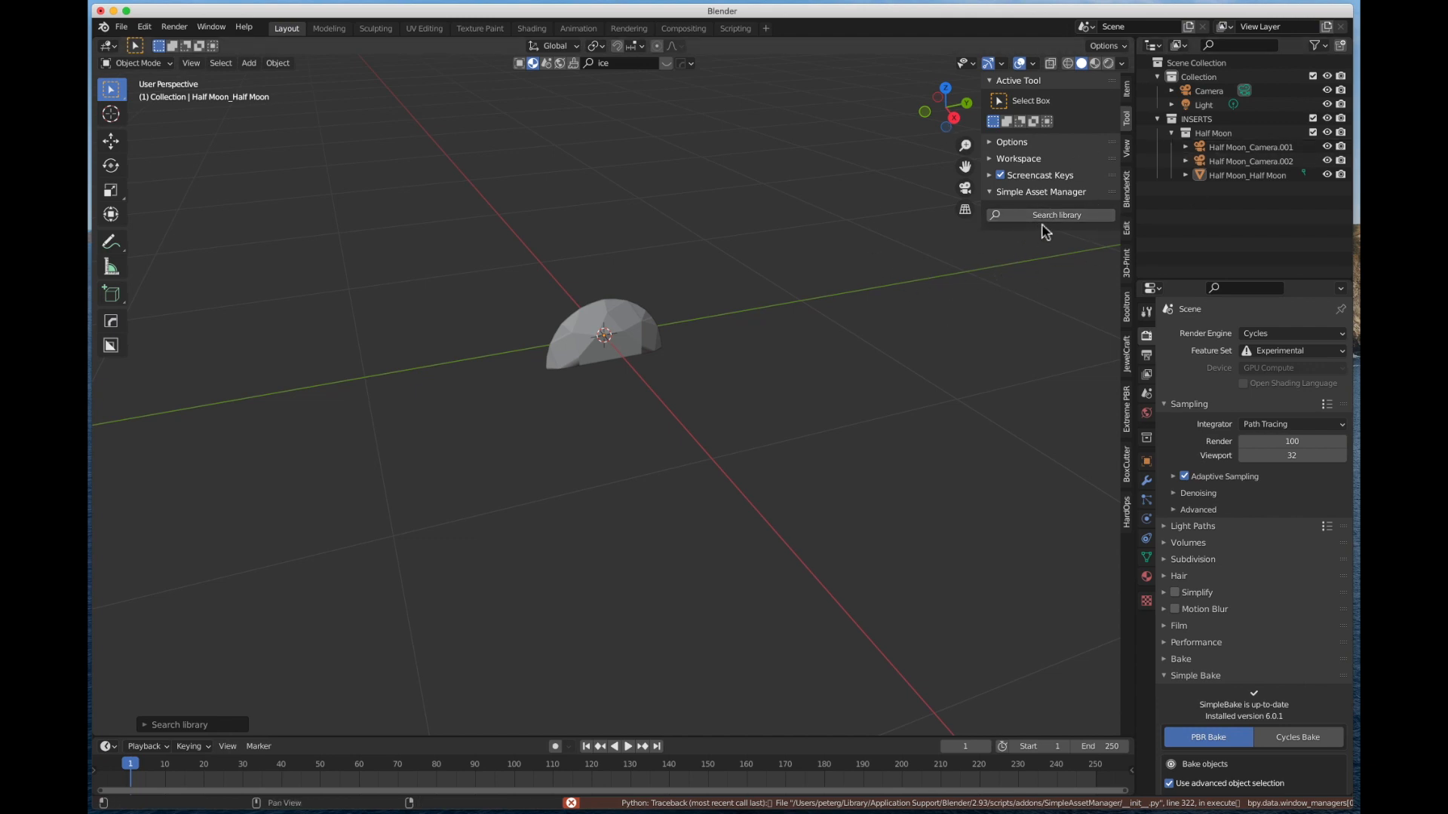
mouse_move(943, 171)
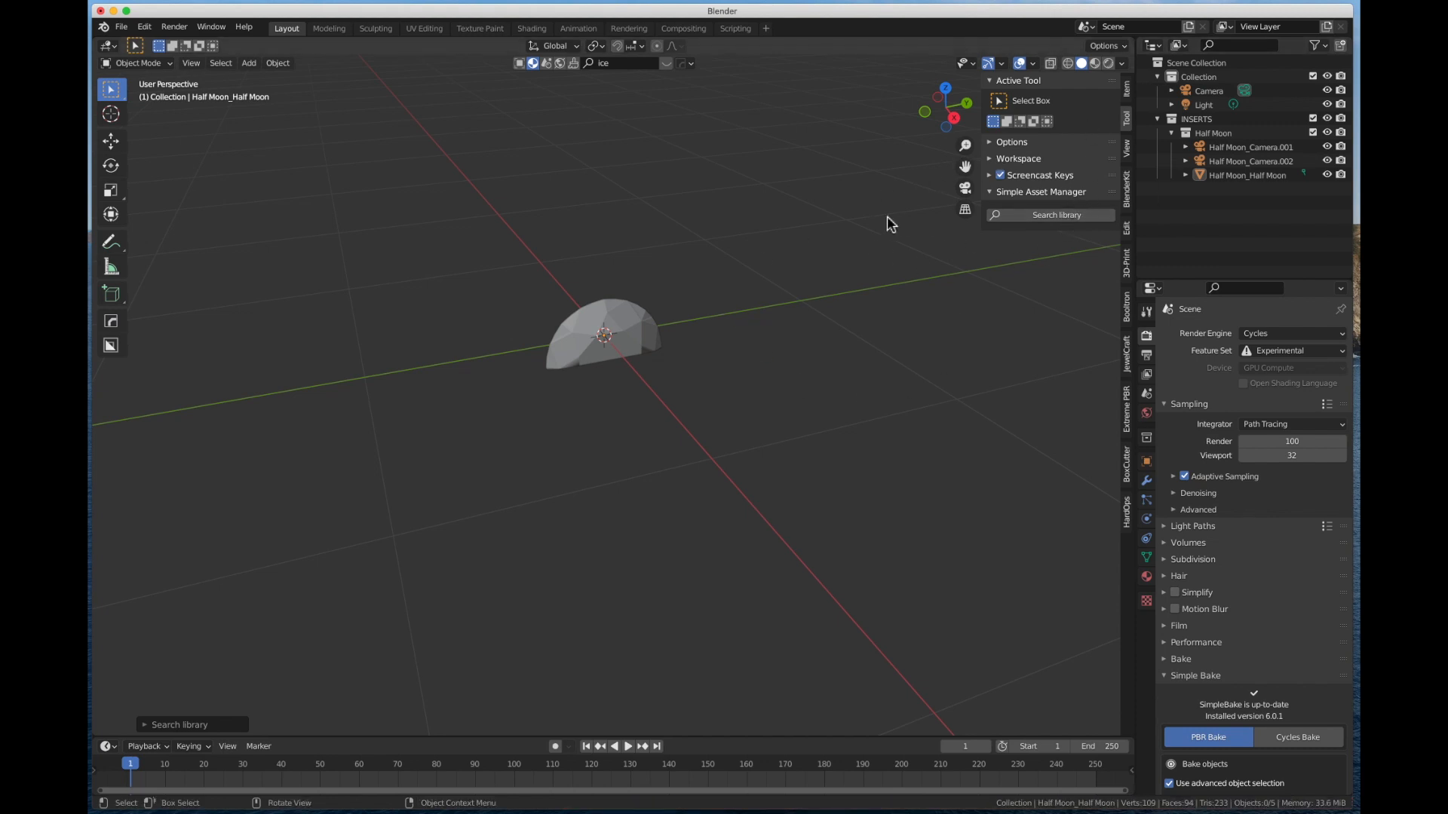
mouse_move(806, 333)
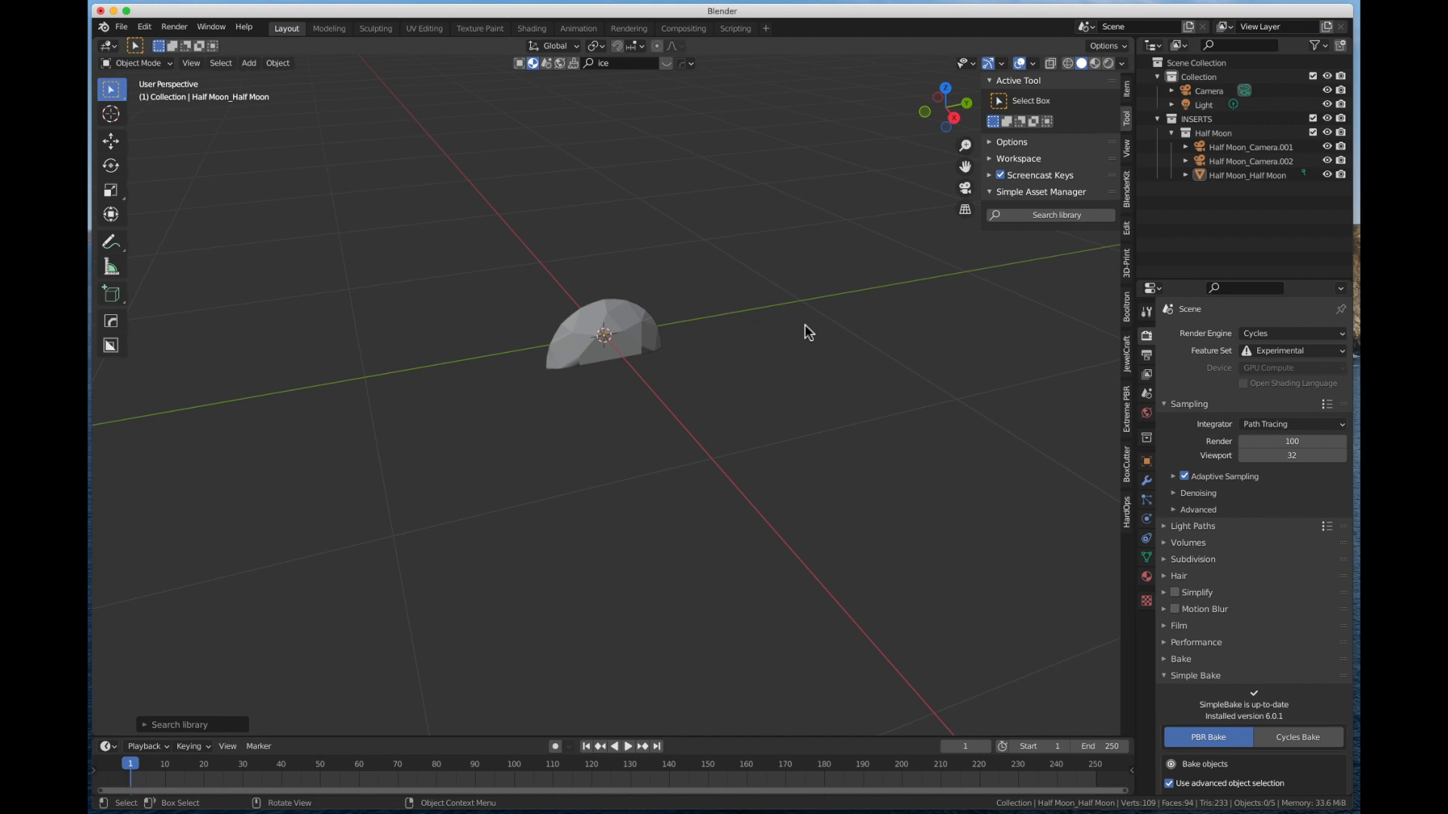
mouse_move(748, 435)
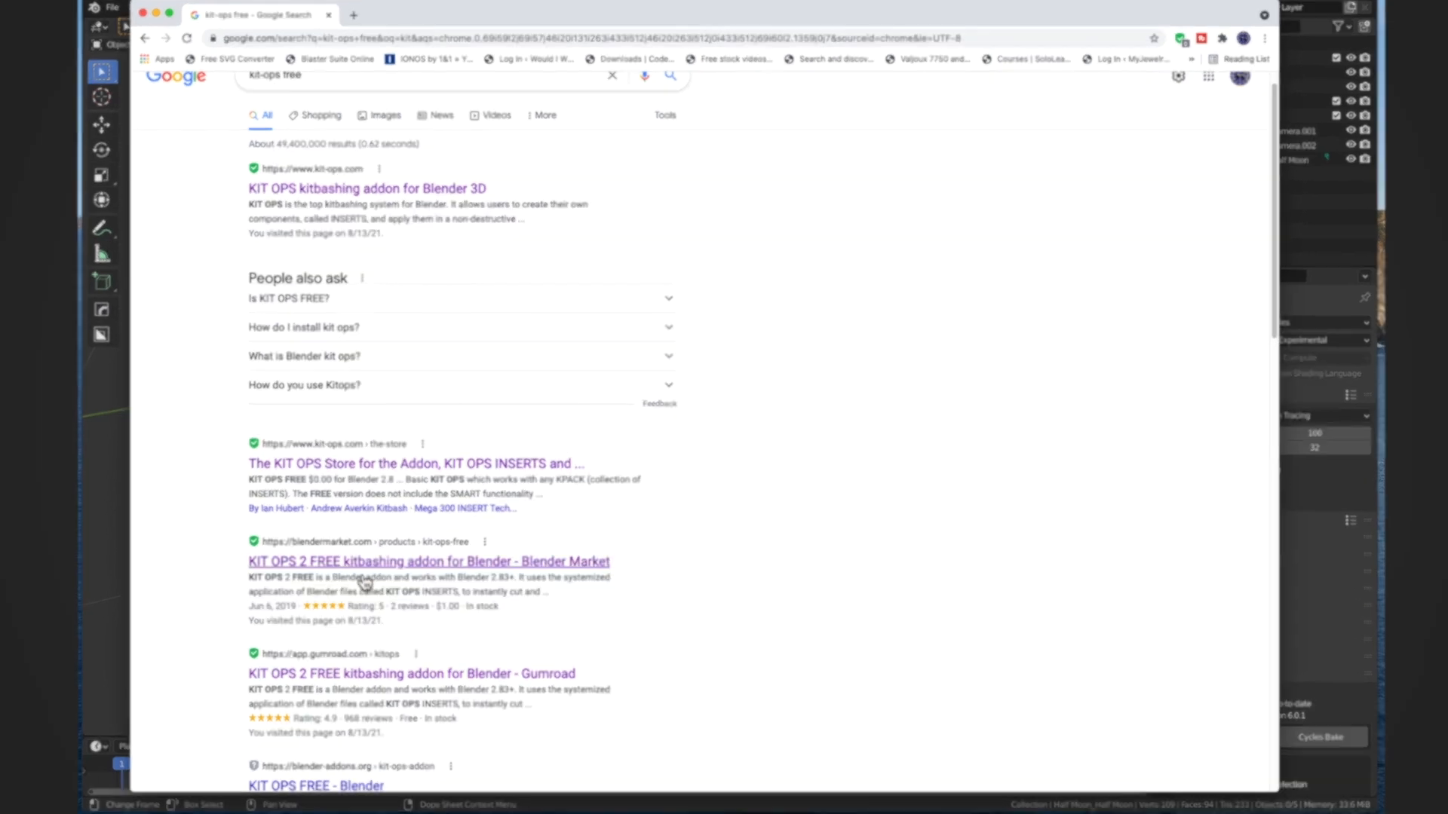
Step: Scroll down the free KIT OPS search results past the blender-addons.org listing and videos
scroll(down, 3)
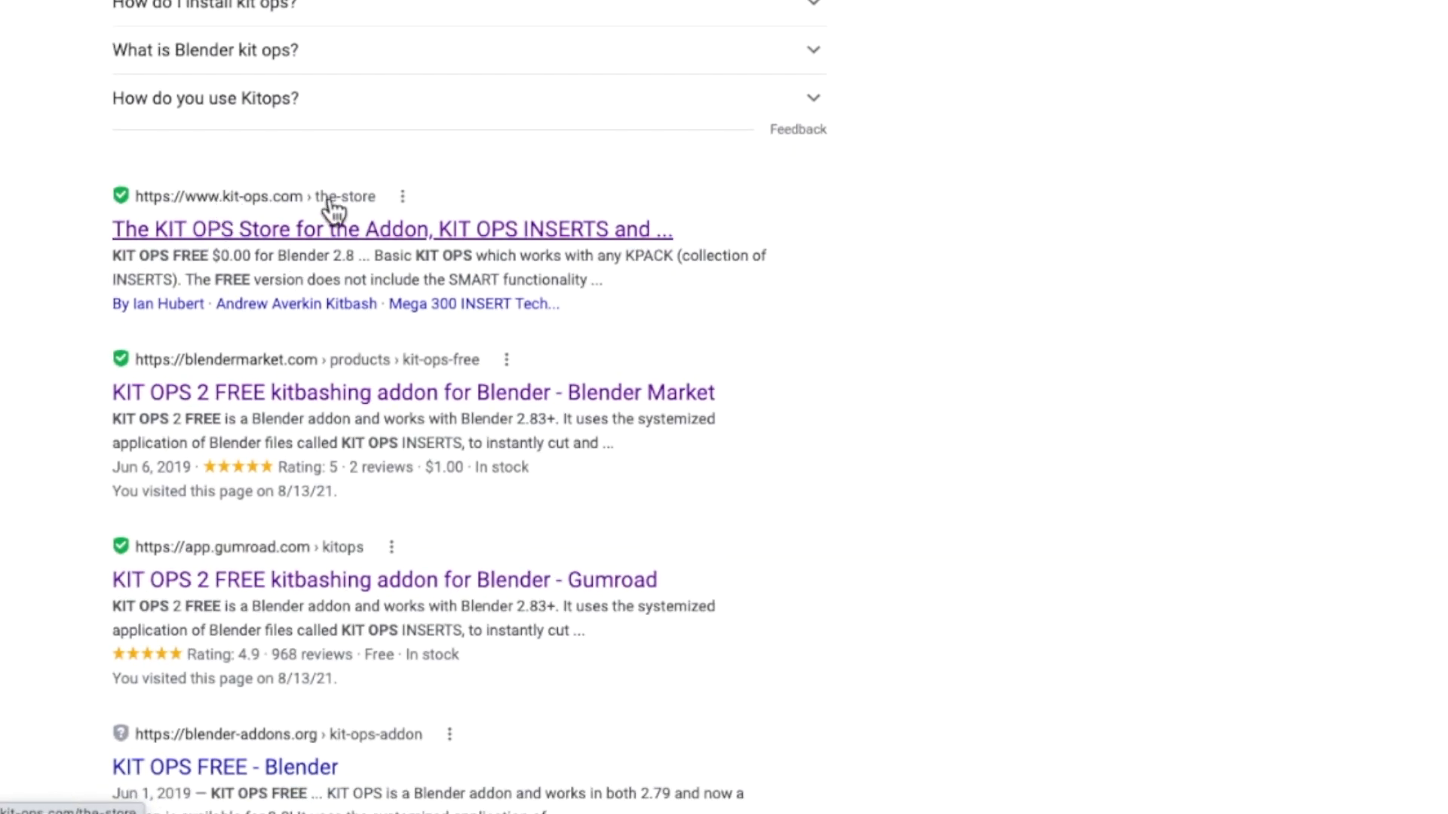
scroll(down, 3)
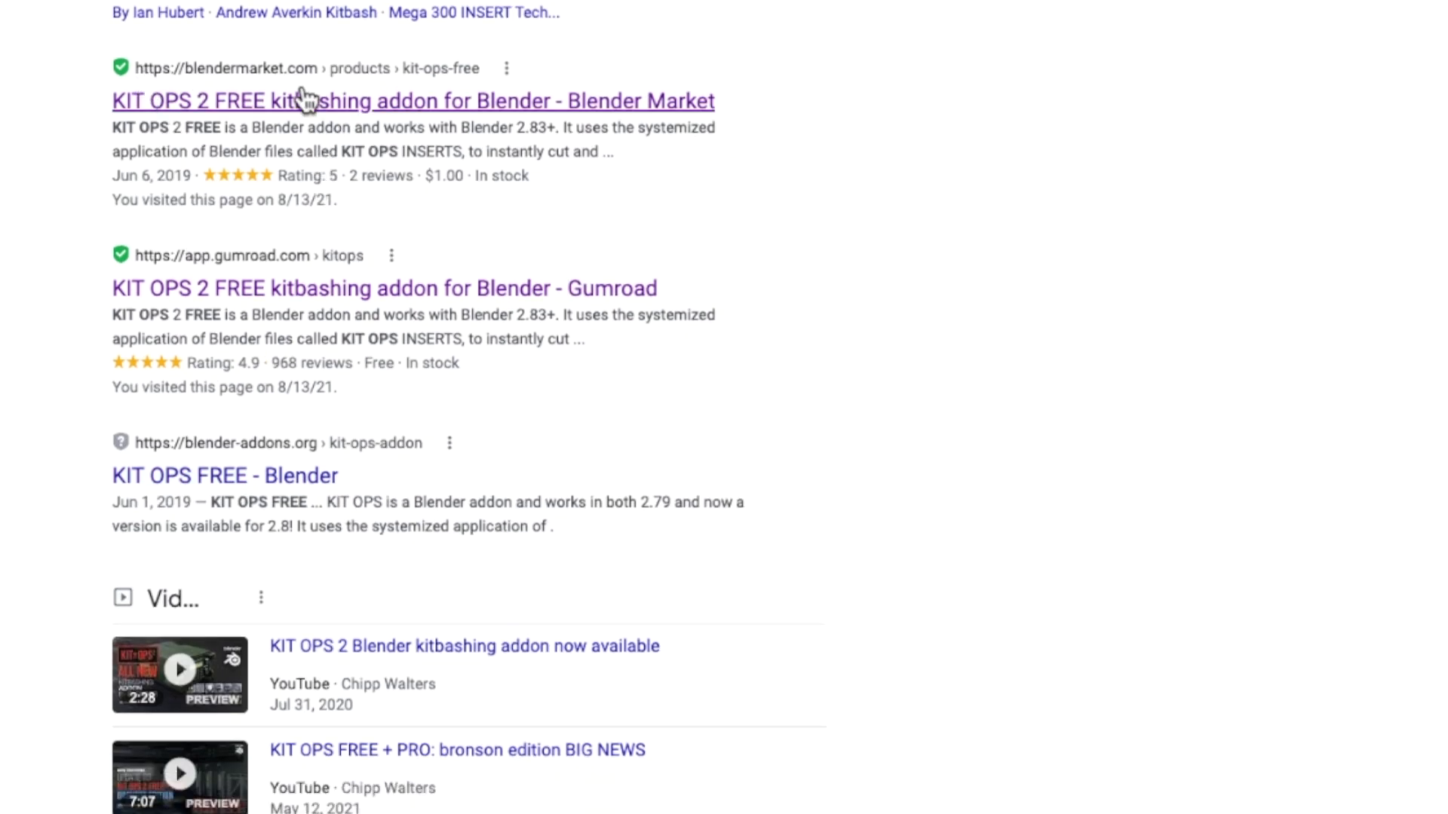
scroll(down, 3)
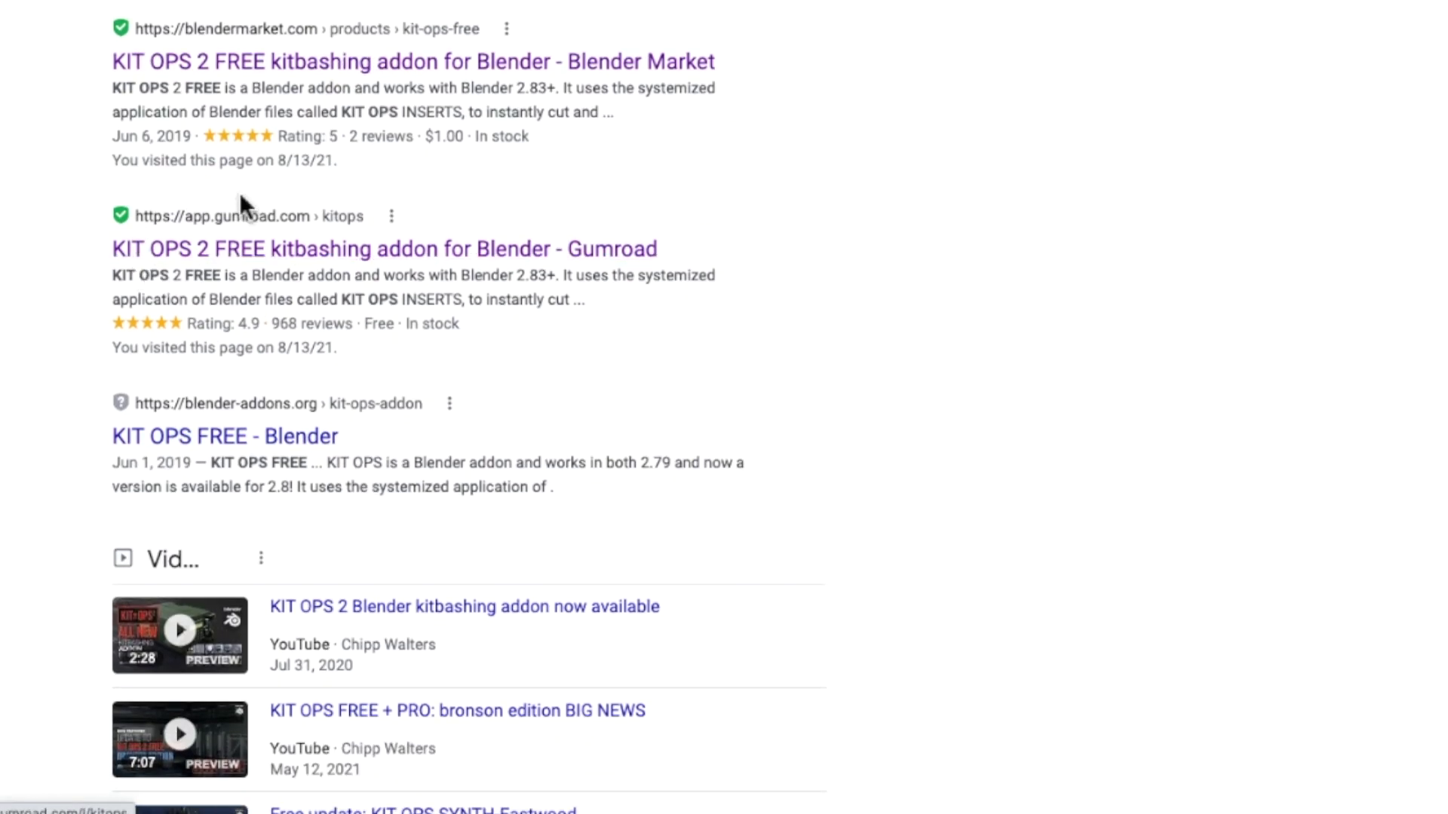
mouse_move(335, 238)
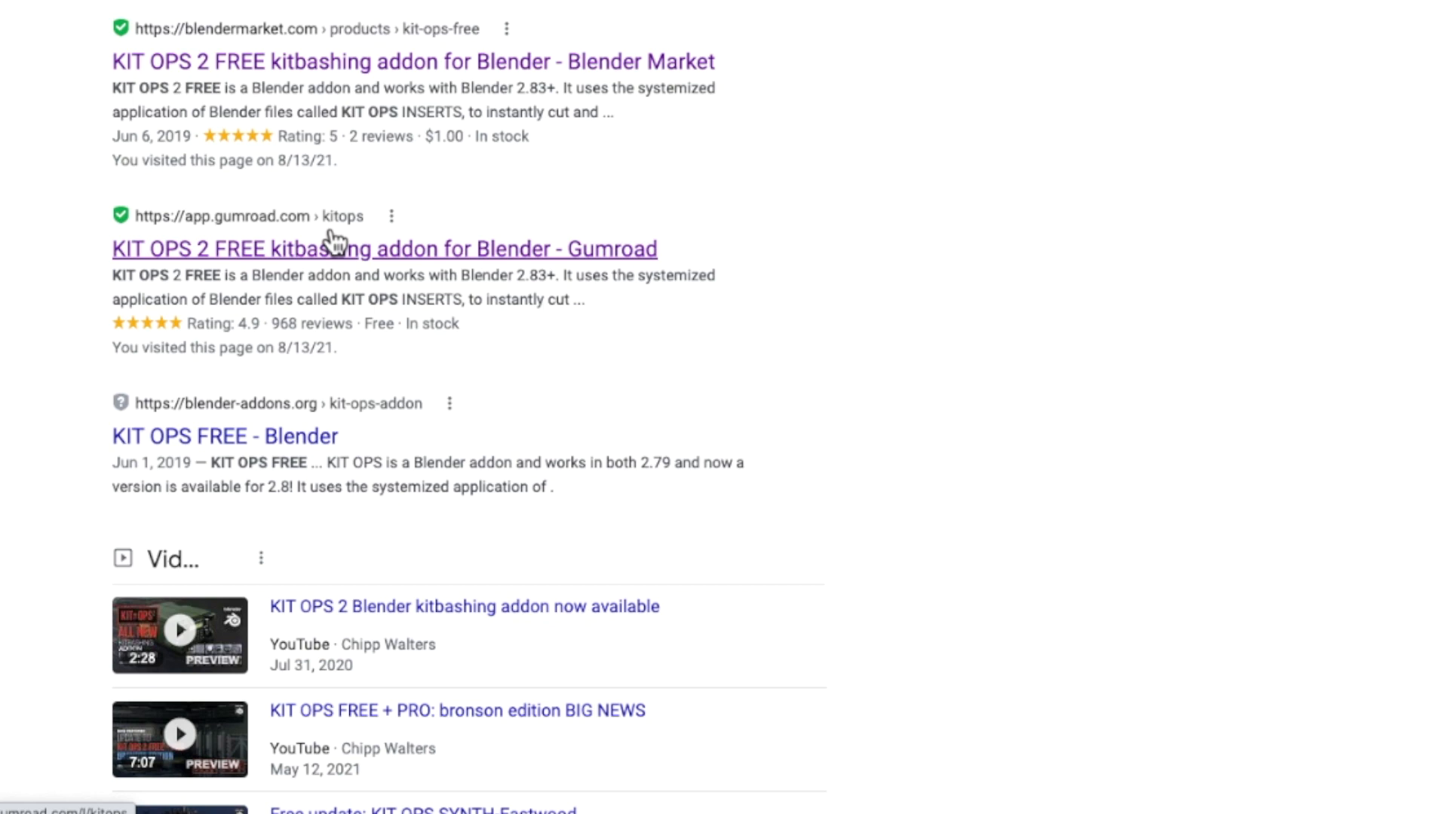
mouse_move(363, 266)
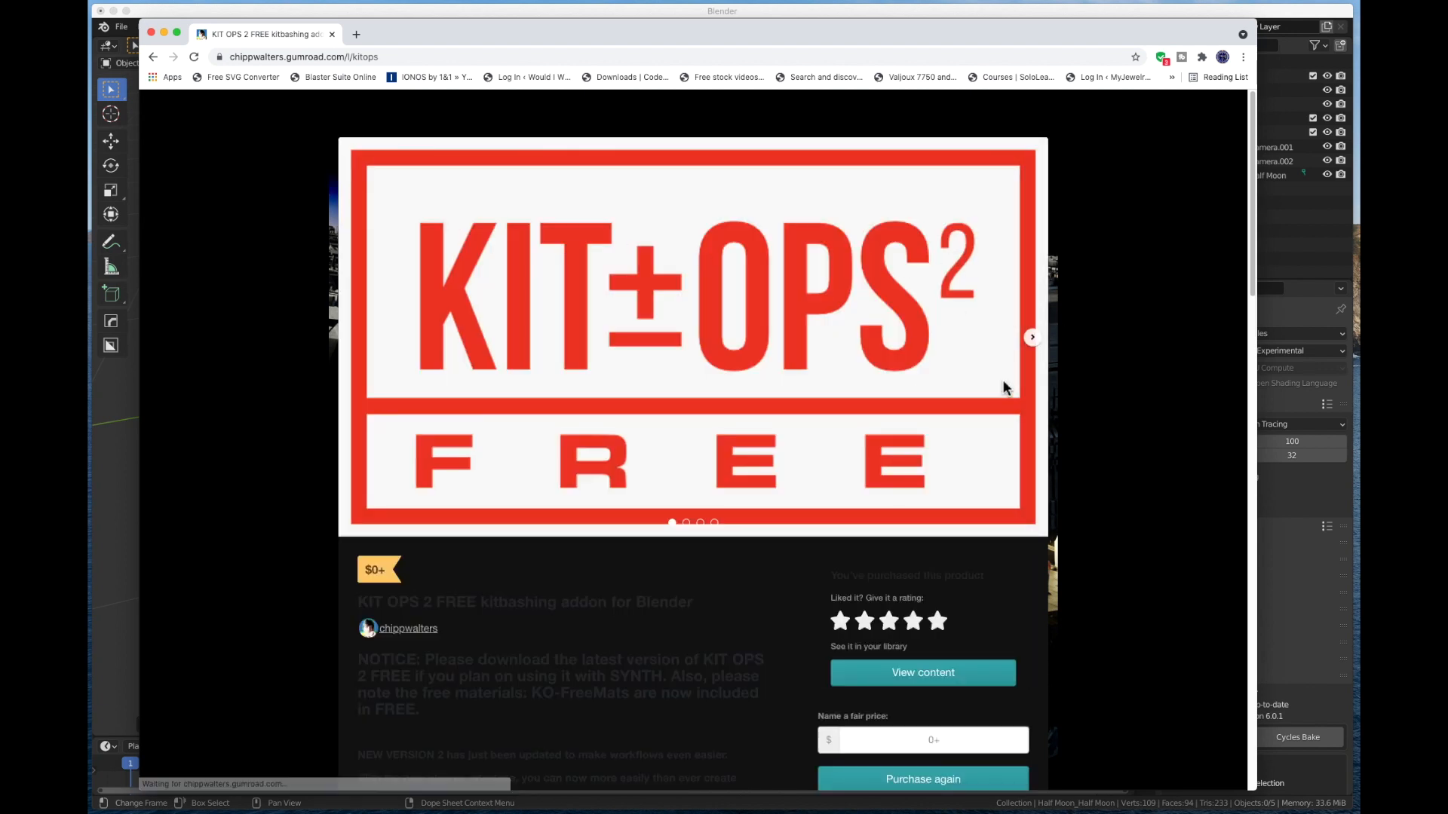
mouse_move(904, 268)
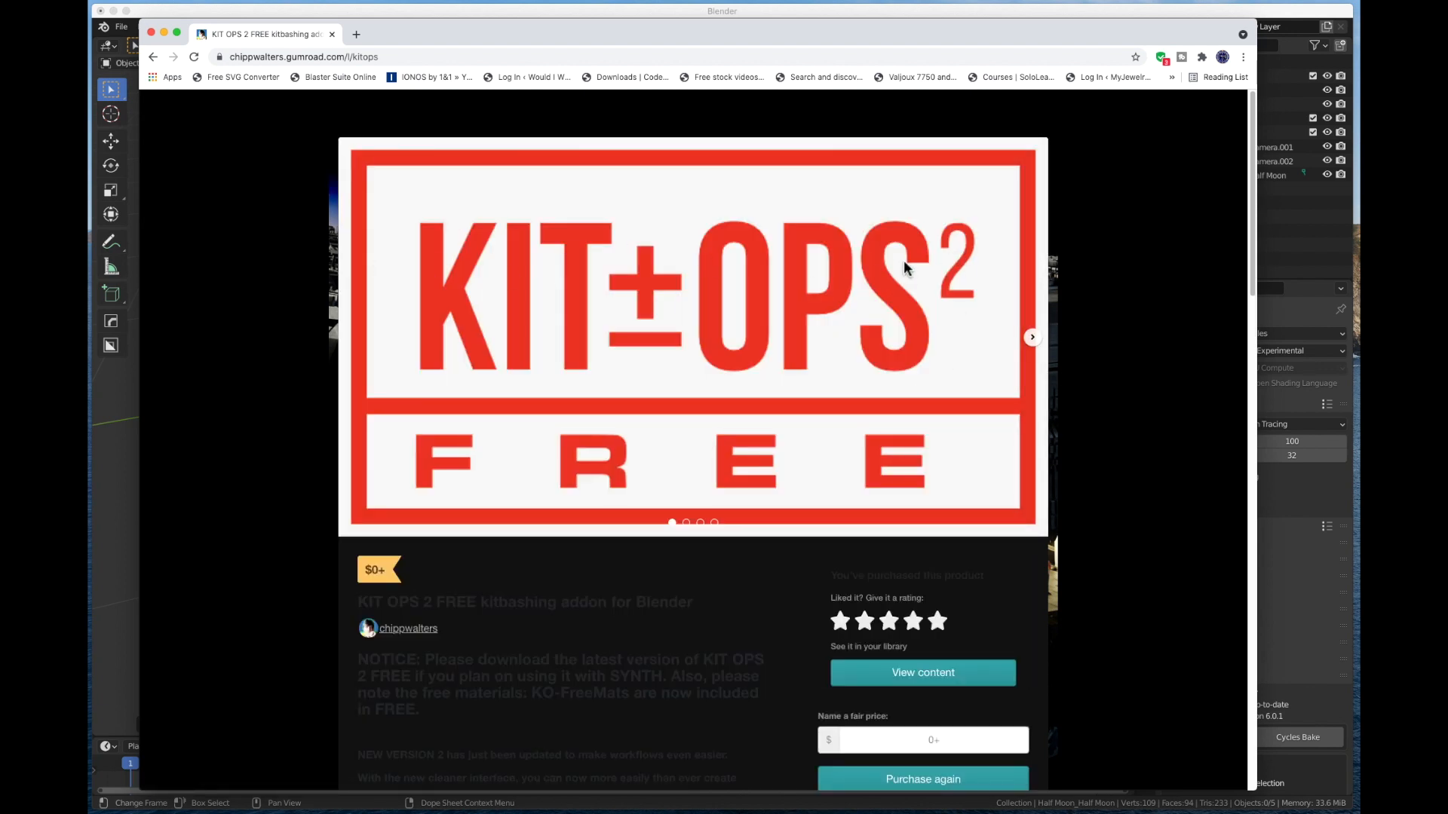
mouse_move(580, 355)
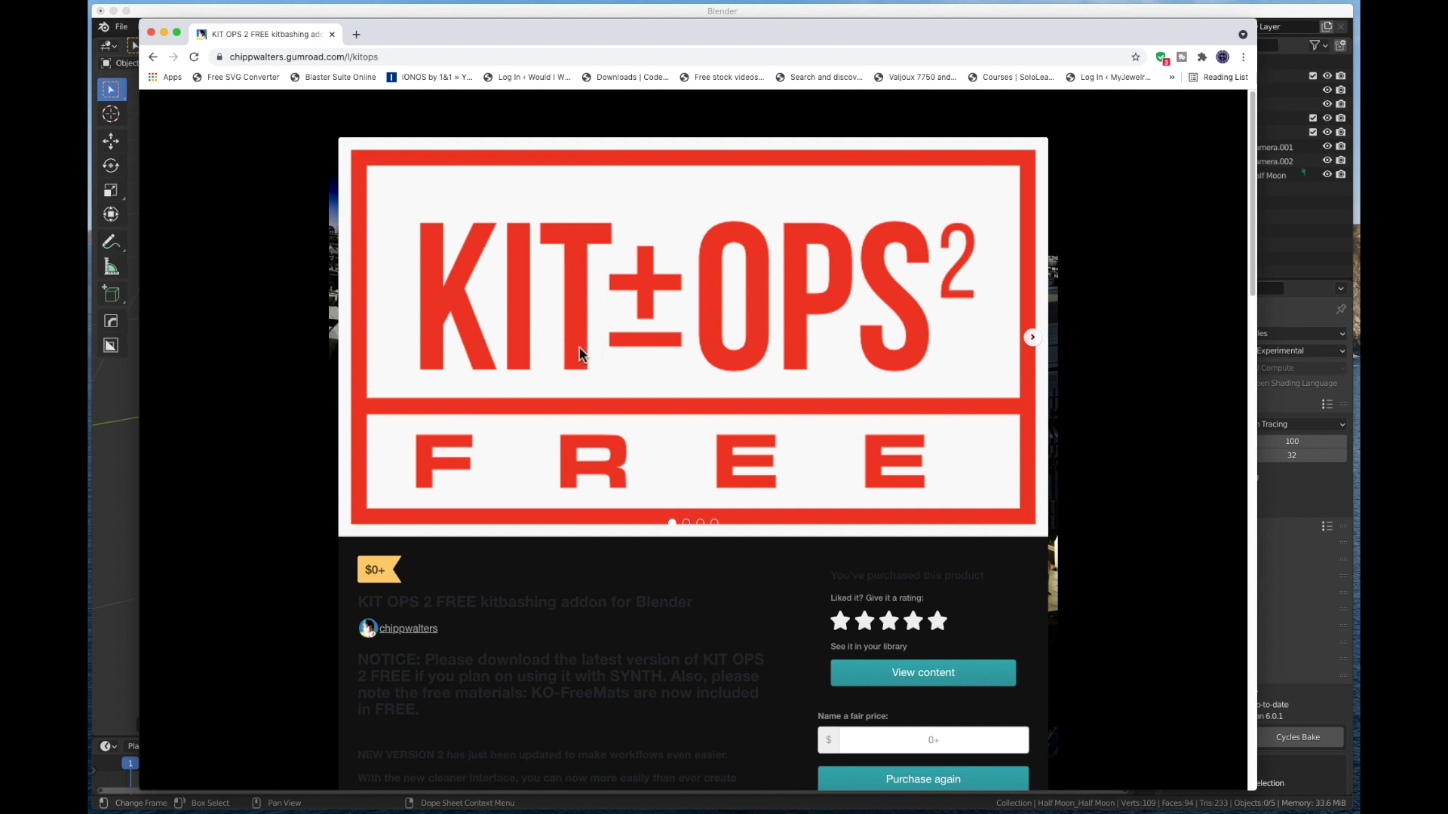
mouse_move(760, 386)
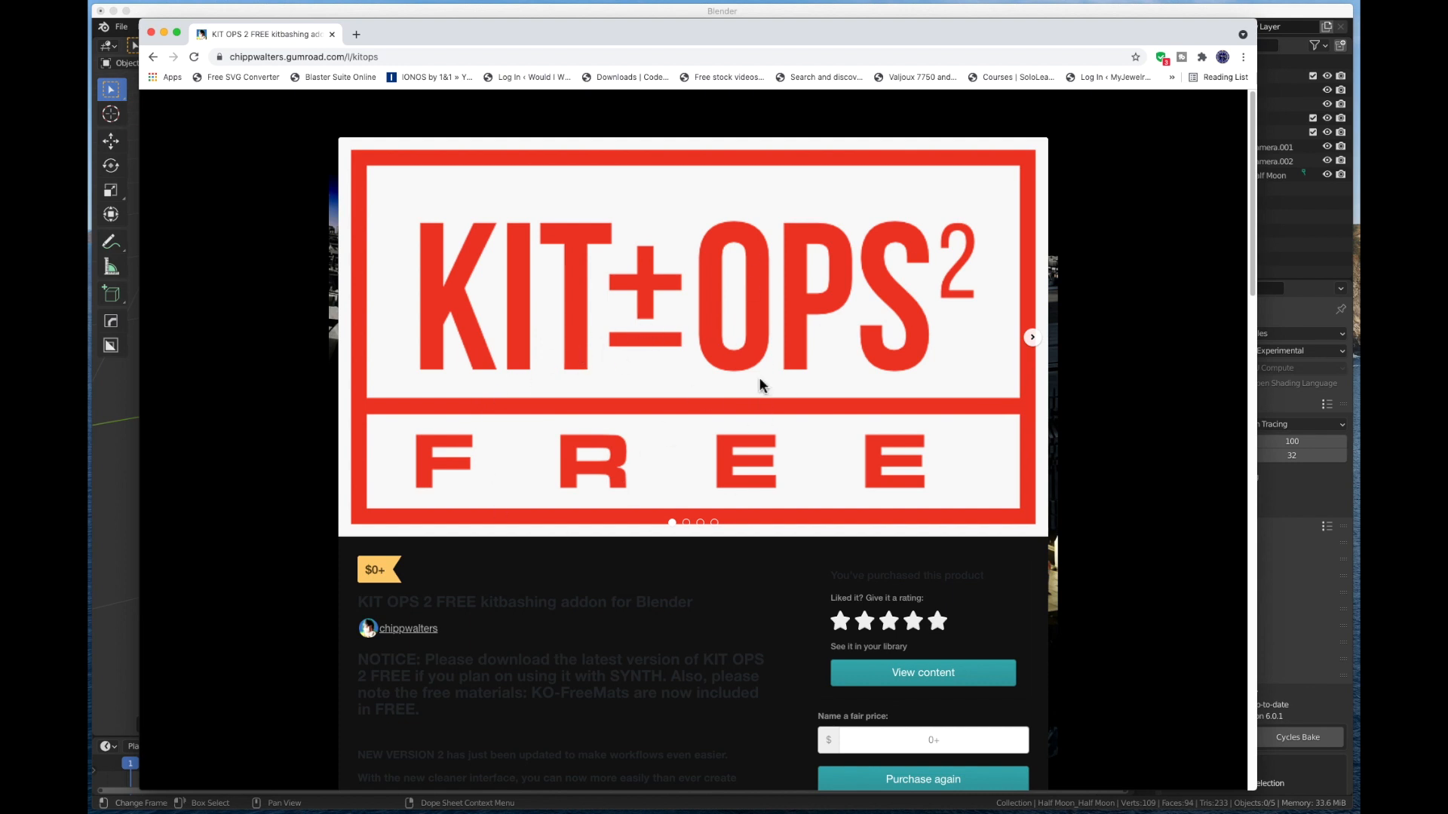
mouse_move(292, 320)
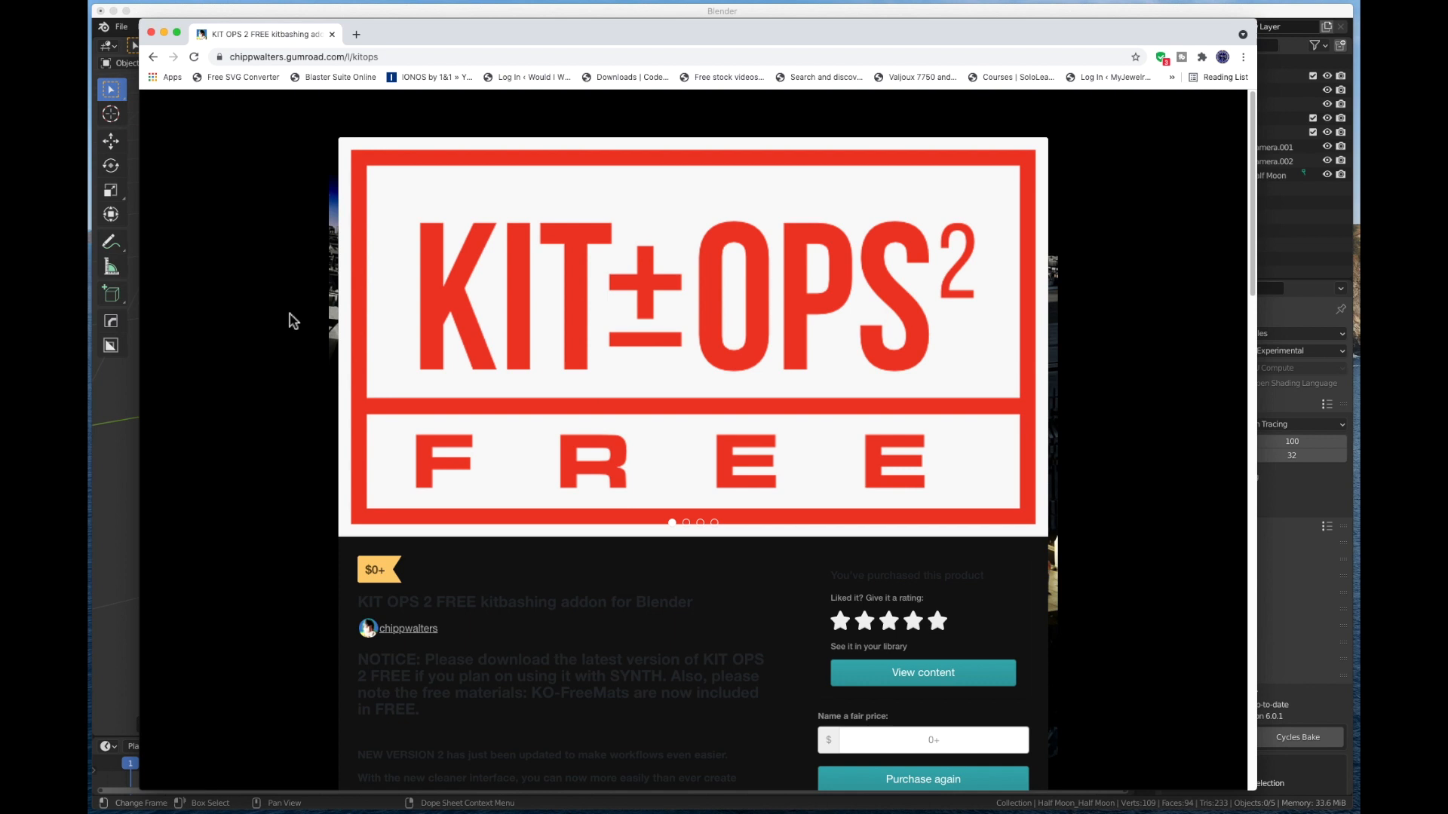
mouse_move(573, 260)
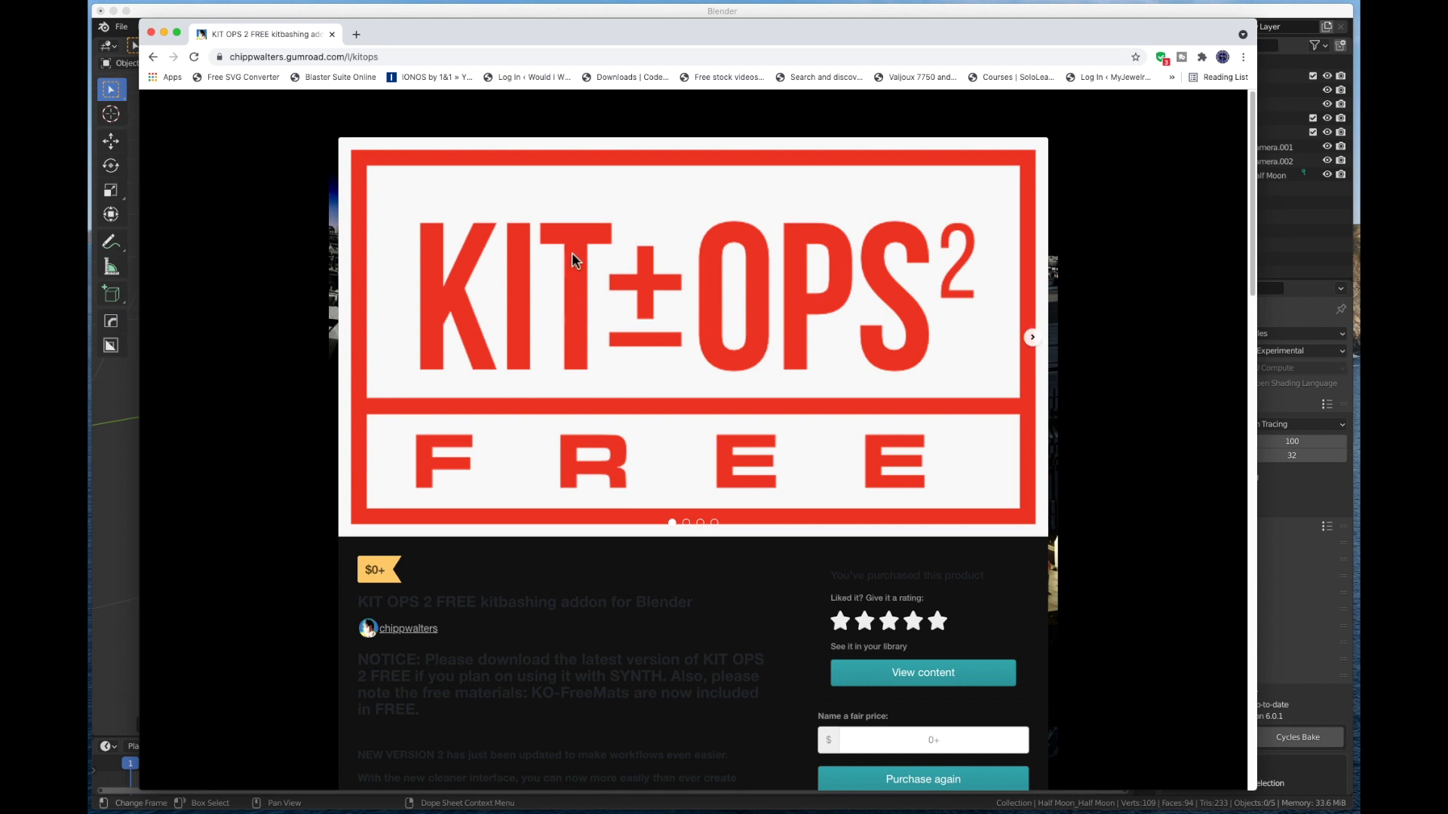
mouse_move(506, 258)
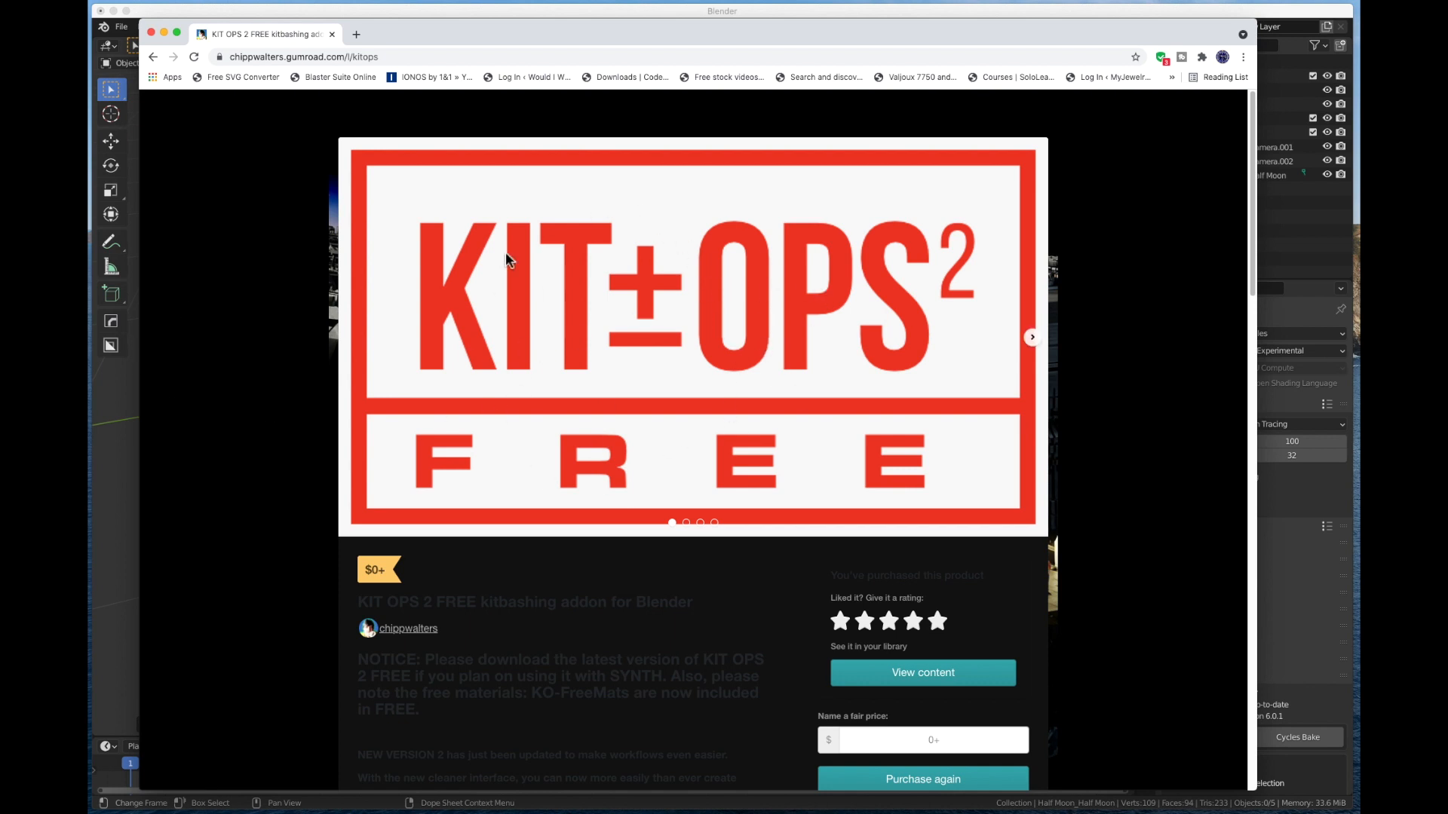
mouse_move(670, 201)
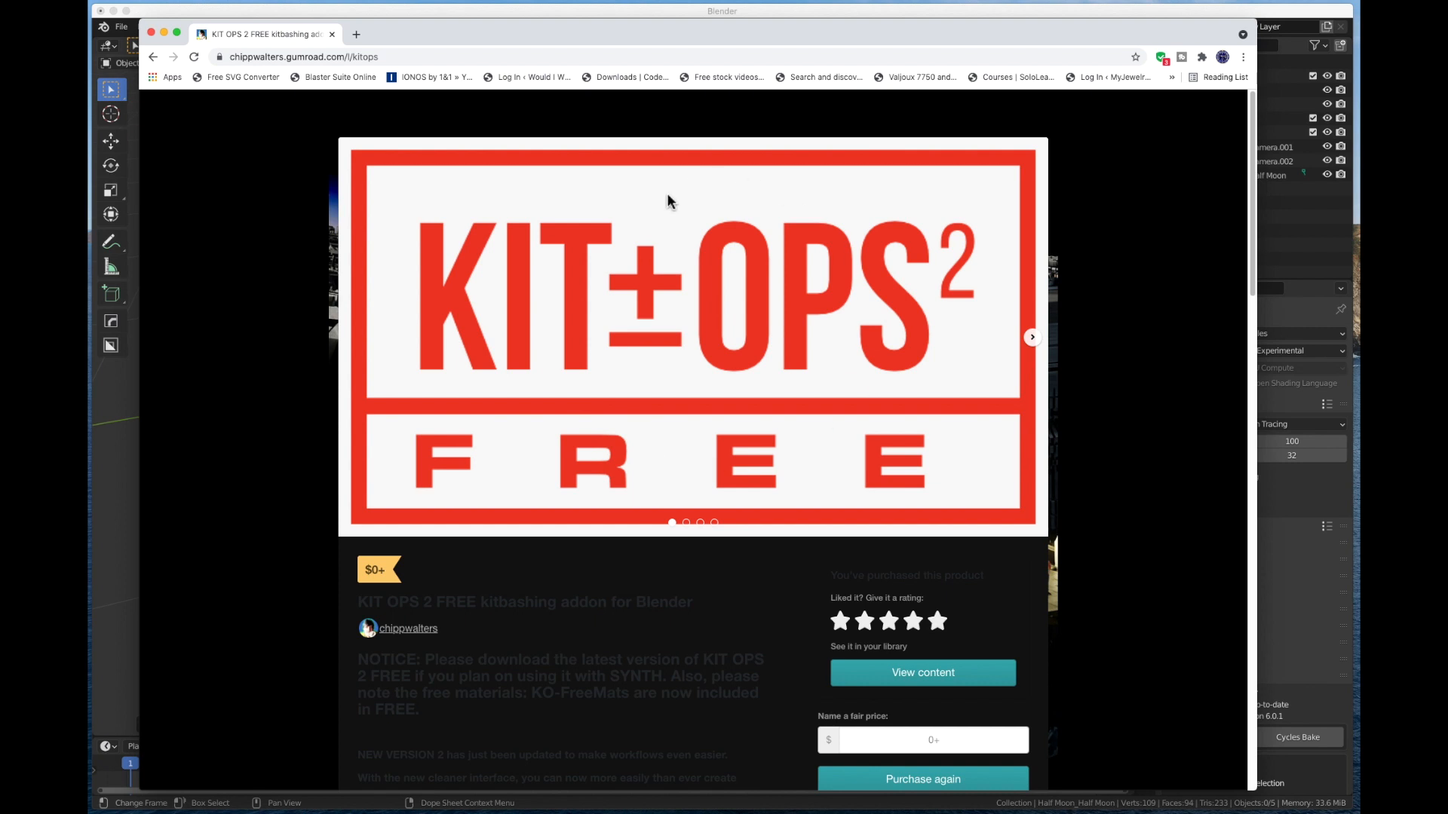
mouse_move(848, 340)
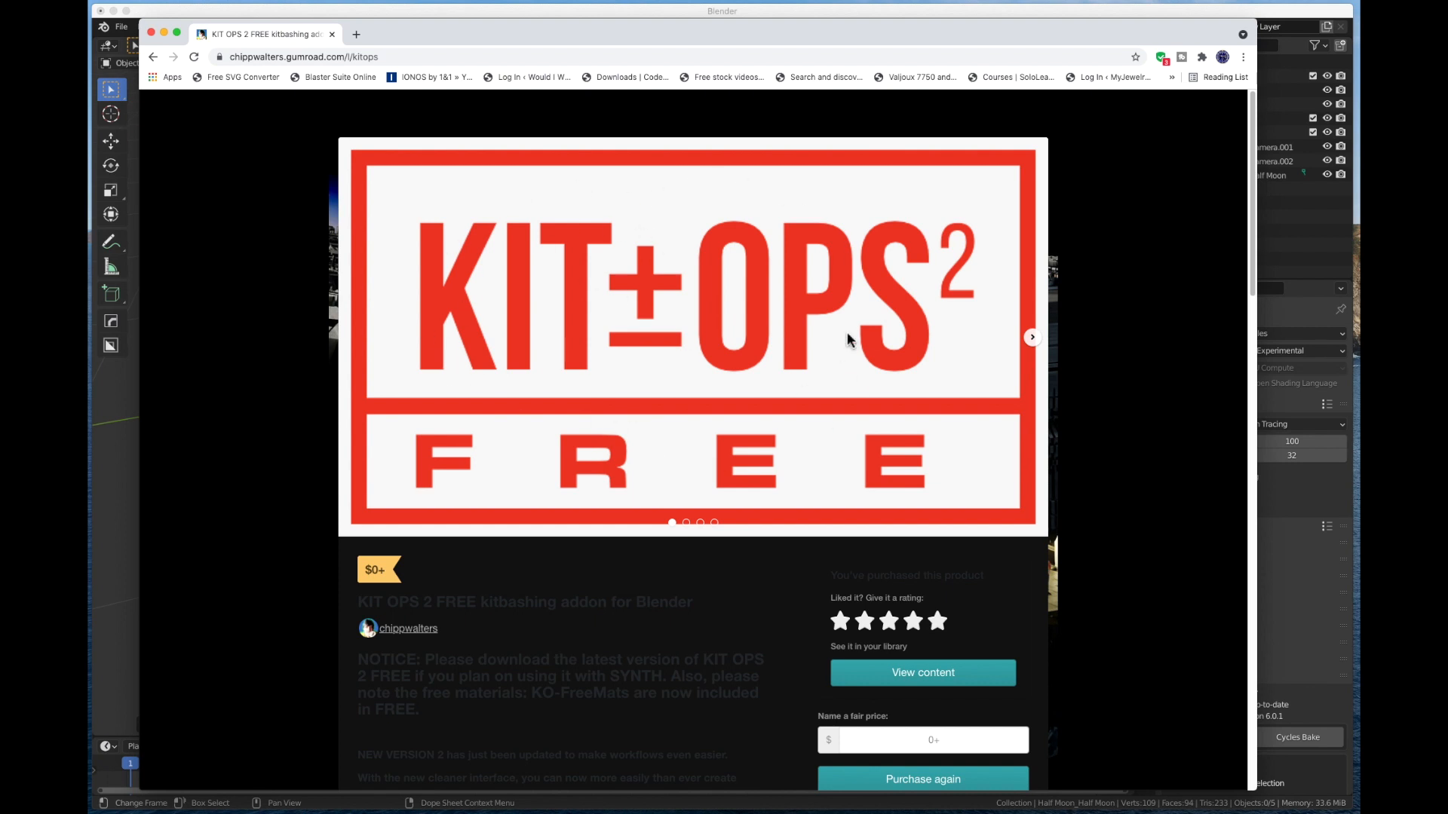
mouse_move(905, 268)
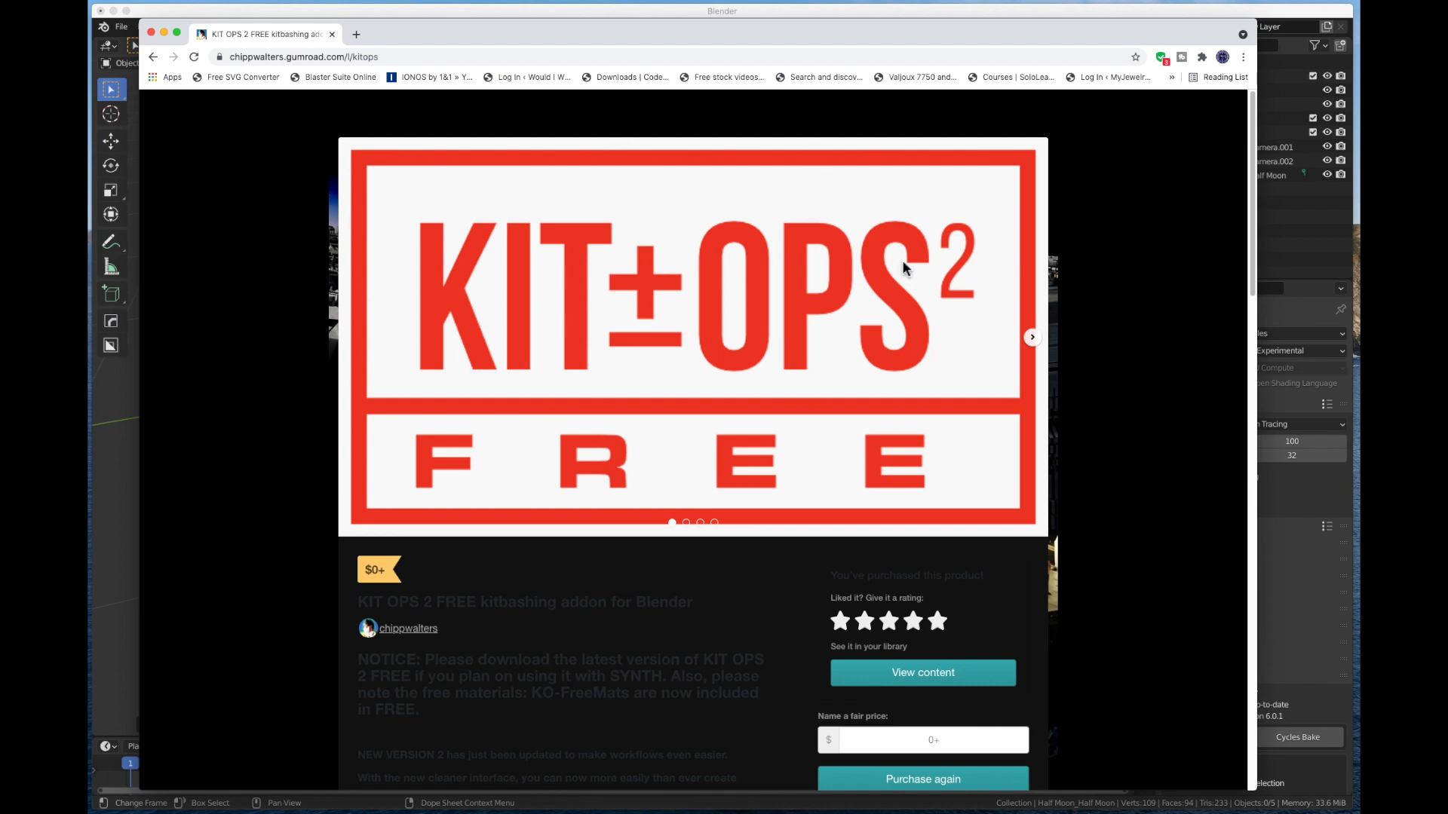
Step: Check out KIT OPS 2 FREE on Gumroad at $0 and dismiss the confirmation
scroll(down, 3)
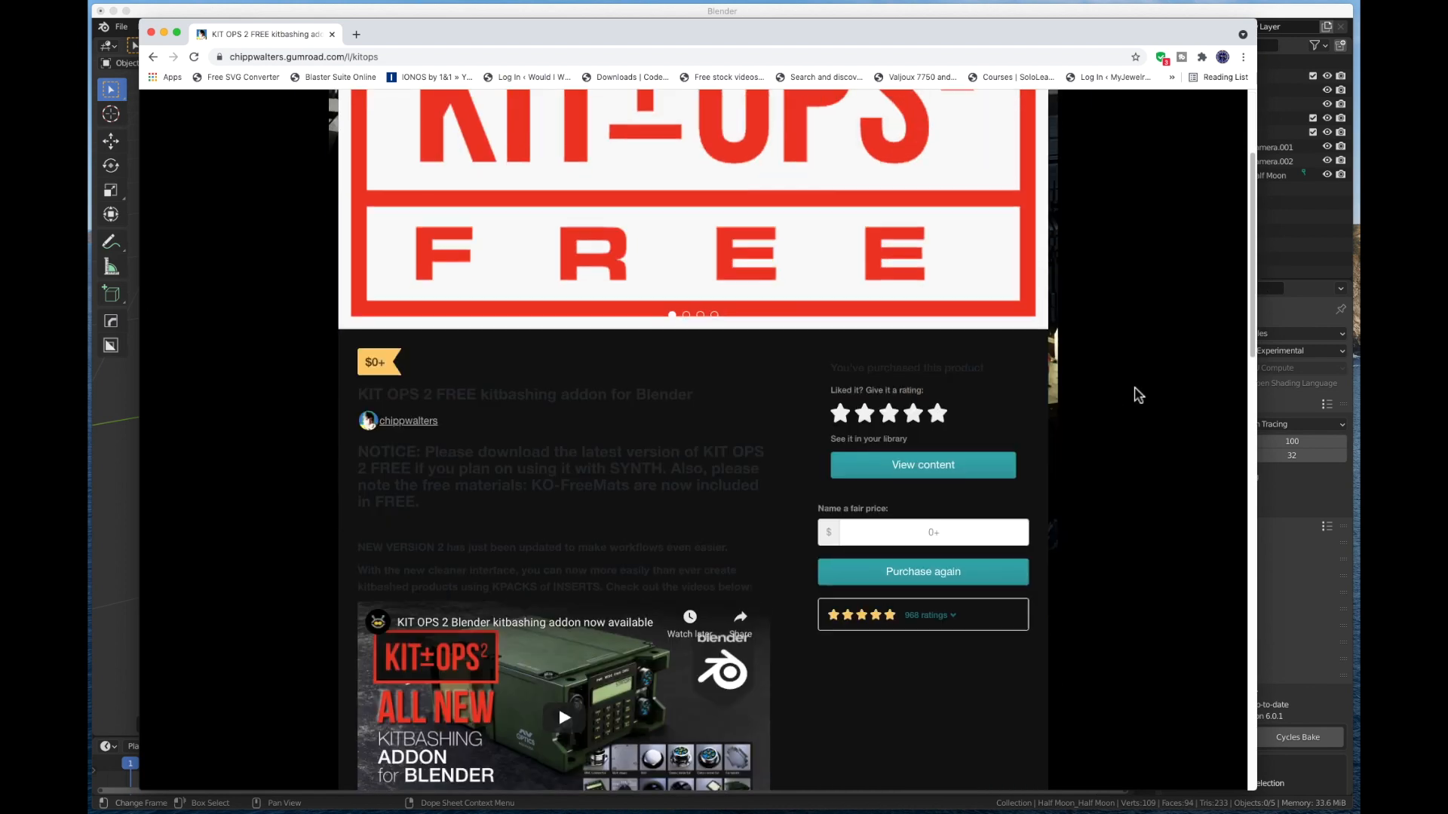
scroll(down, 3)
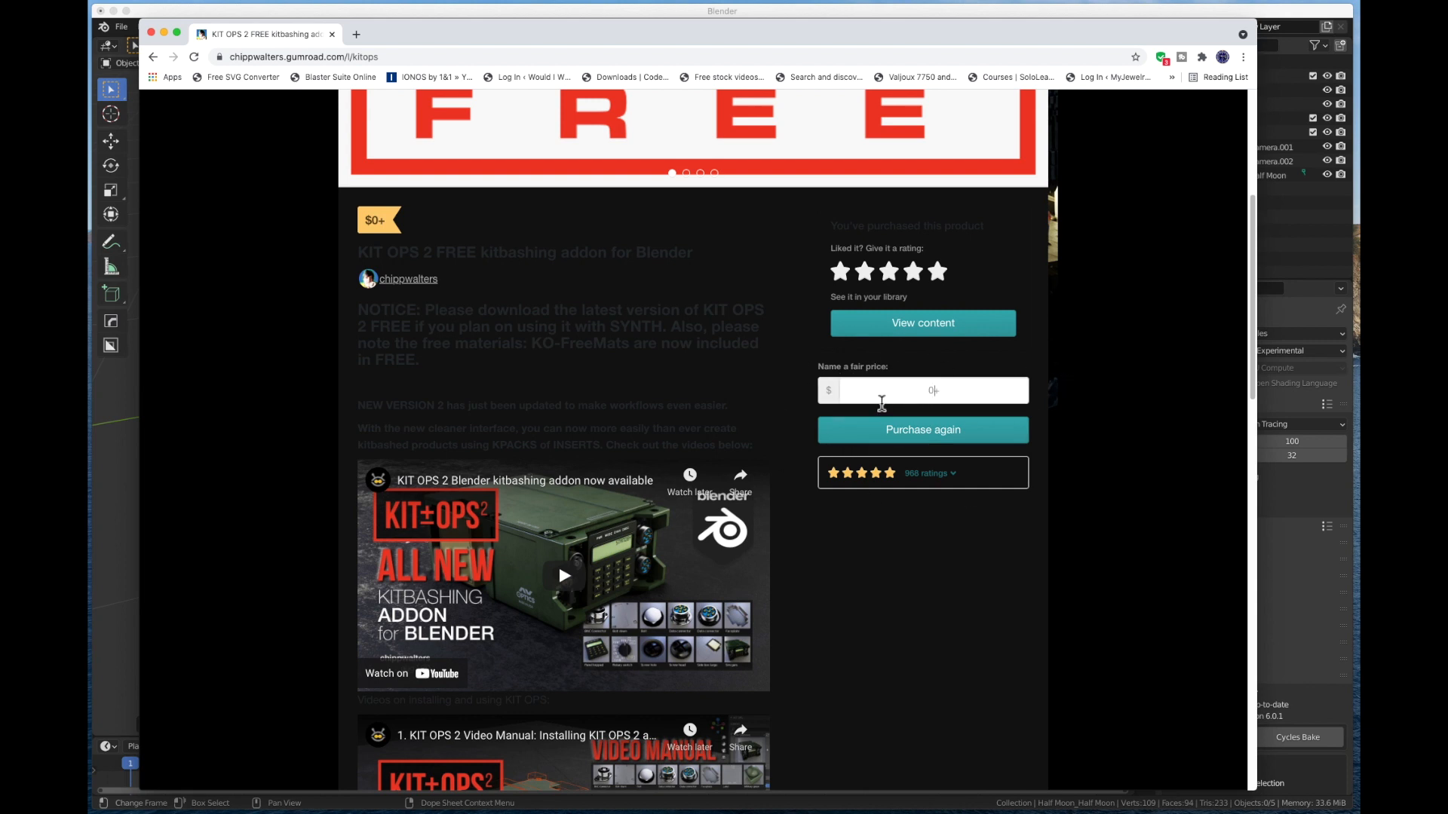
mouse_move(922, 441)
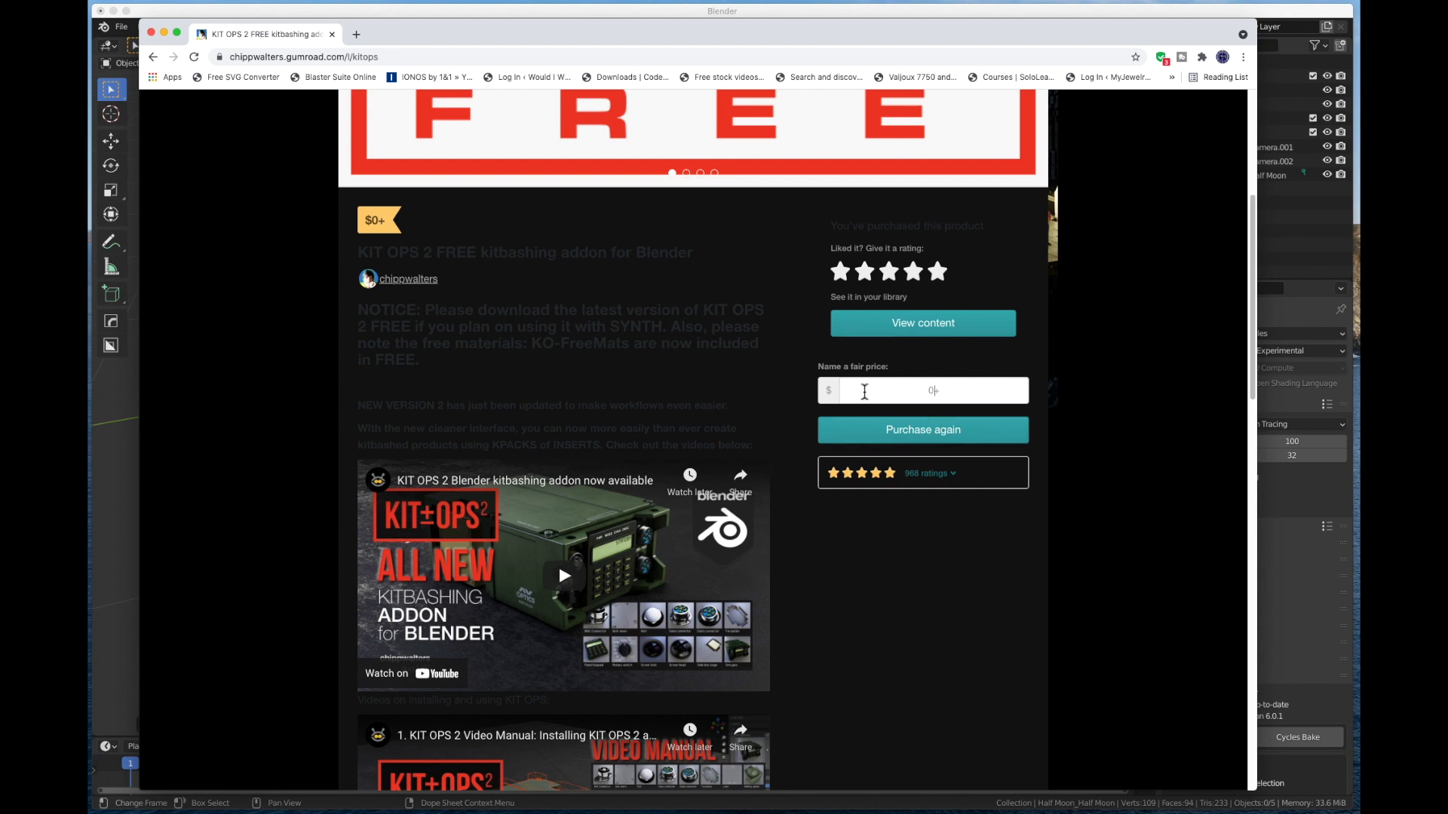
mouse_move(770, 495)
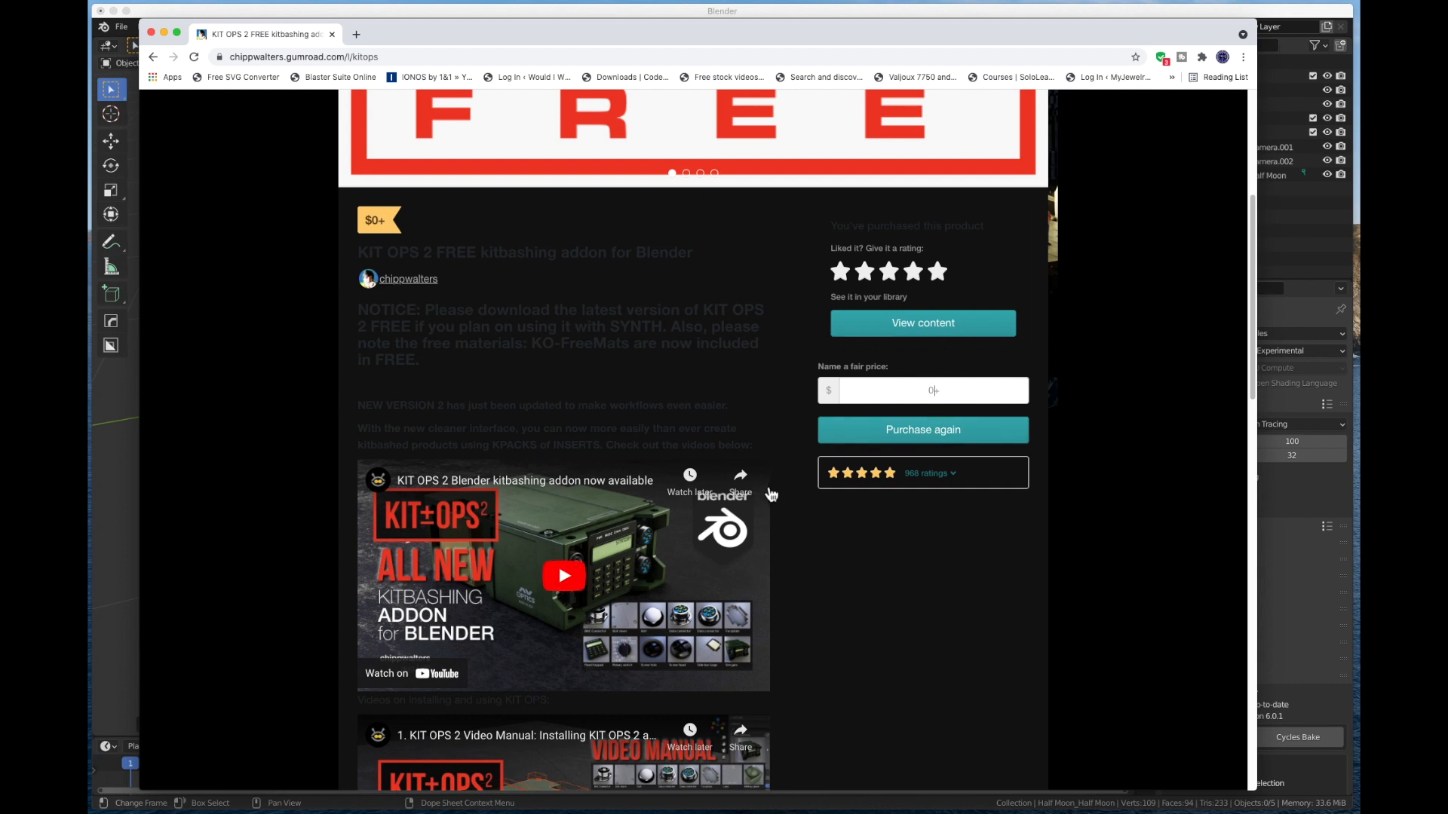
mouse_move(1249, 527)
text(0)
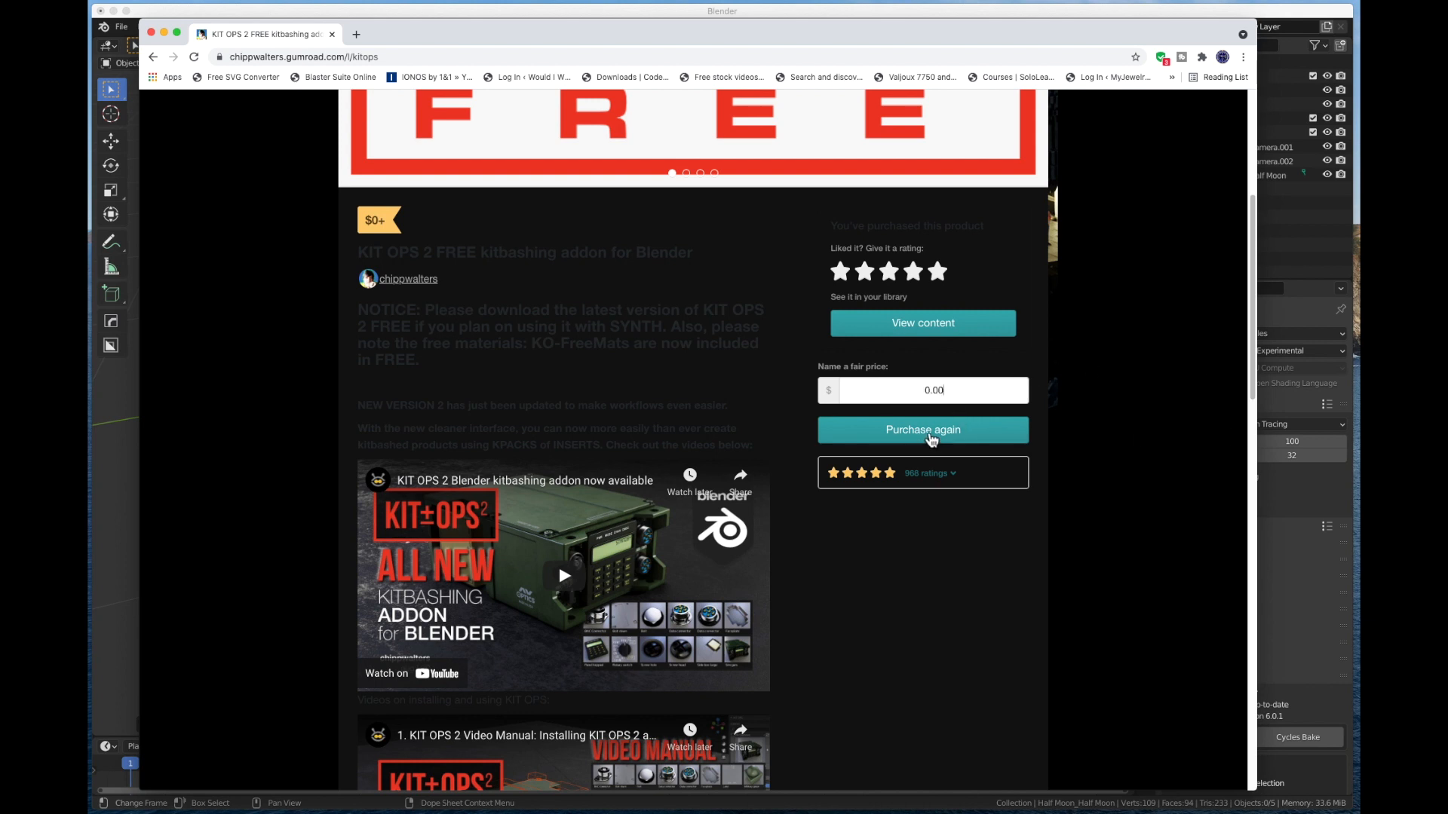
mouse_move(895, 407)
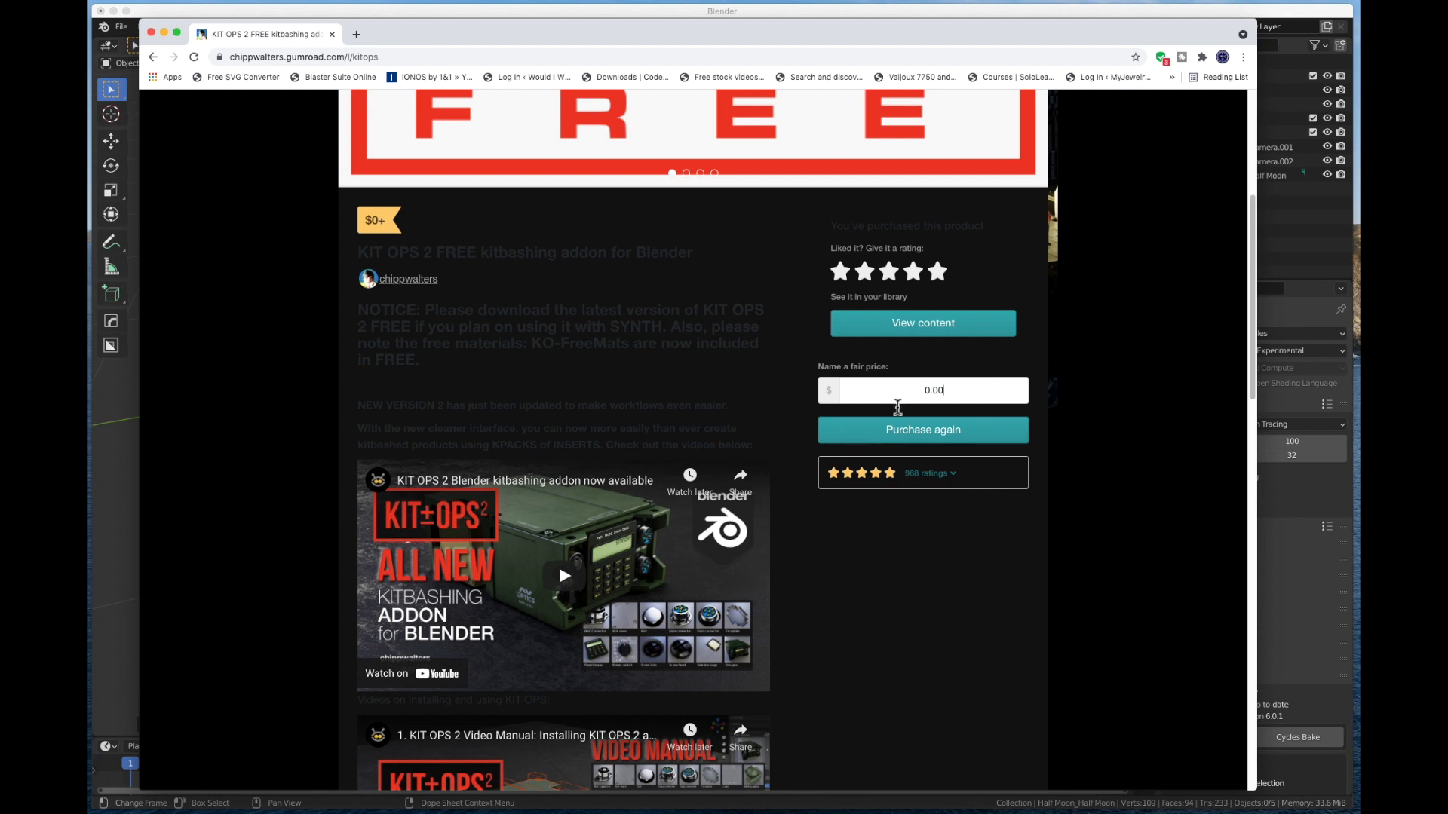
click(921, 429)
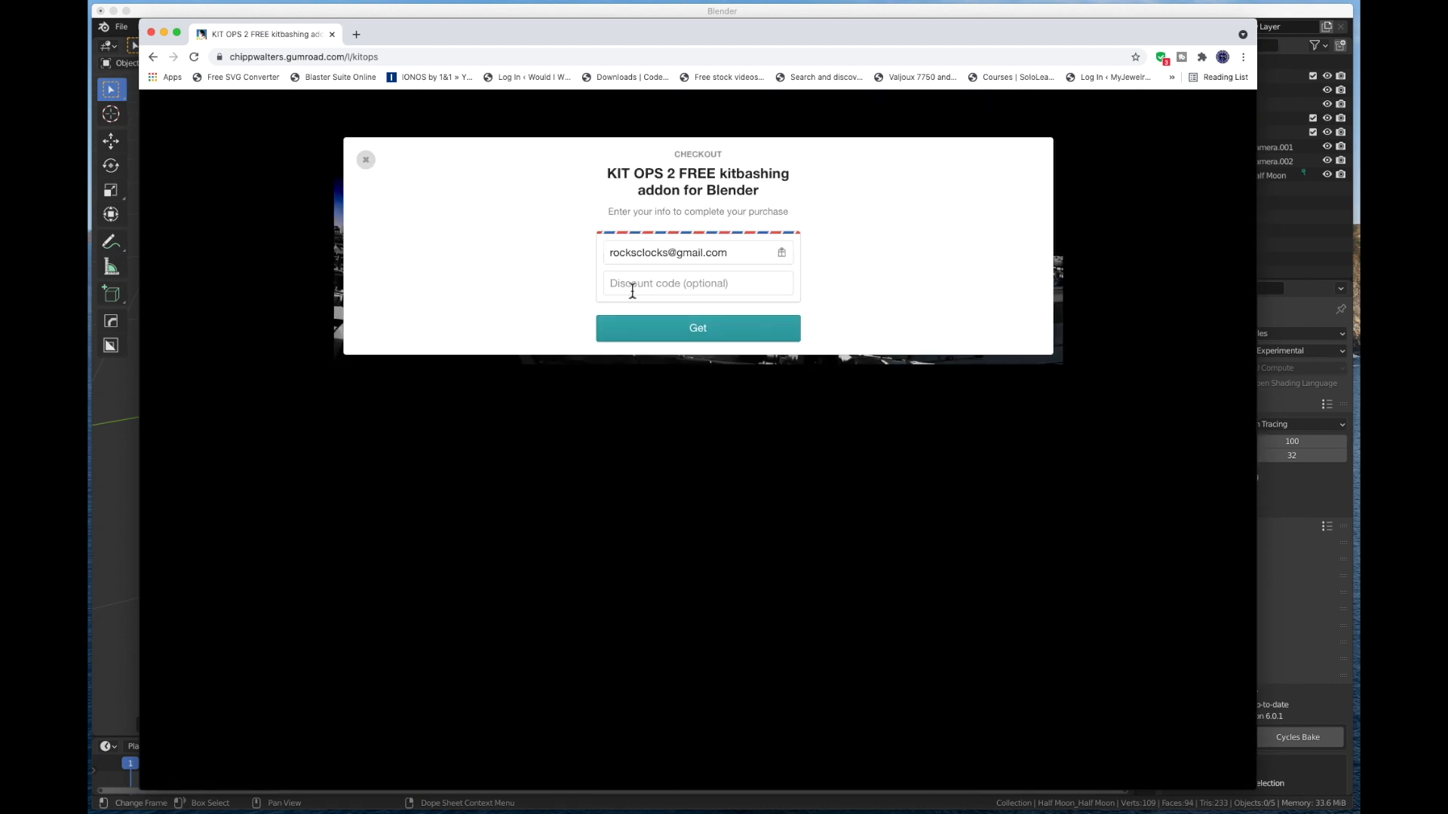
mouse_move(757, 294)
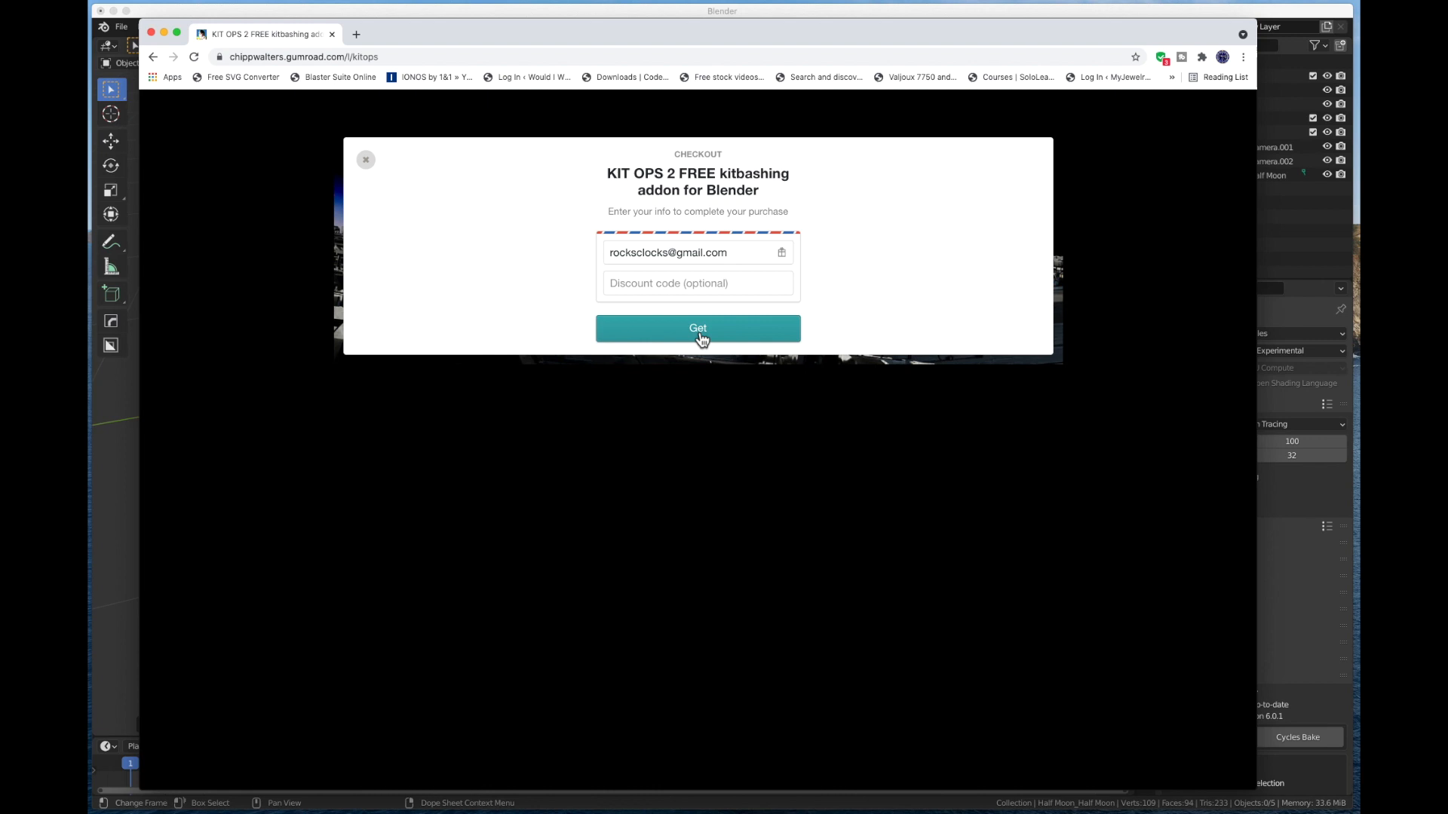
click(696, 328)
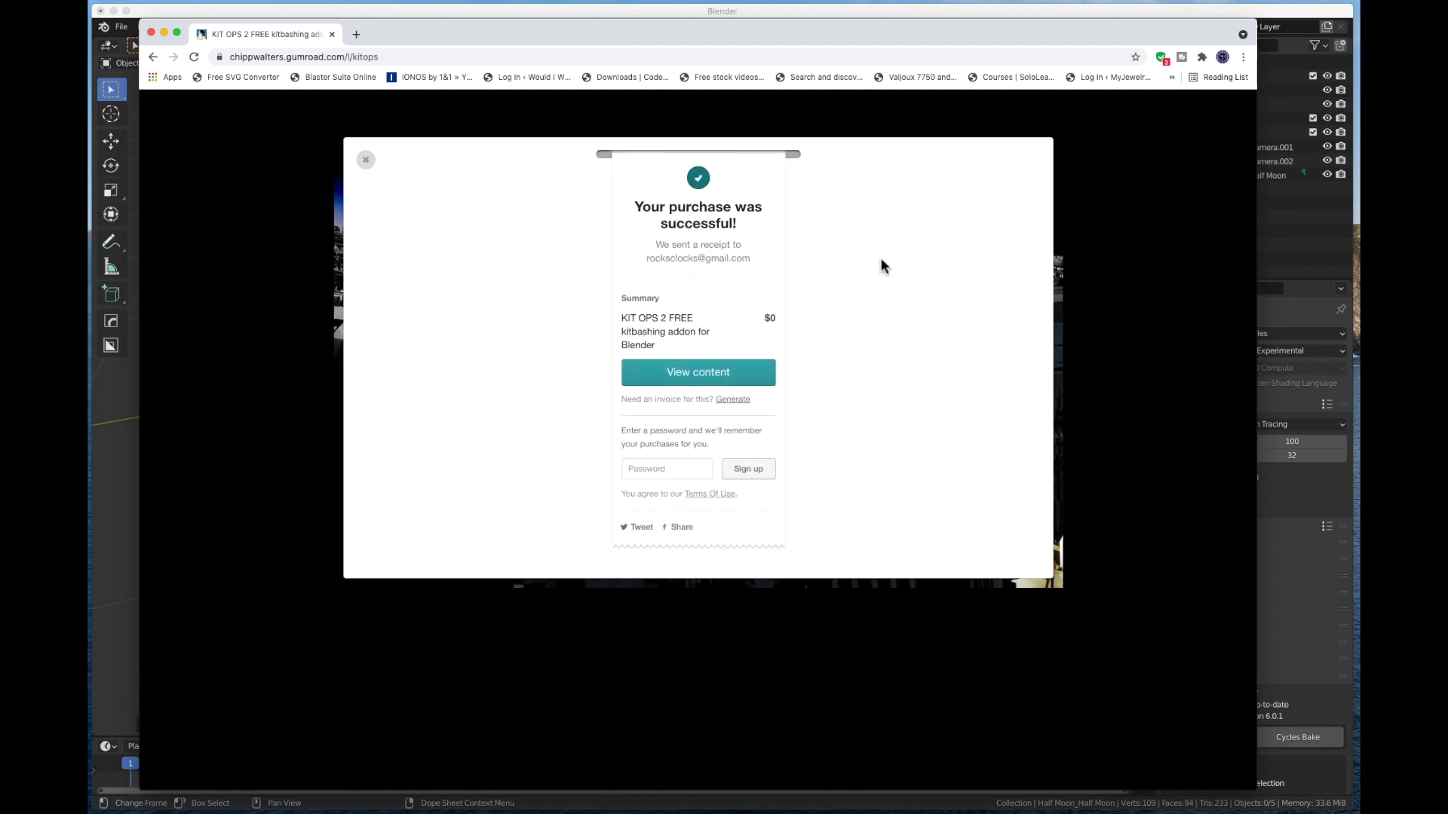
mouse_move(602, 350)
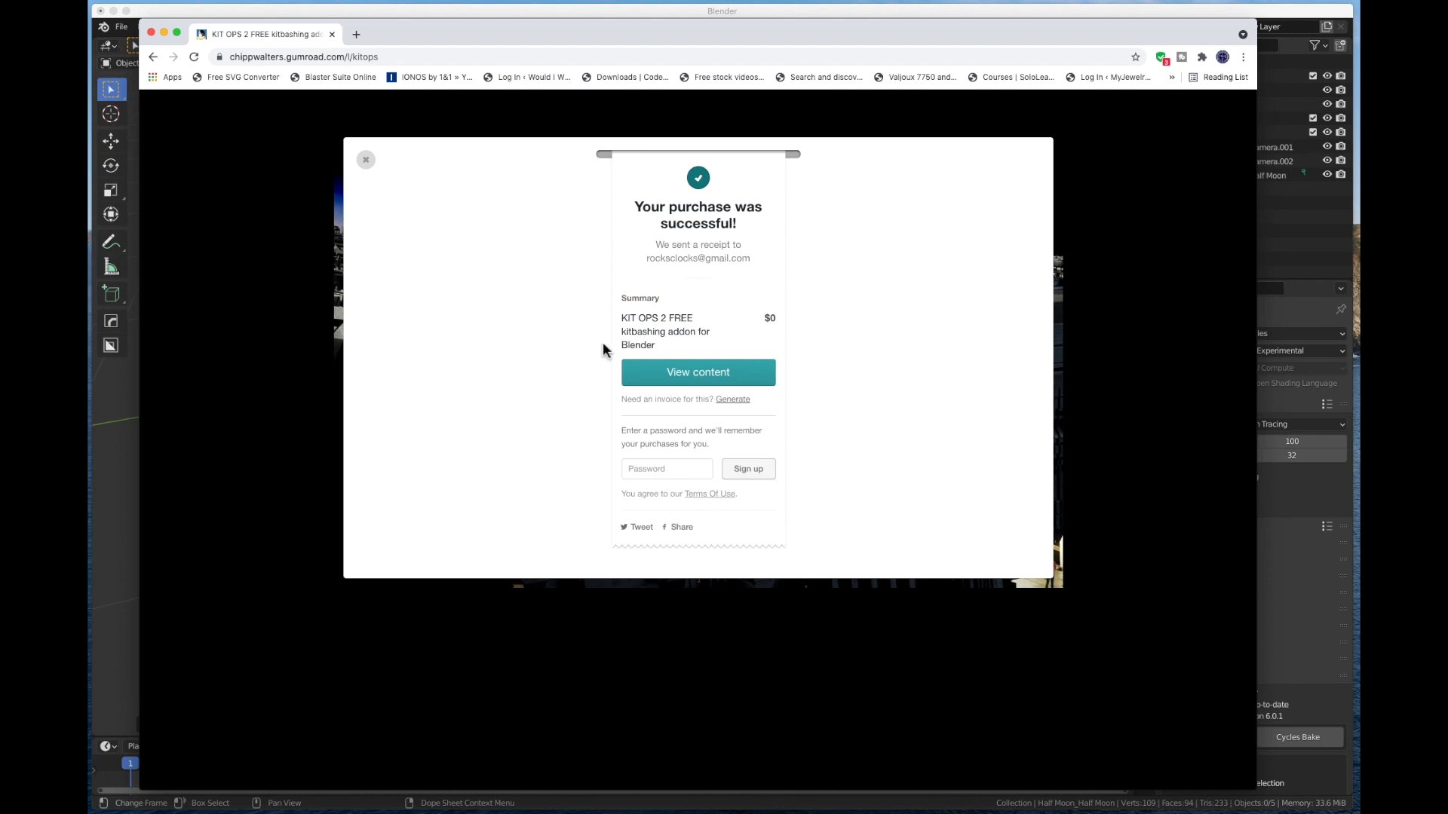
mouse_move(748, 471)
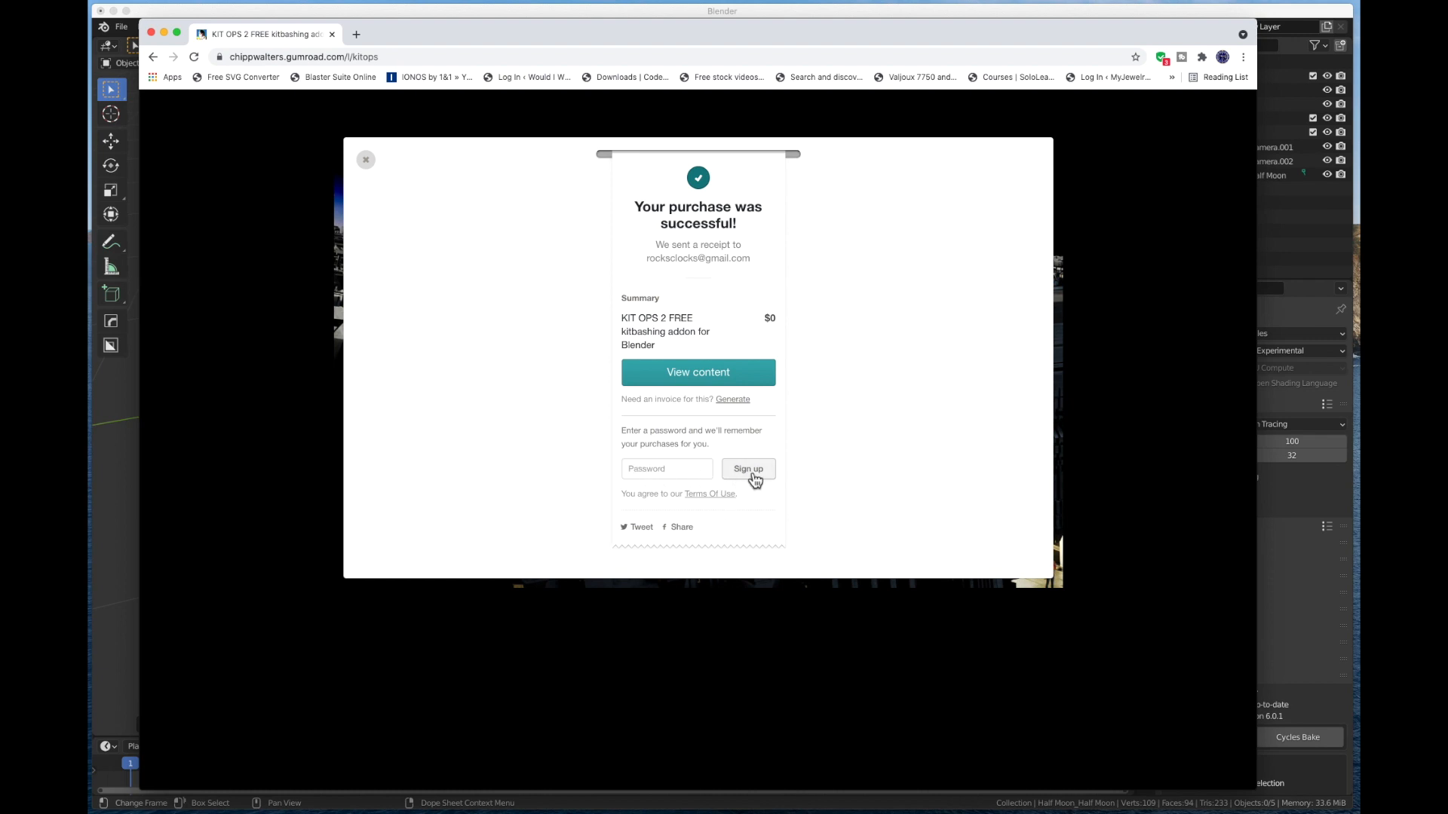
mouse_move(388, 172)
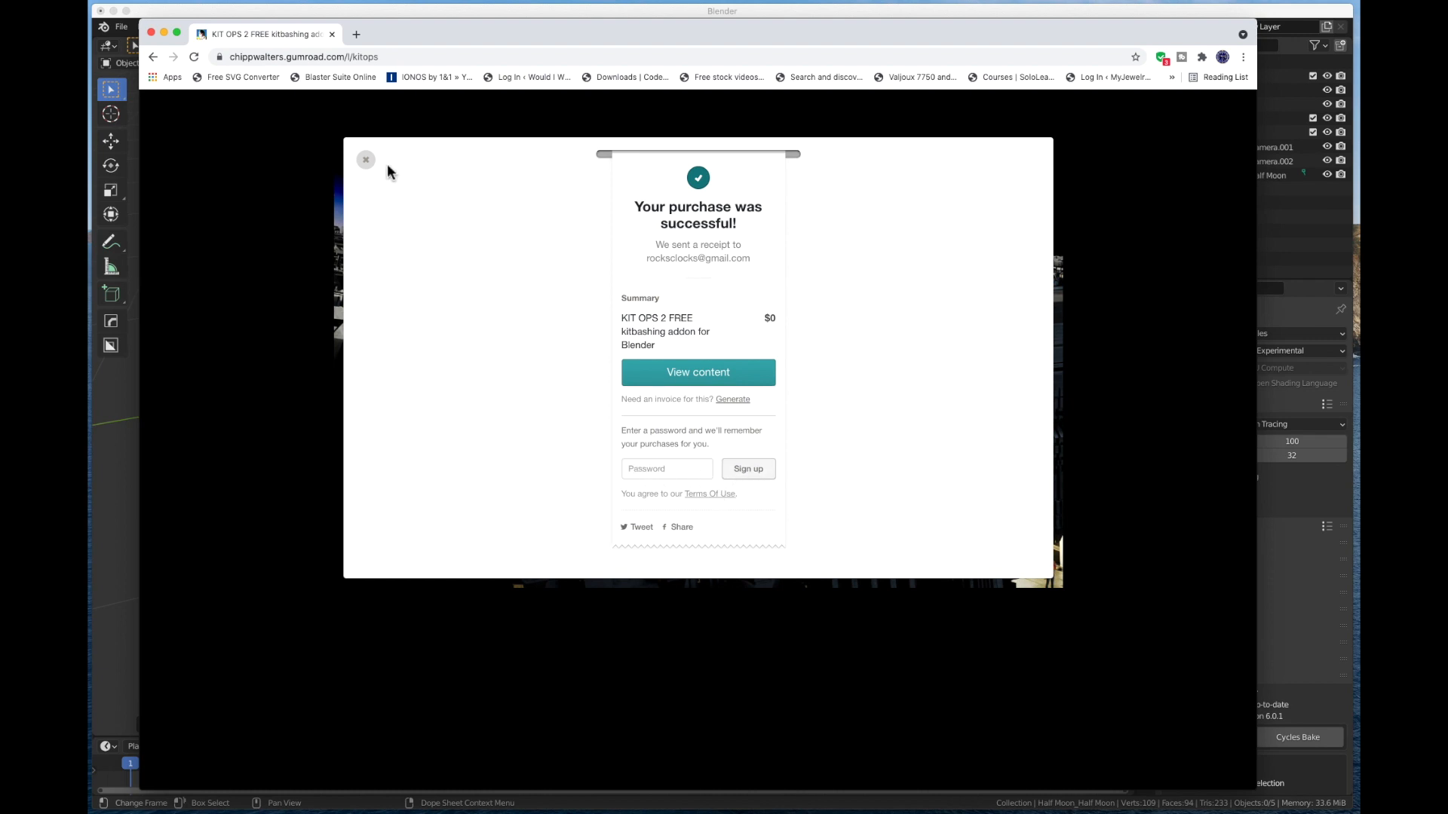
click(366, 159)
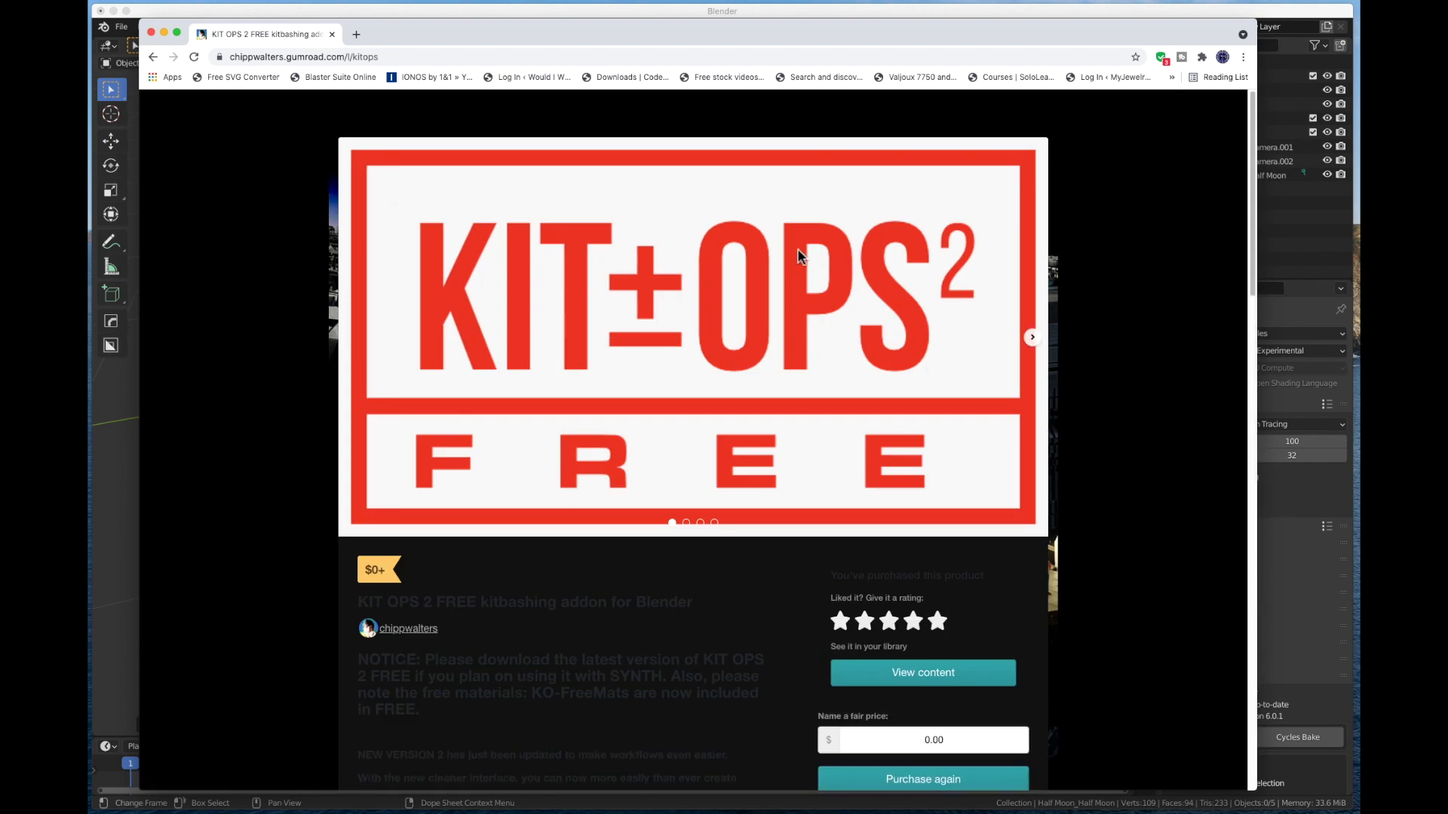
mouse_move(732, 352)
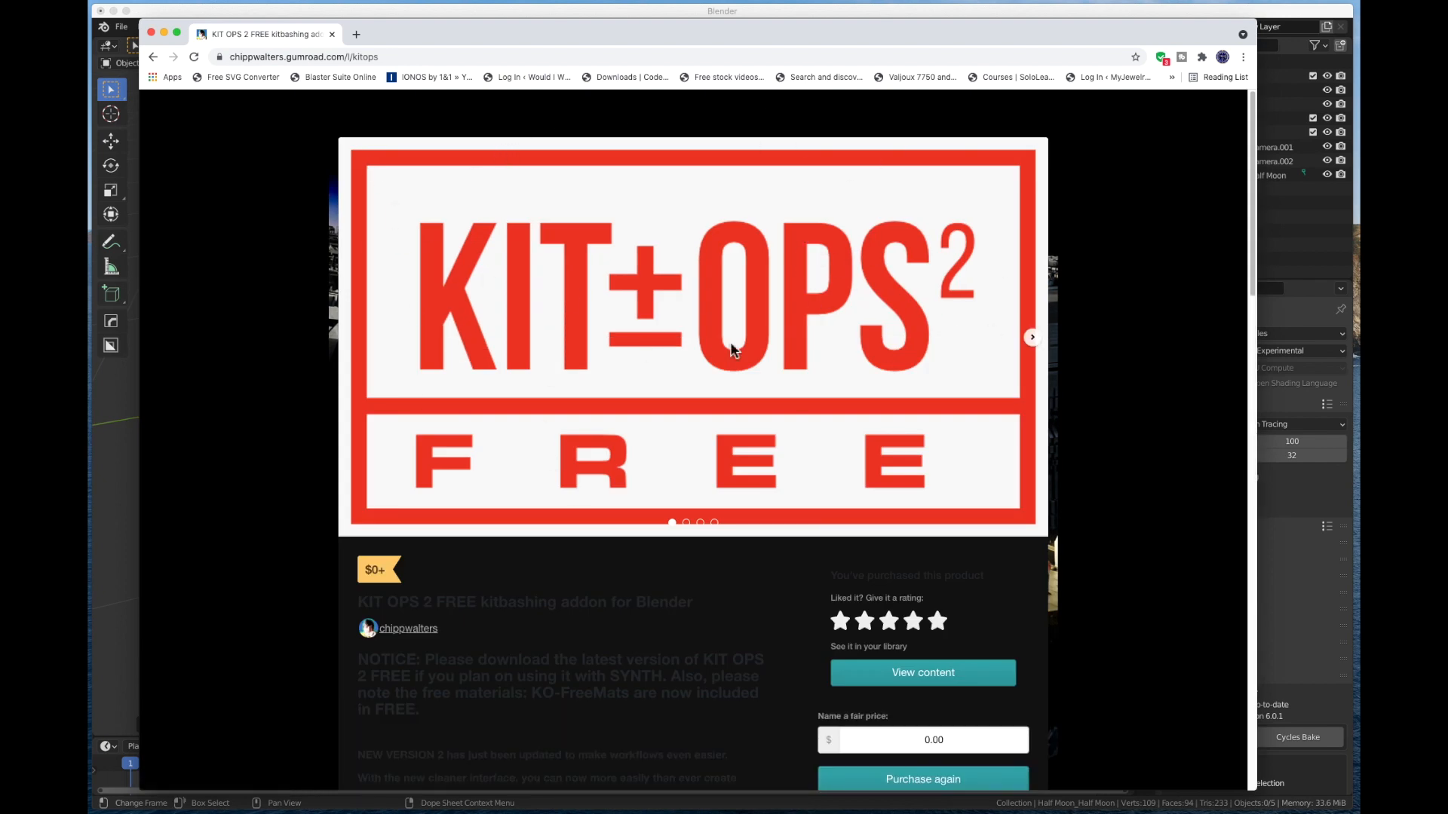
mouse_move(132, 40)
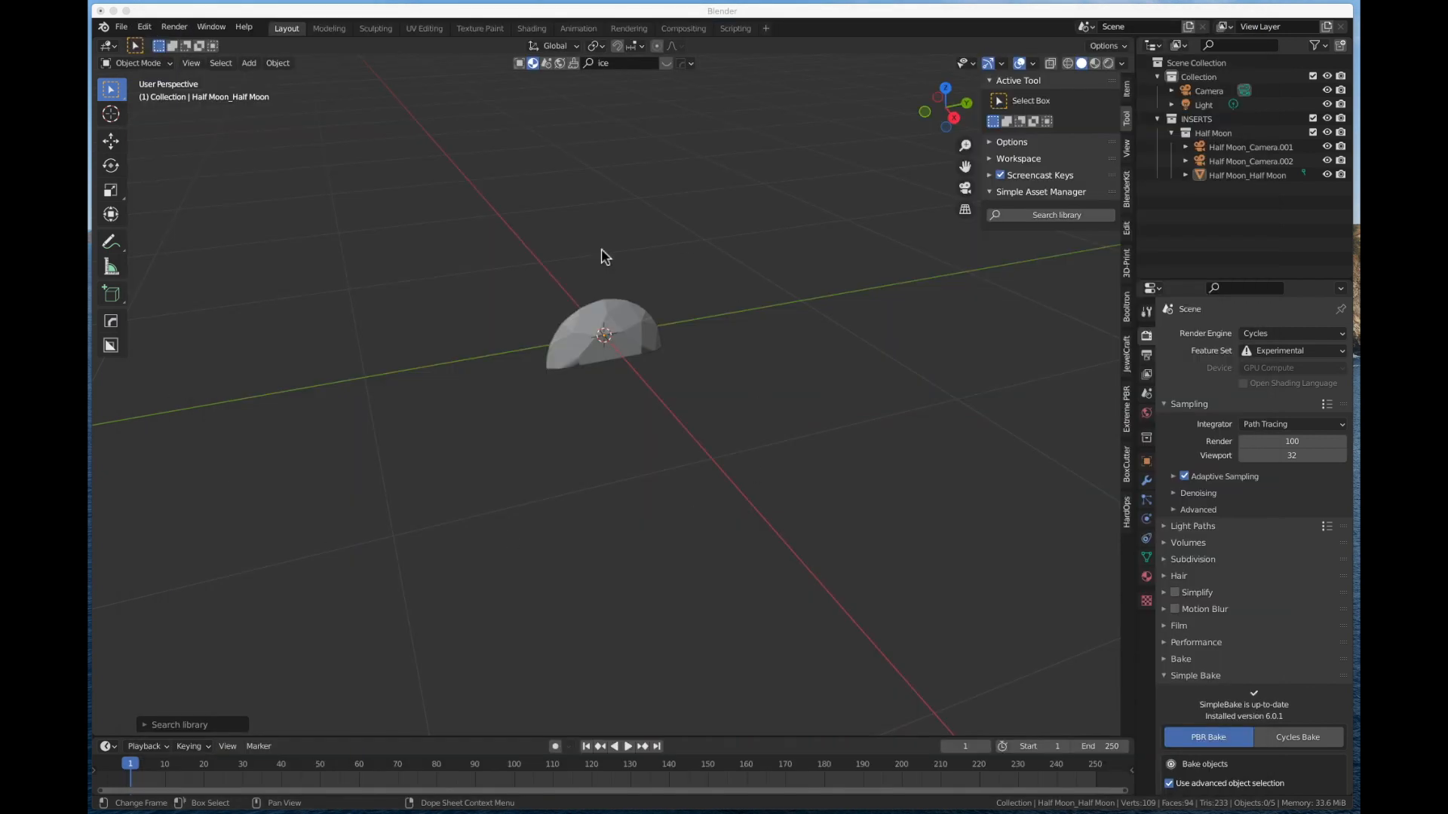
Step: Select the Half Moon insert and delete it with X
click(602, 334)
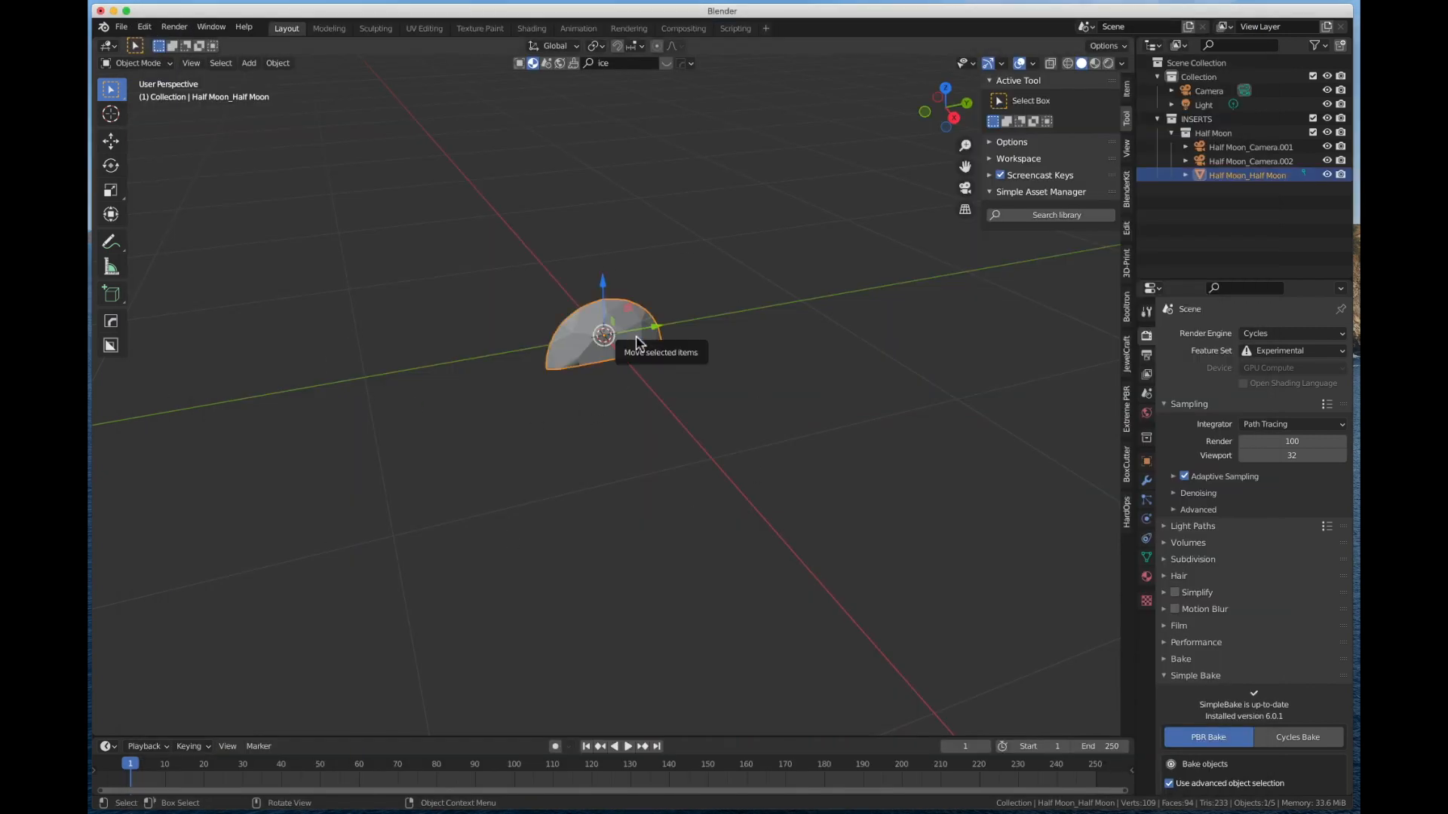
key(x)
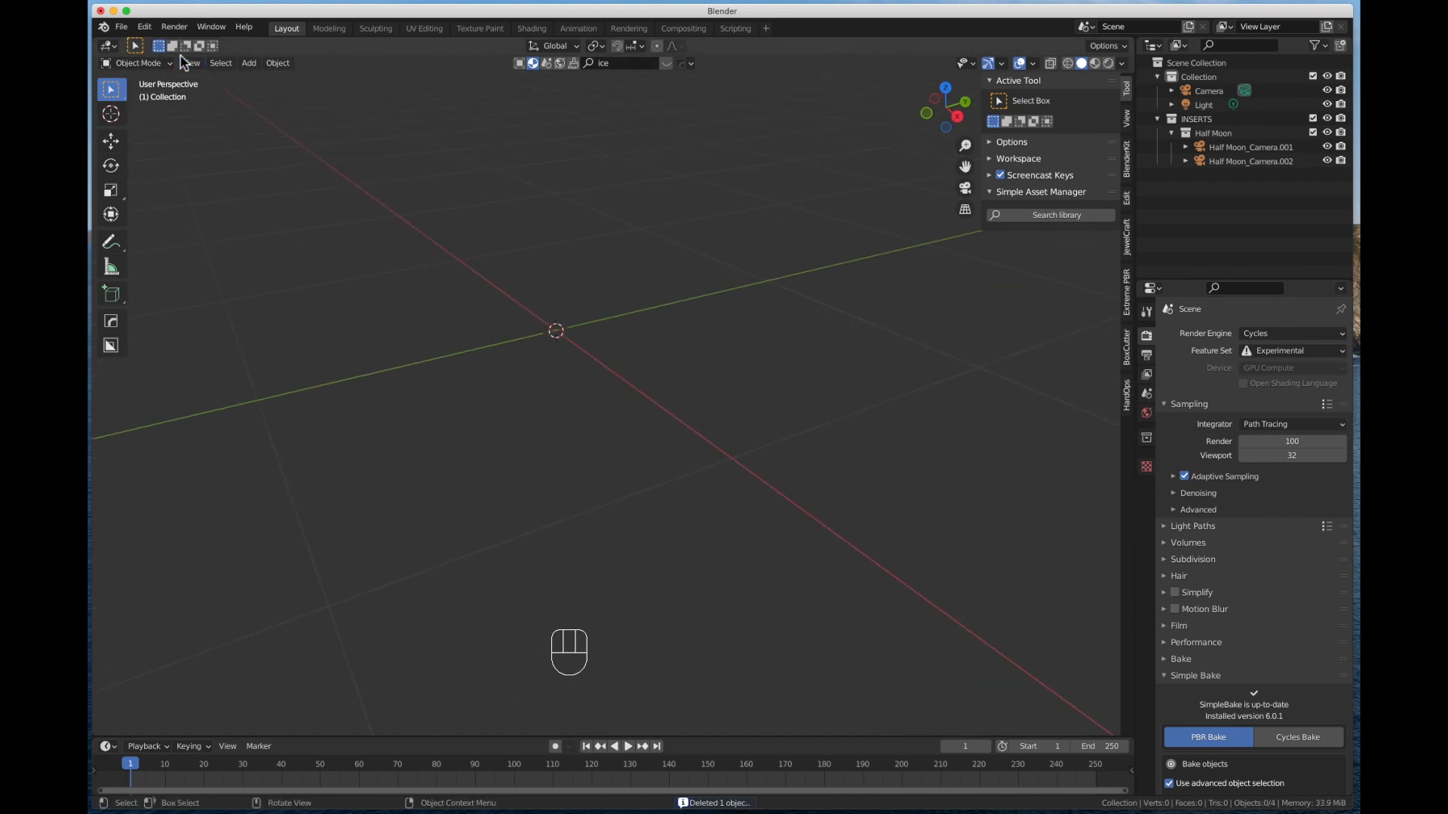
click(120, 25)
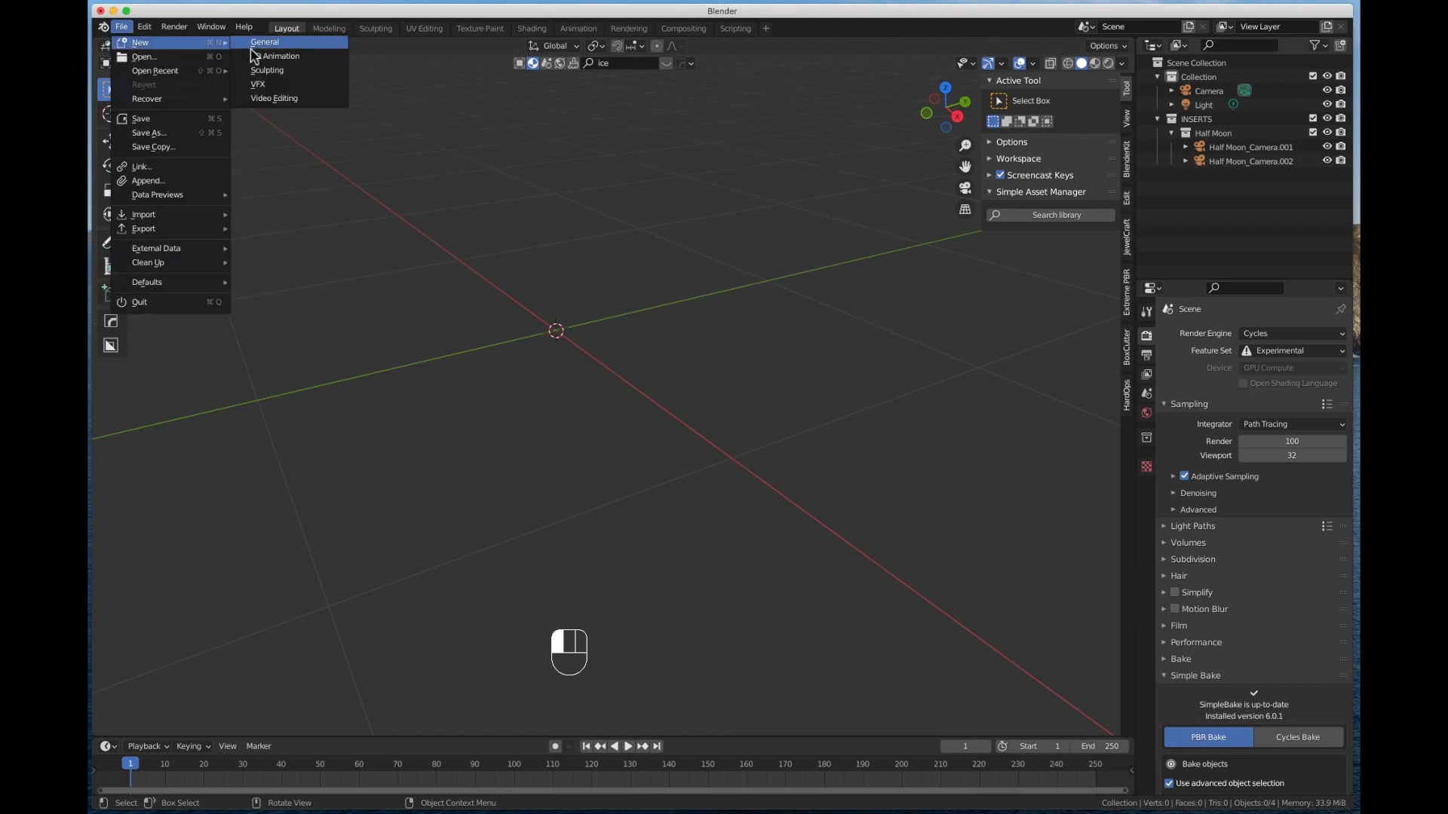
click(144, 26)
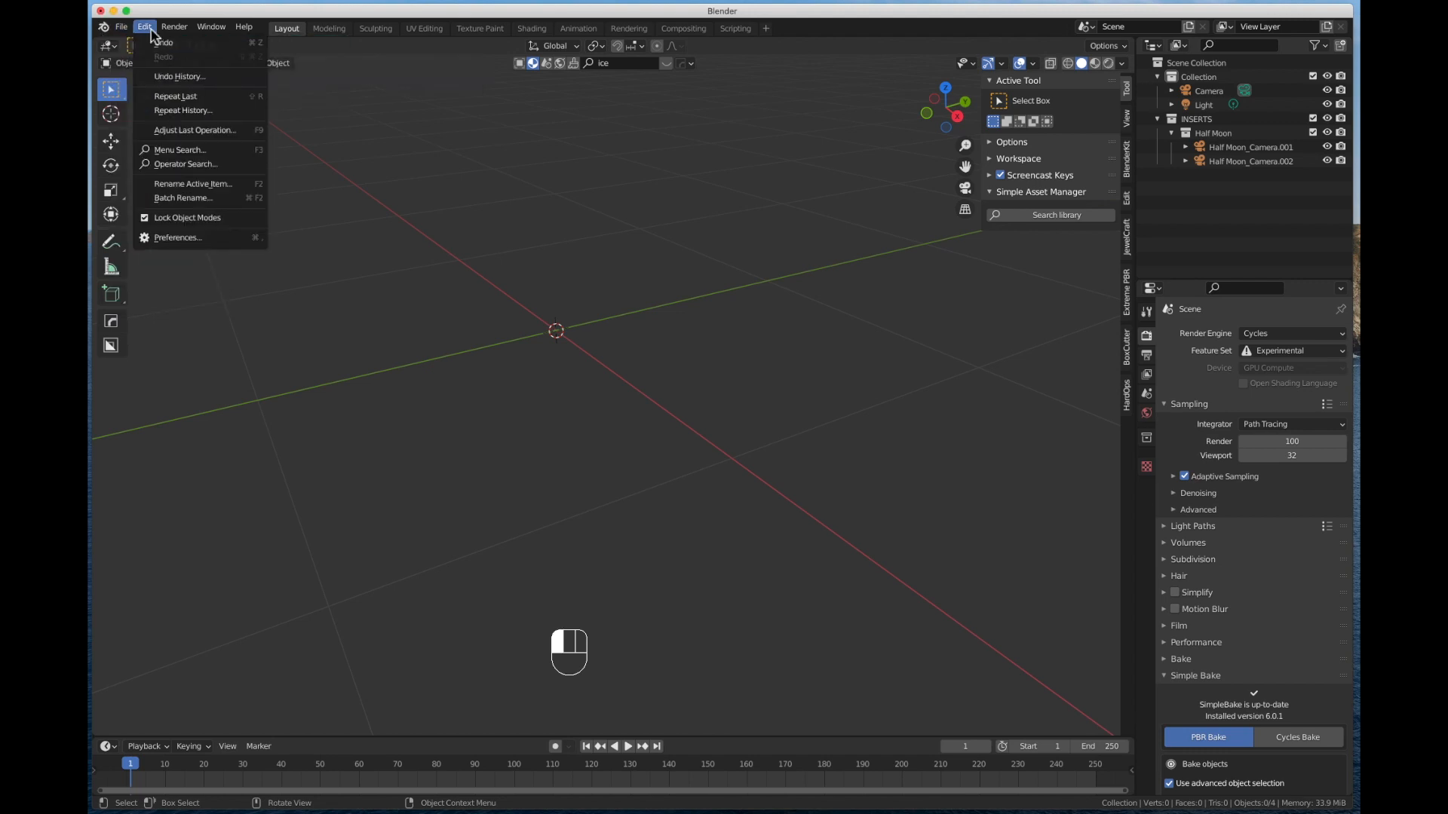
click(177, 237)
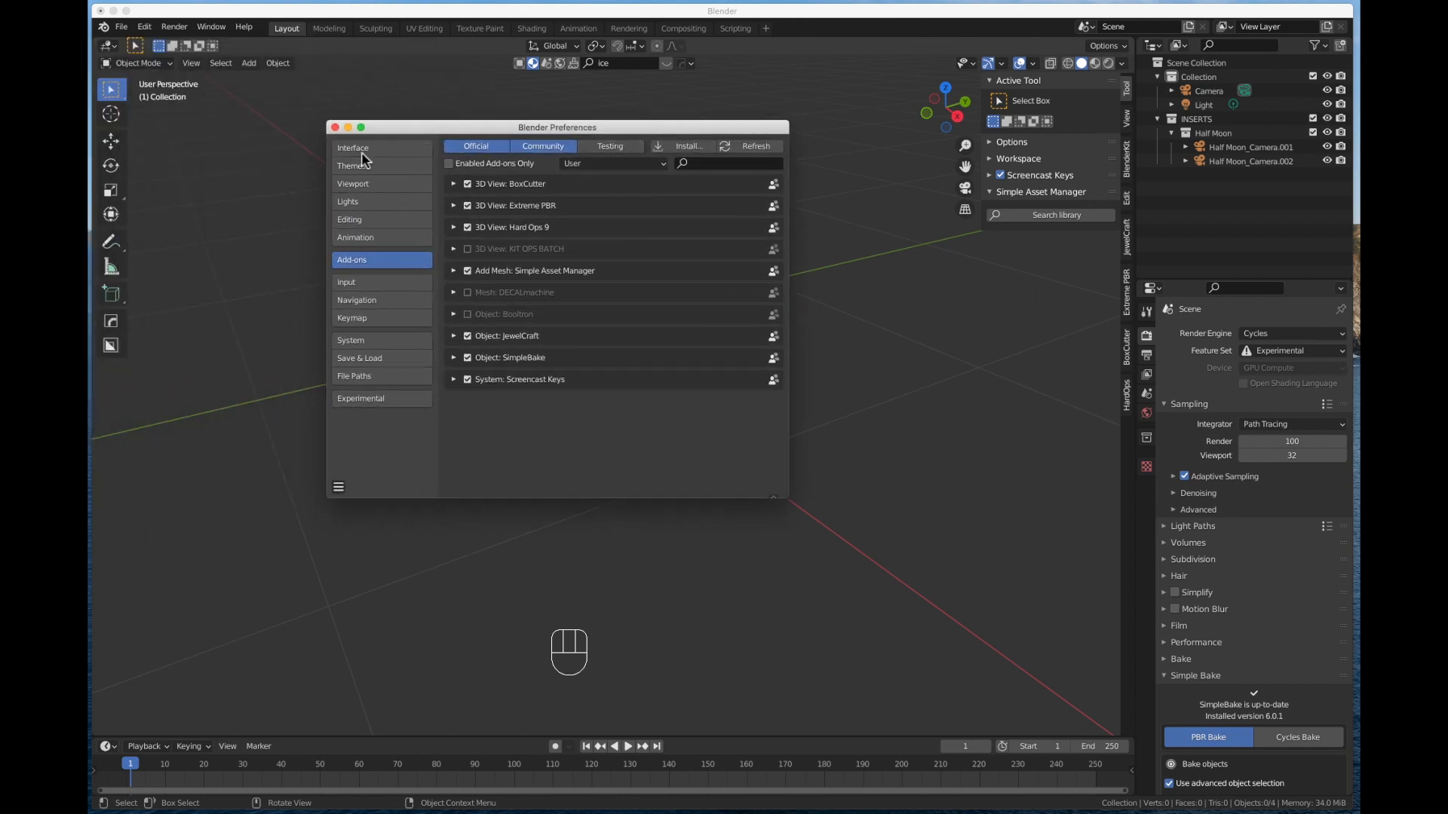
click(352, 148)
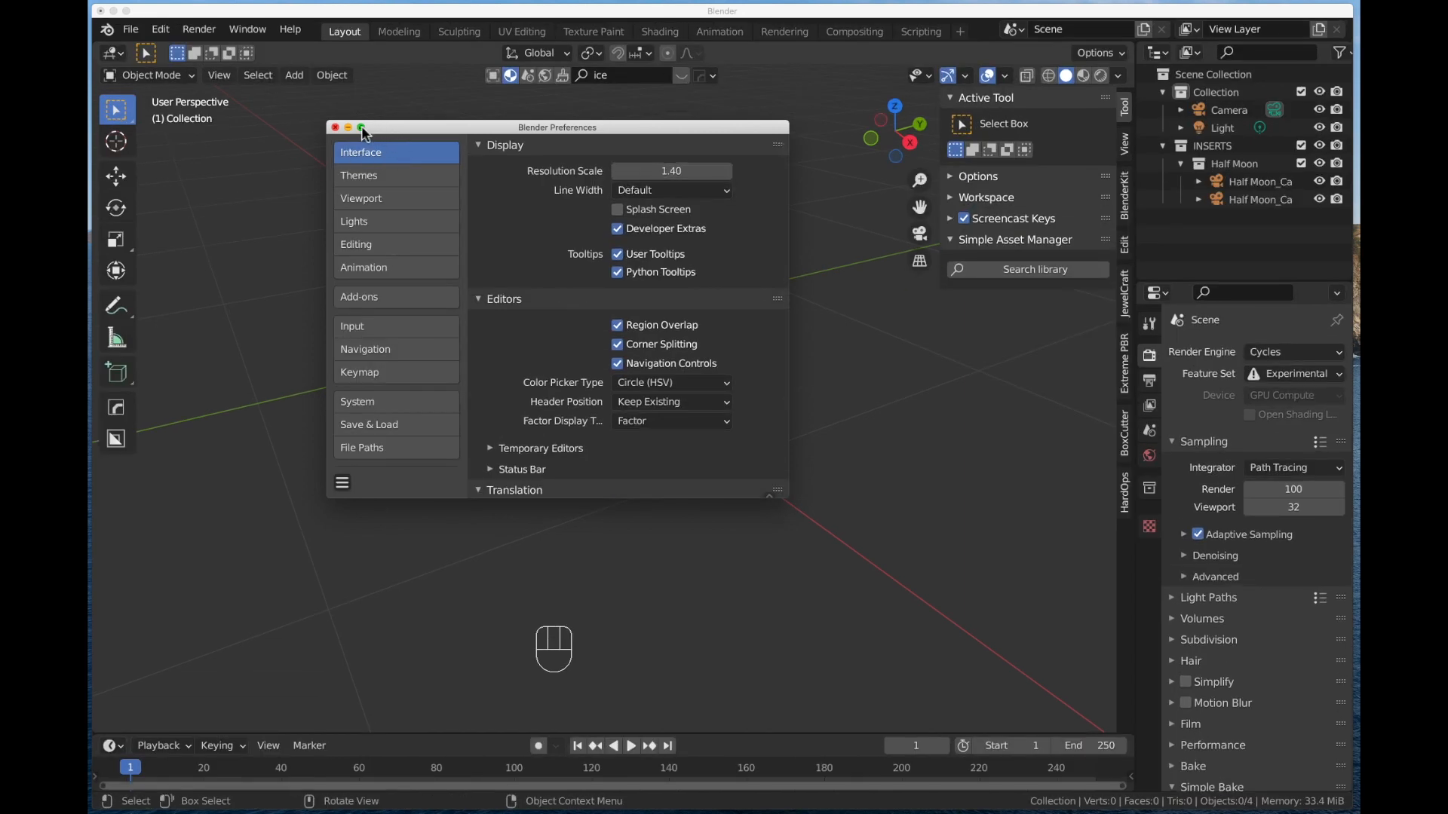
click(335, 127)
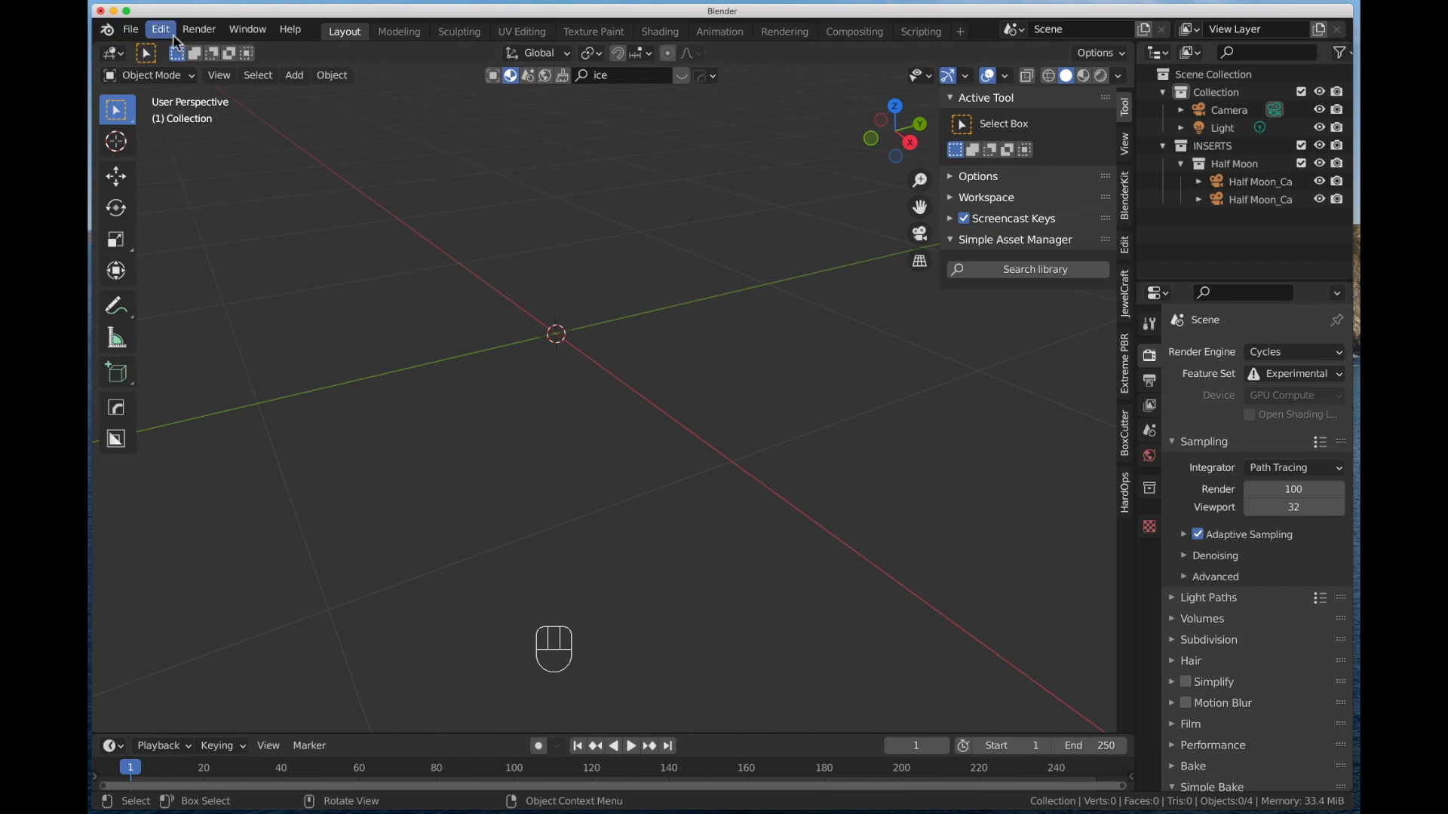
Step: Open Edit > Preferences on the Add-ons section and launch the Install file browser
click(159, 29)
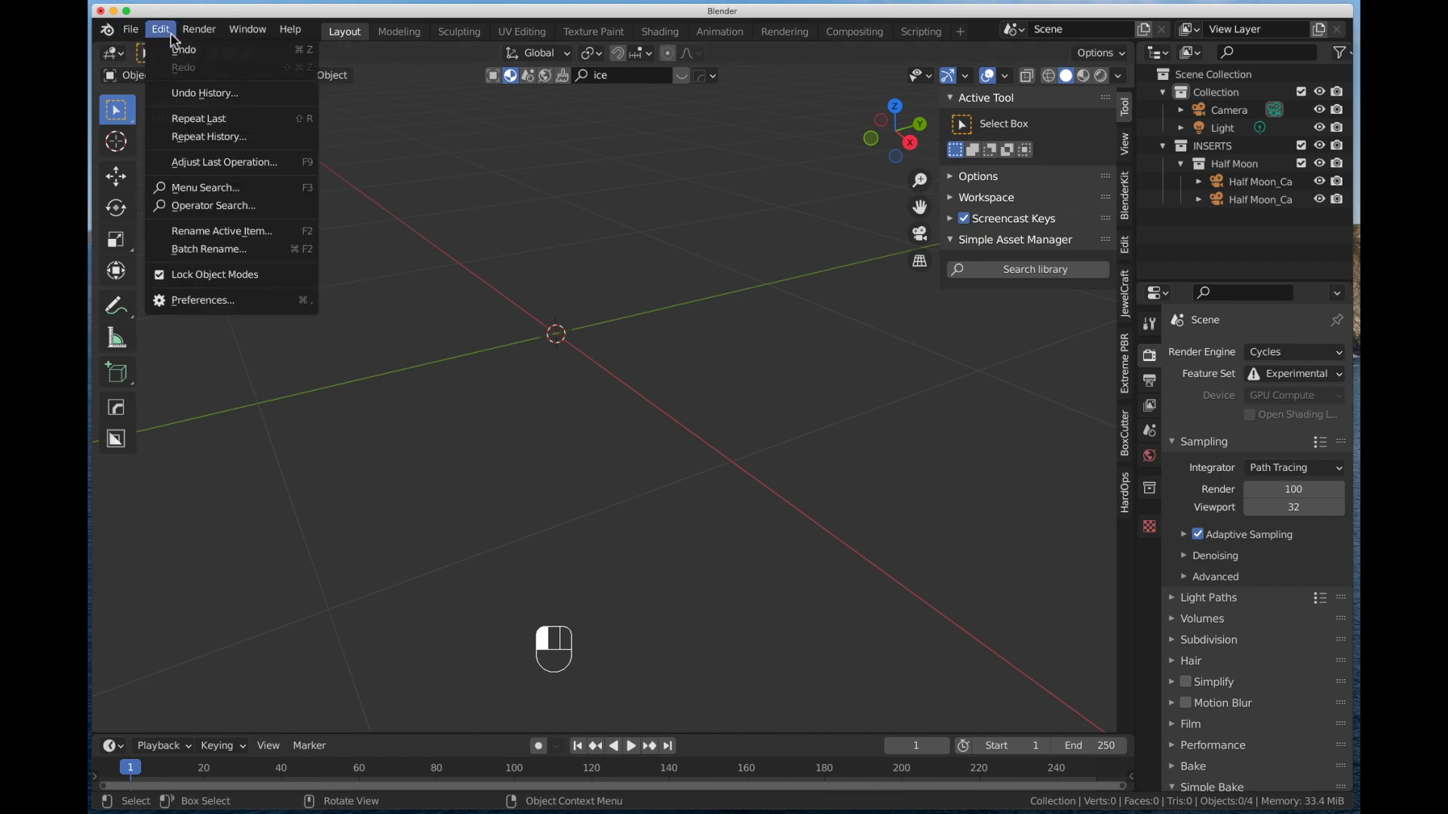
mouse_move(209, 249)
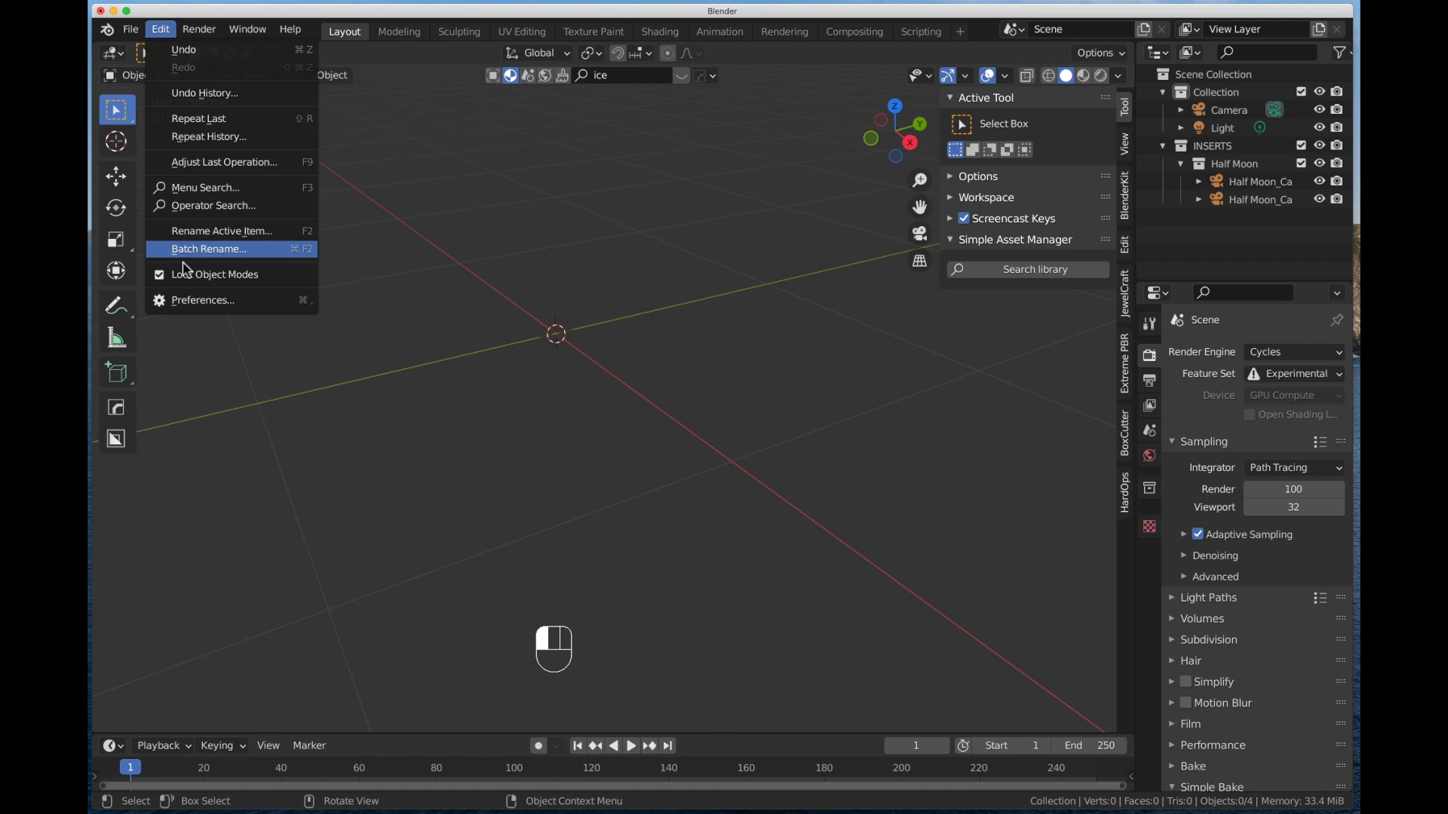
click(202, 300)
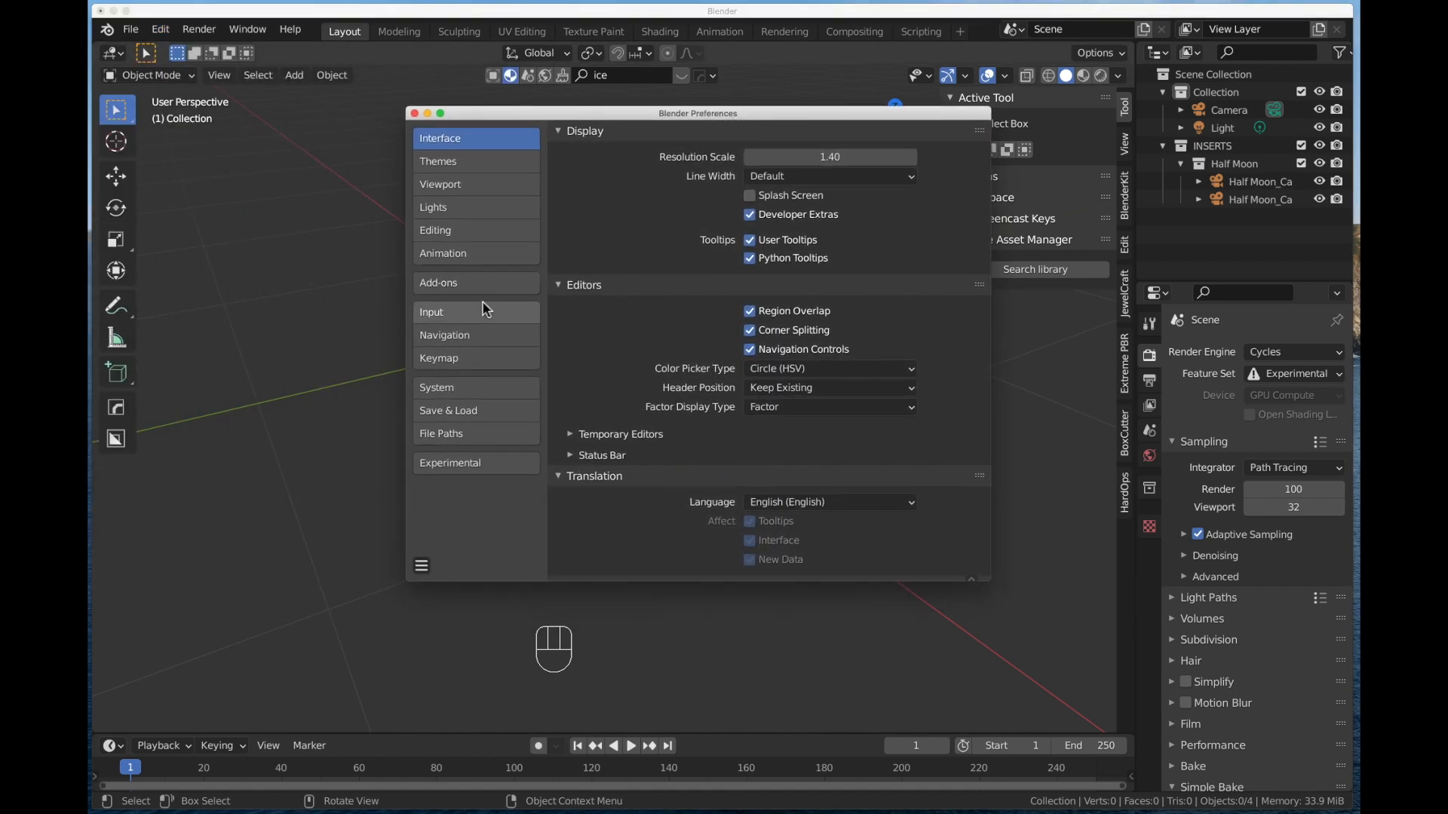
click(432, 312)
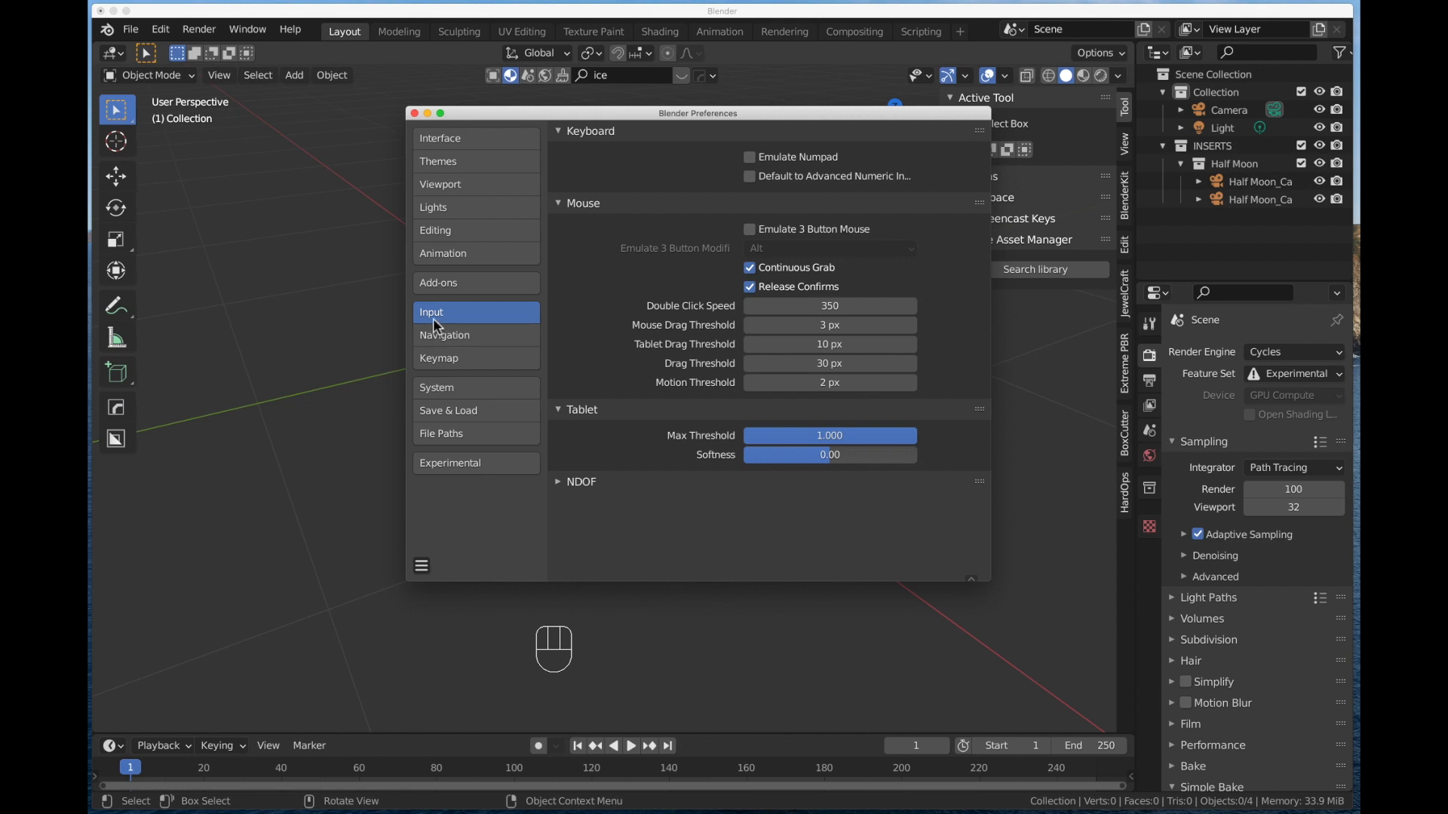
click(437, 283)
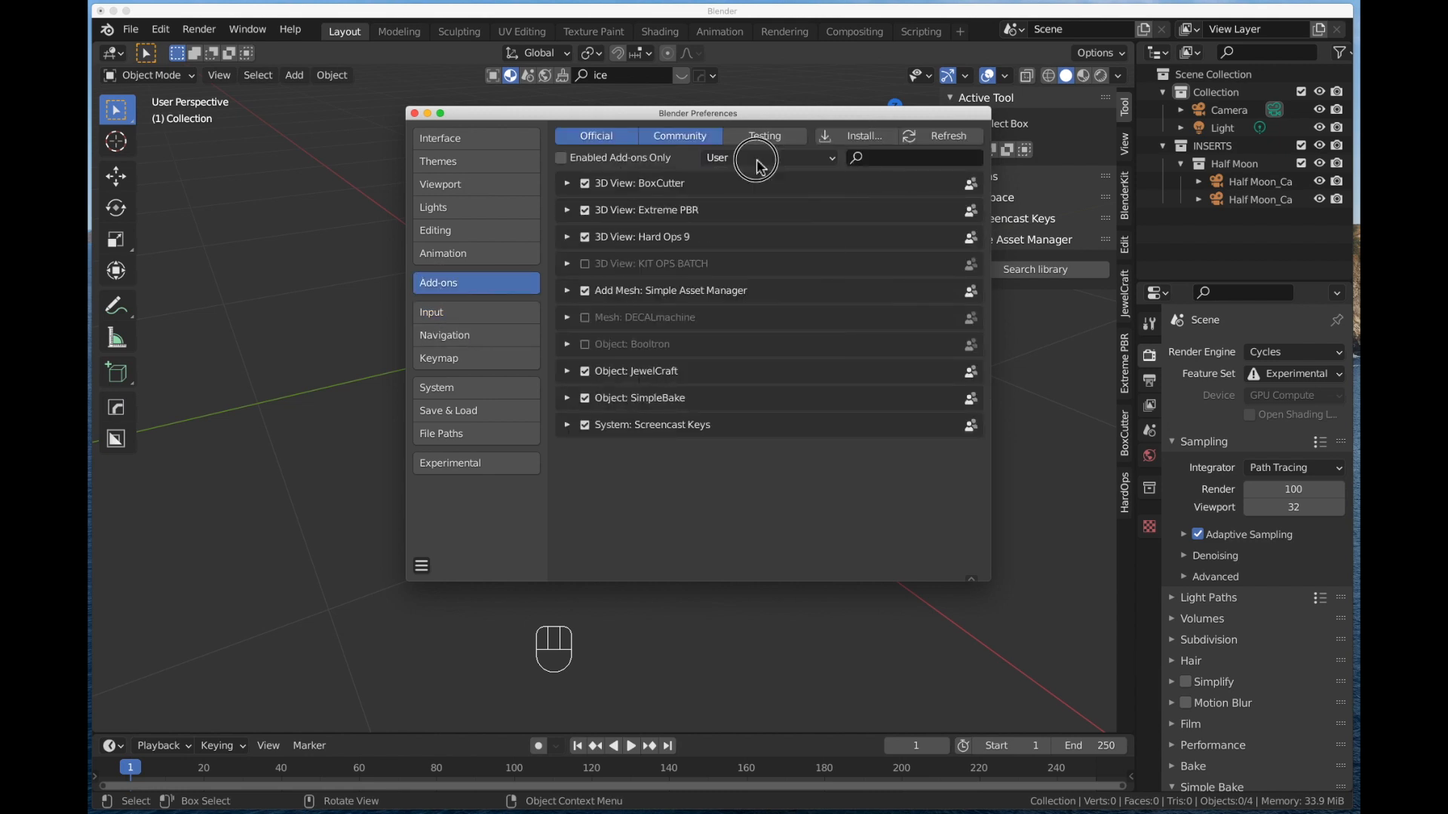
mouse_move(707, 277)
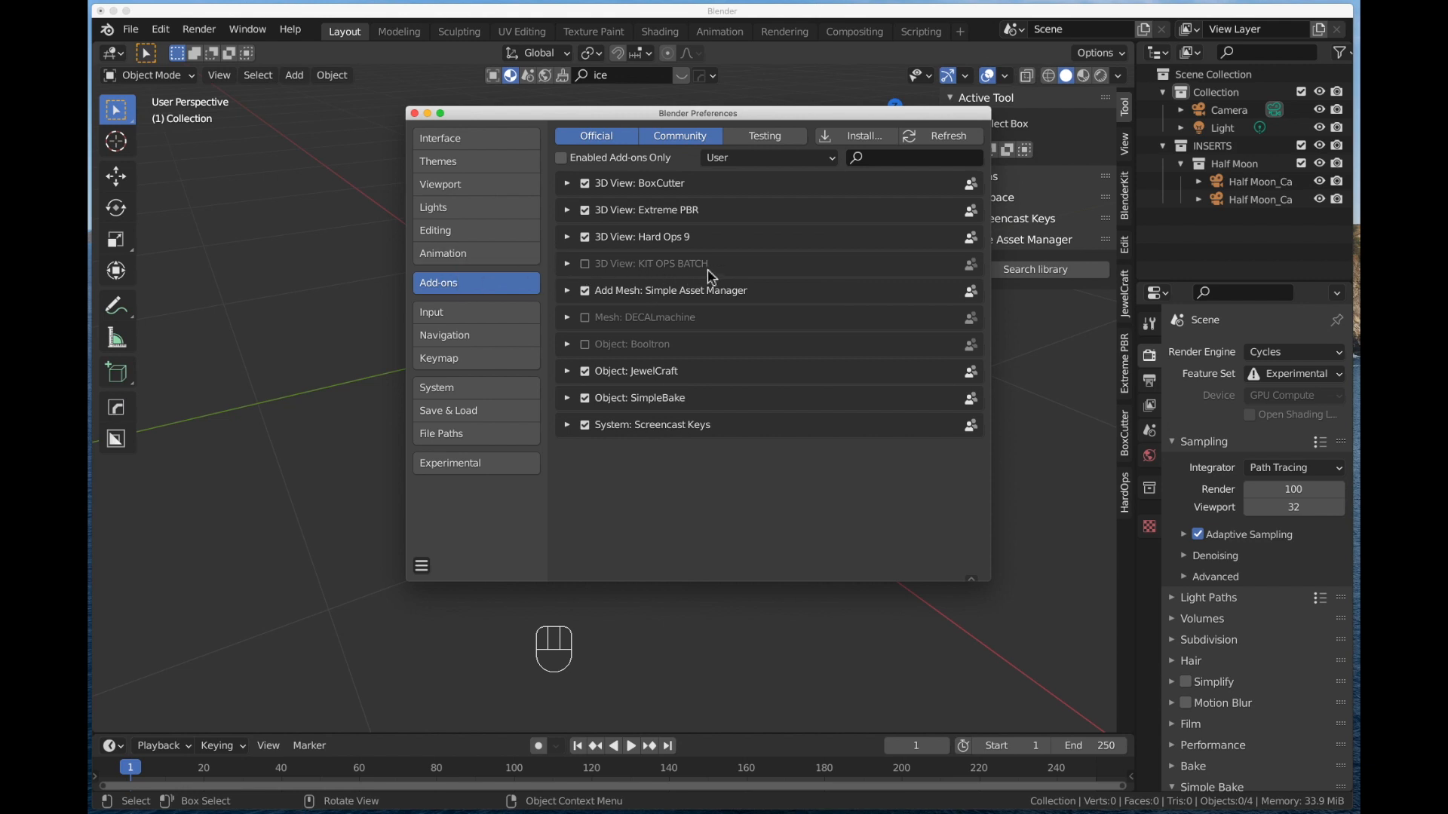
mouse_move(728, 276)
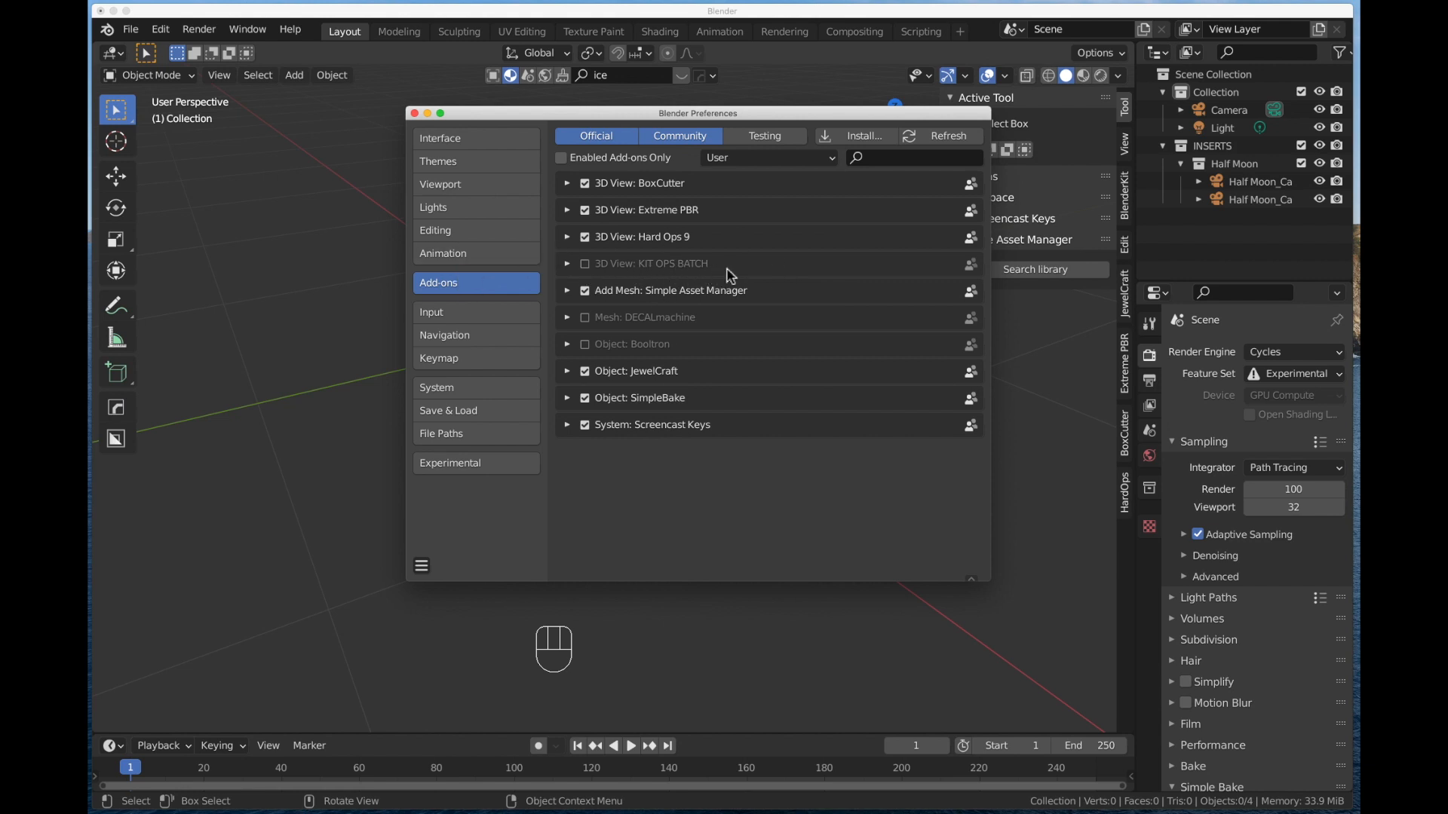
mouse_move(831, 379)
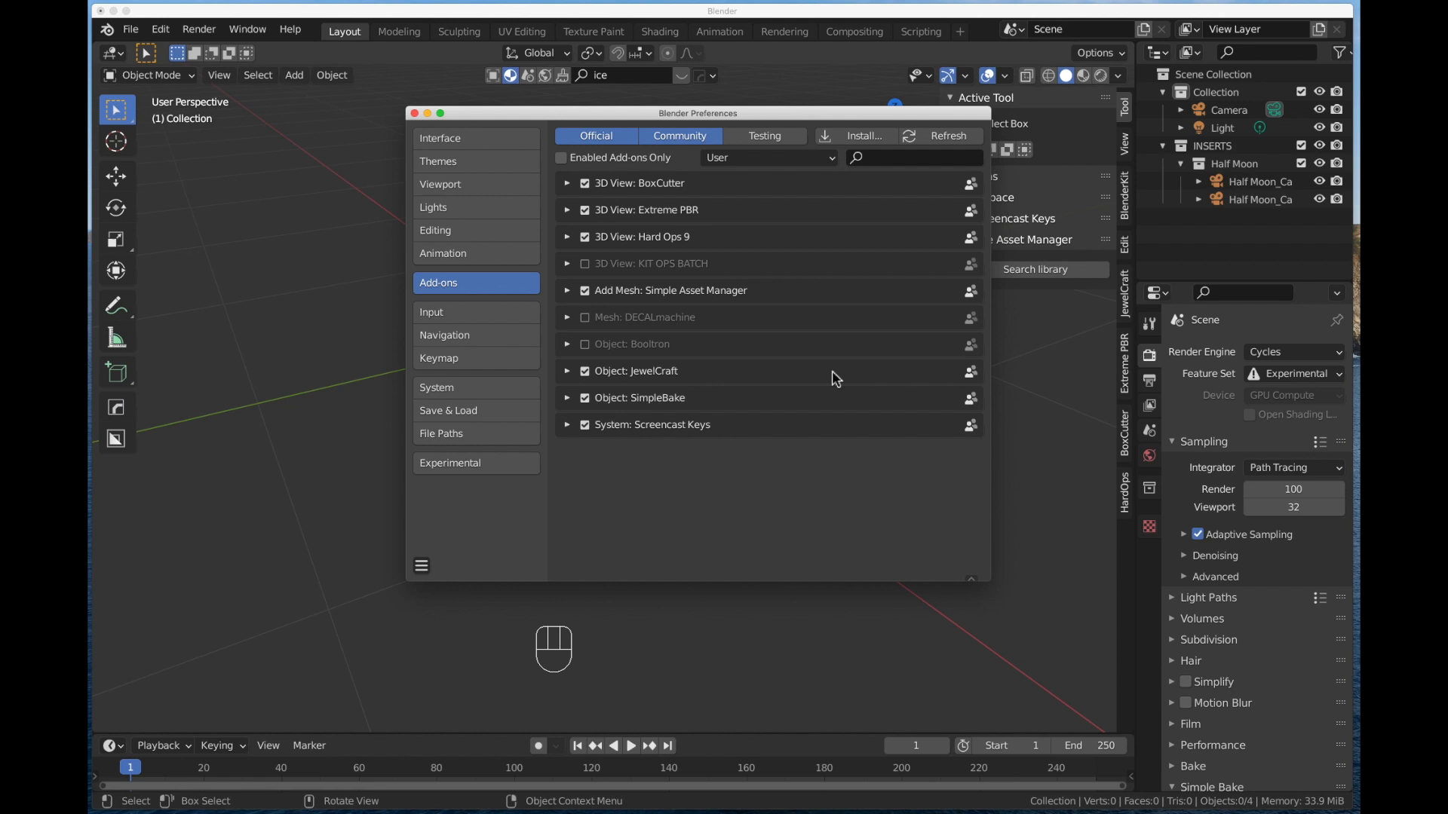
mouse_move(736, 145)
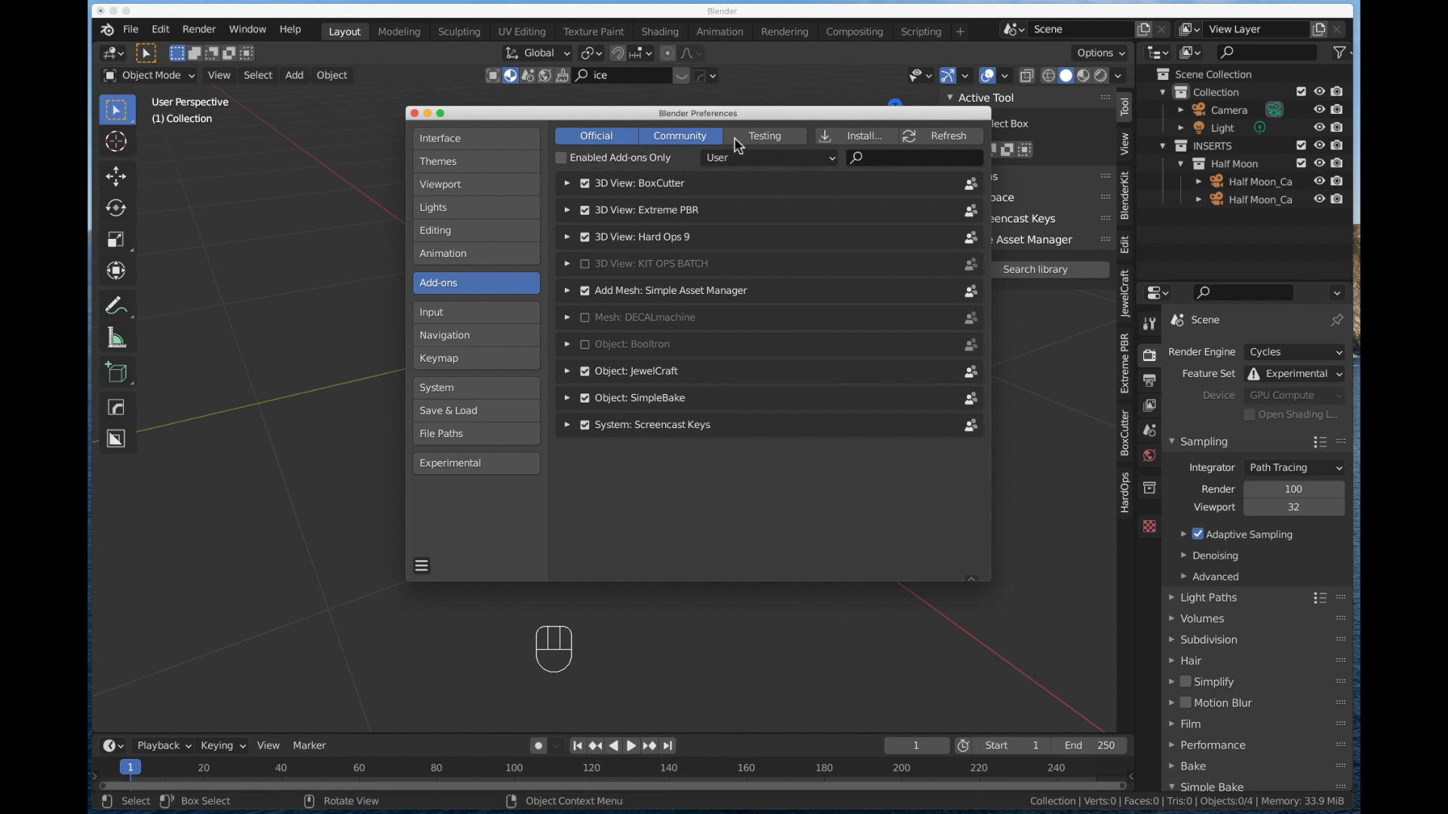
mouse_move(861, 136)
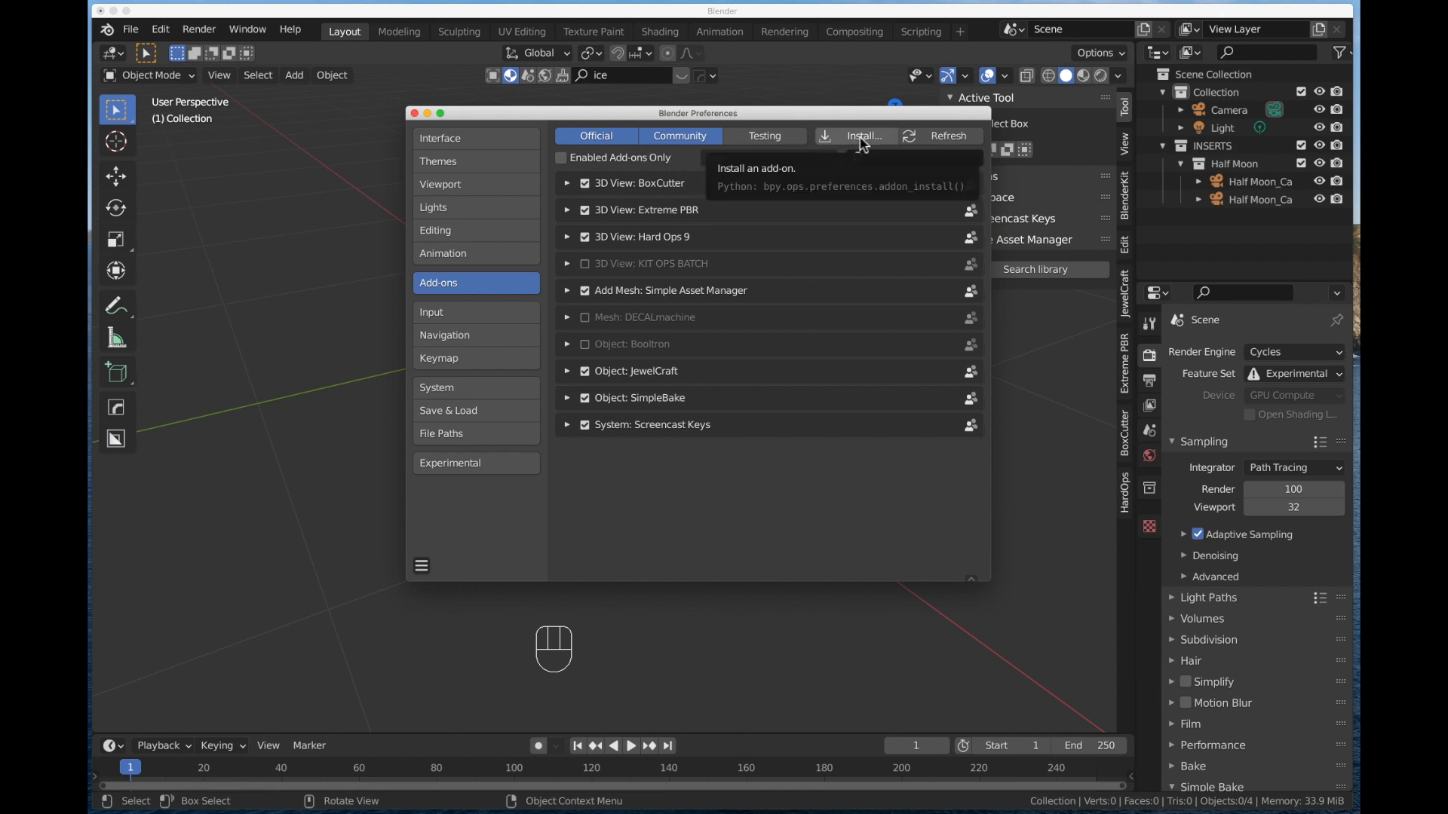
click(862, 136)
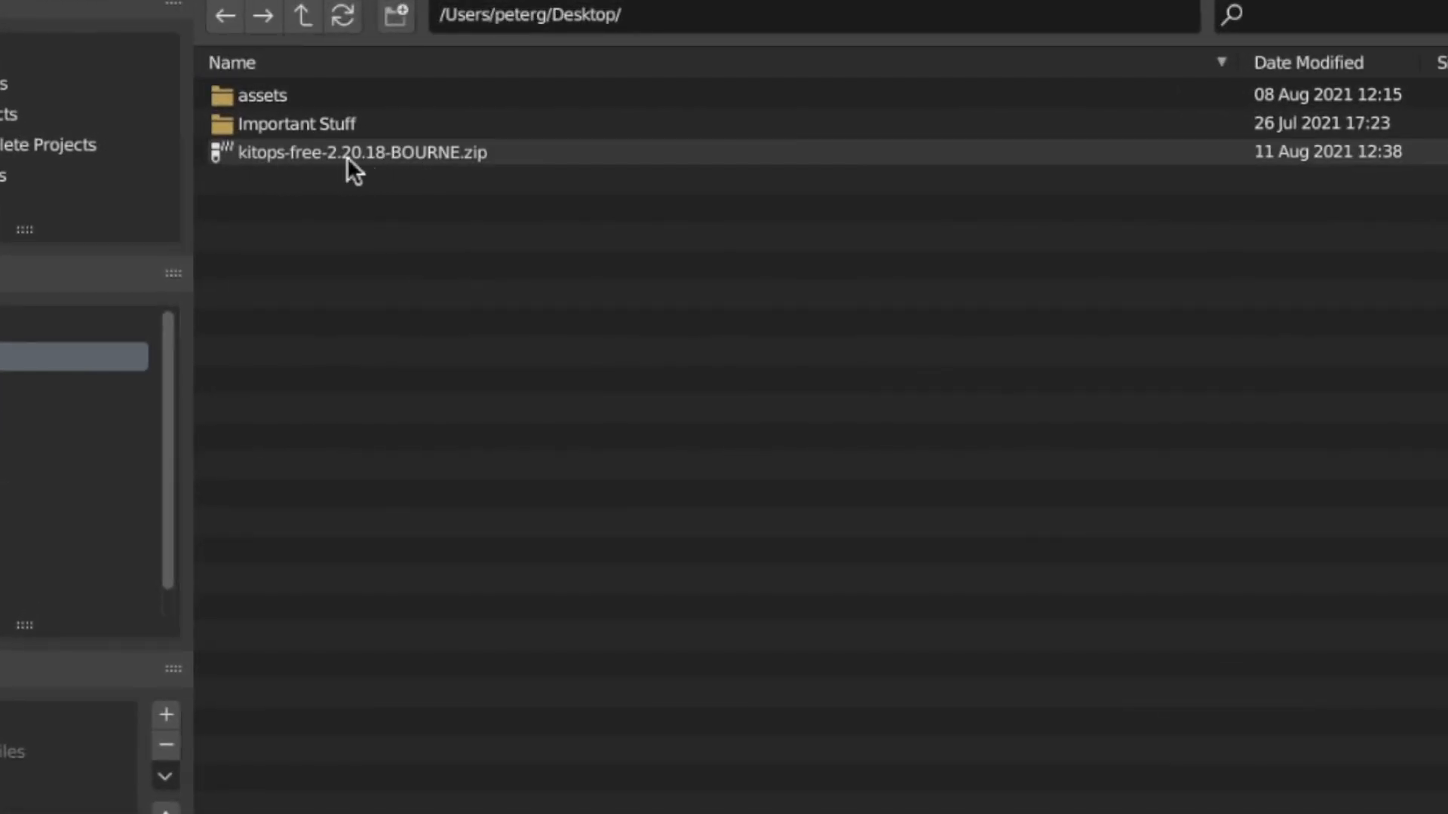
mouse_move(392, 176)
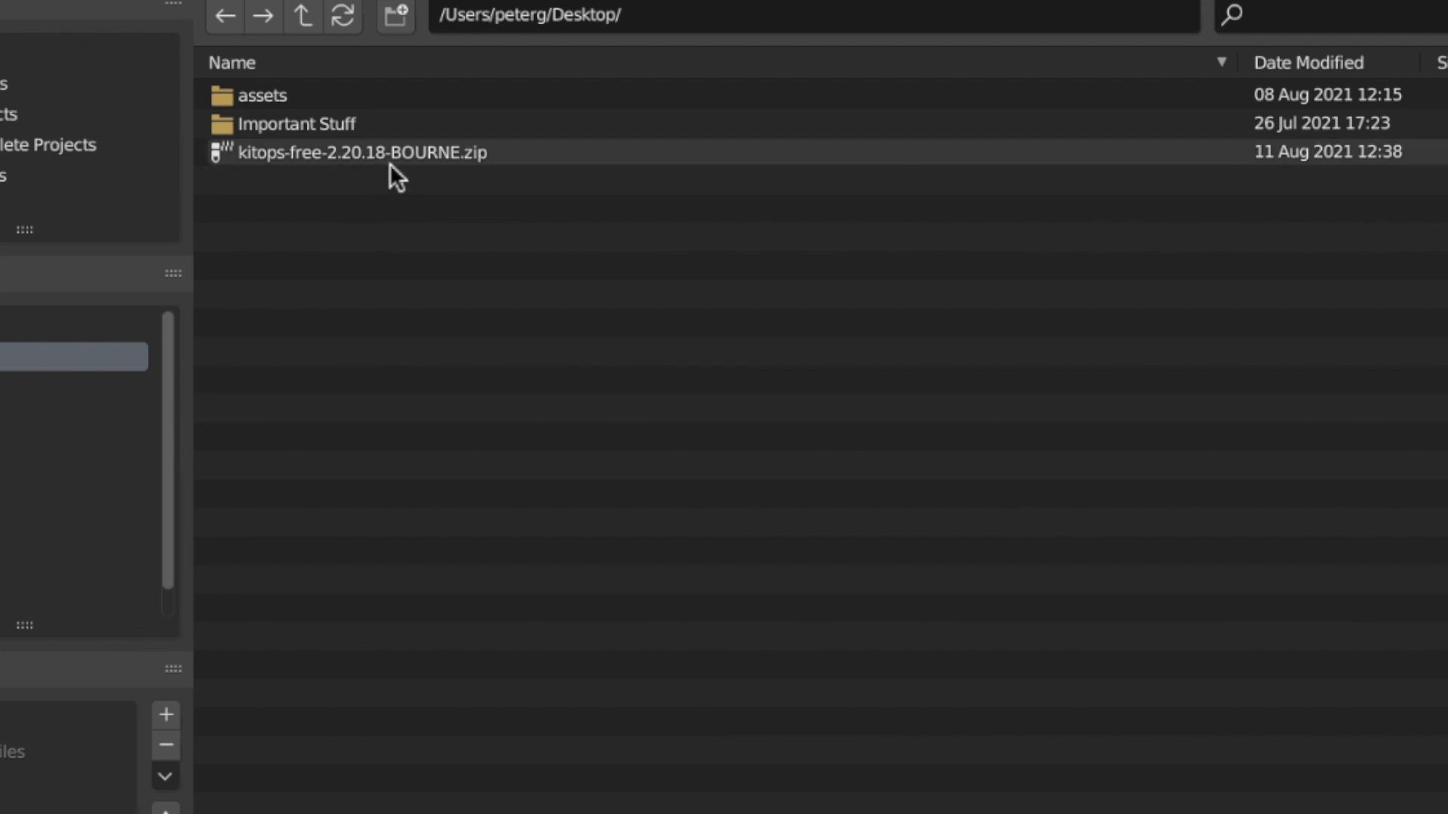
mouse_move(410, 181)
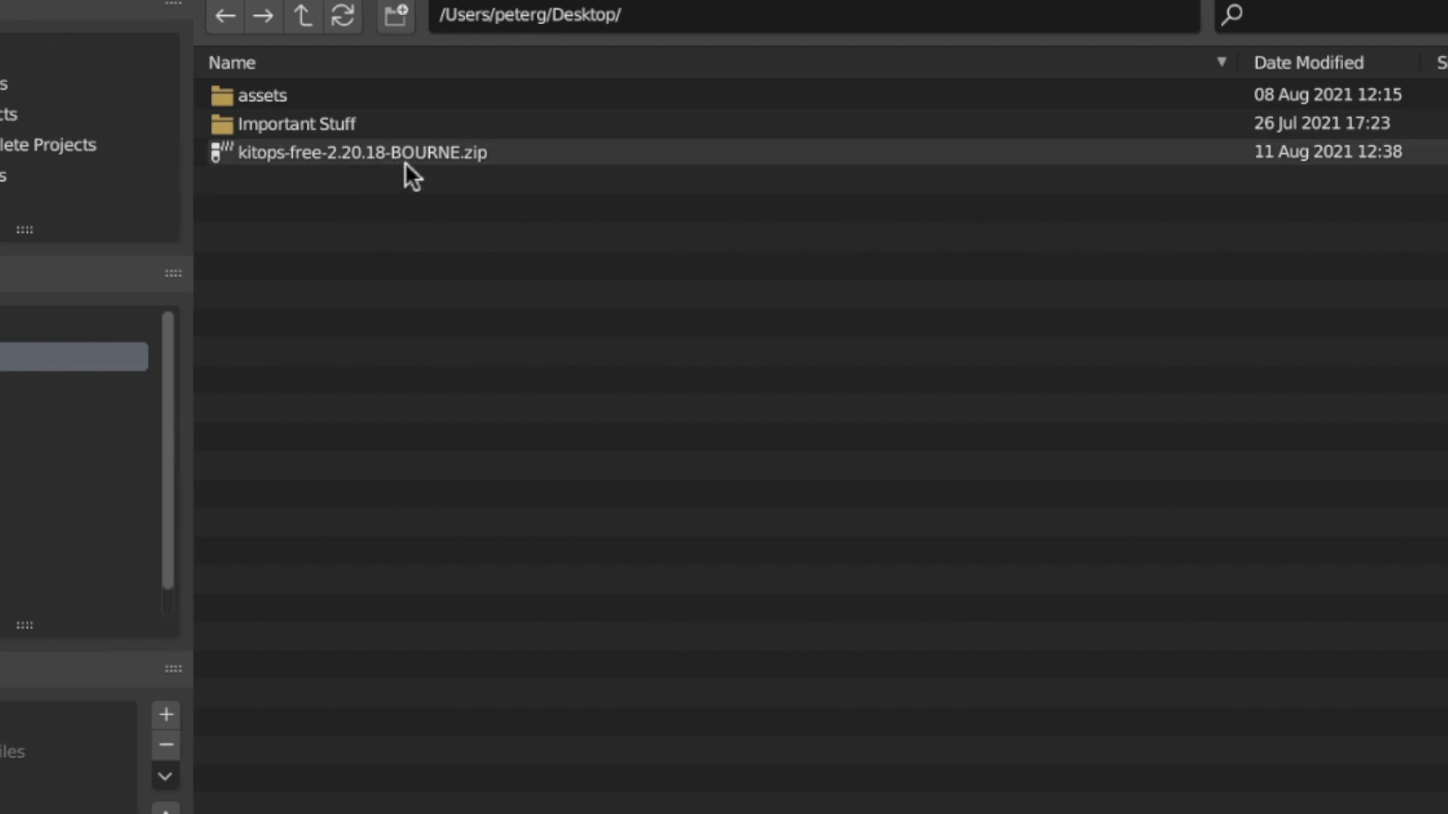
mouse_move(474, 172)
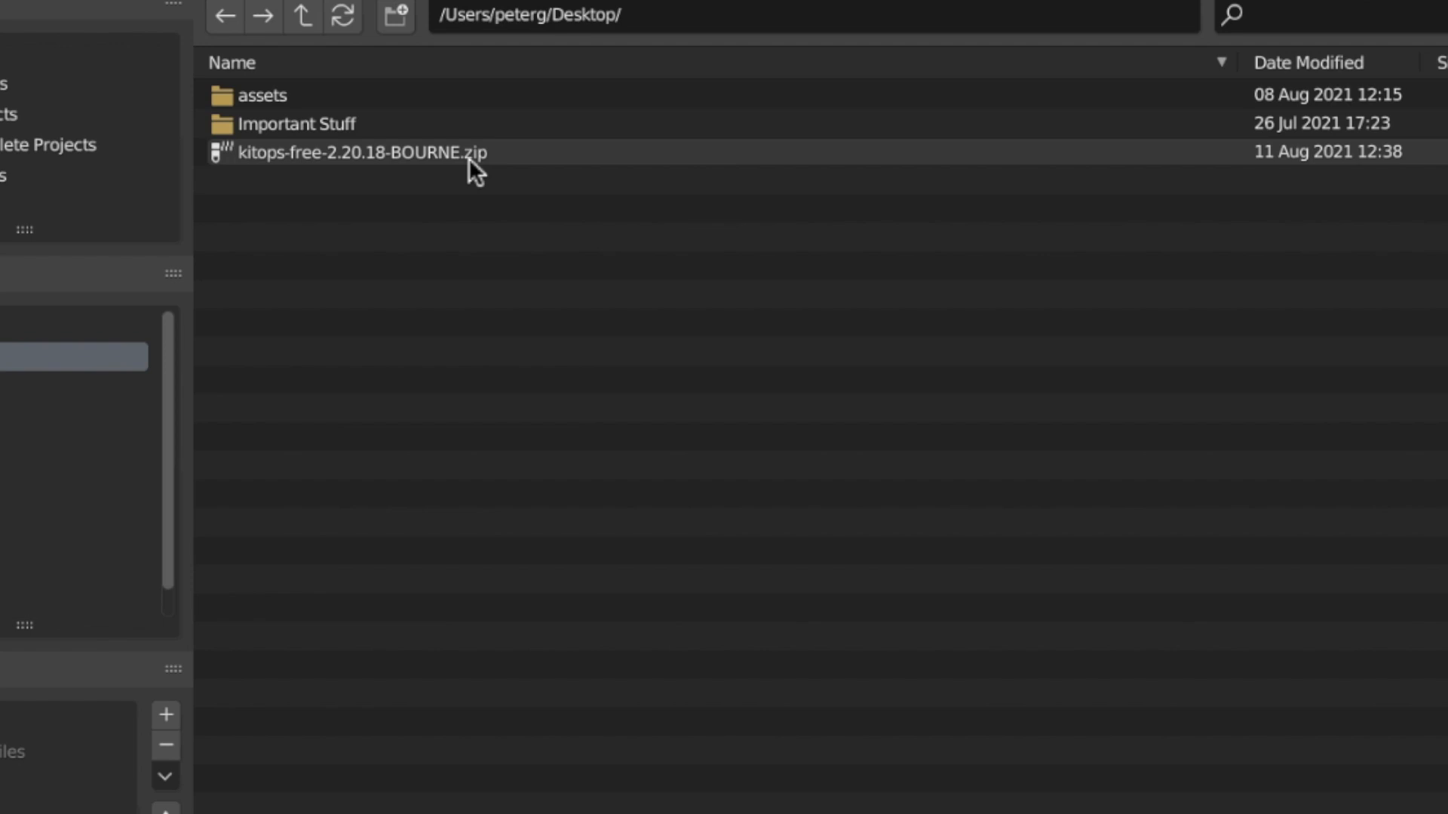
Step: Install kitops-free-2.20.18-BOURNE.zip from the Desktop as an add-on
click(362, 152)
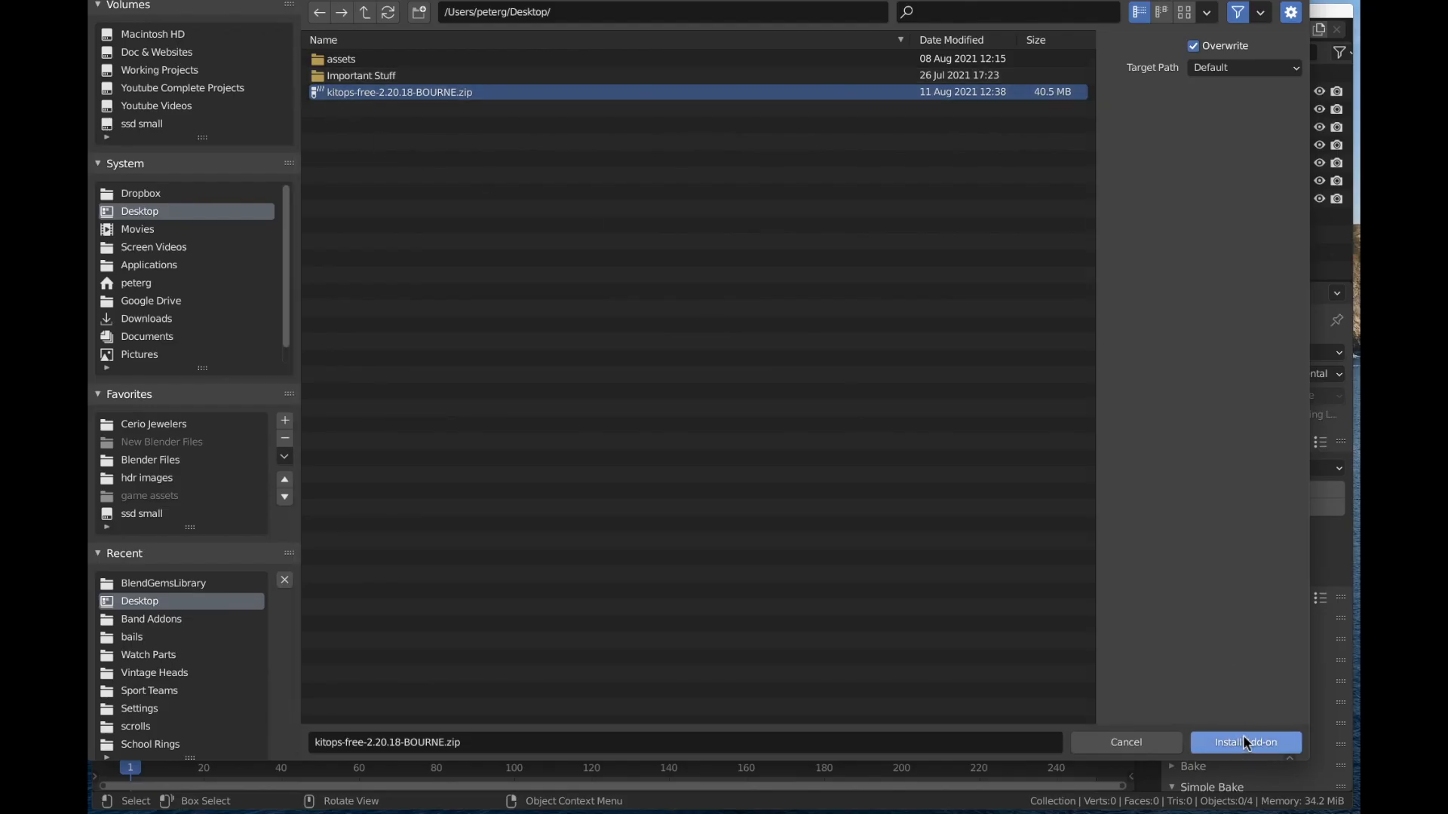
click(1245, 742)
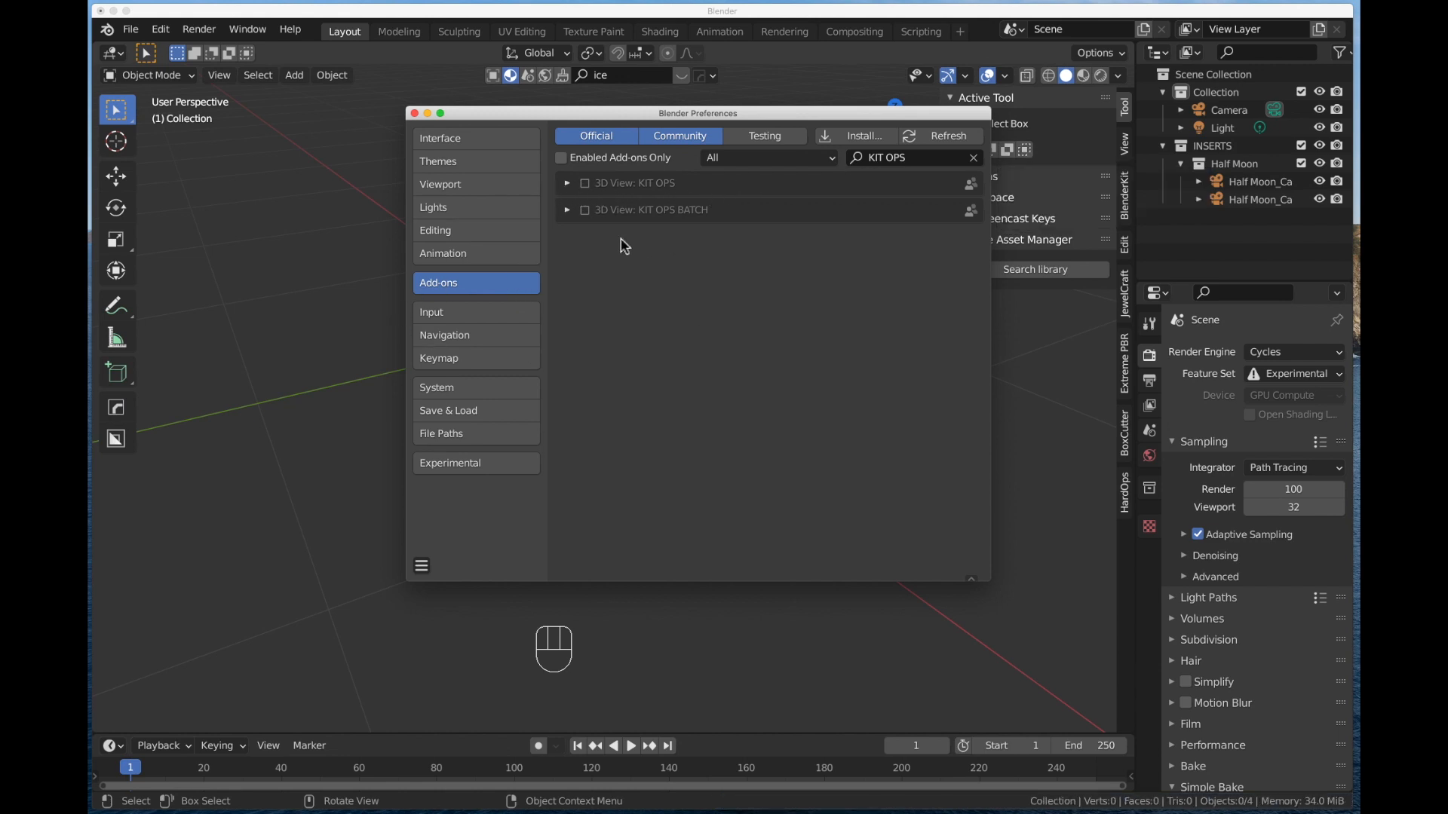
mouse_move(595, 197)
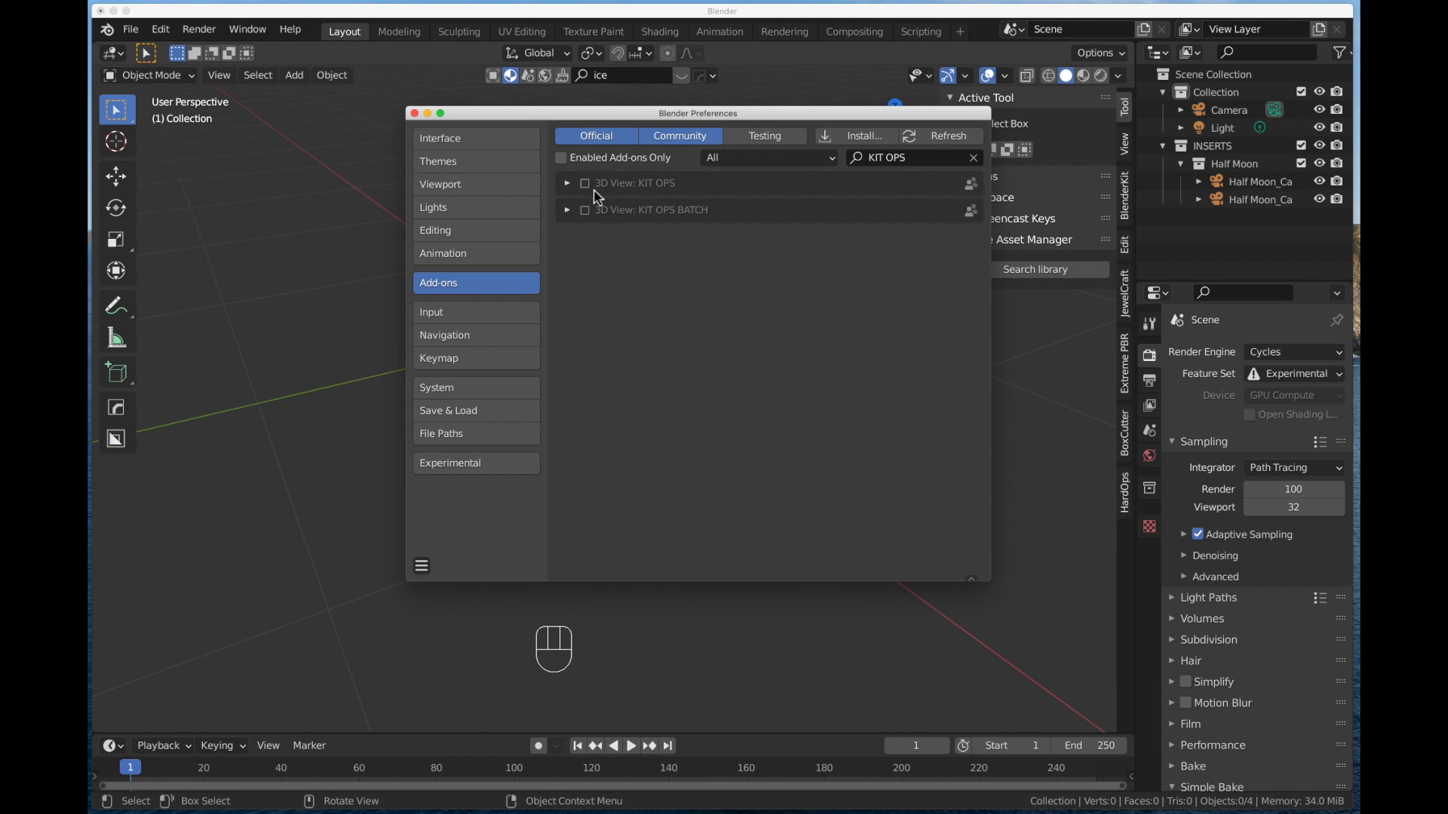
Step: Enable the KIT OPS add-on, expand its details and show the File Paths settings
click(584, 182)
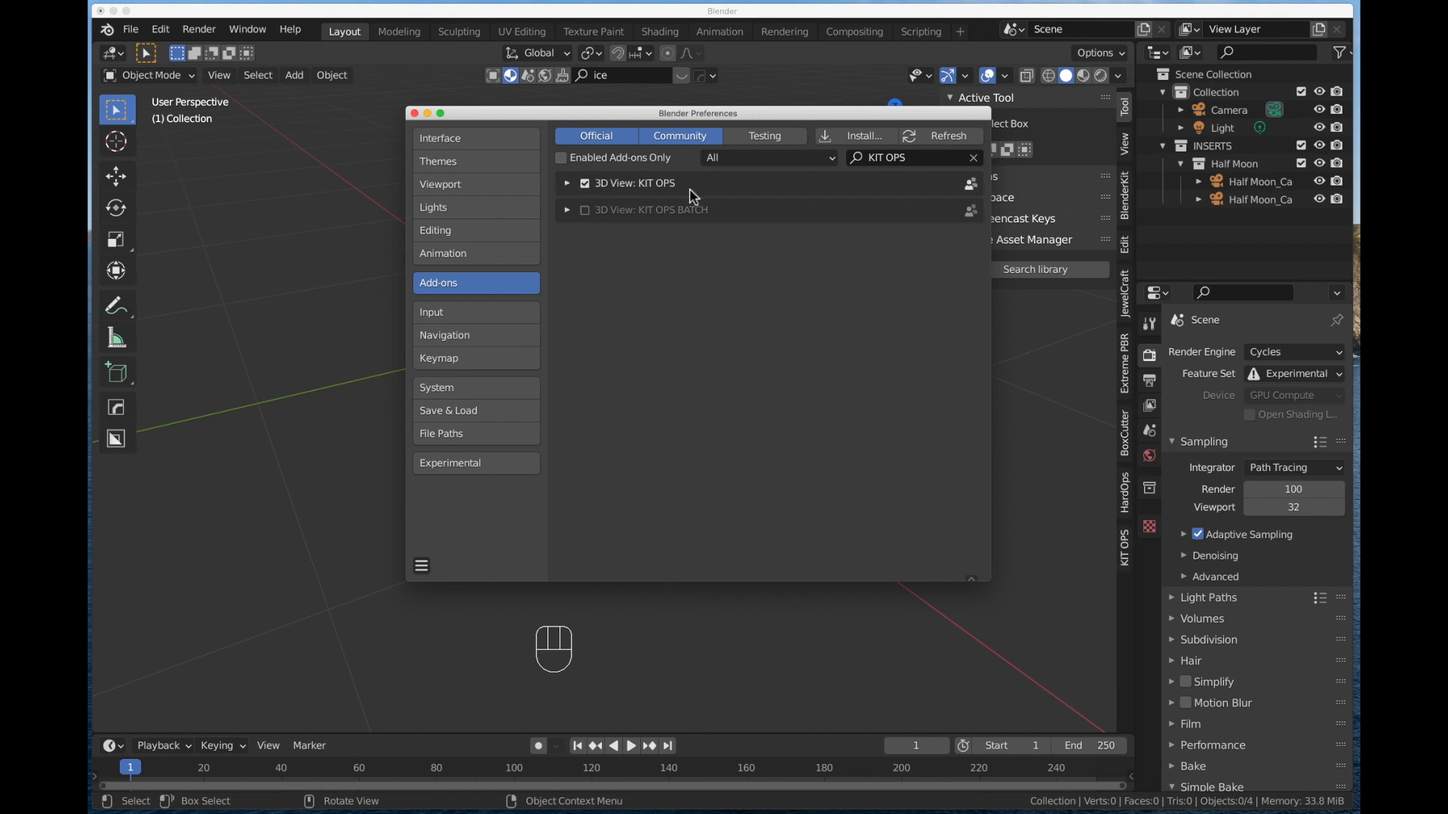
click(567, 182)
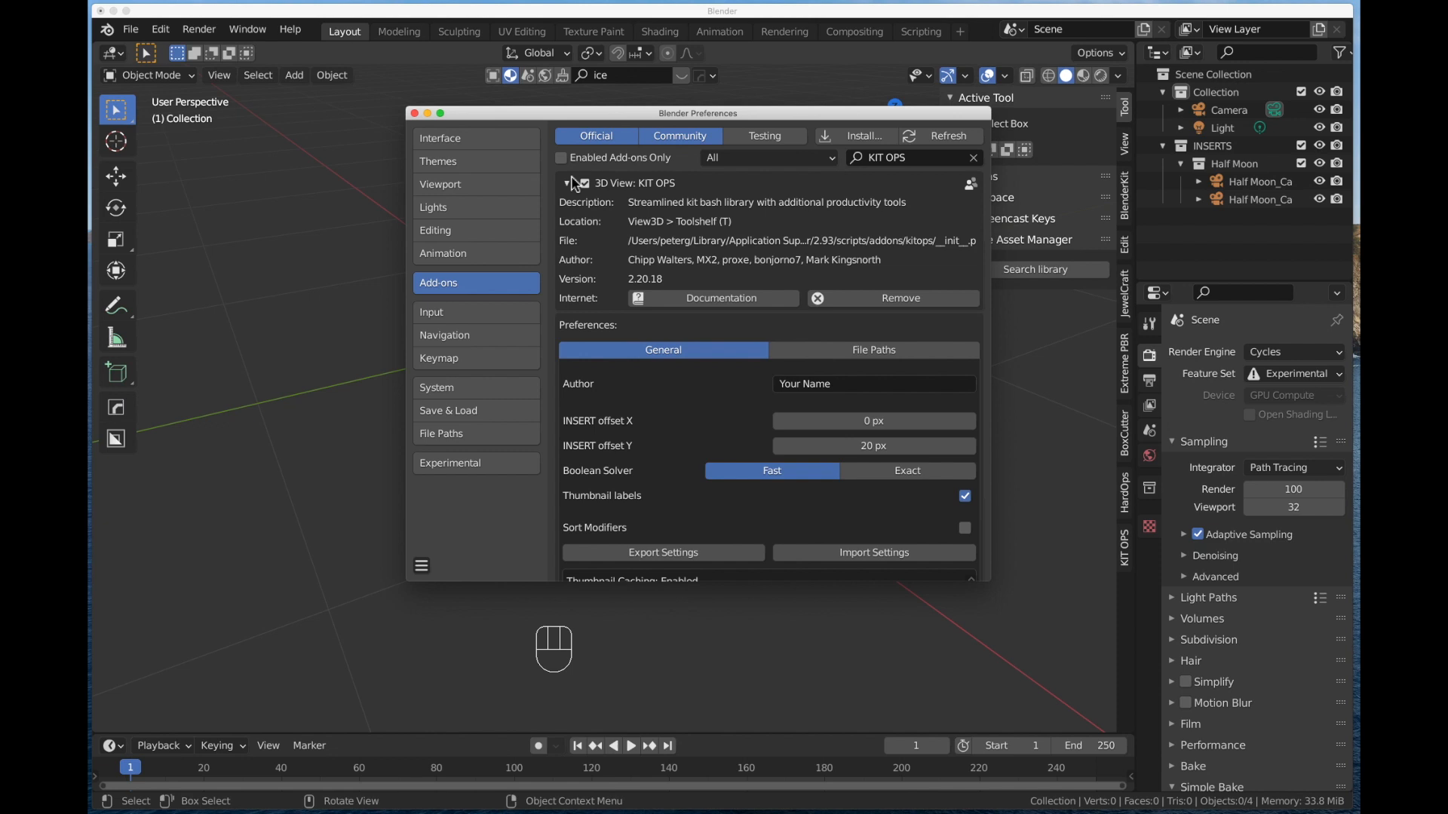
click(566, 182)
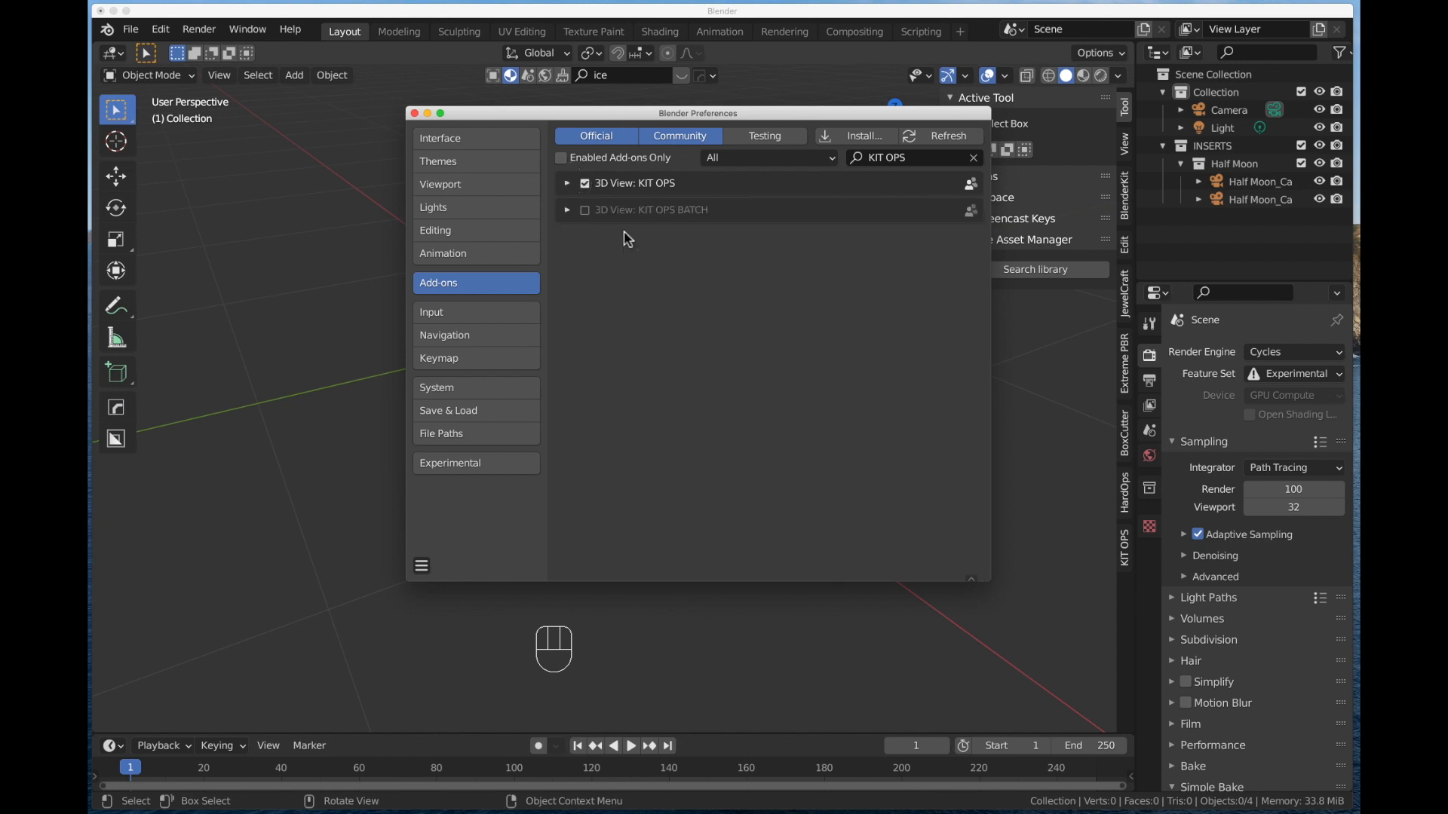
mouse_move(654, 236)
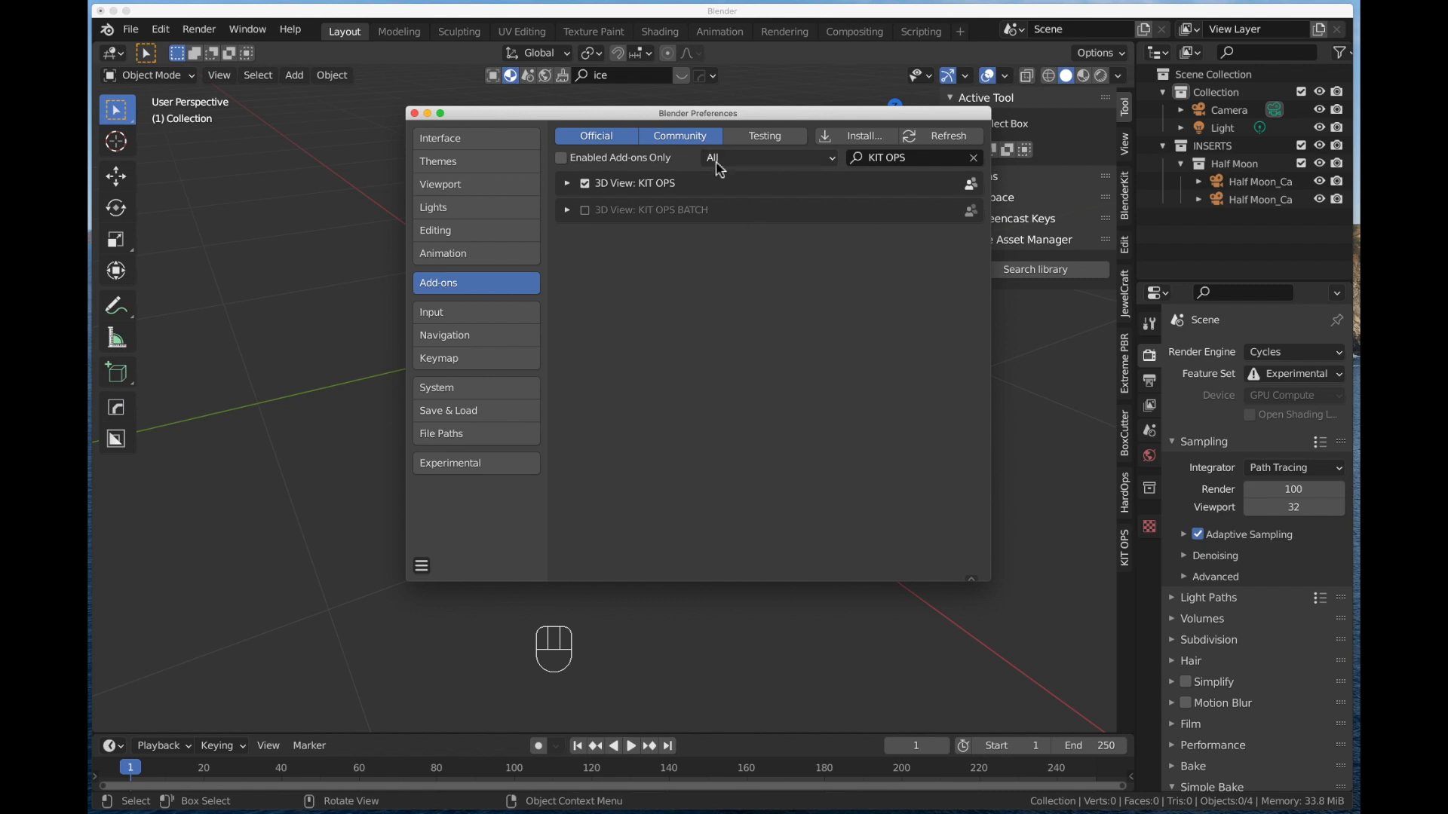
mouse_move(579, 177)
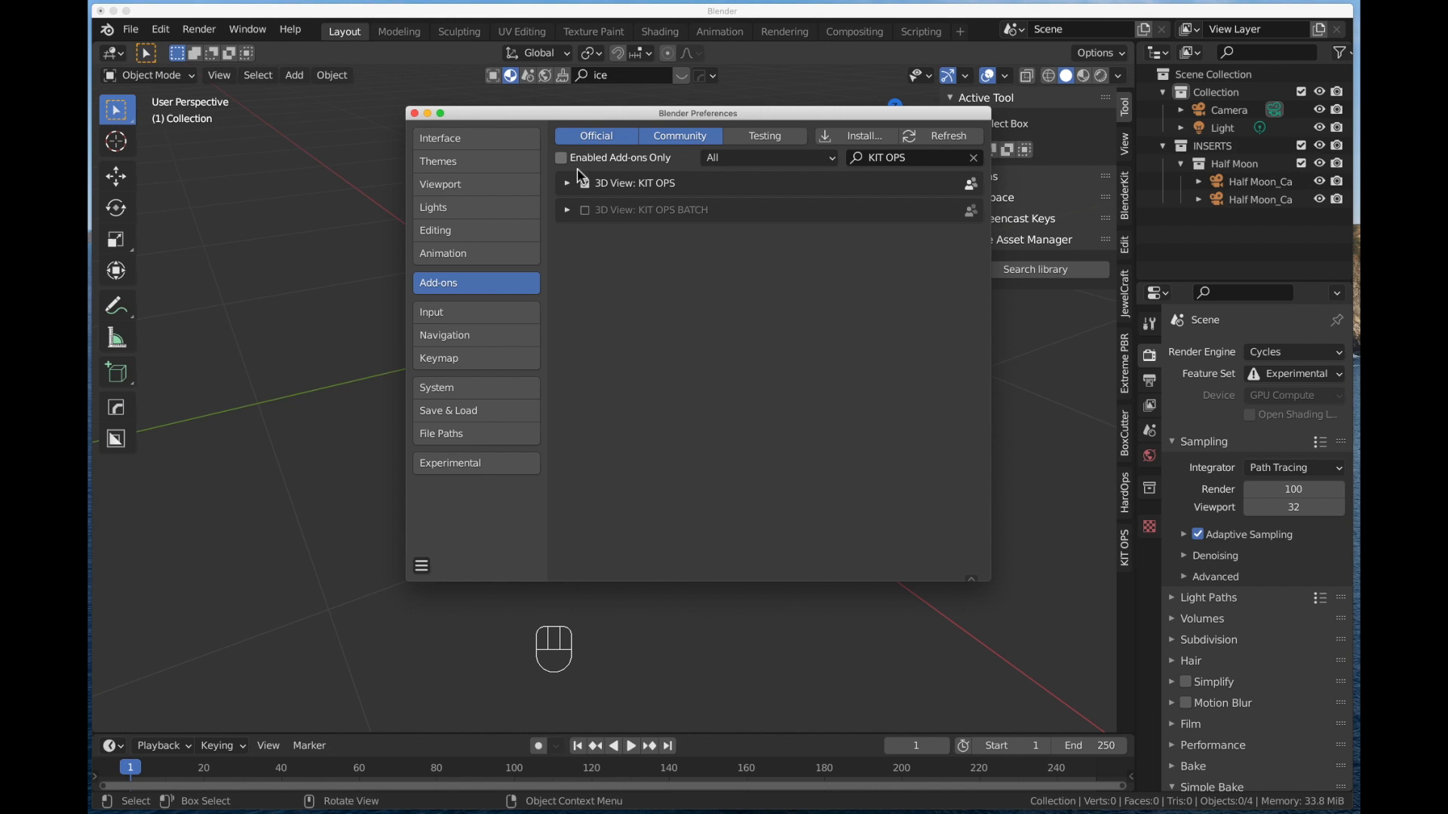
click(584, 183)
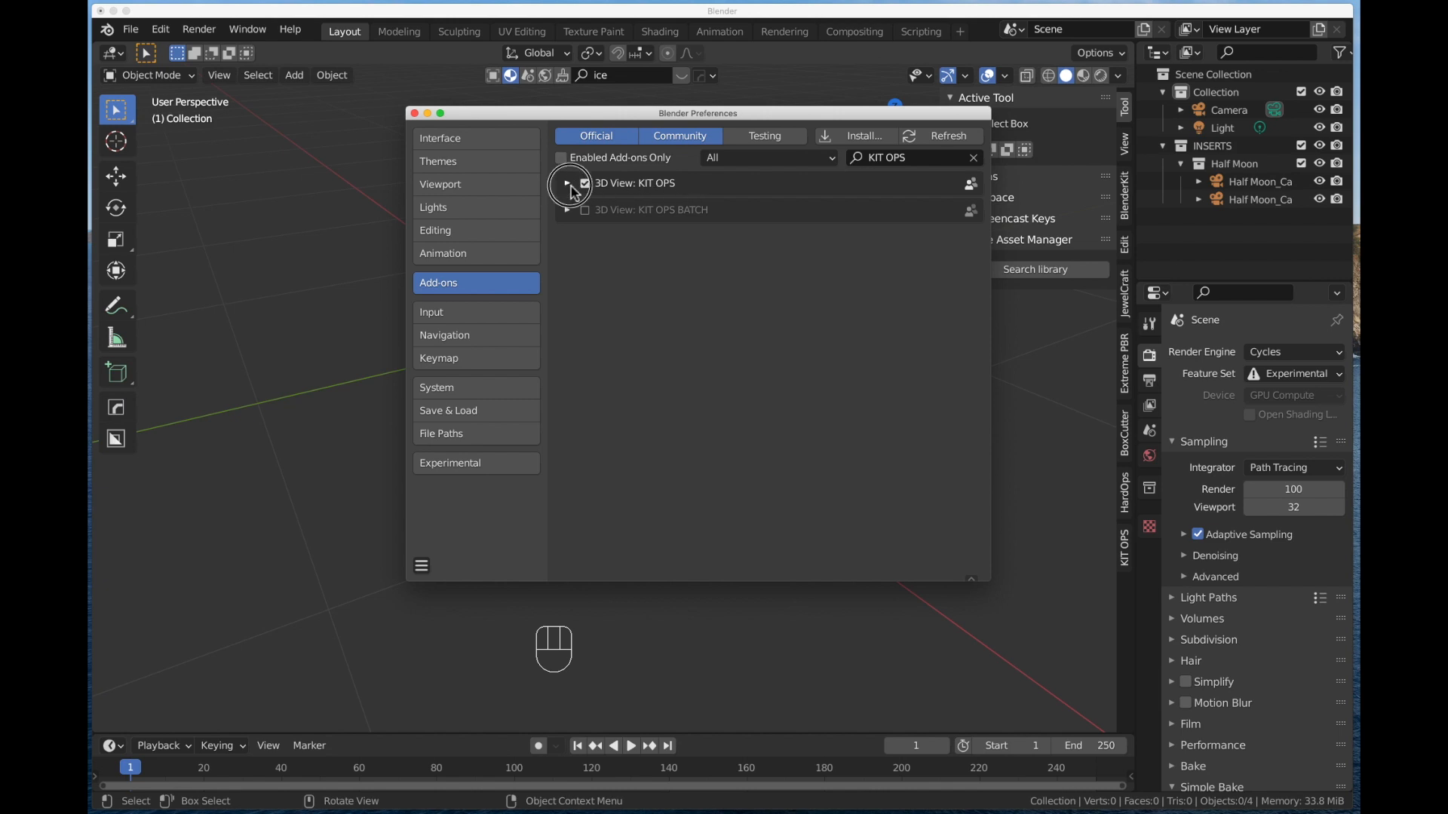
click(570, 182)
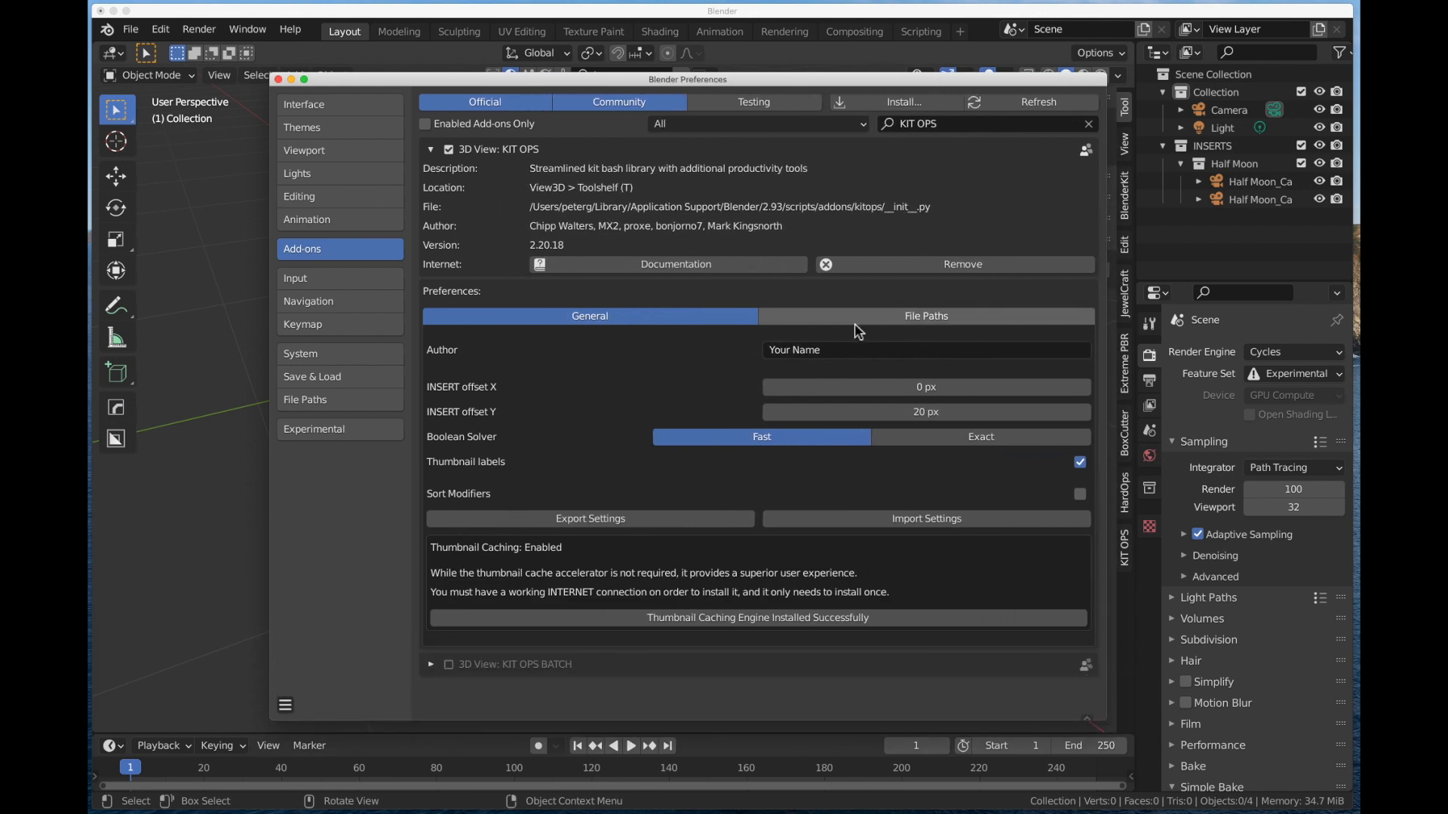
mouse_move(680, 404)
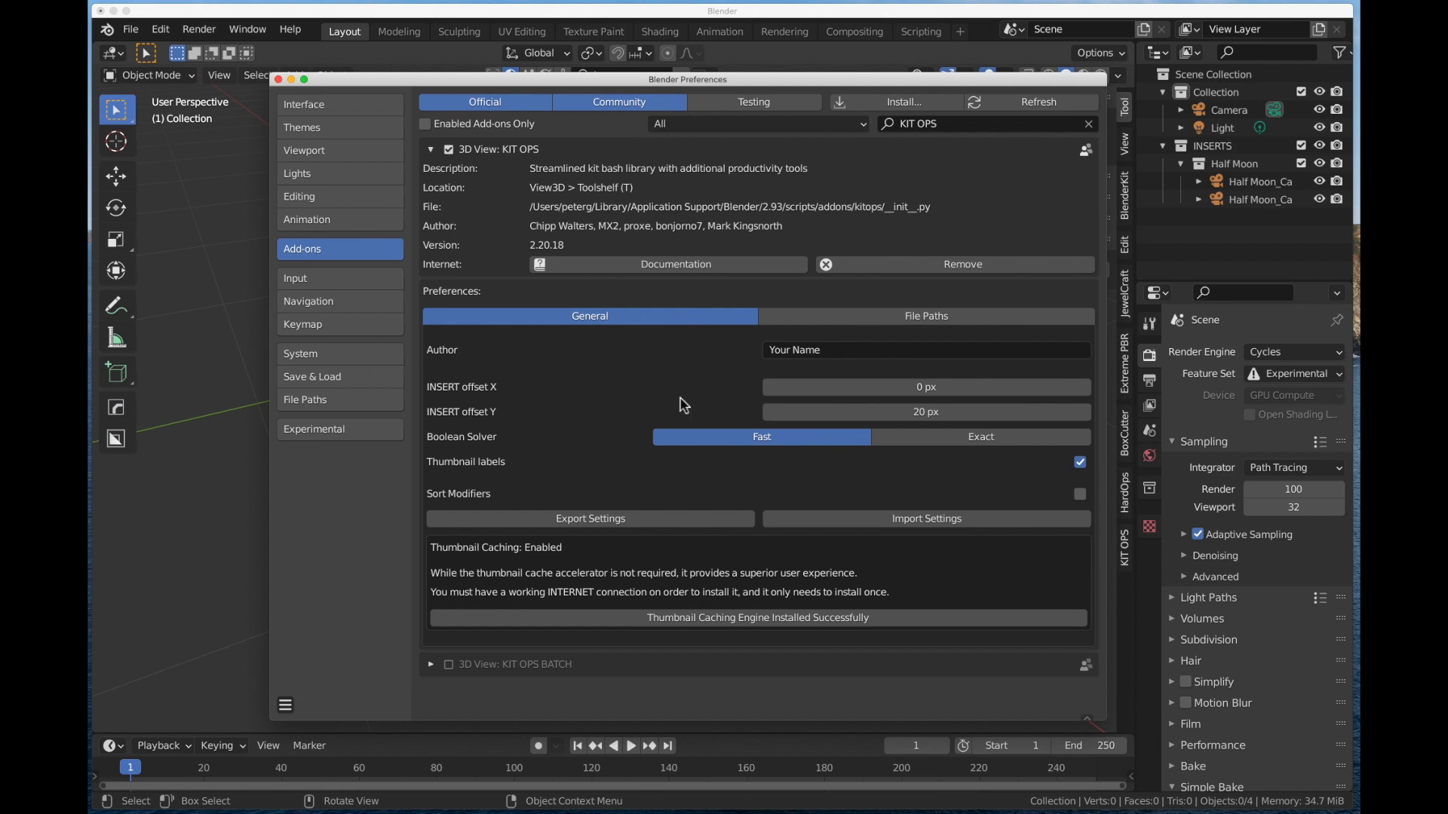
mouse_move(682, 340)
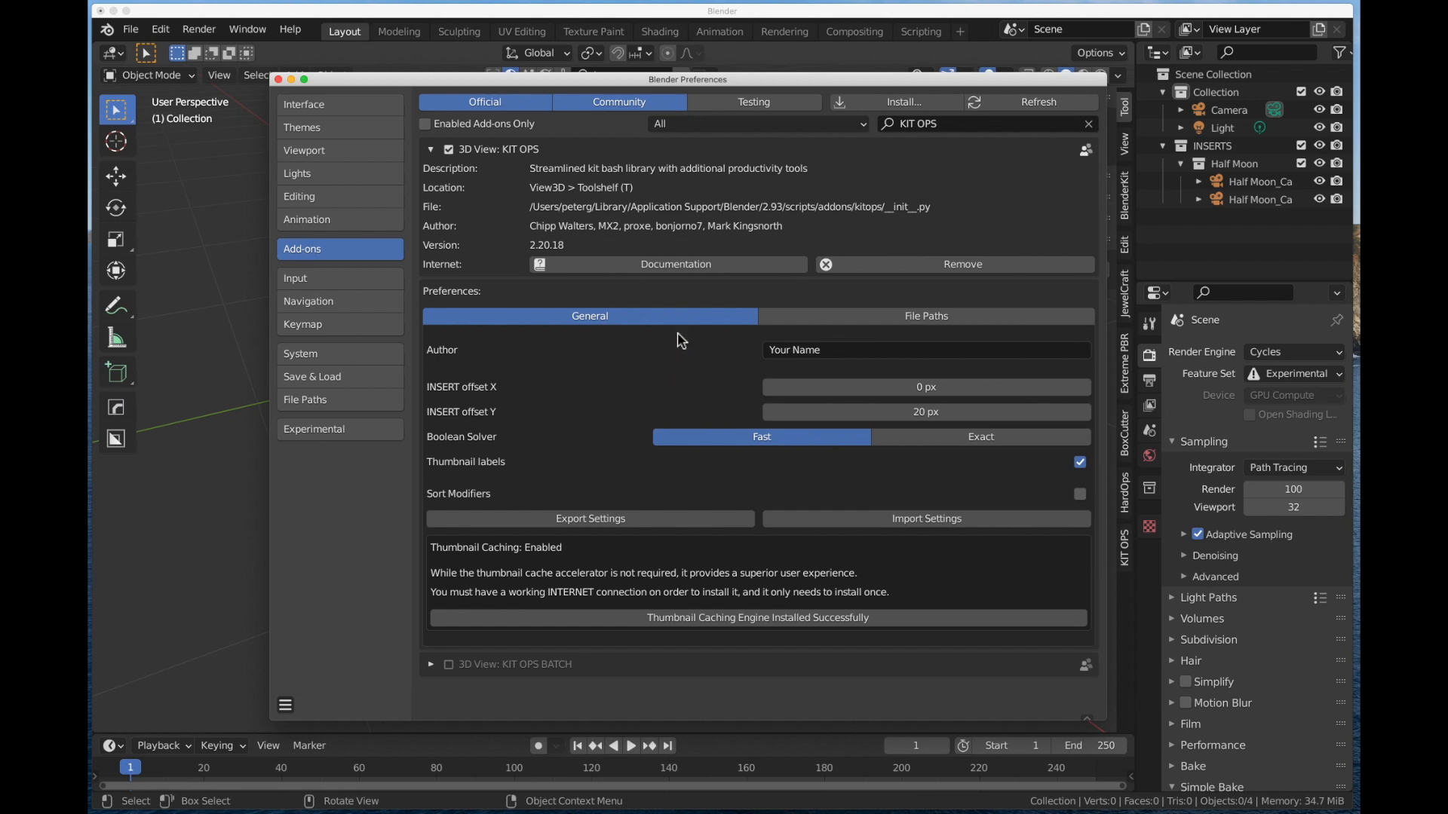
mouse_move(925, 315)
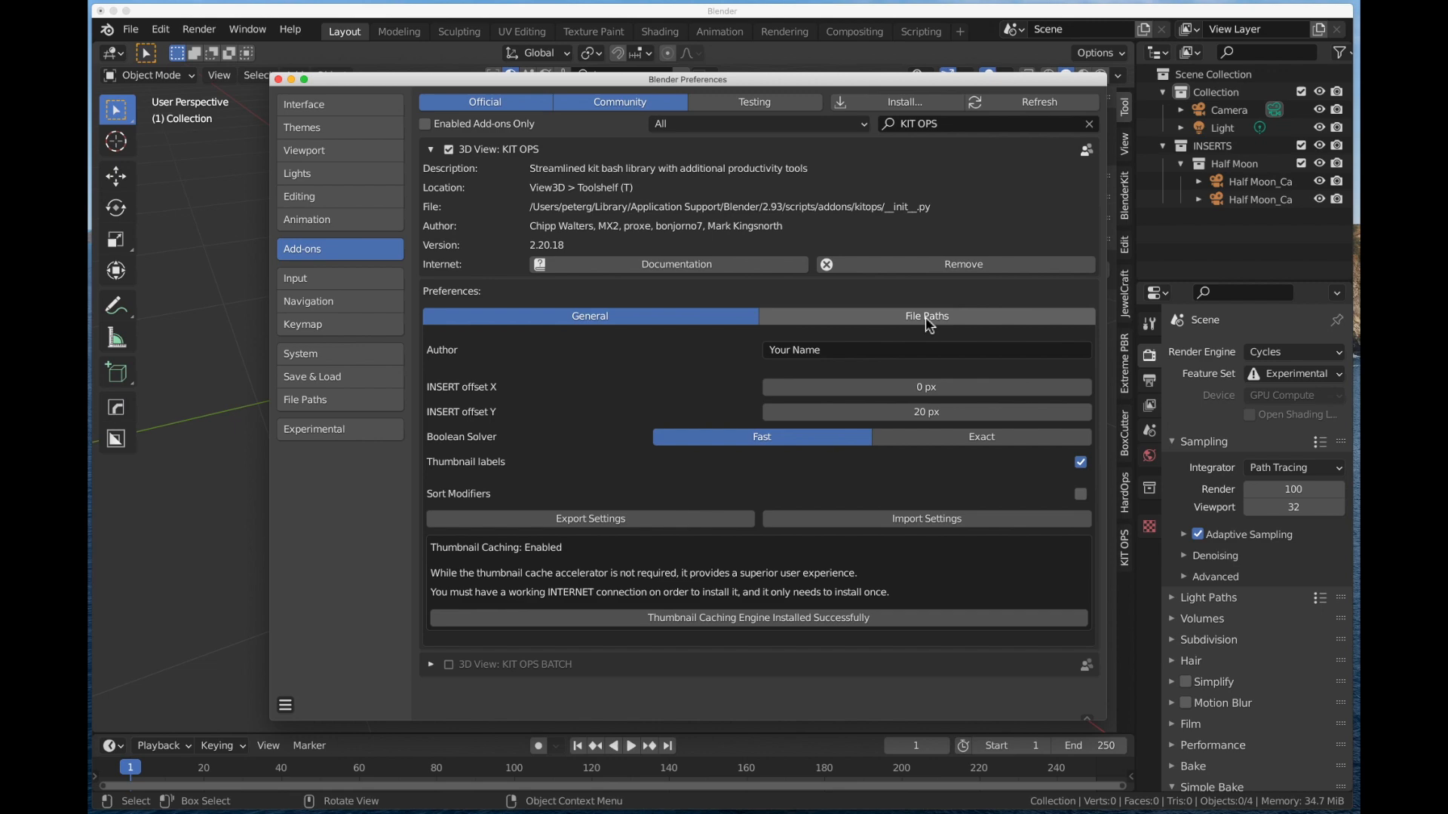
click(925, 316)
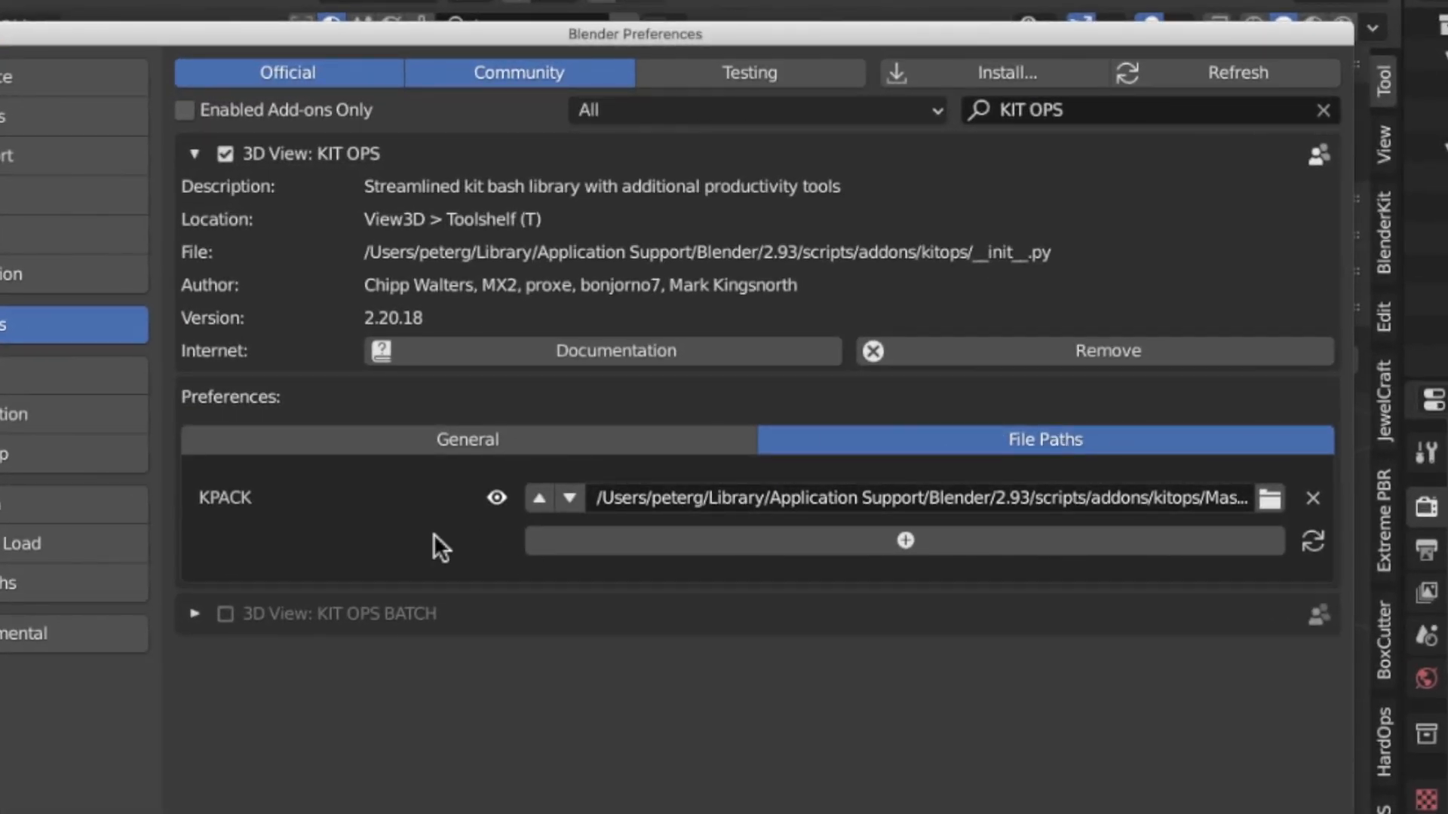
mouse_move(759, 530)
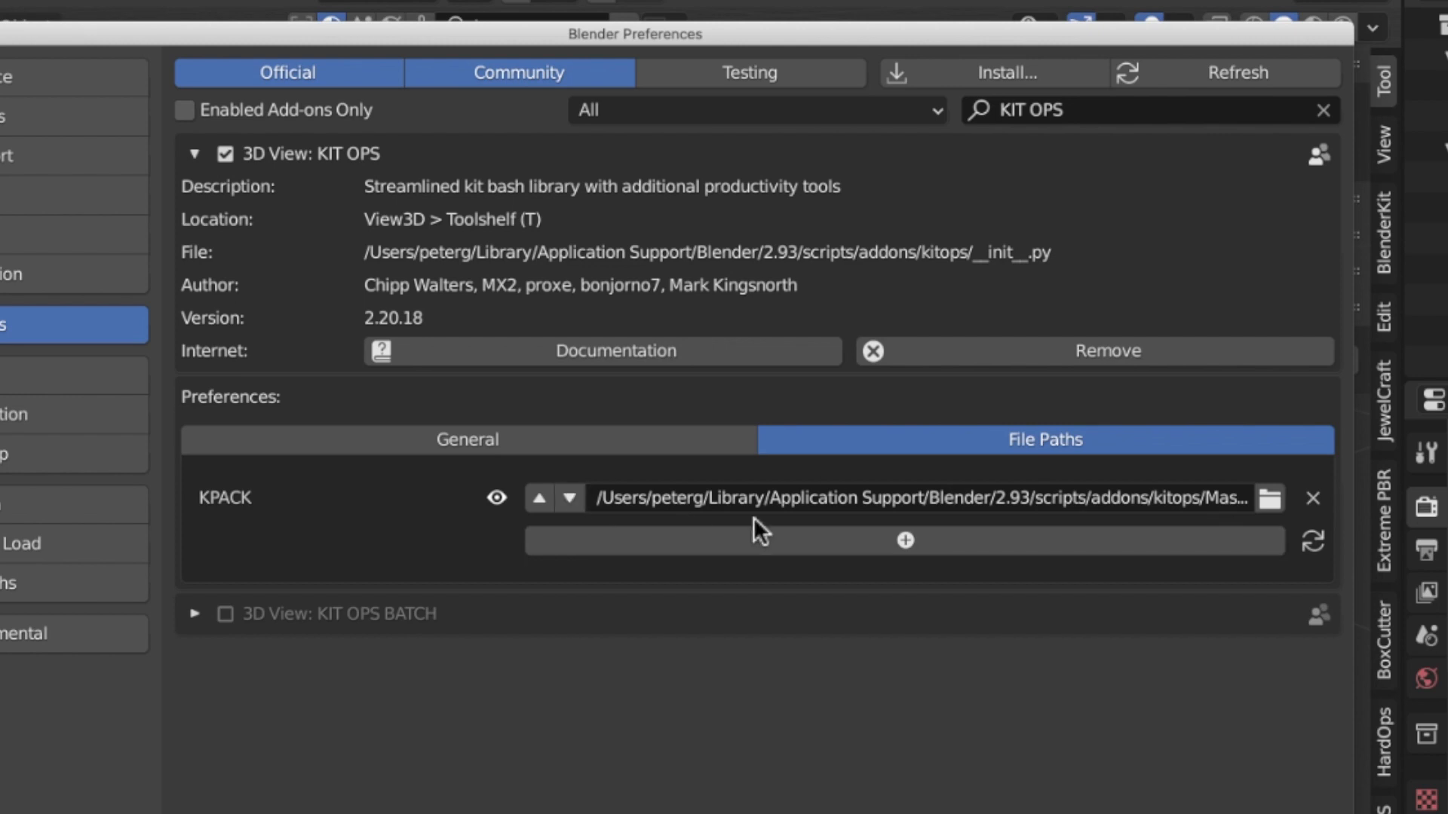
mouse_move(928, 538)
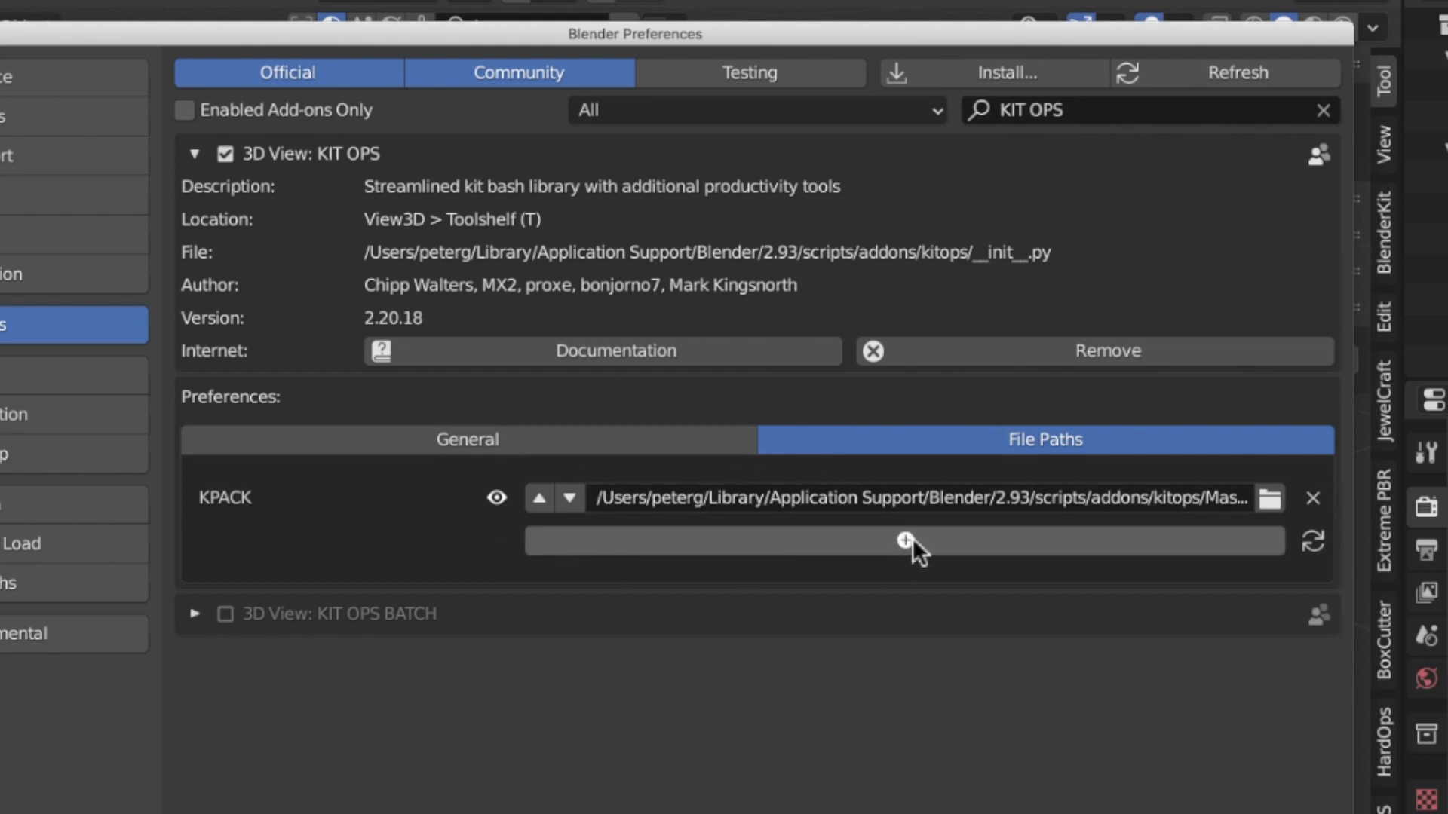
Step: Add an empty library path row below KPACK in KIT OPS File Paths
click(905, 540)
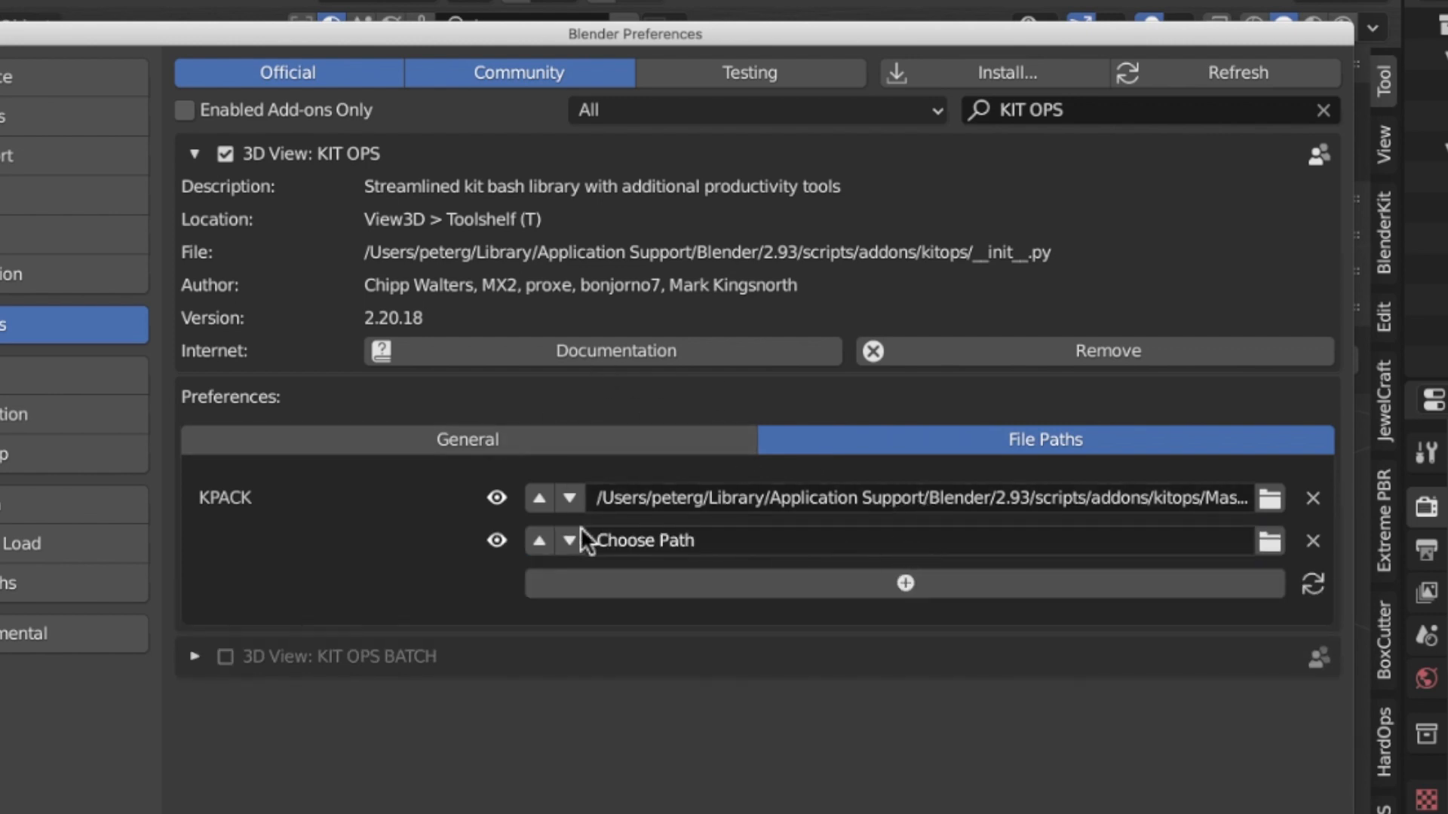
mouse_move(1066, 565)
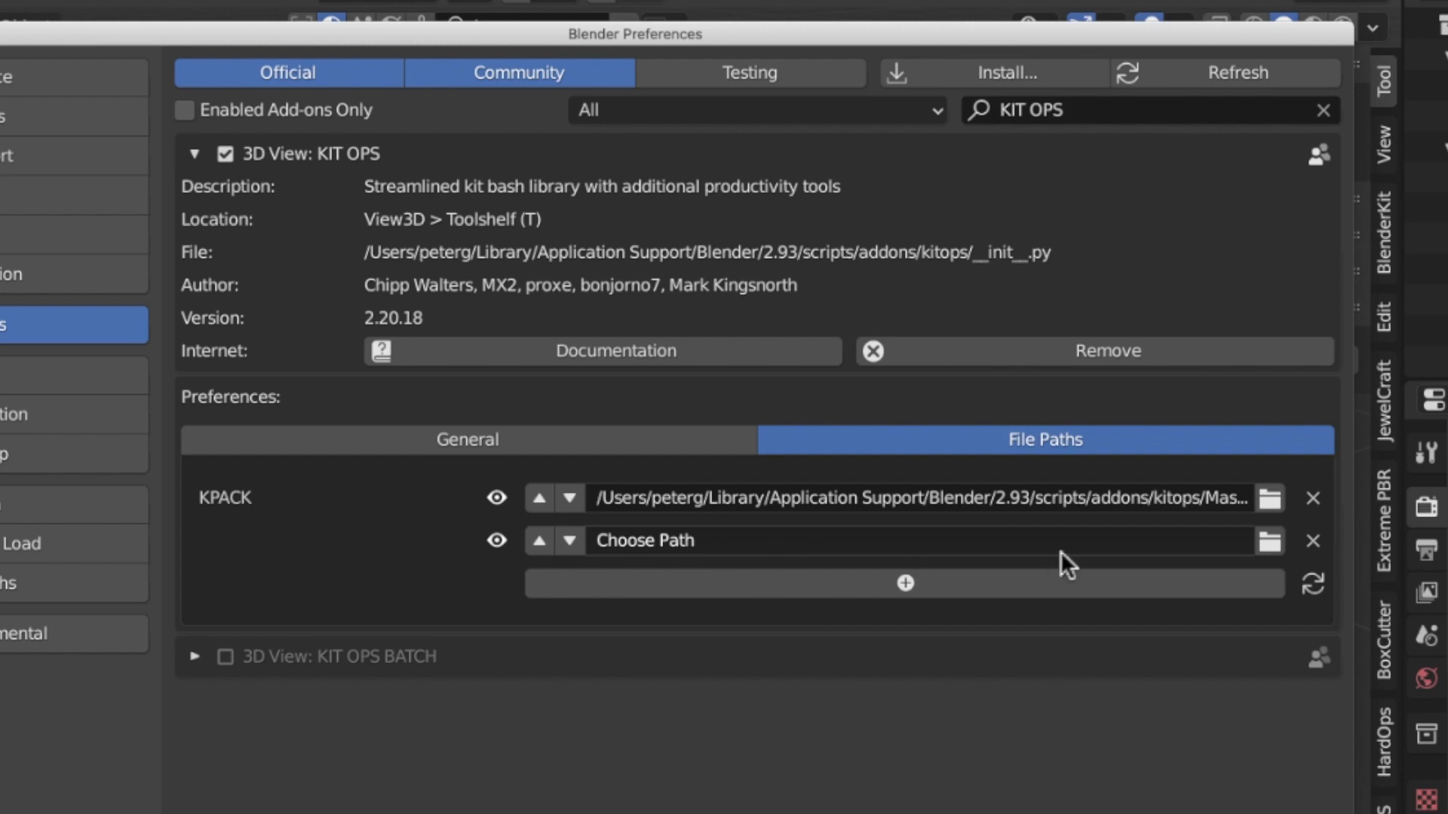
mouse_move(683, 580)
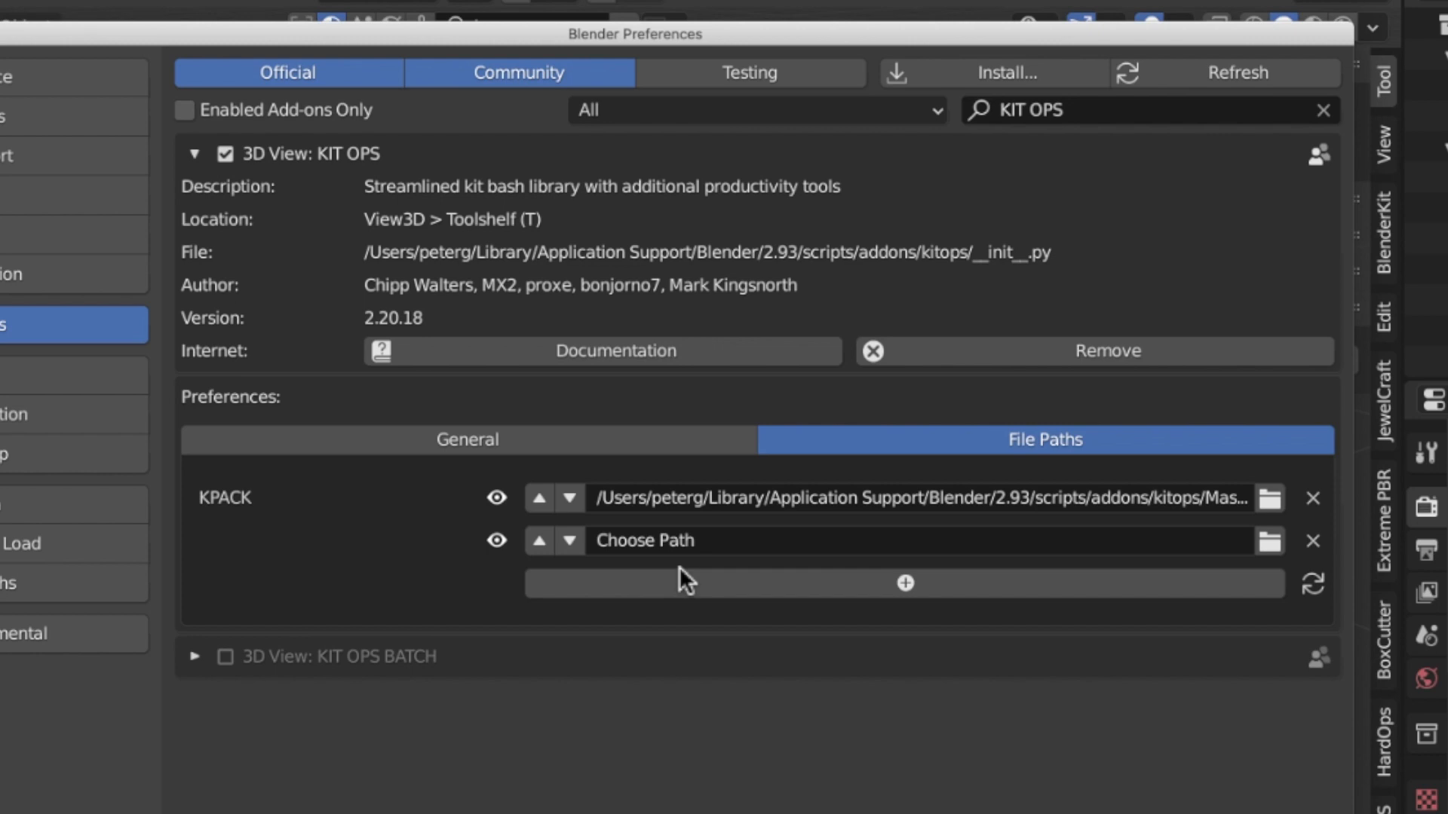
mouse_move(1114, 581)
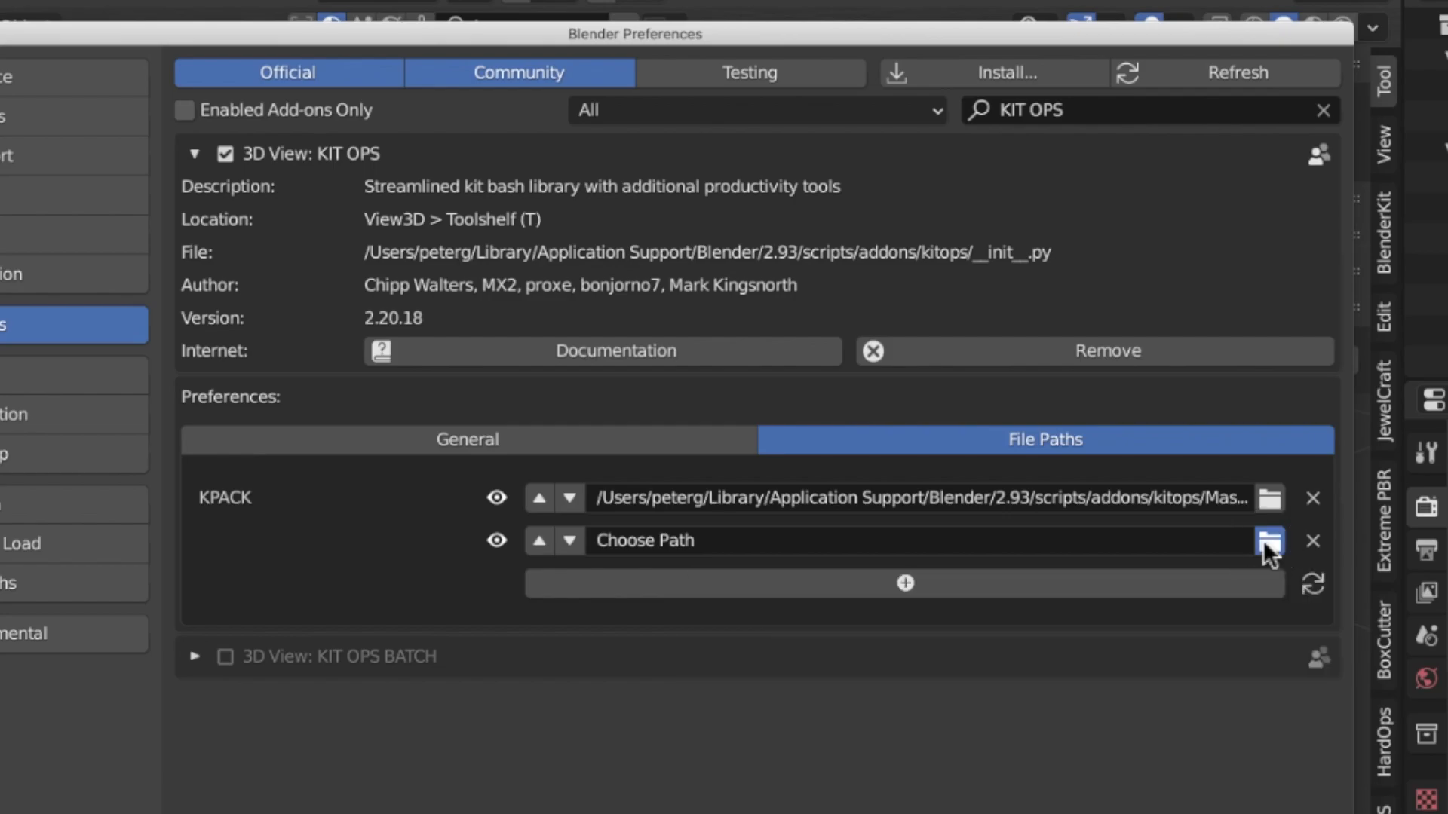
Step: Point the new KIT OPS path to /Volumes/ssd small/BlendGemsLibrary
click(1268, 540)
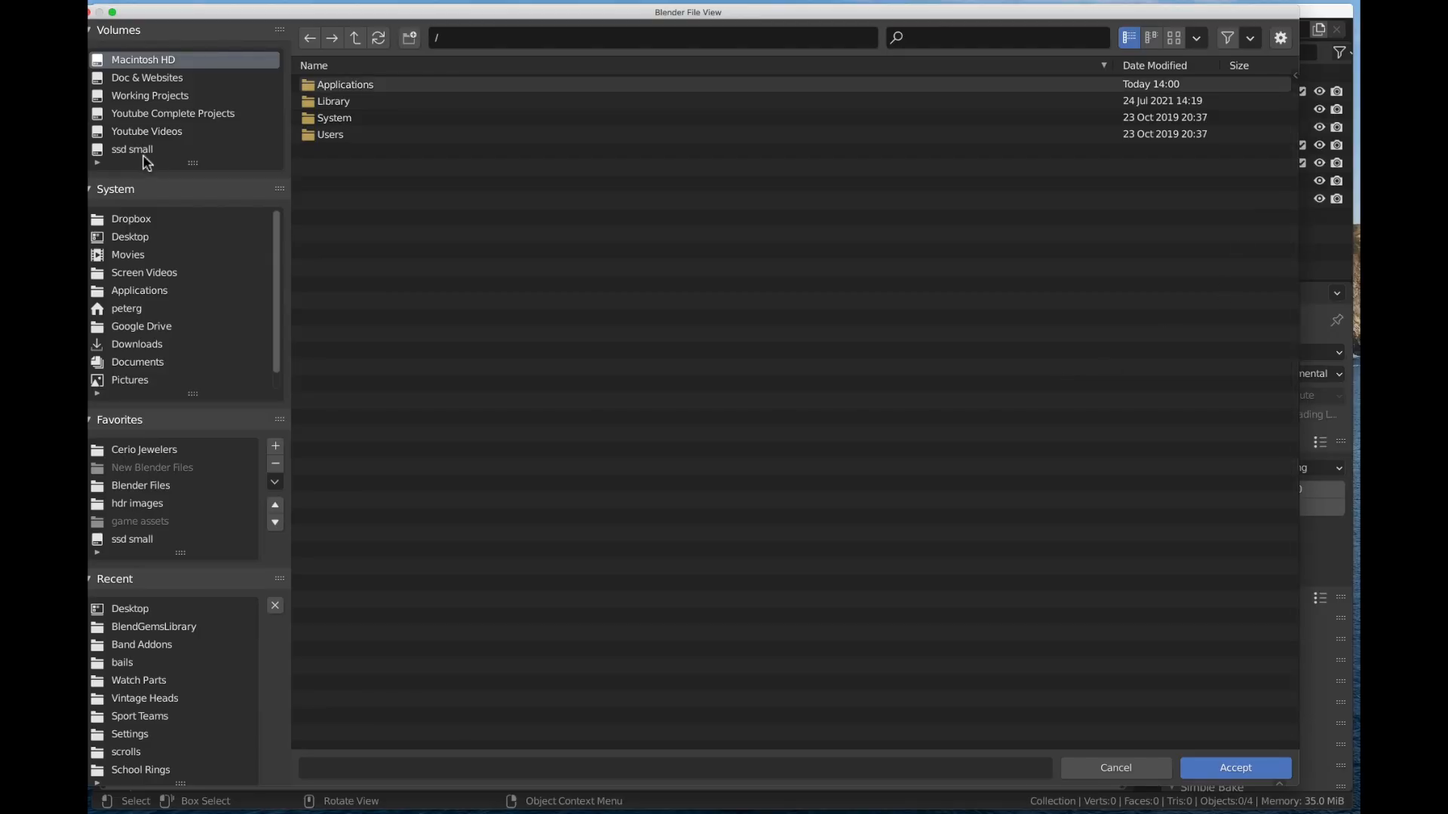
click(132, 148)
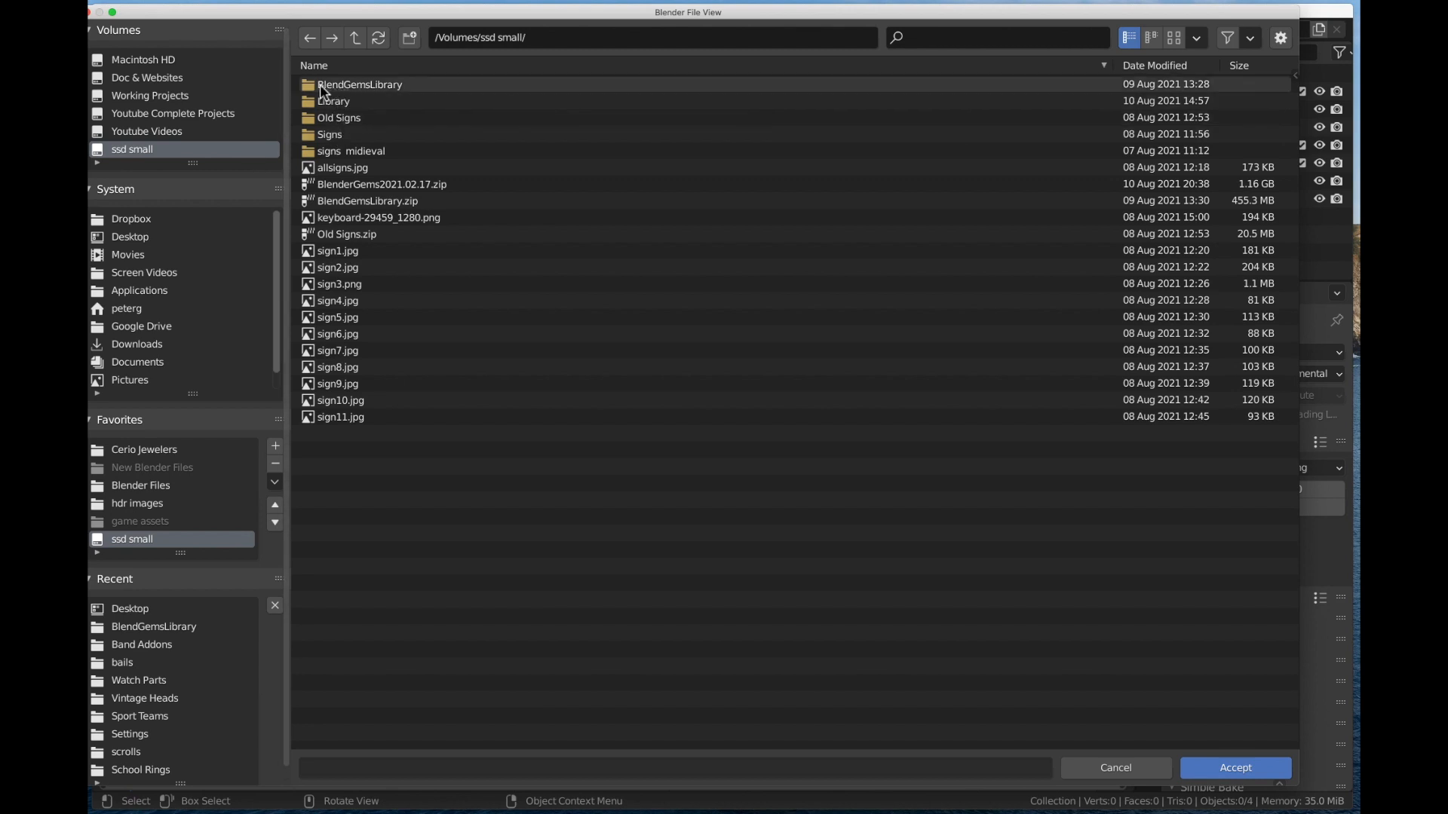
click(359, 84)
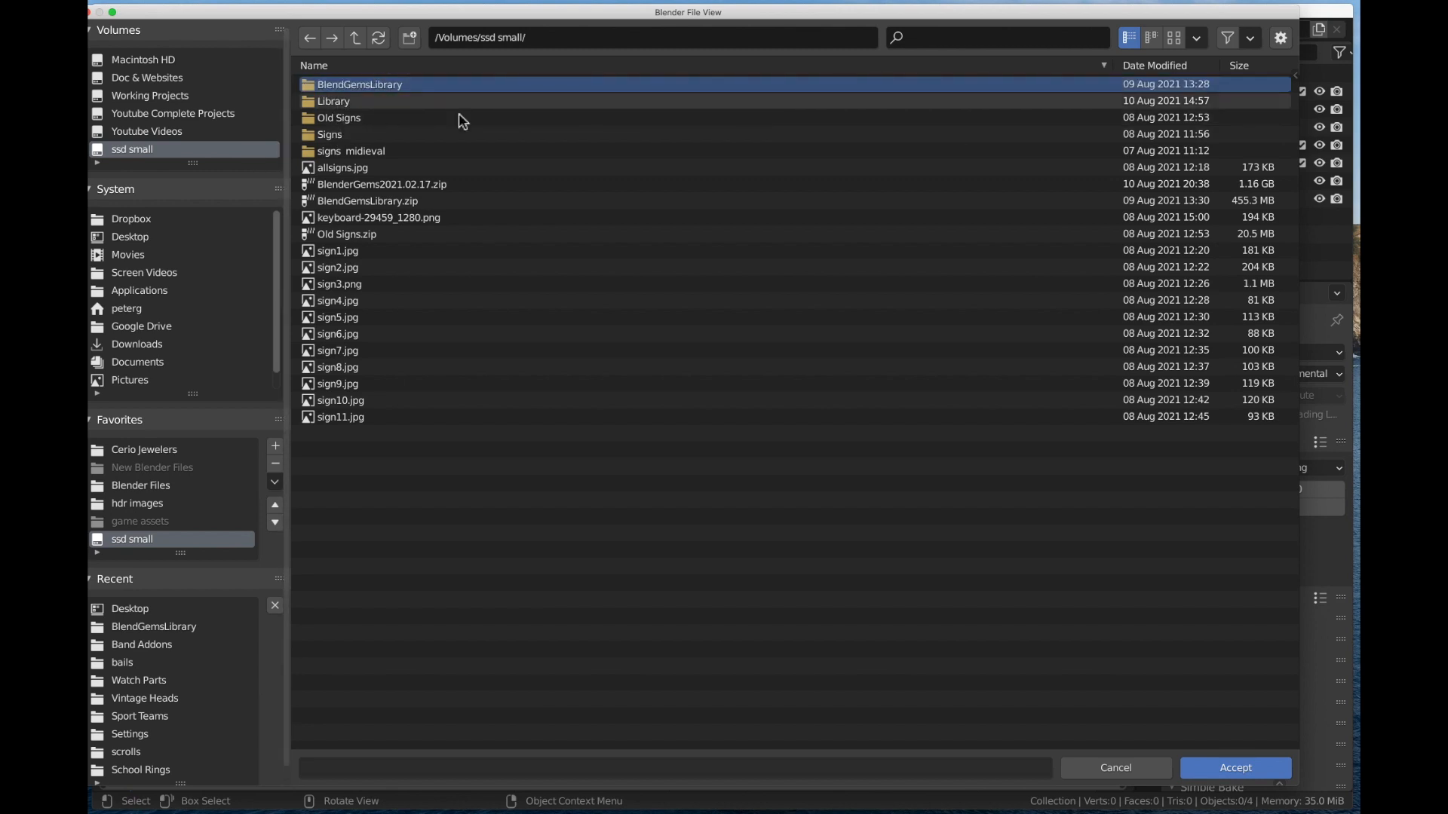
mouse_move(1234, 767)
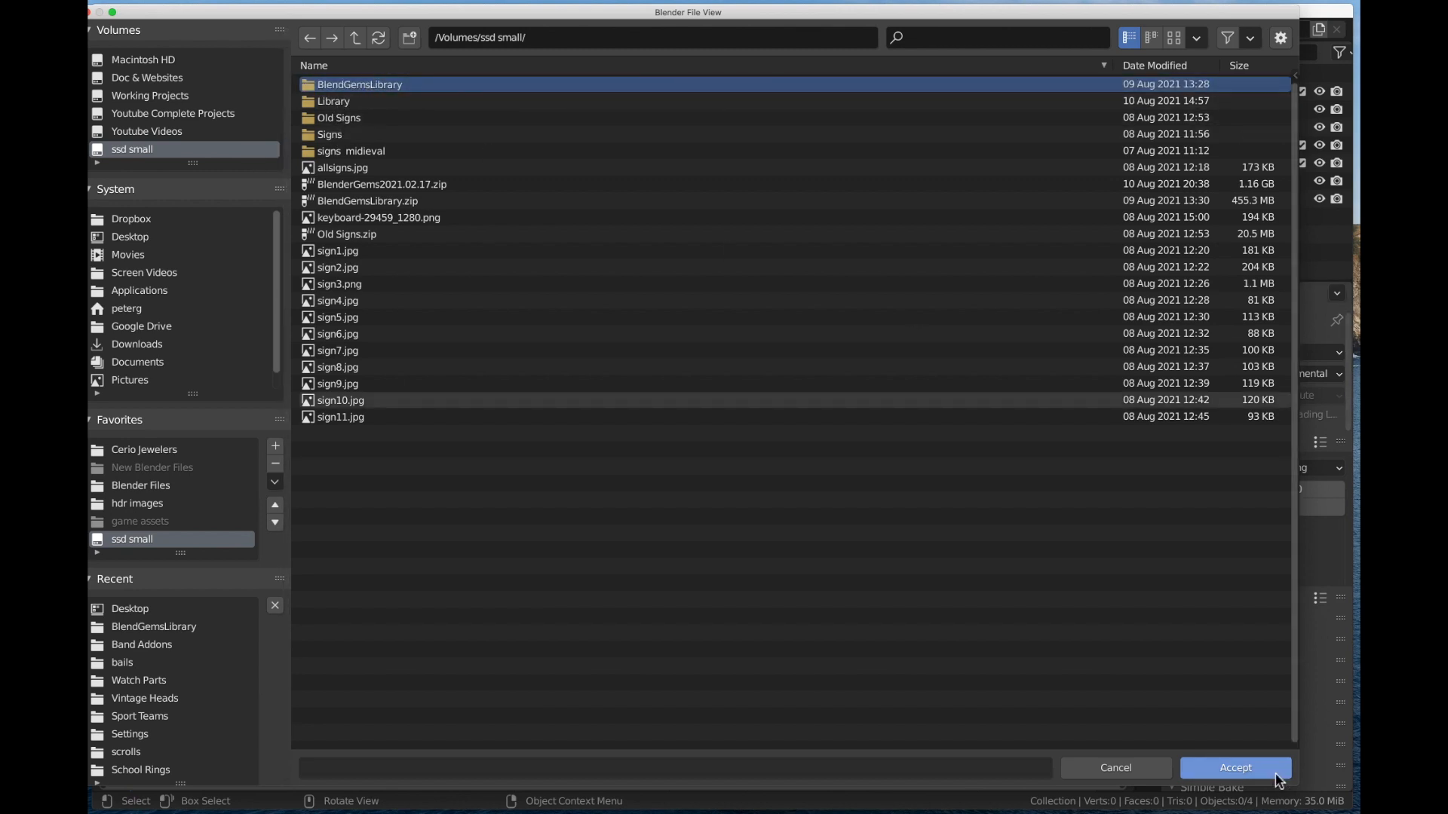
double_click(359, 84)
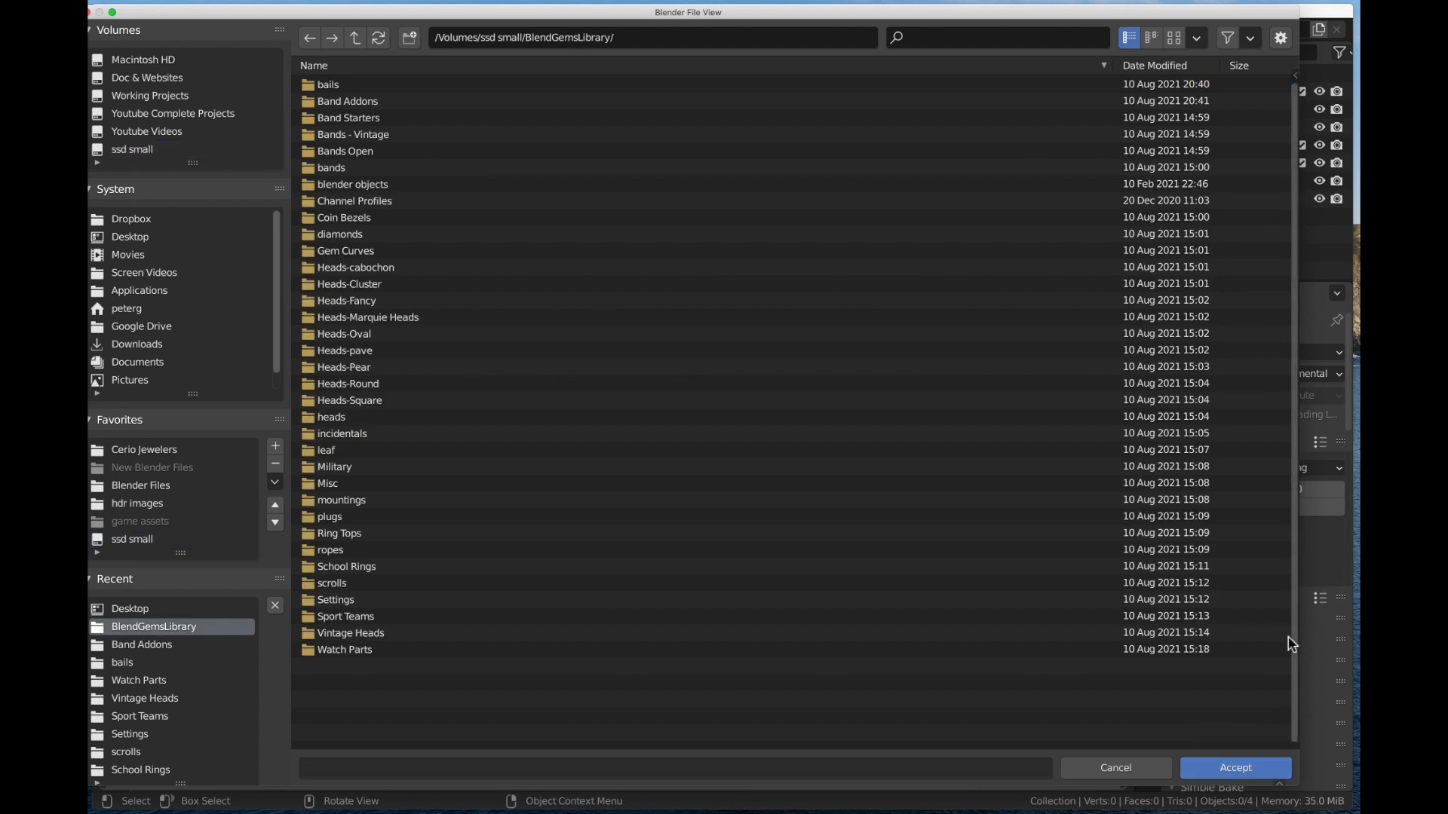
mouse_move(1246, 759)
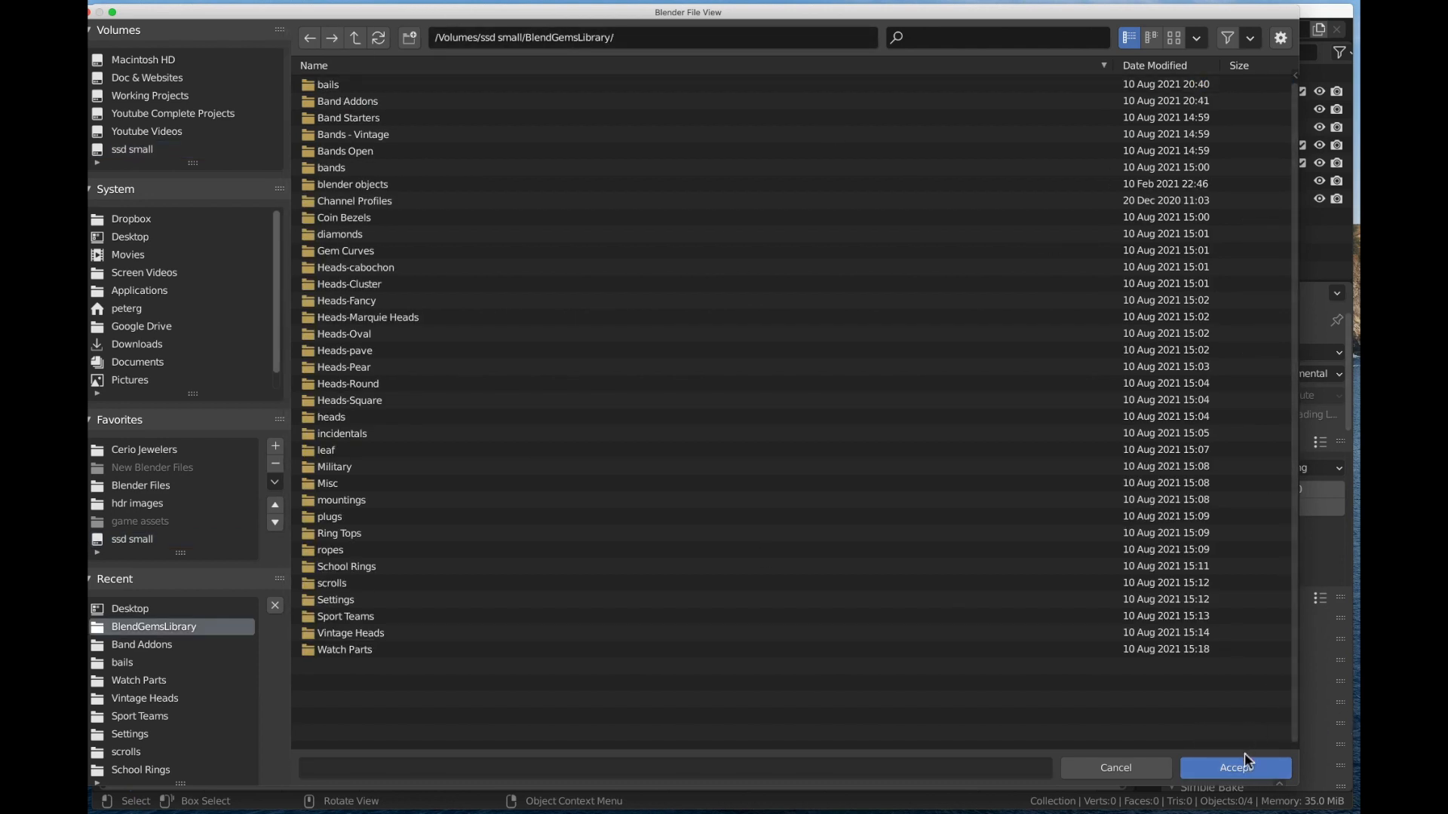
click(1235, 768)
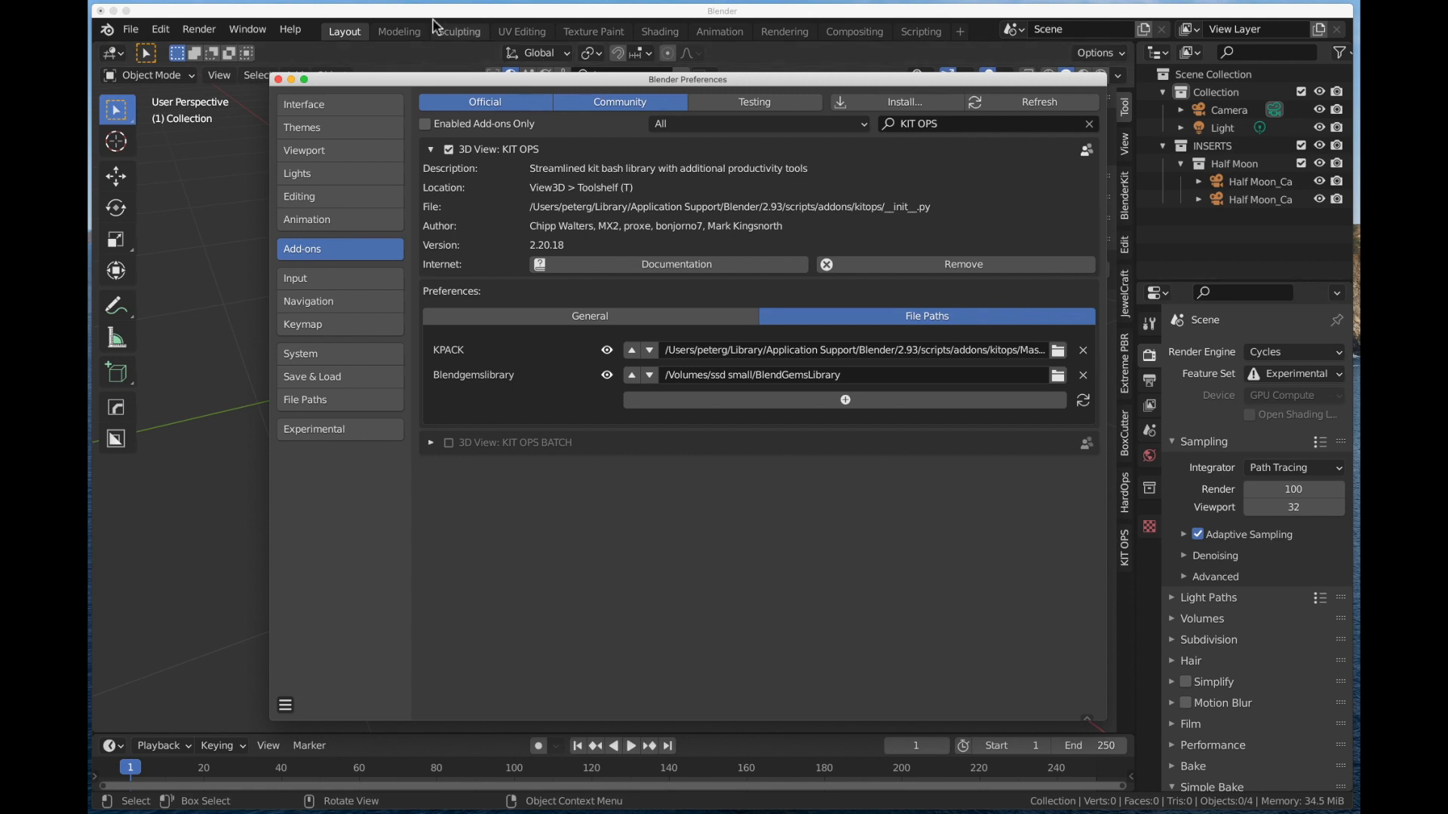
mouse_move(420, 104)
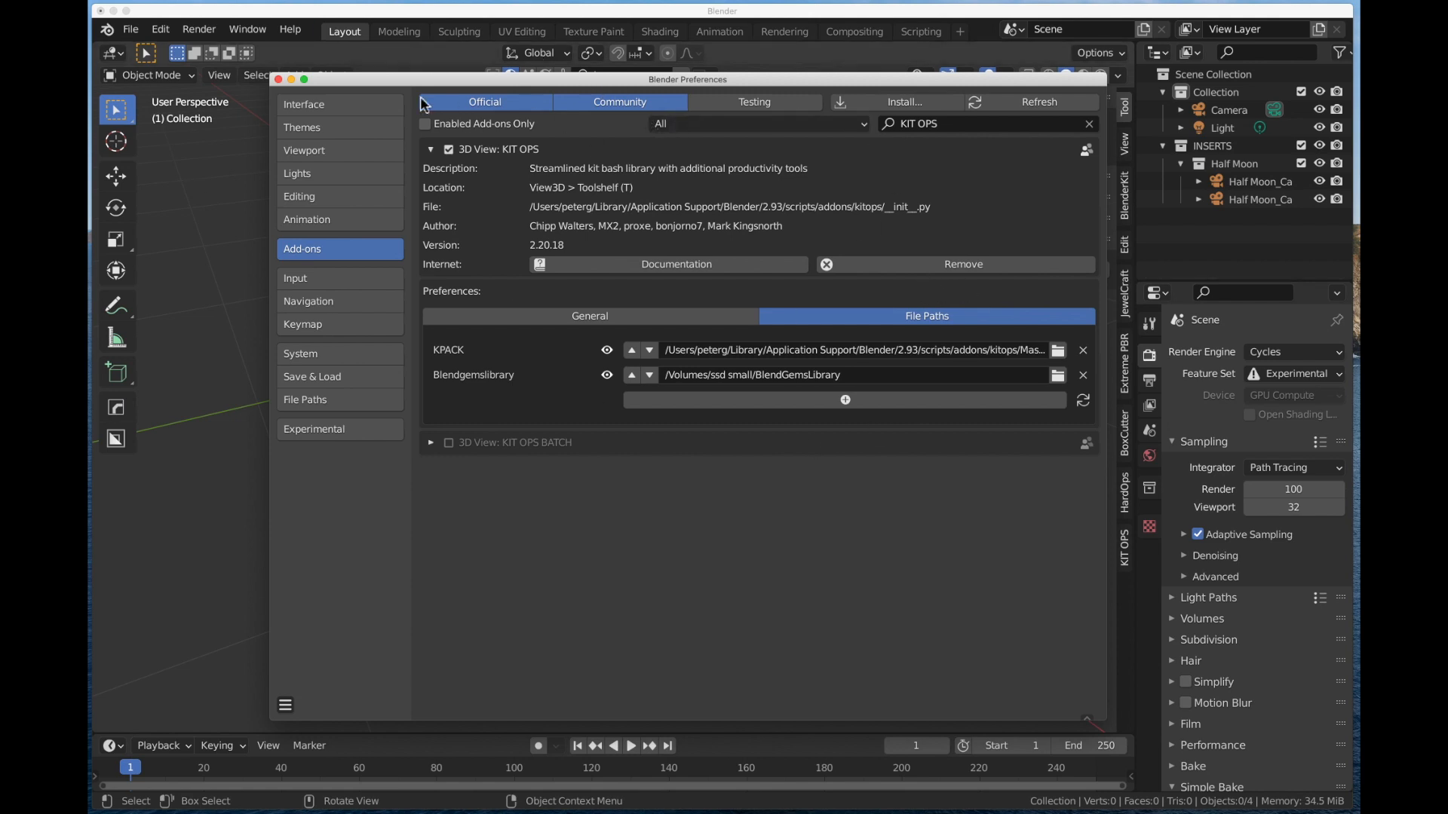
mouse_move(1087, 390)
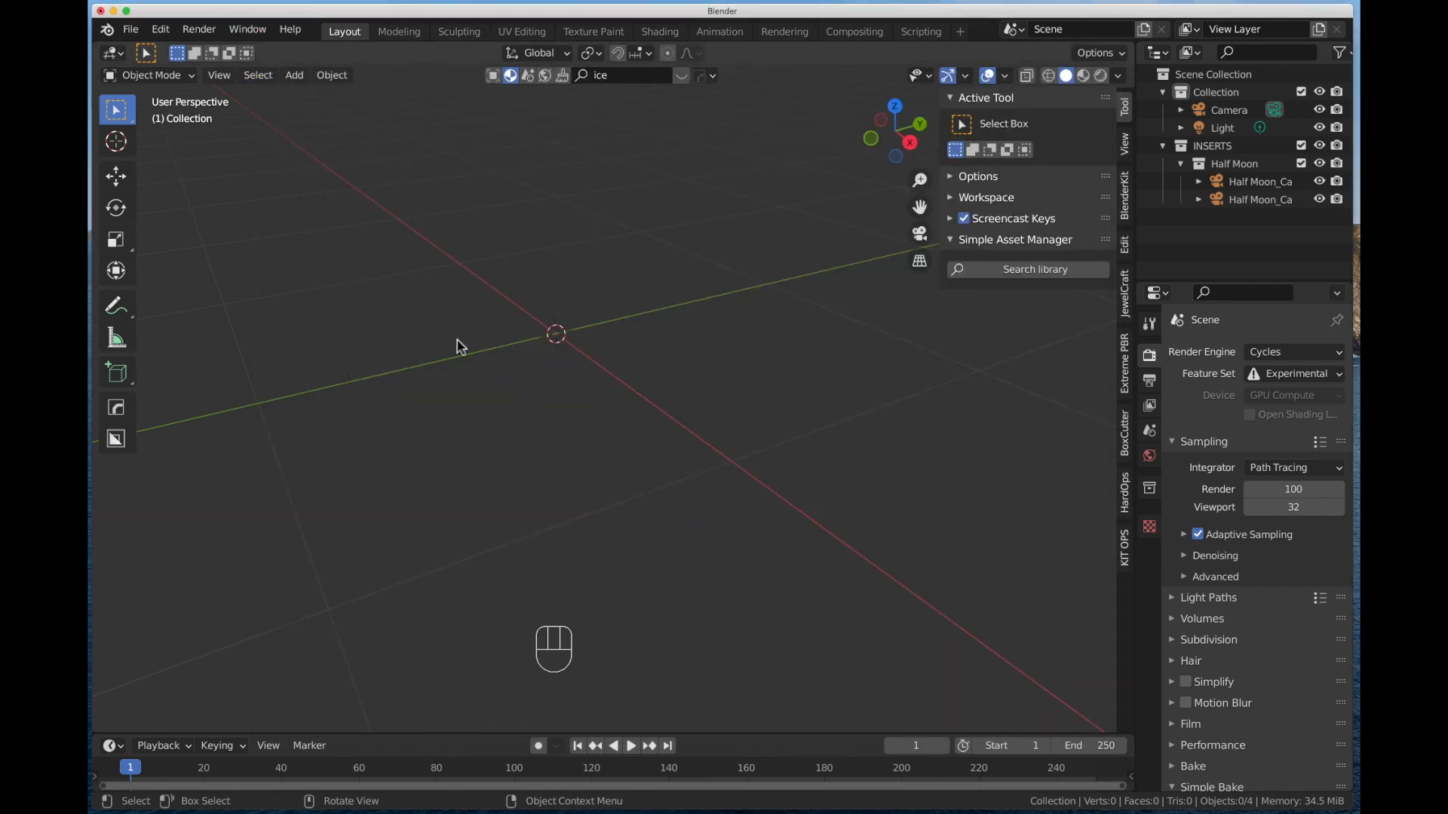
mouse_move(646, 432)
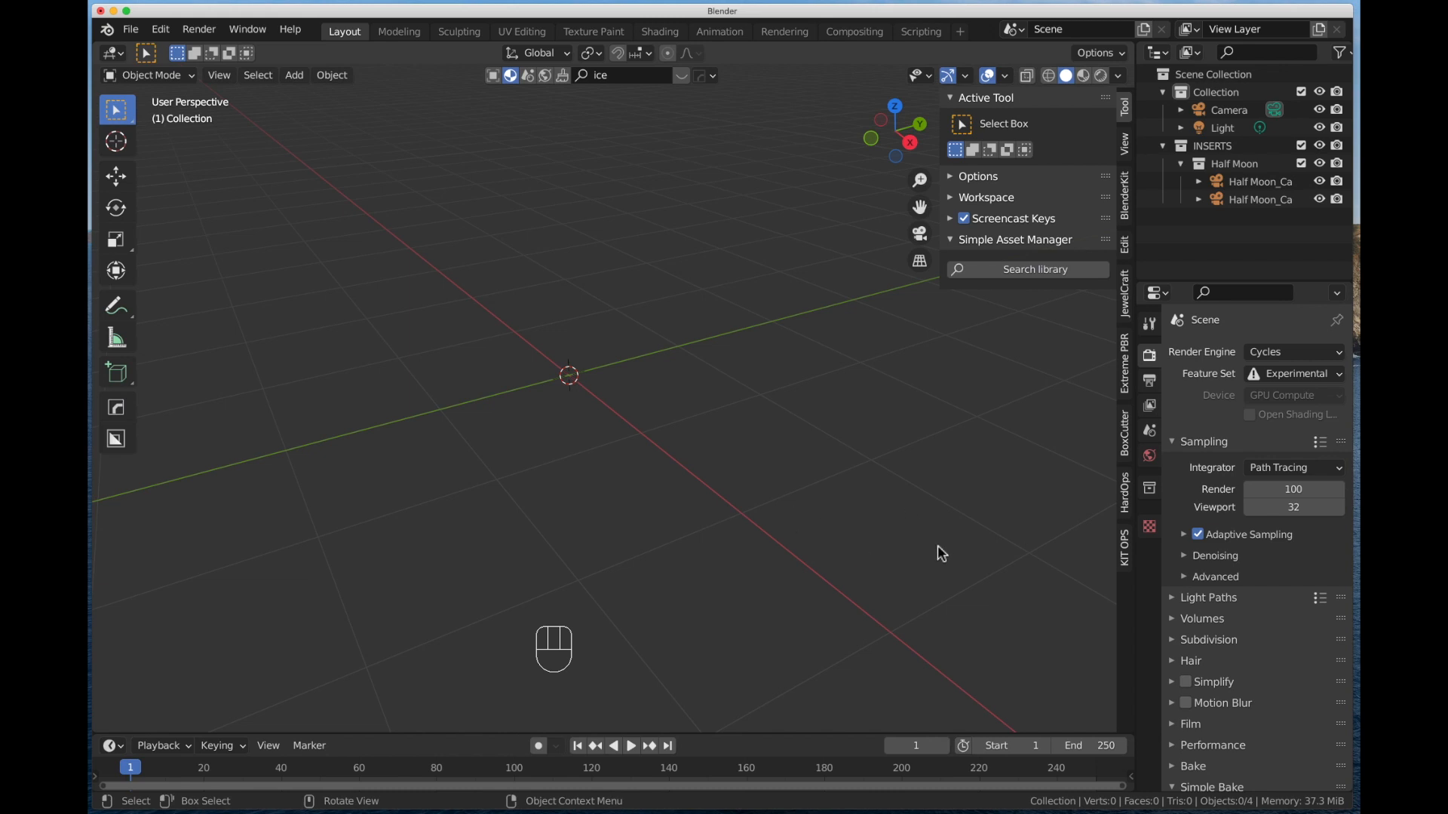
mouse_move(906, 451)
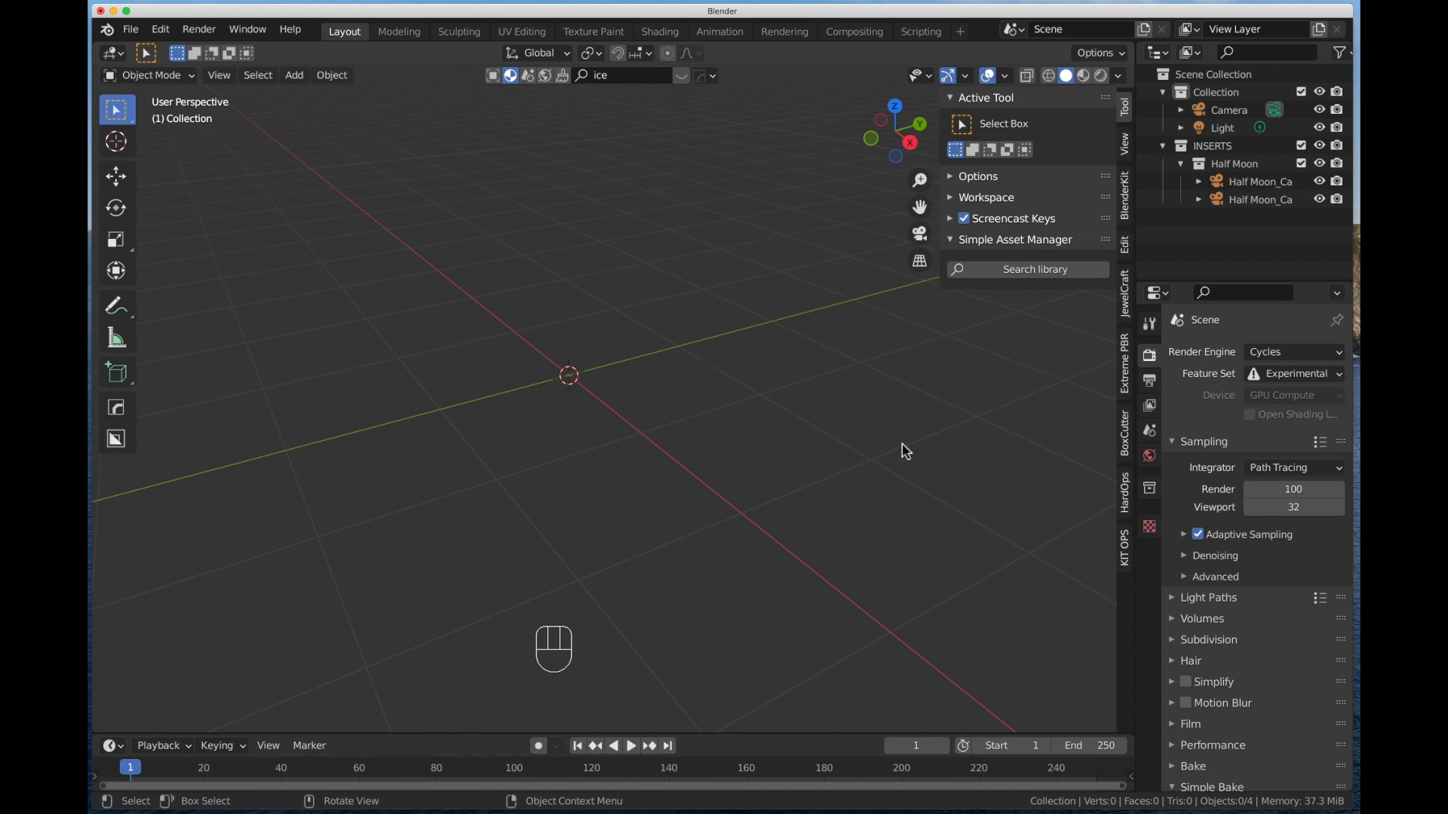
Step: Toggle the viewport sidebar with N and show the KIT OPS panel with KPACKS
key(n)
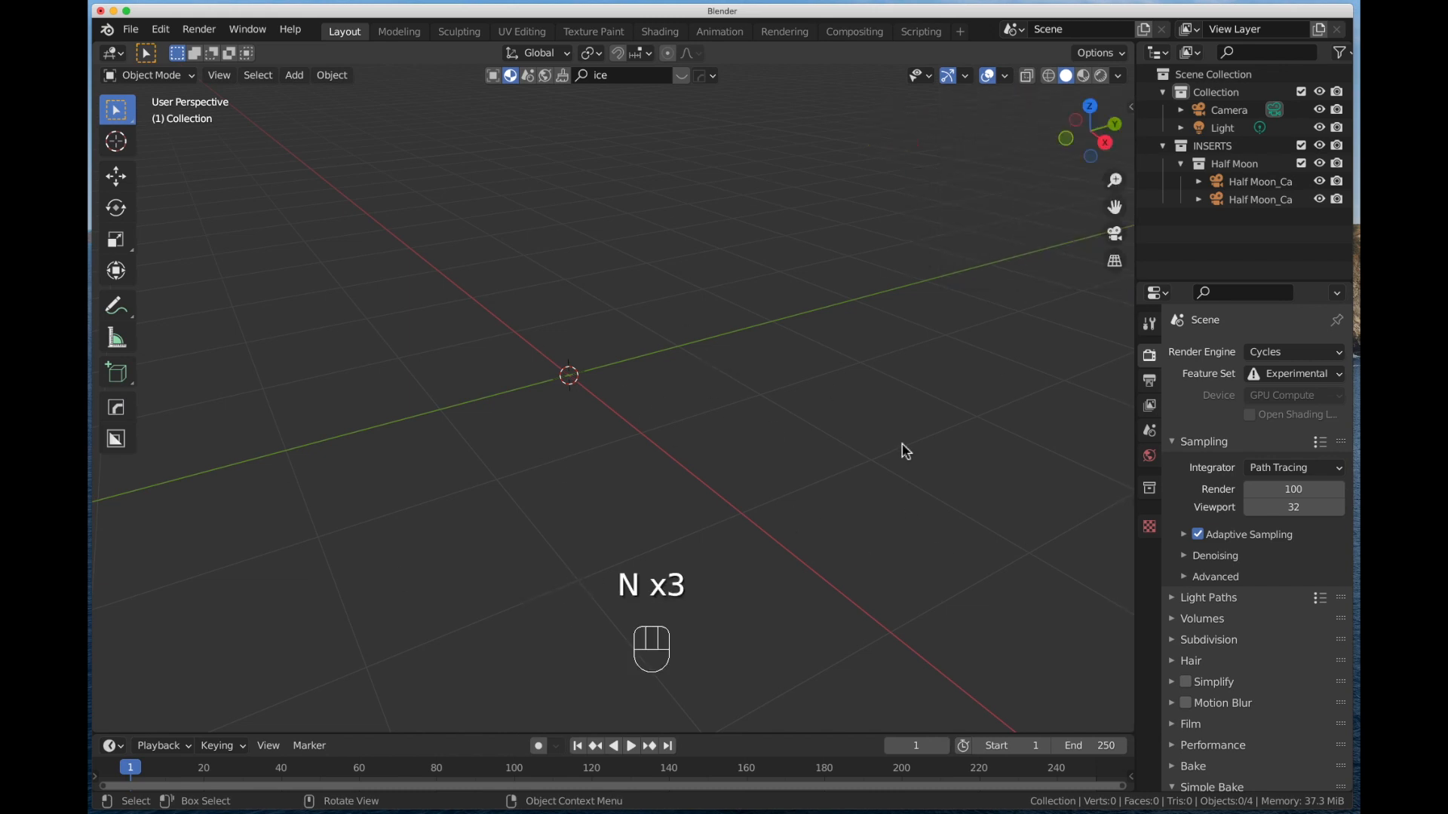
key(N)
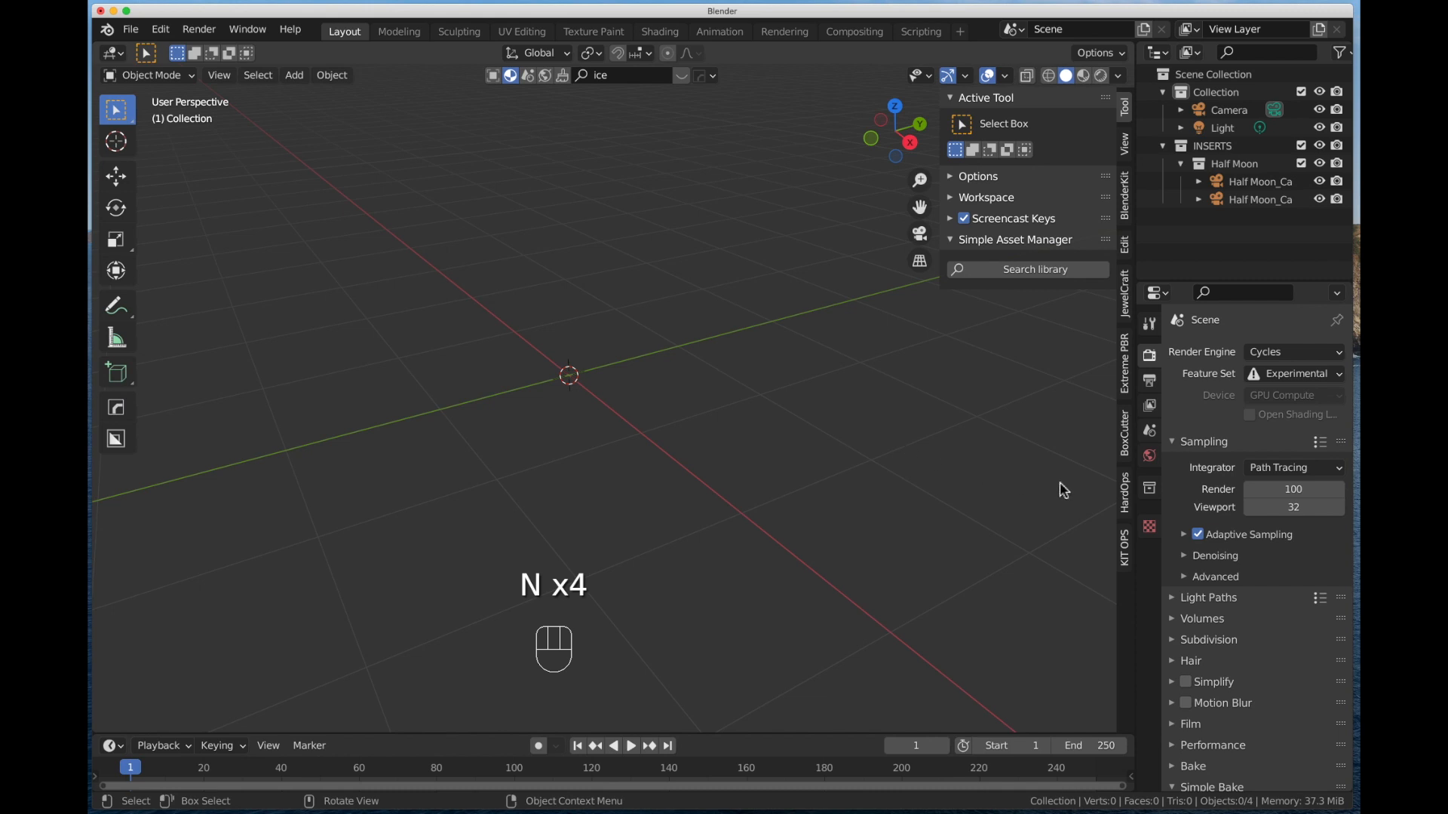
mouse_move(1115, 492)
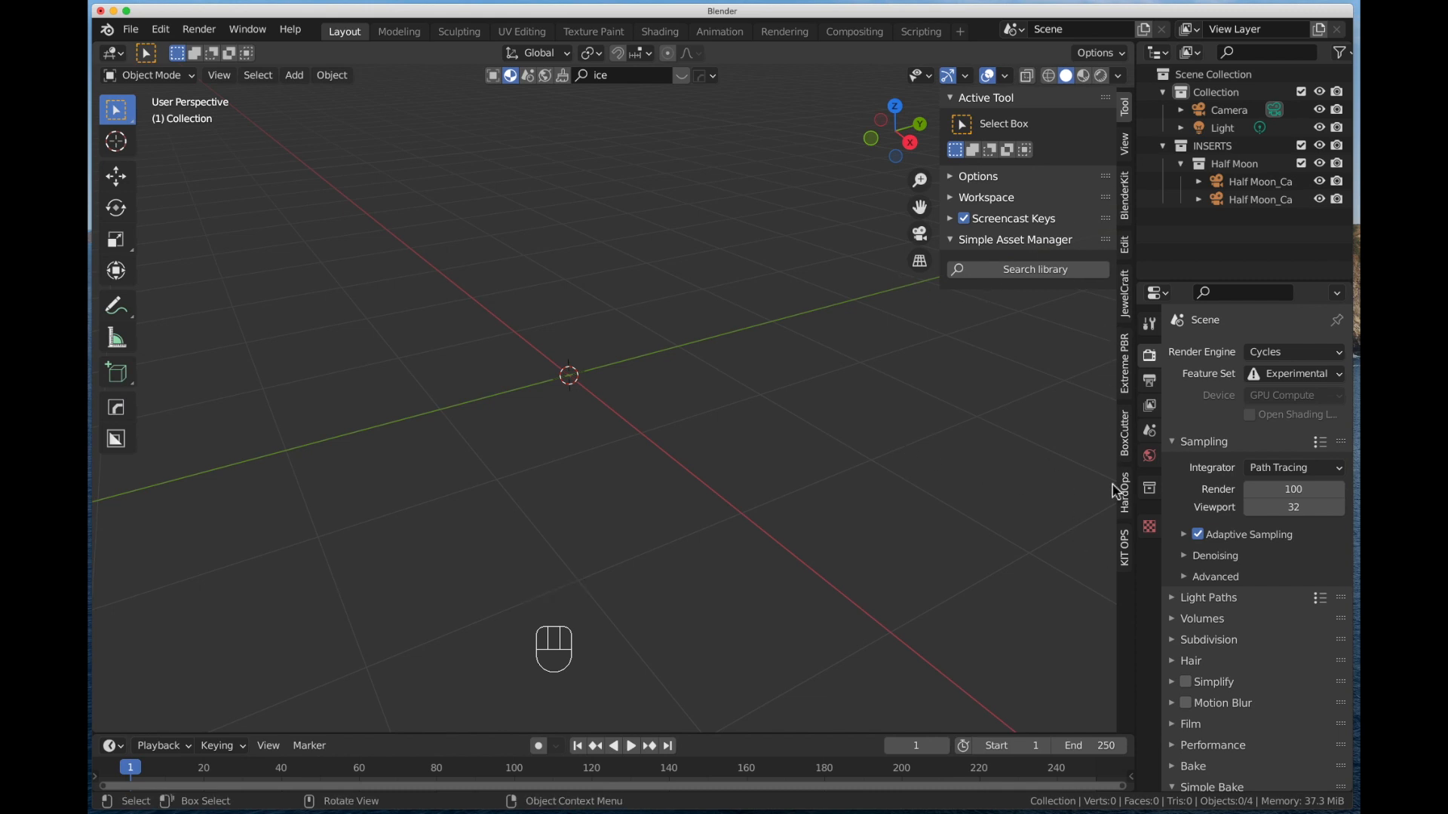
click(1124, 540)
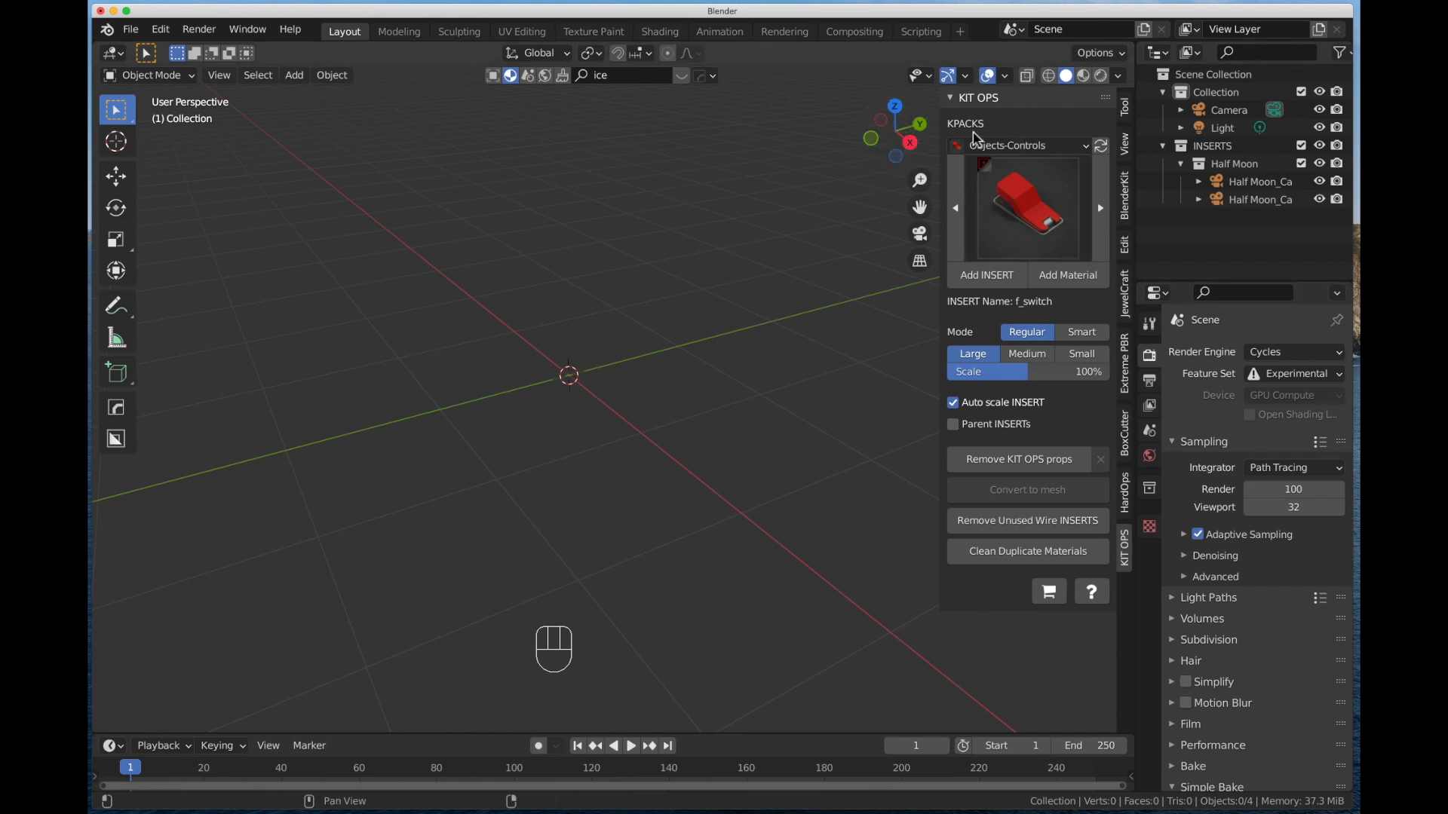
mouse_move(874, 202)
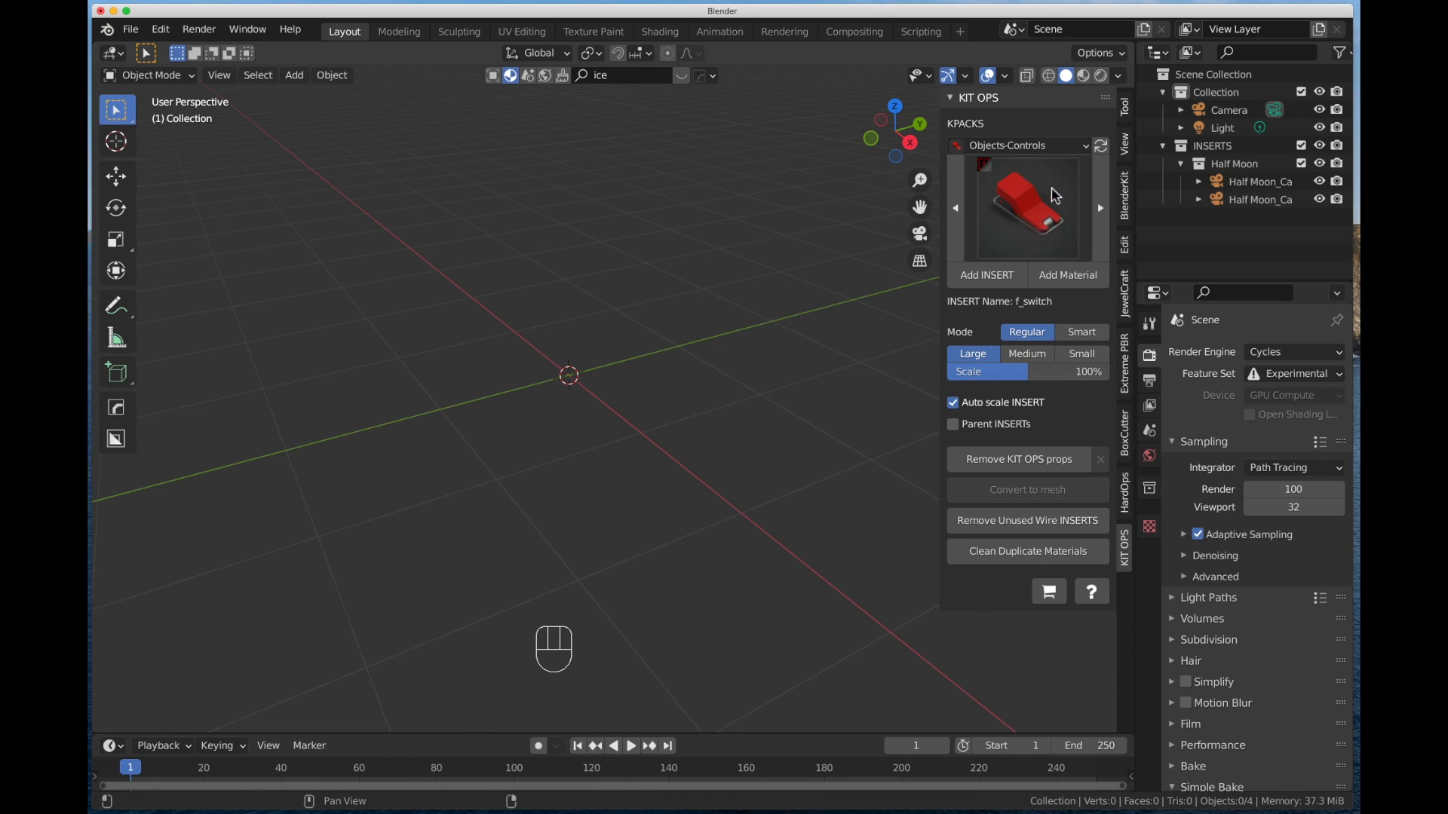
mouse_move(1006, 189)
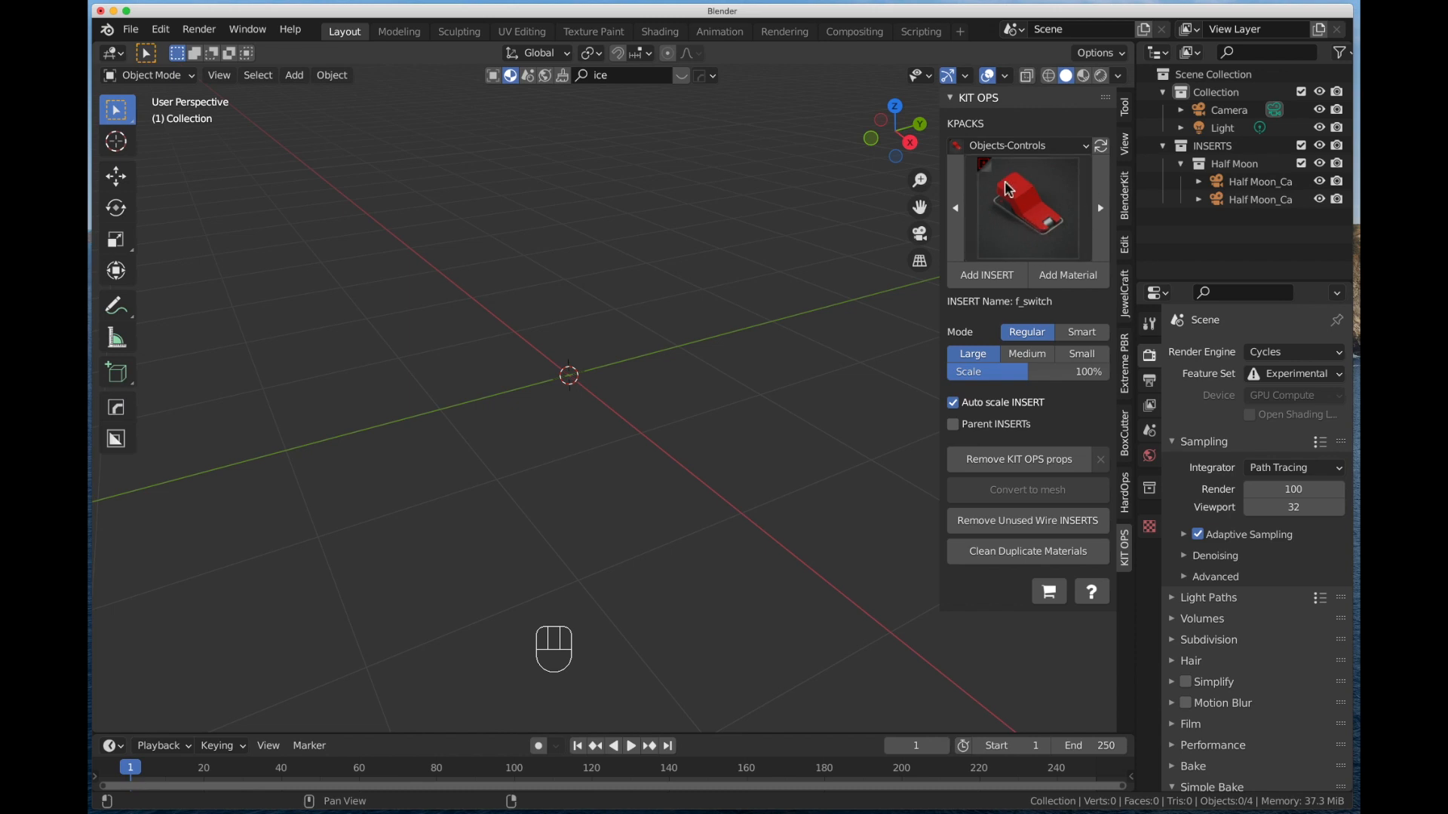
mouse_move(1062, 171)
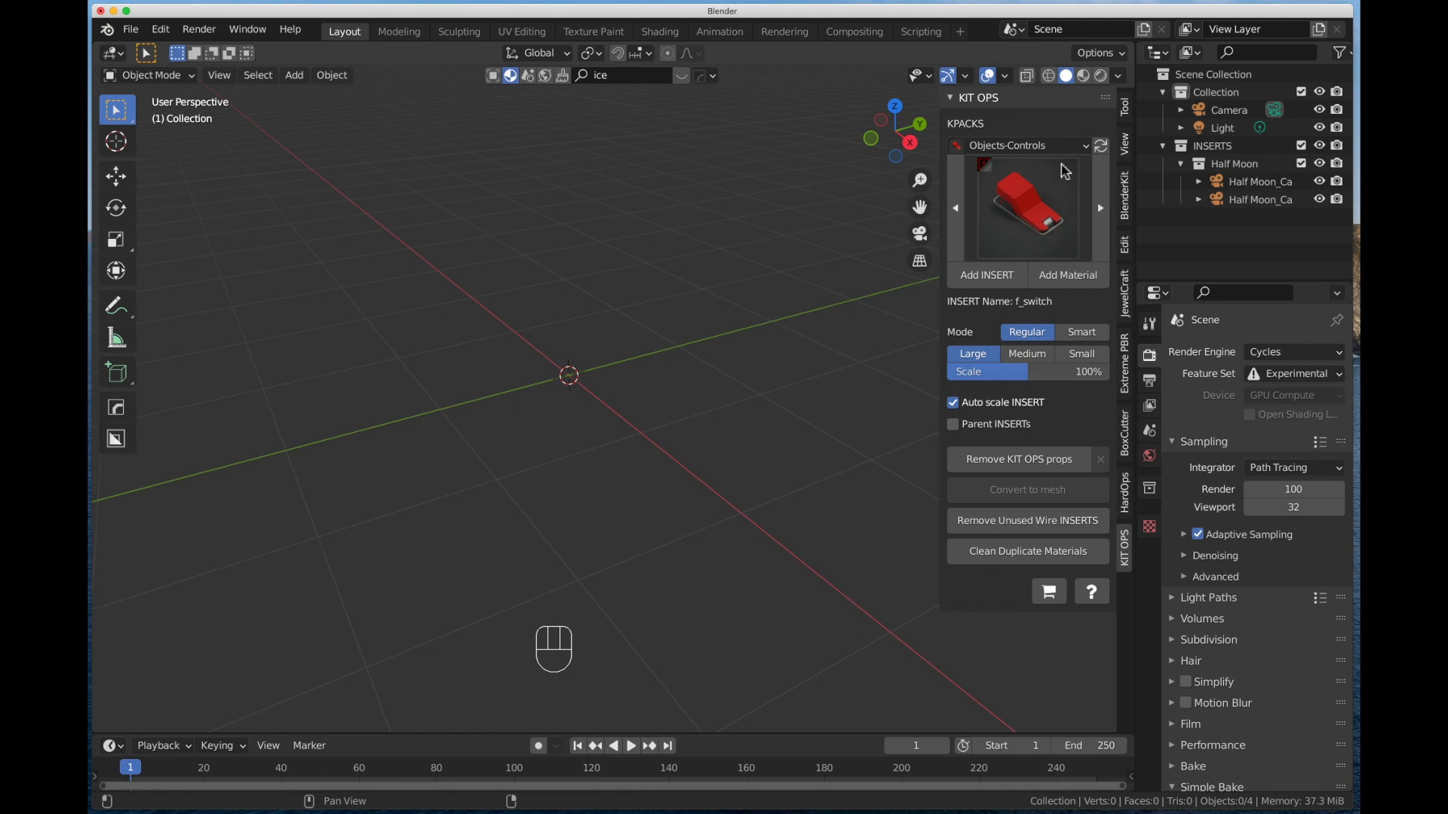
mouse_move(1088, 154)
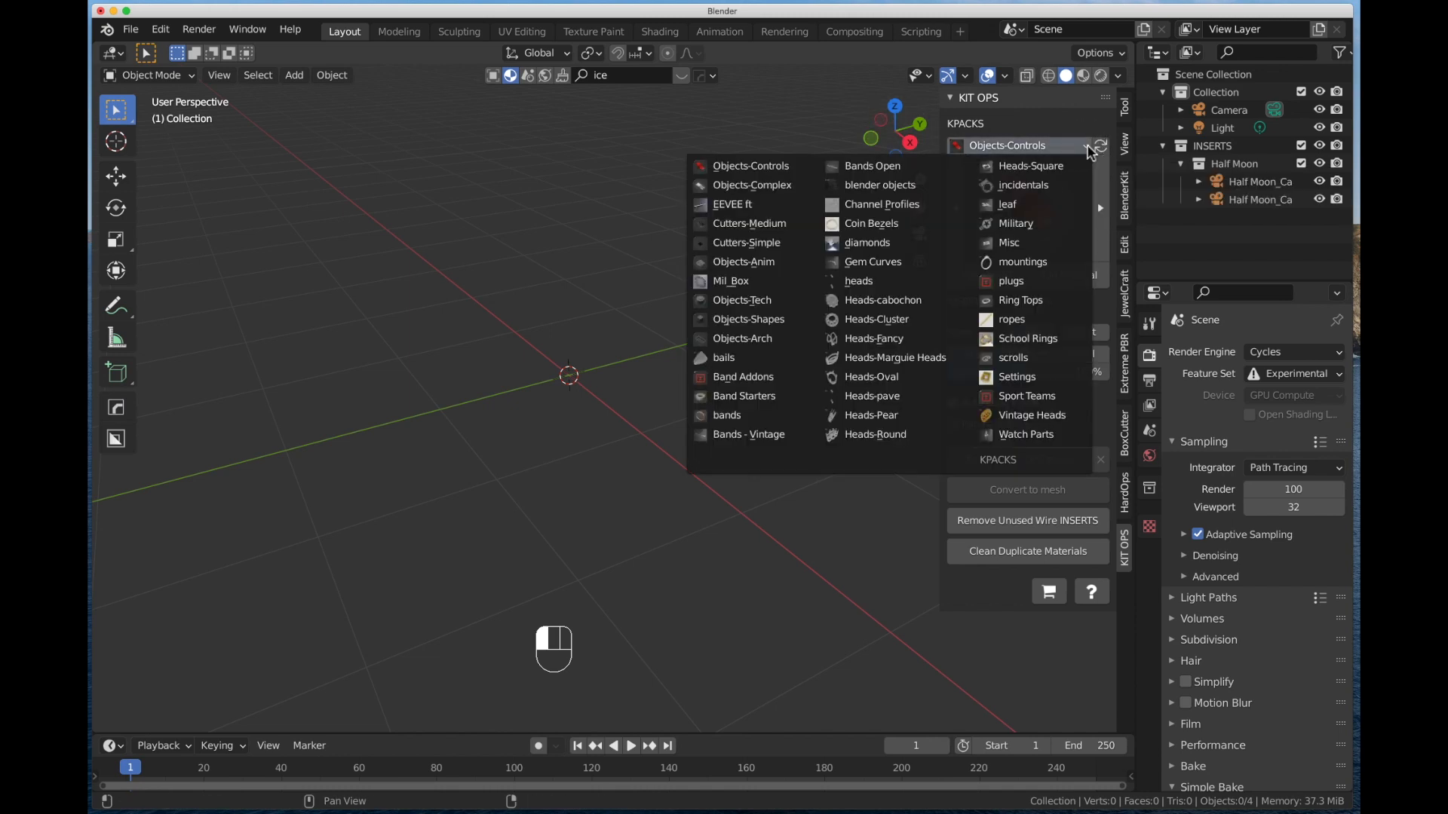
mouse_move(743, 335)
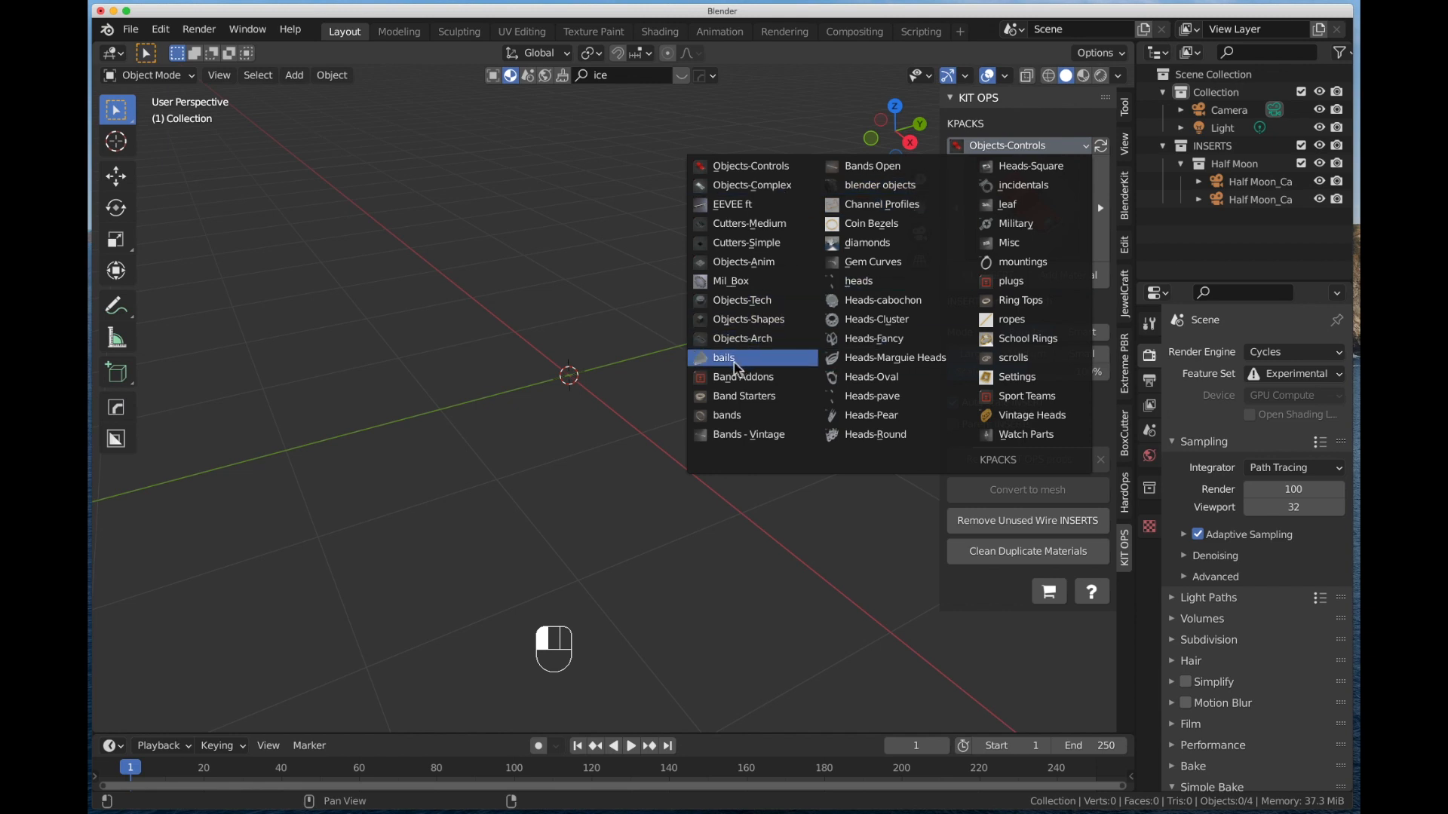
Step: Add bail5 from the bails kpack at Medium (50%) scale, then start deleting it with X
click(724, 357)
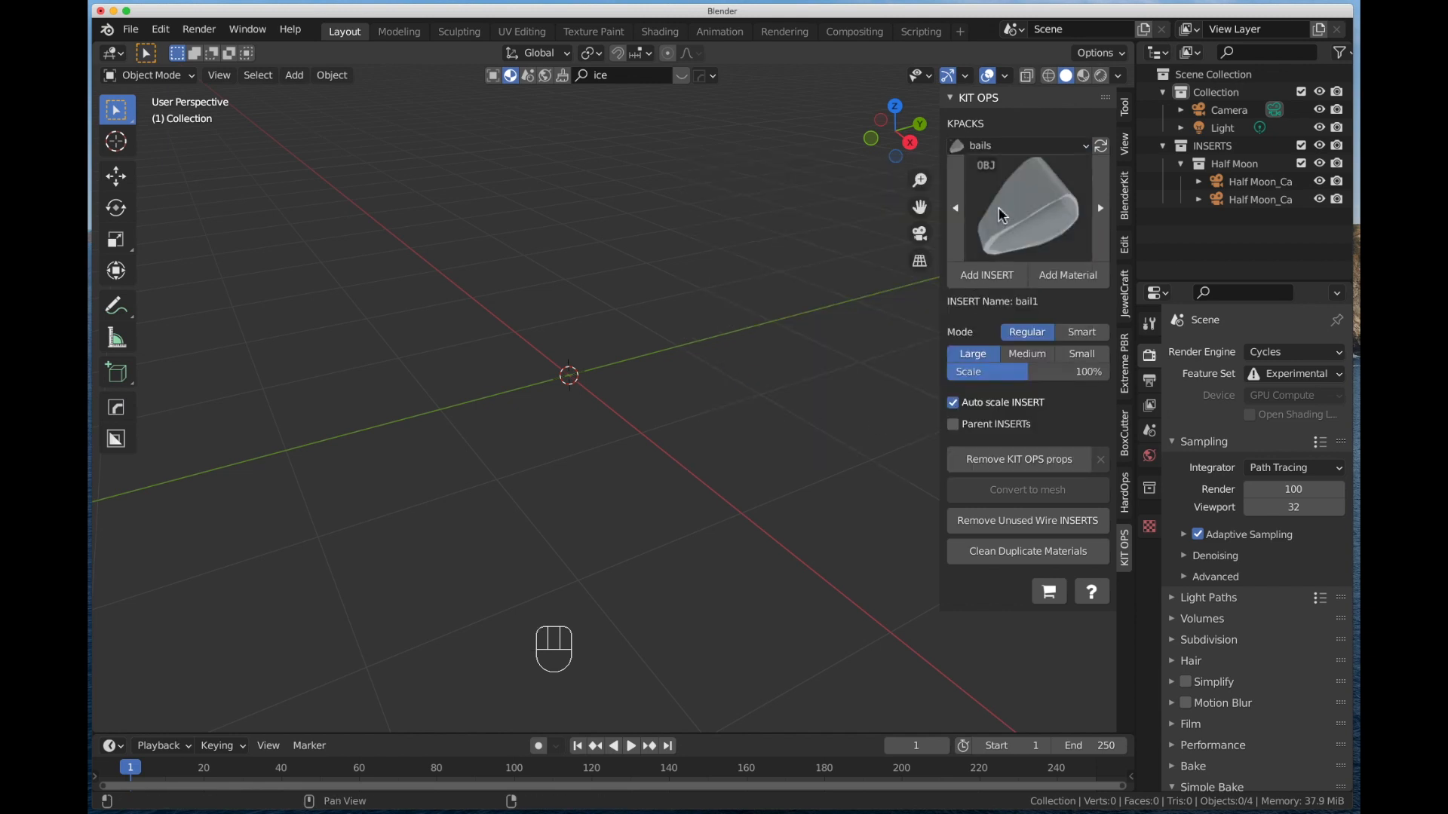
click(1025, 208)
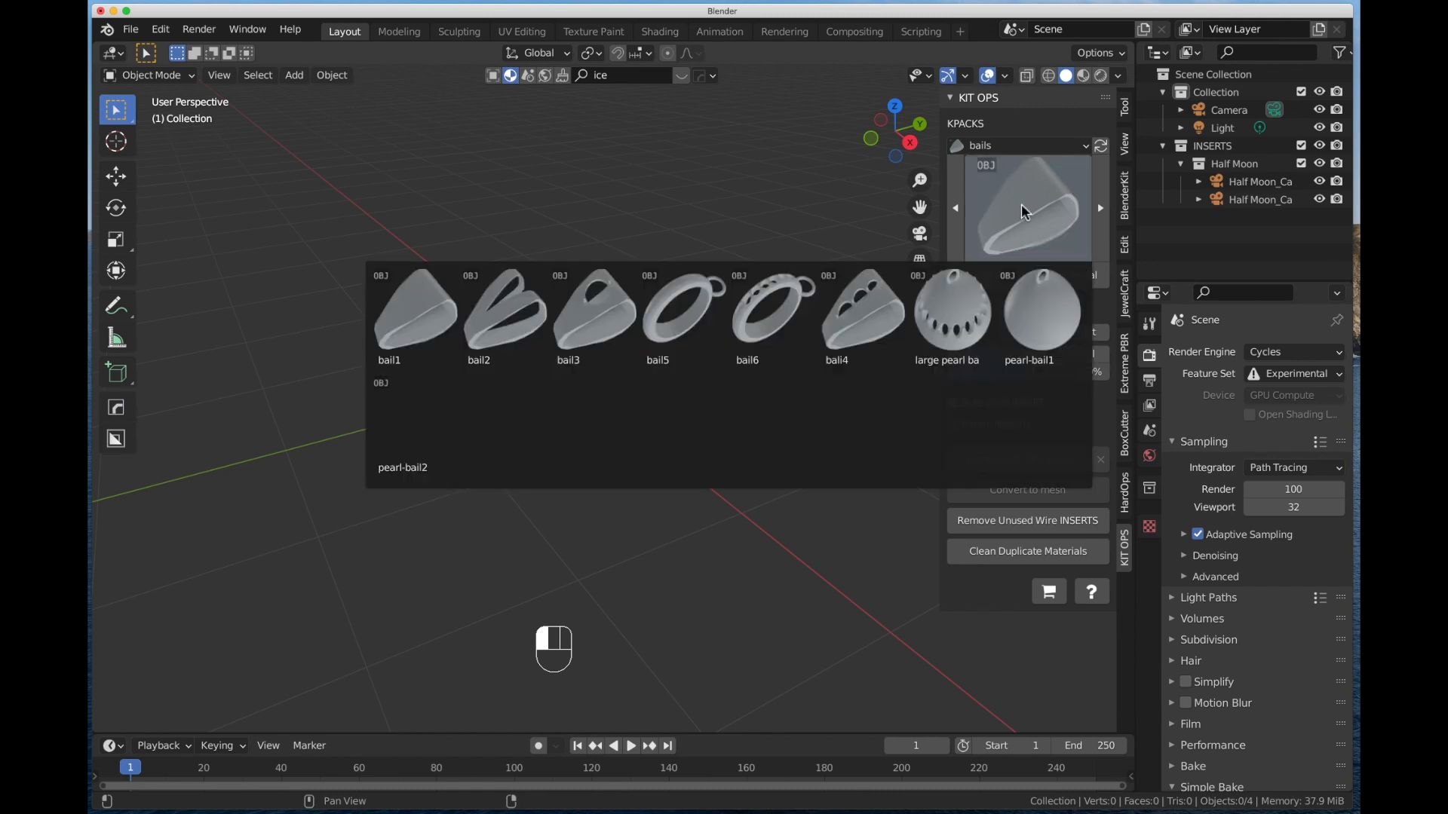
click(593, 318)
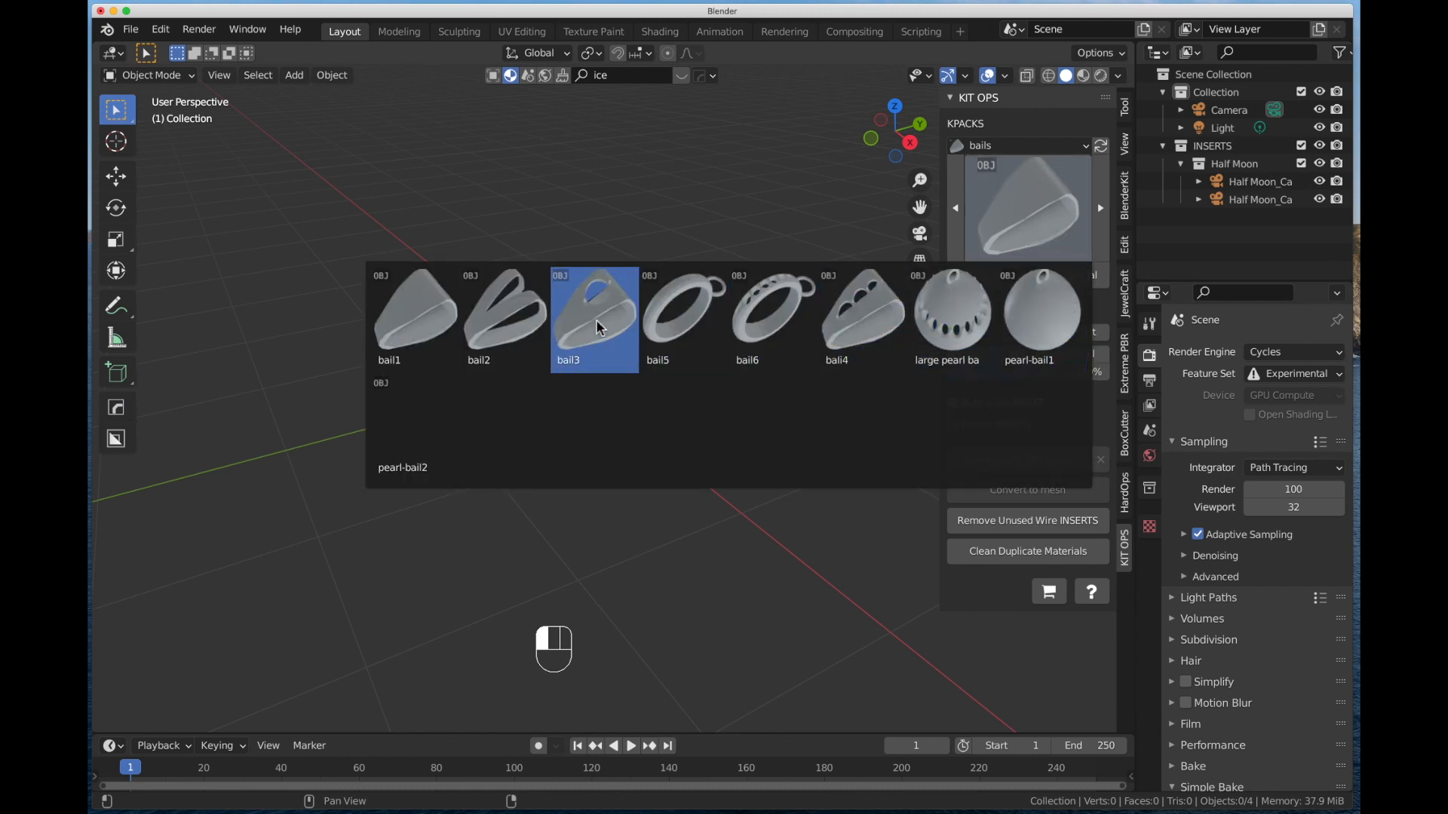
click(680, 318)
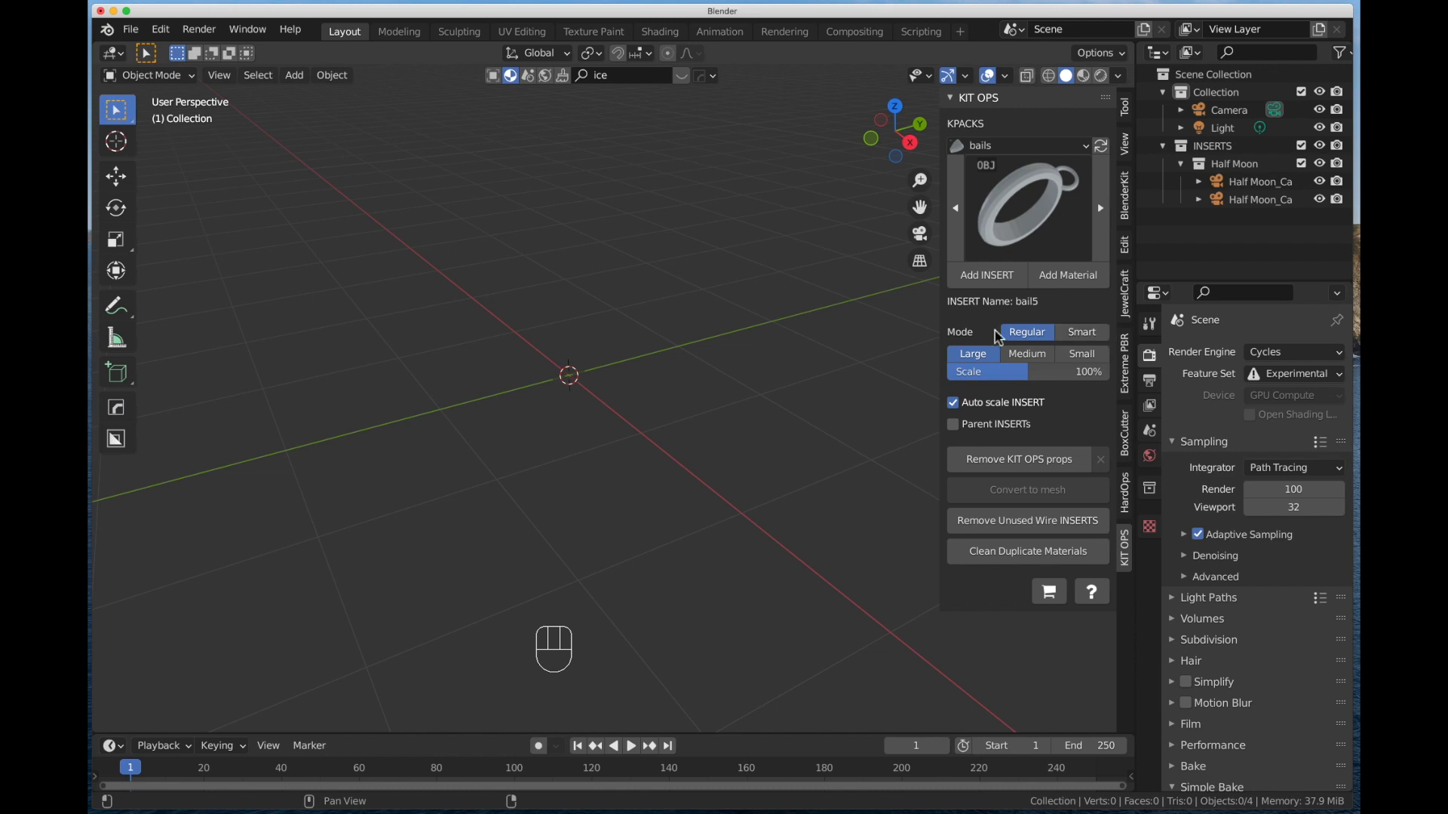
mouse_move(1026, 354)
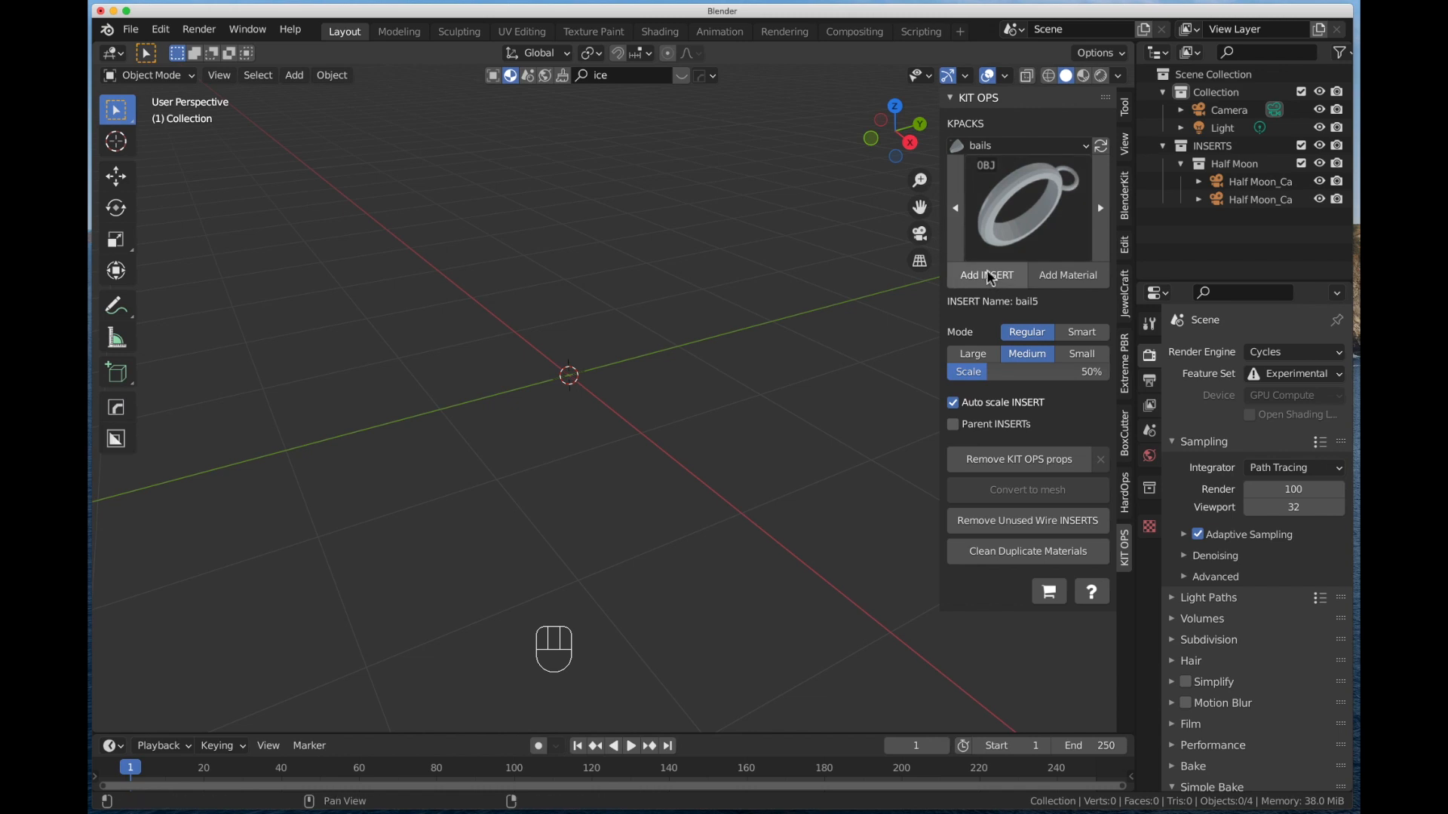
mouse_move(1017, 281)
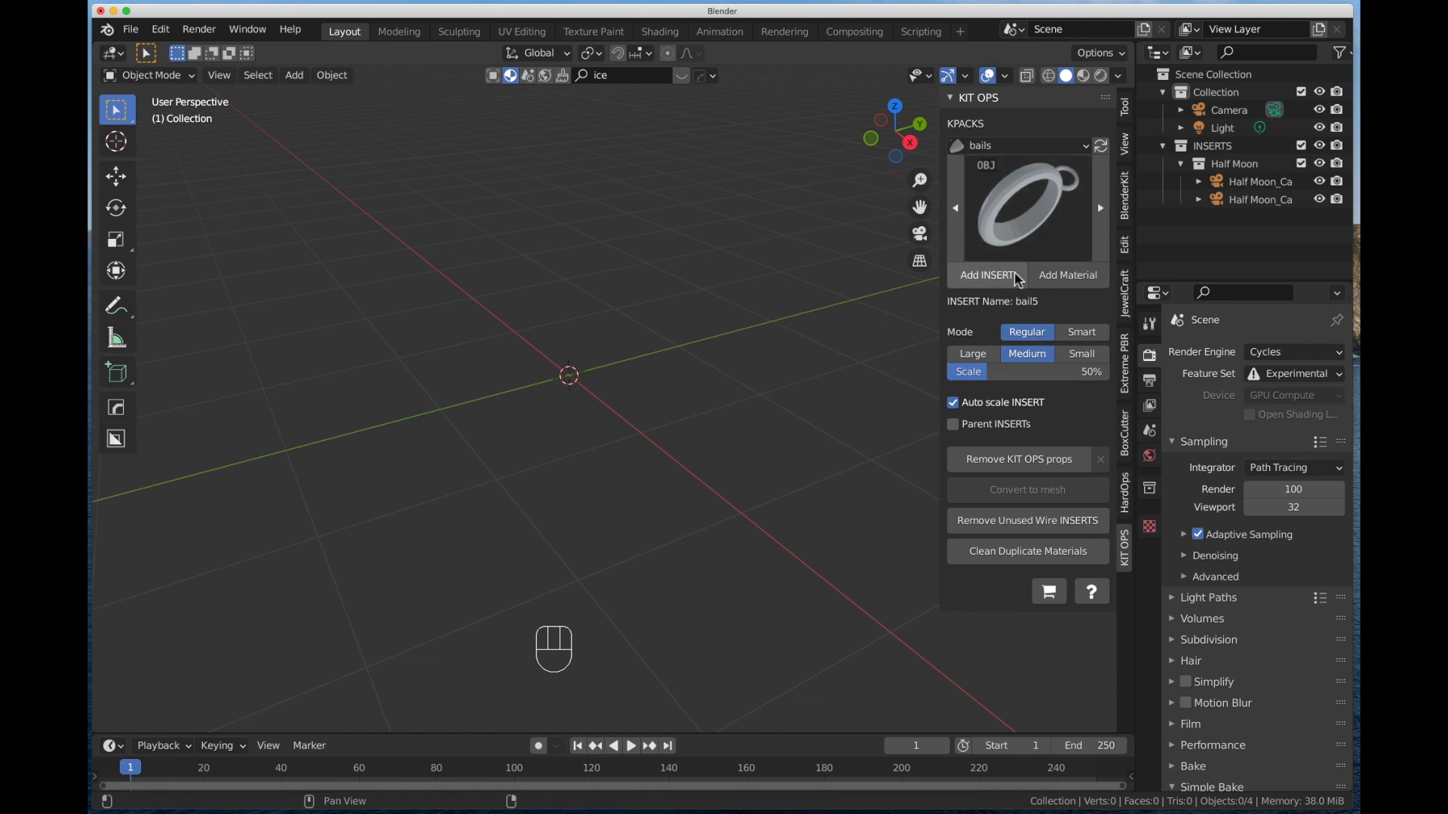
click(988, 275)
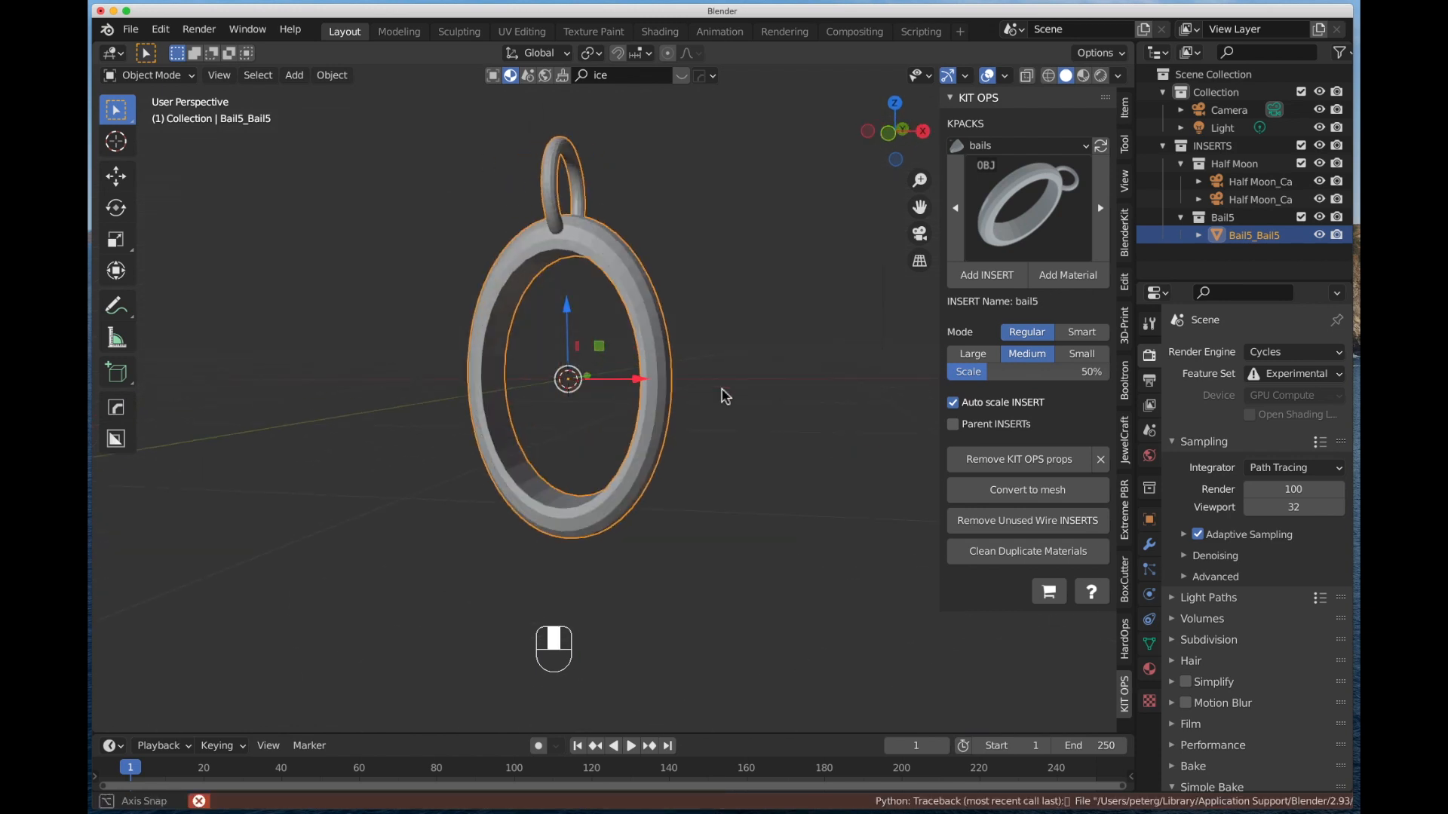
key(x)
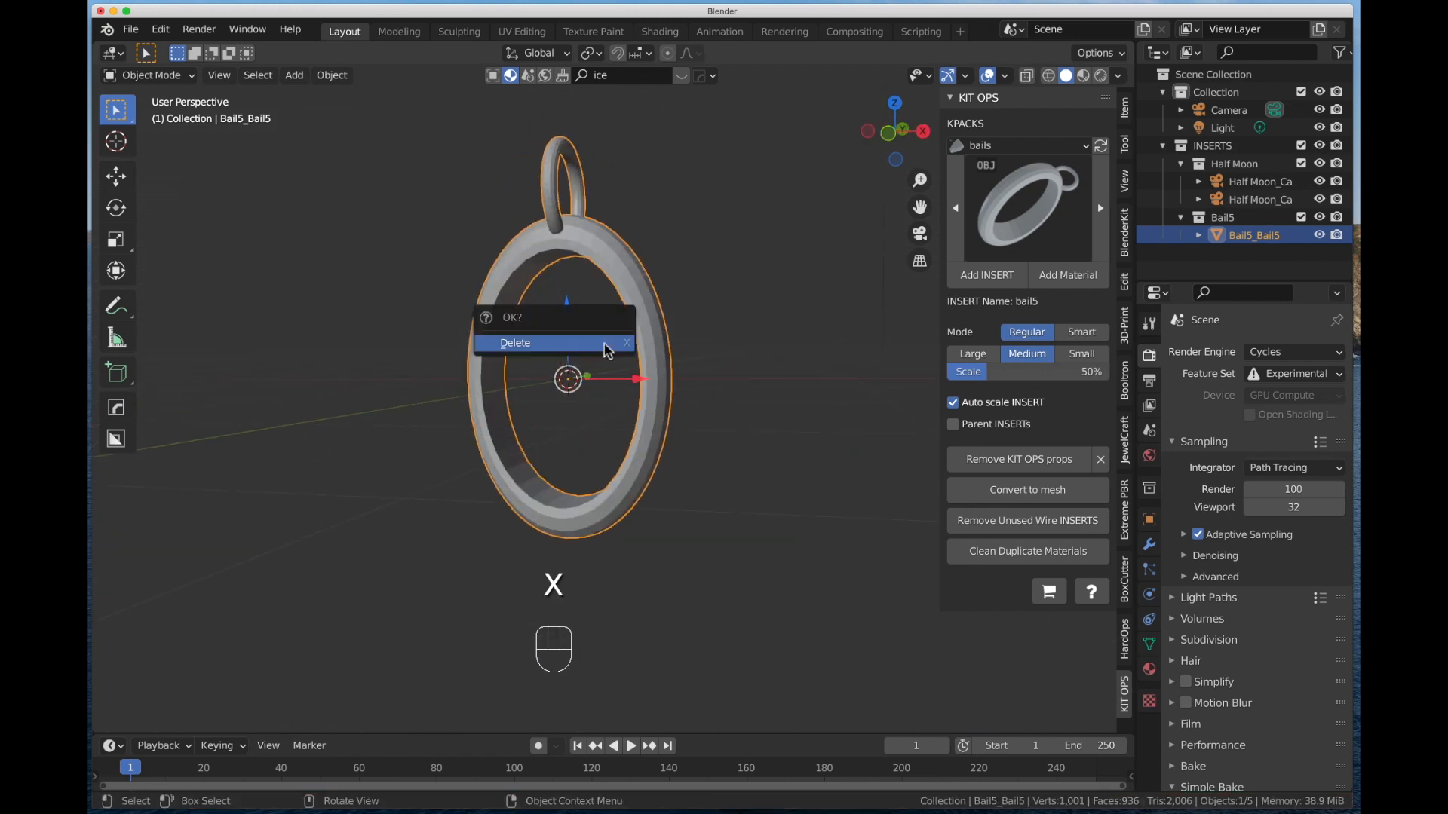
Step: Confirm deleting bail5 and add School Ring Base 9 from the School Rings kpack
click(514, 342)
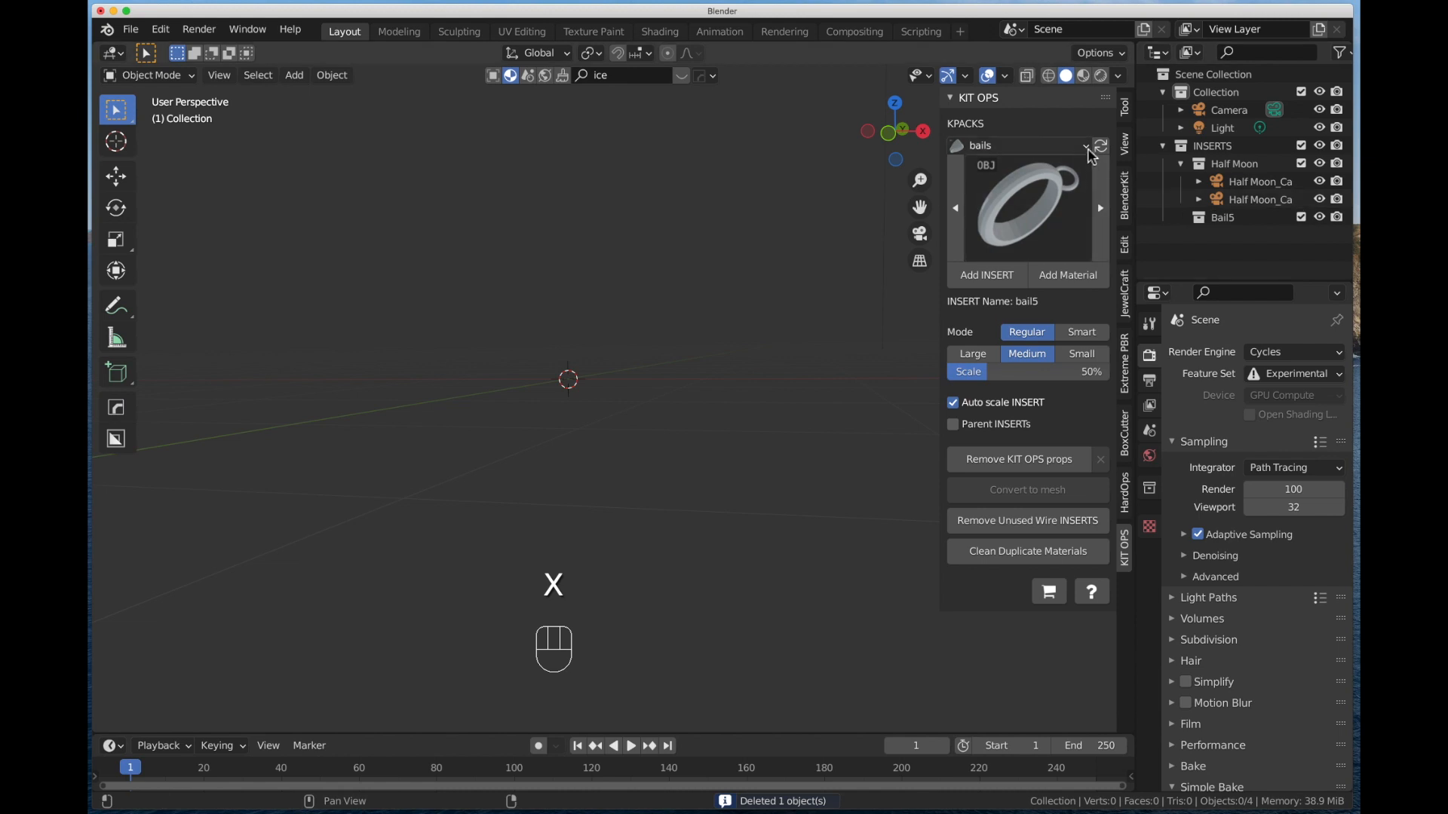
click(1087, 146)
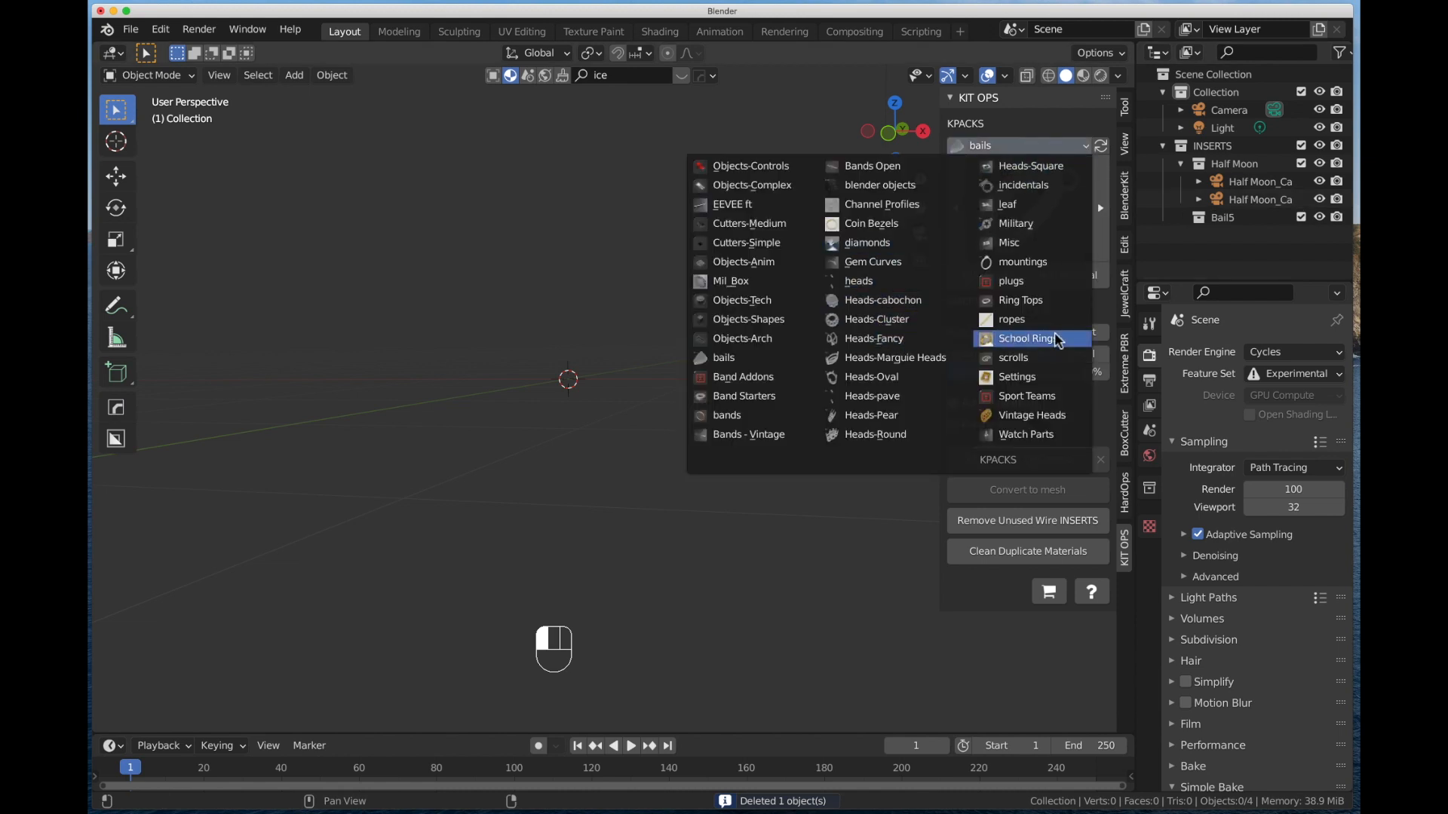
click(1025, 337)
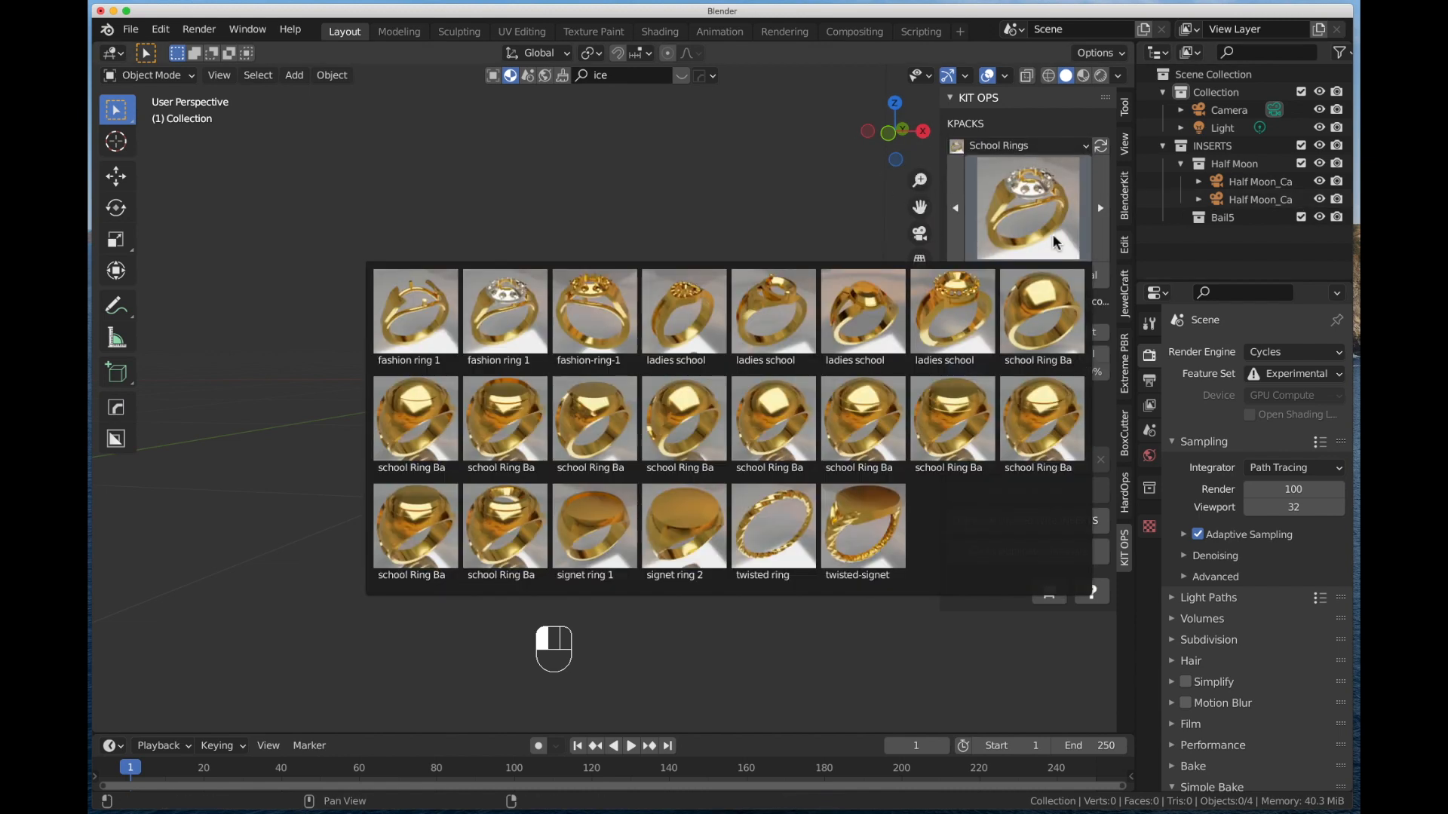
click(505, 526)
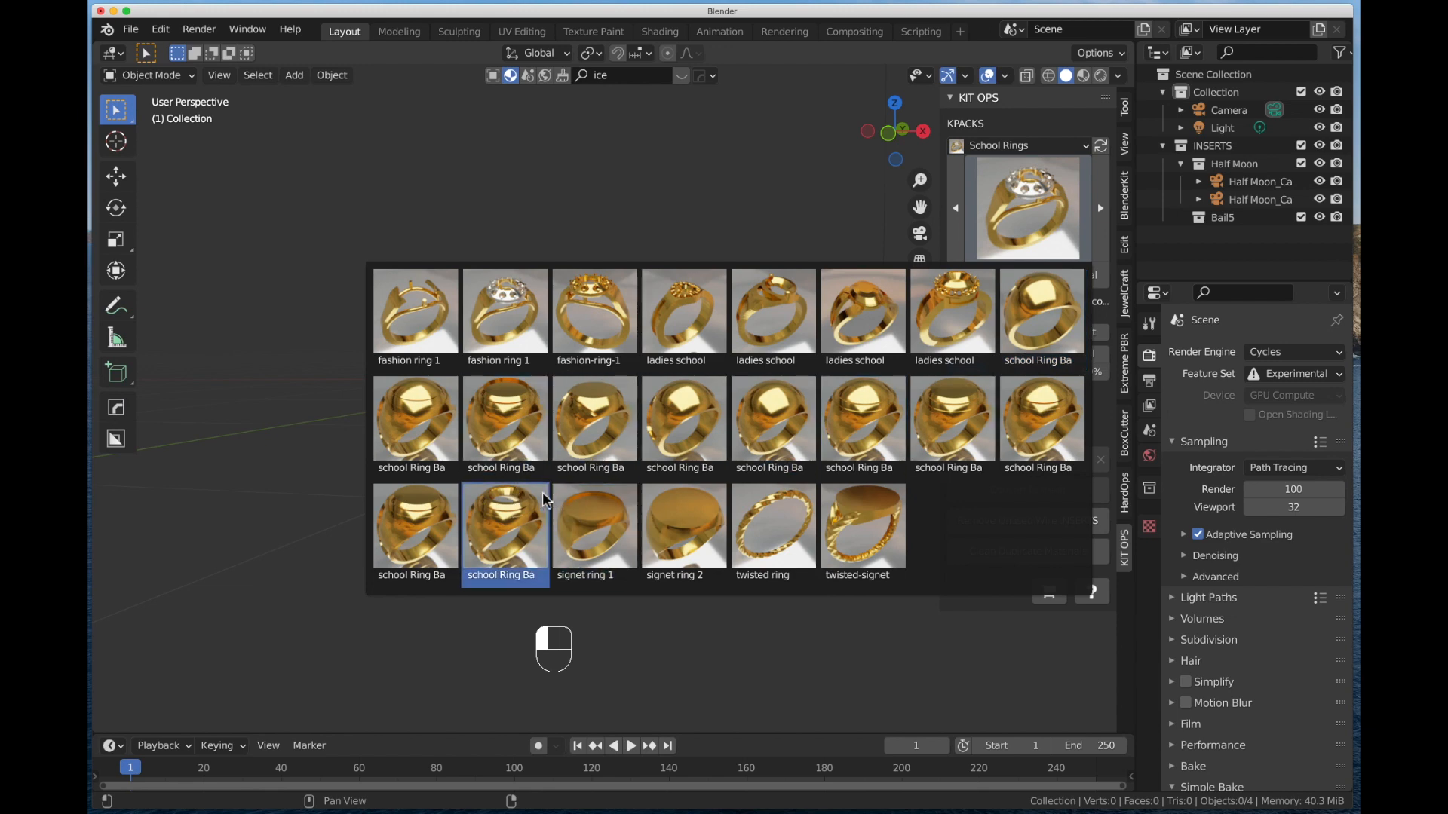
click(504, 526)
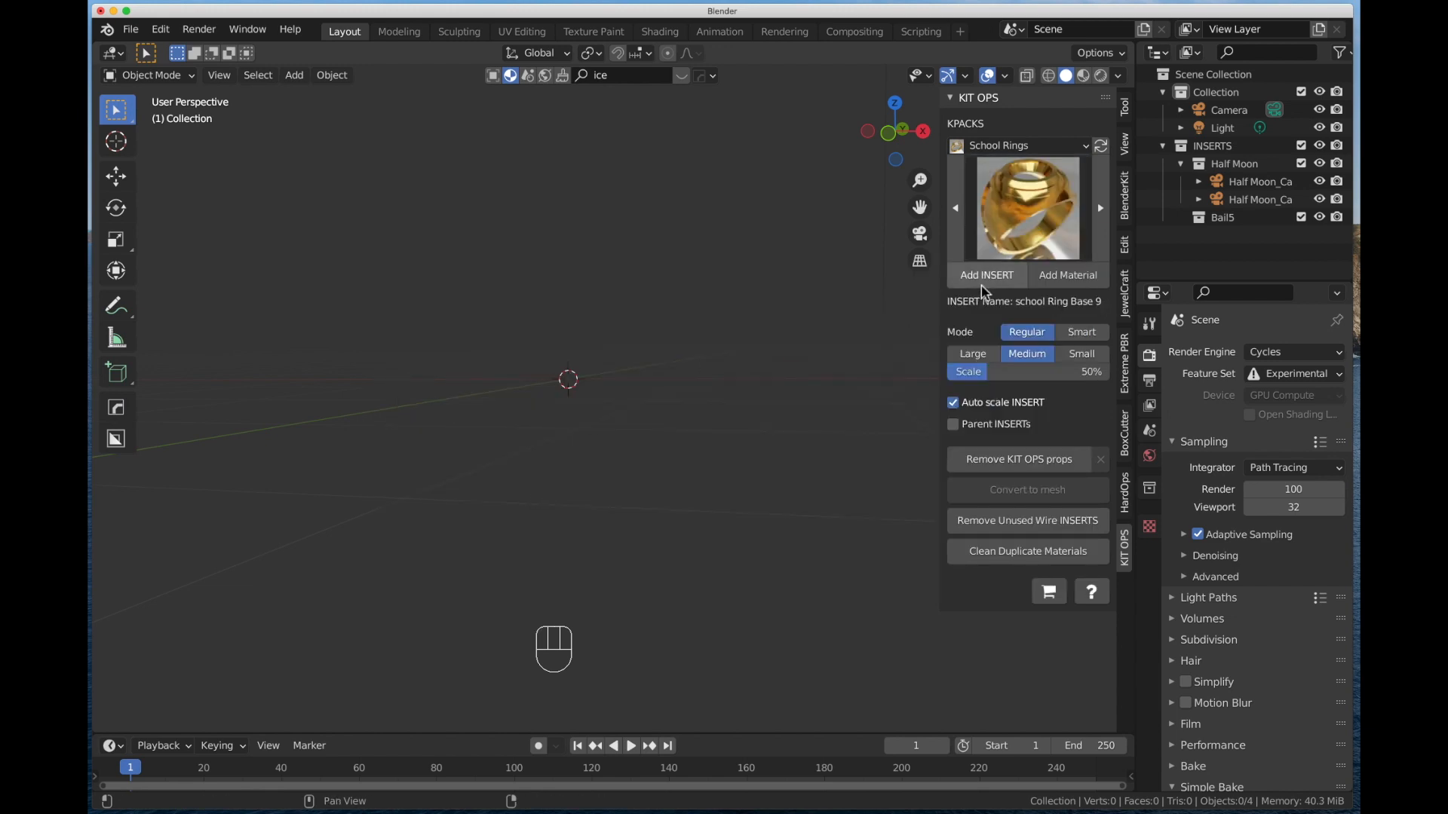
click(986, 275)
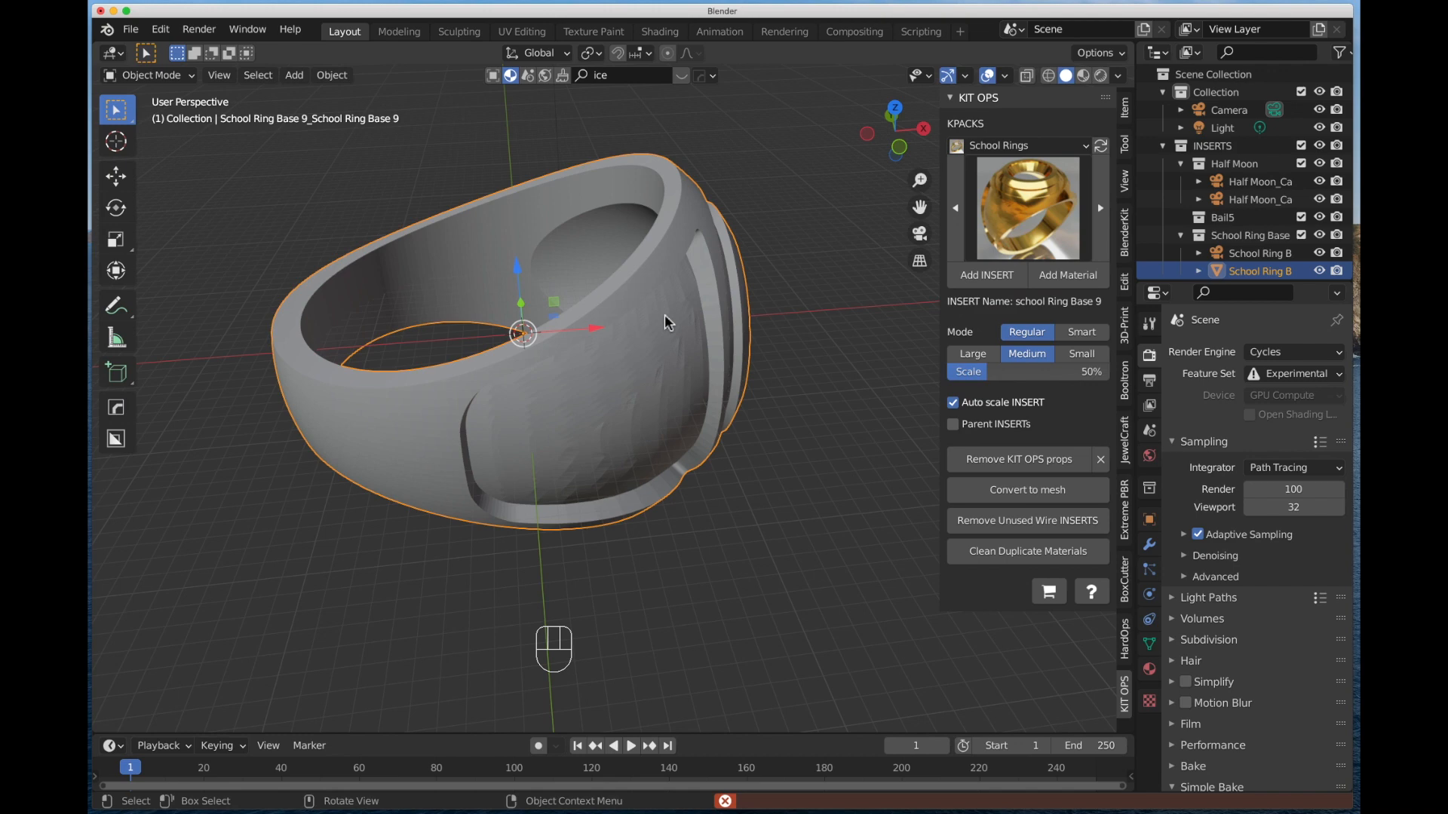
Step: Rotate School Ring Base 9 90 degrees to stand upright and apply its transforms via Ctrl+A
key(r)
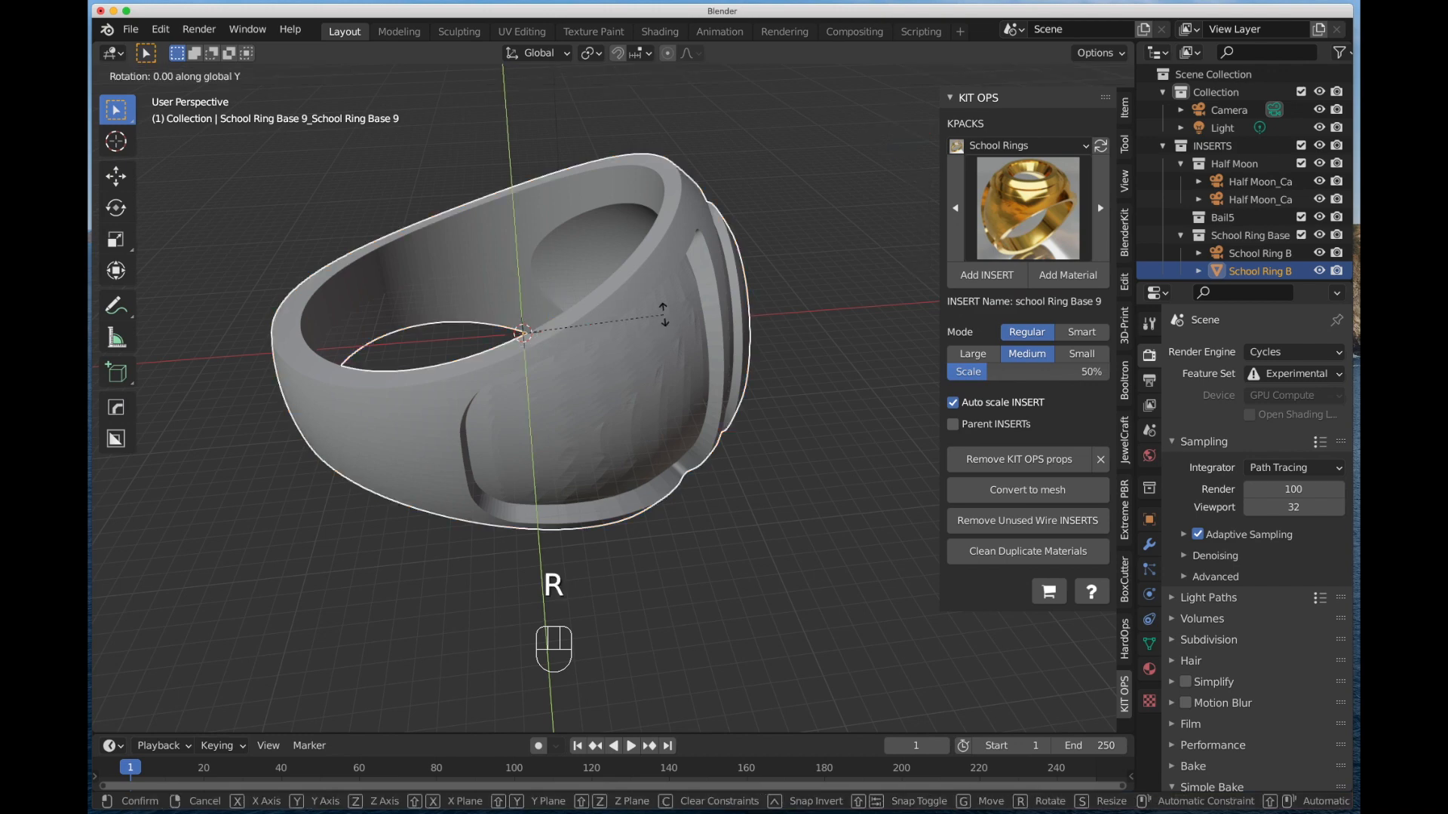
key(r)
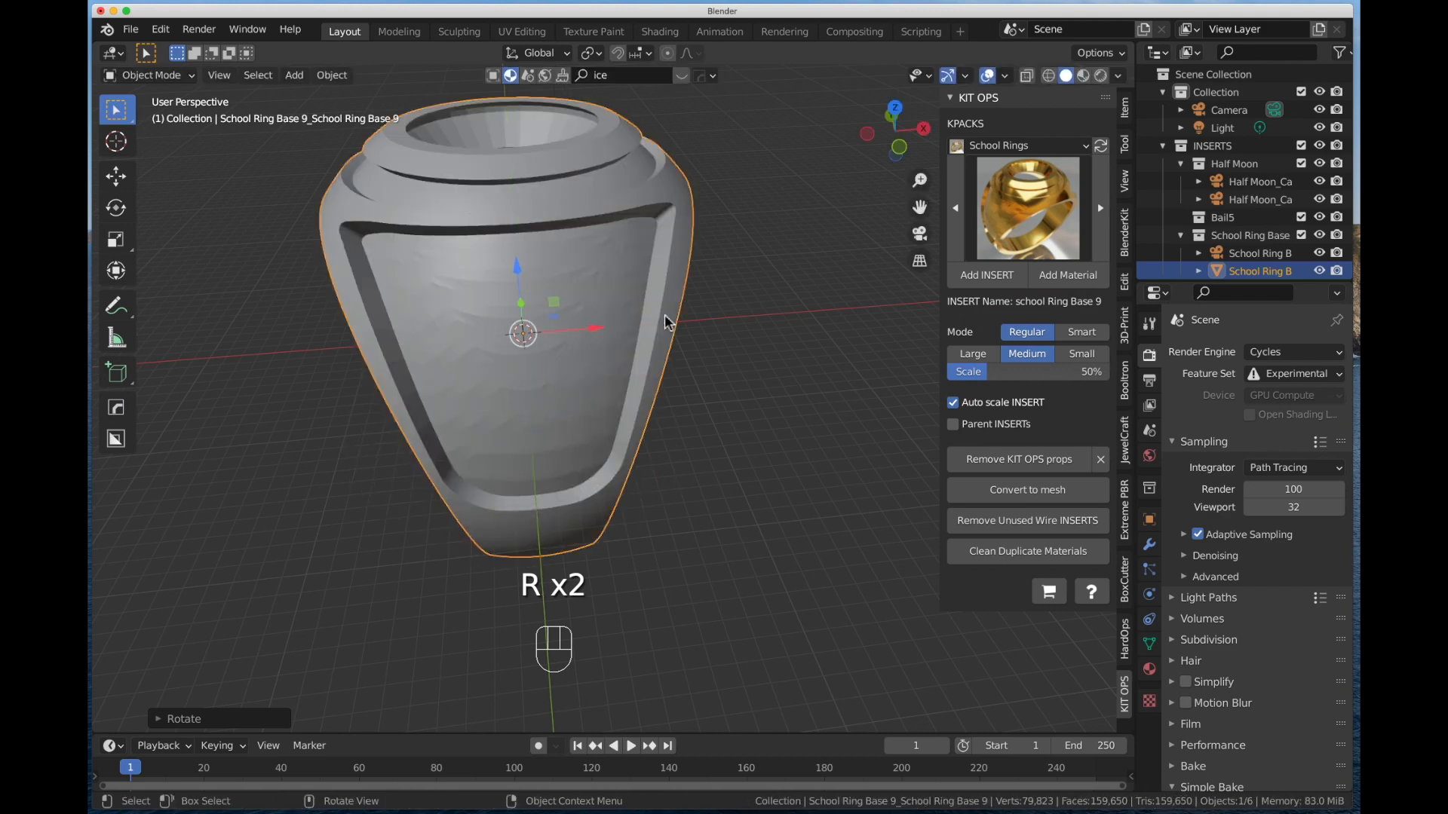
key(ctrl+a)
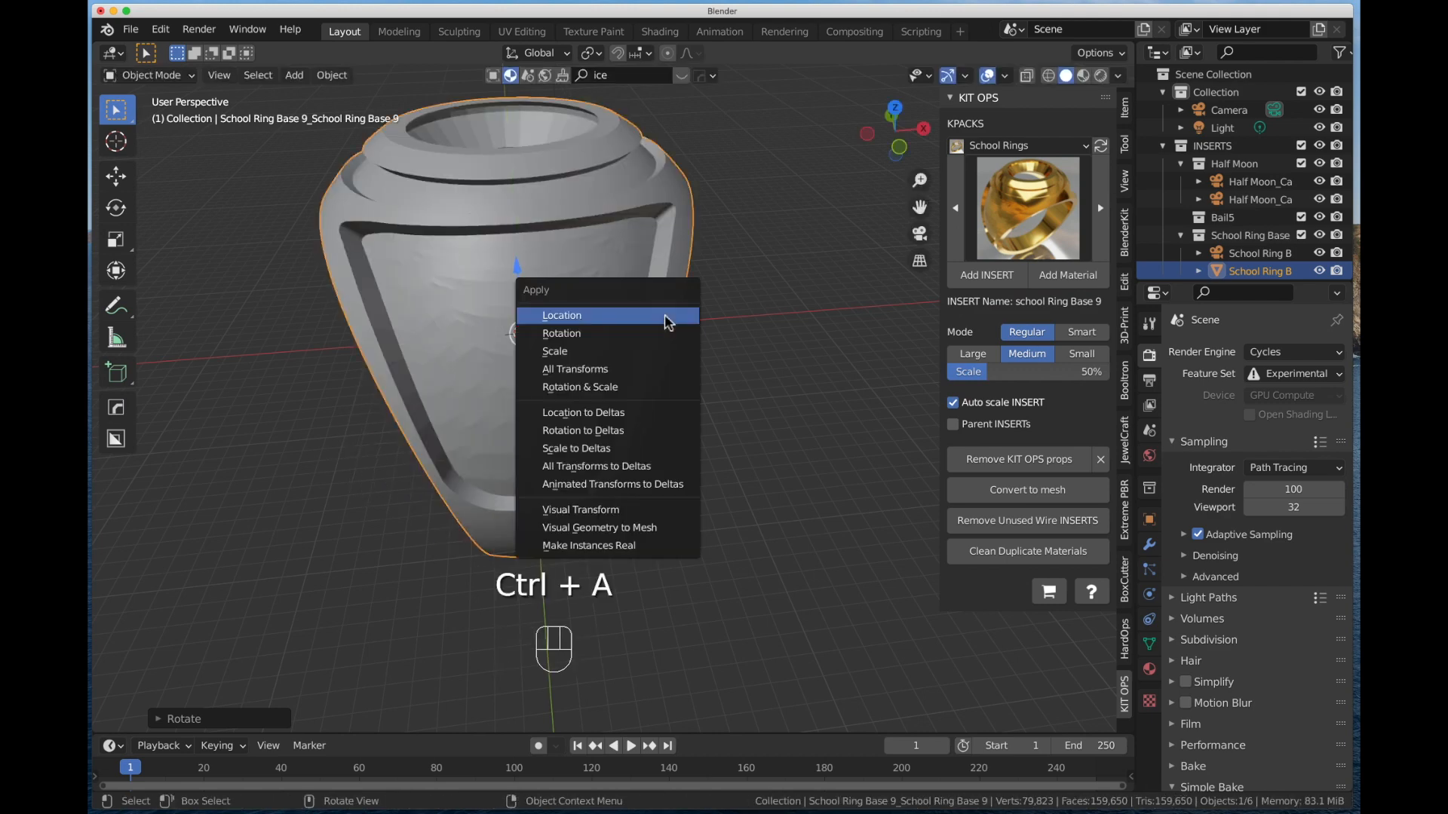
click(561, 315)
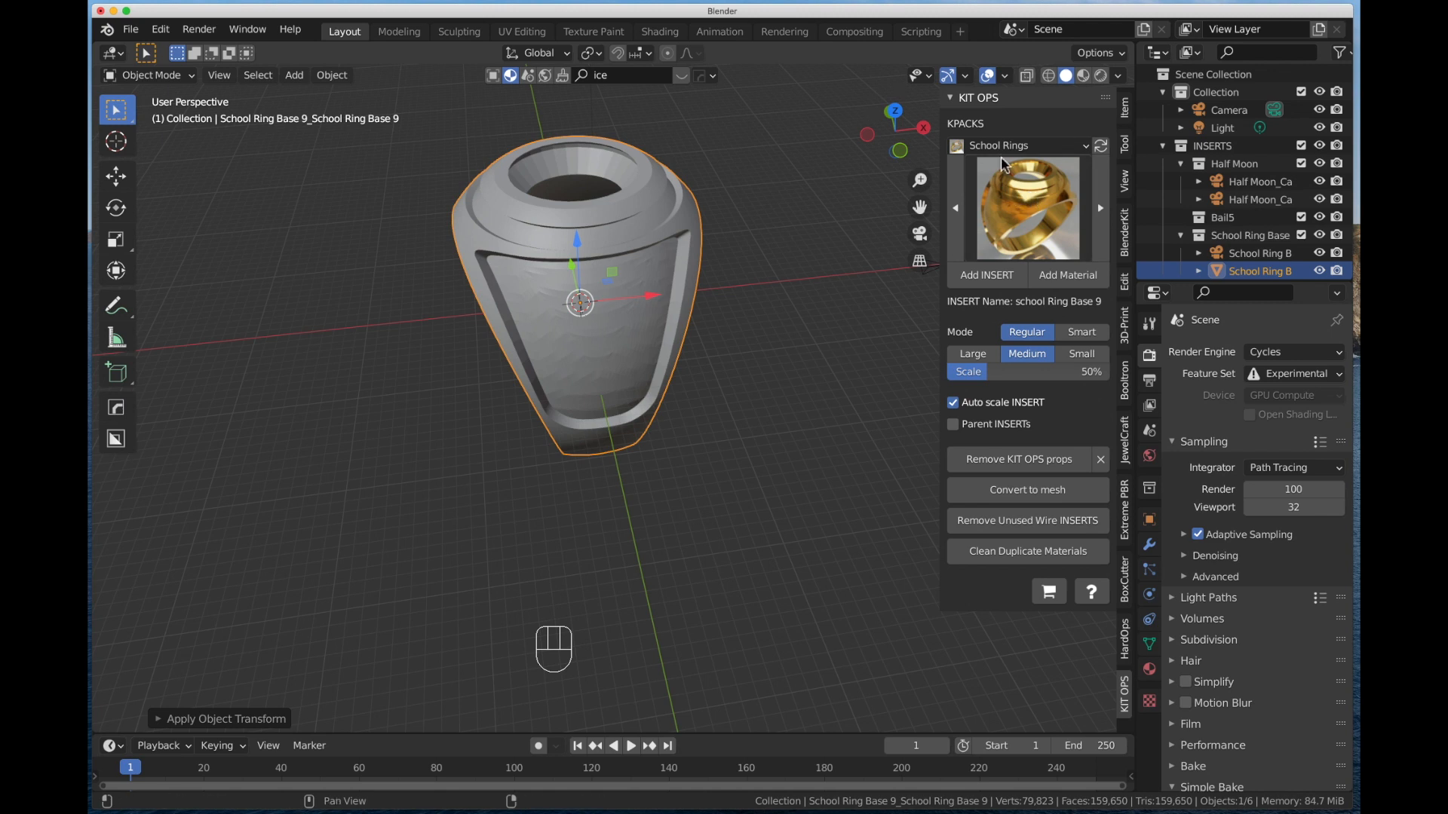
mouse_move(1003, 146)
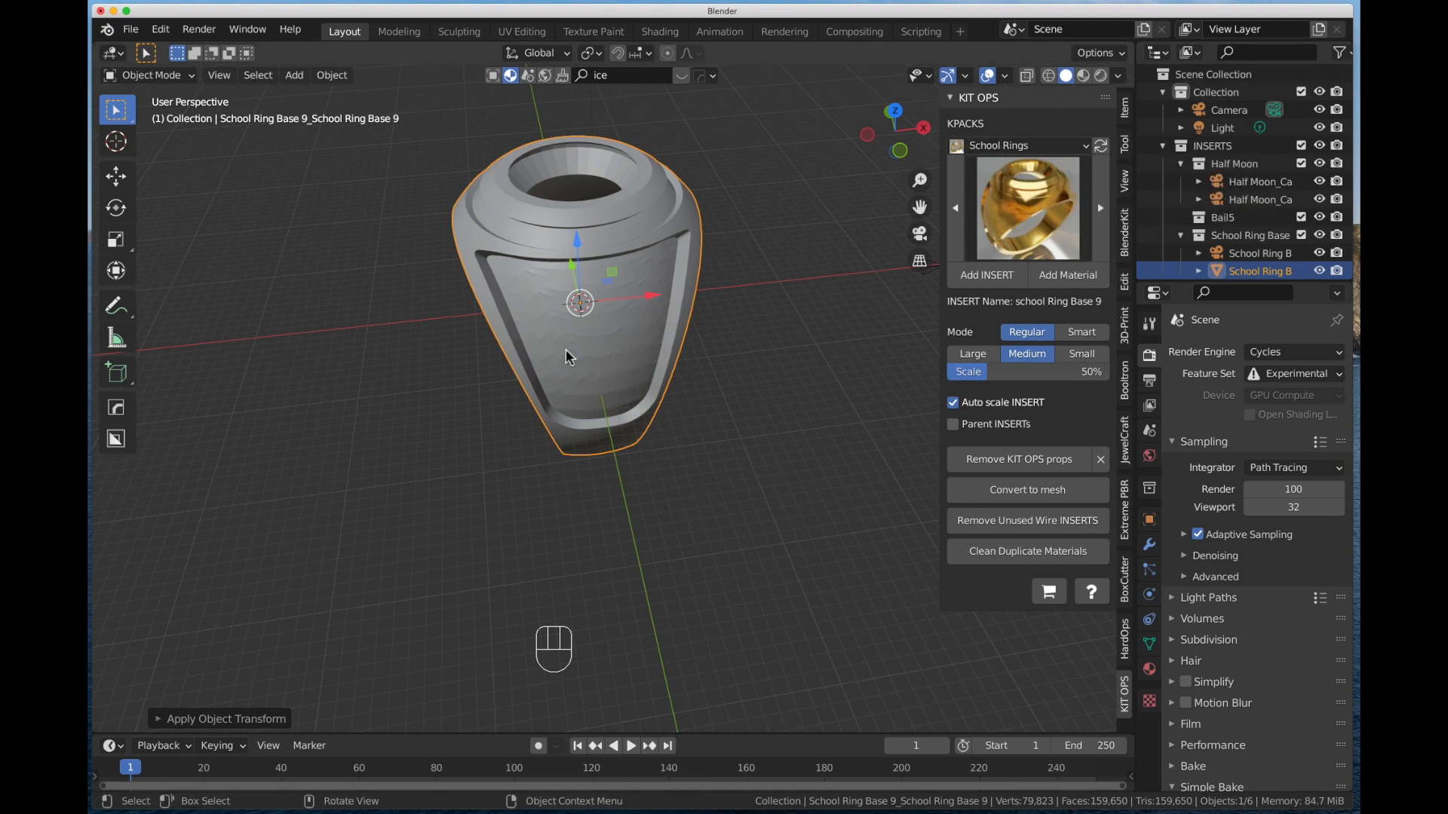
mouse_move(579, 346)
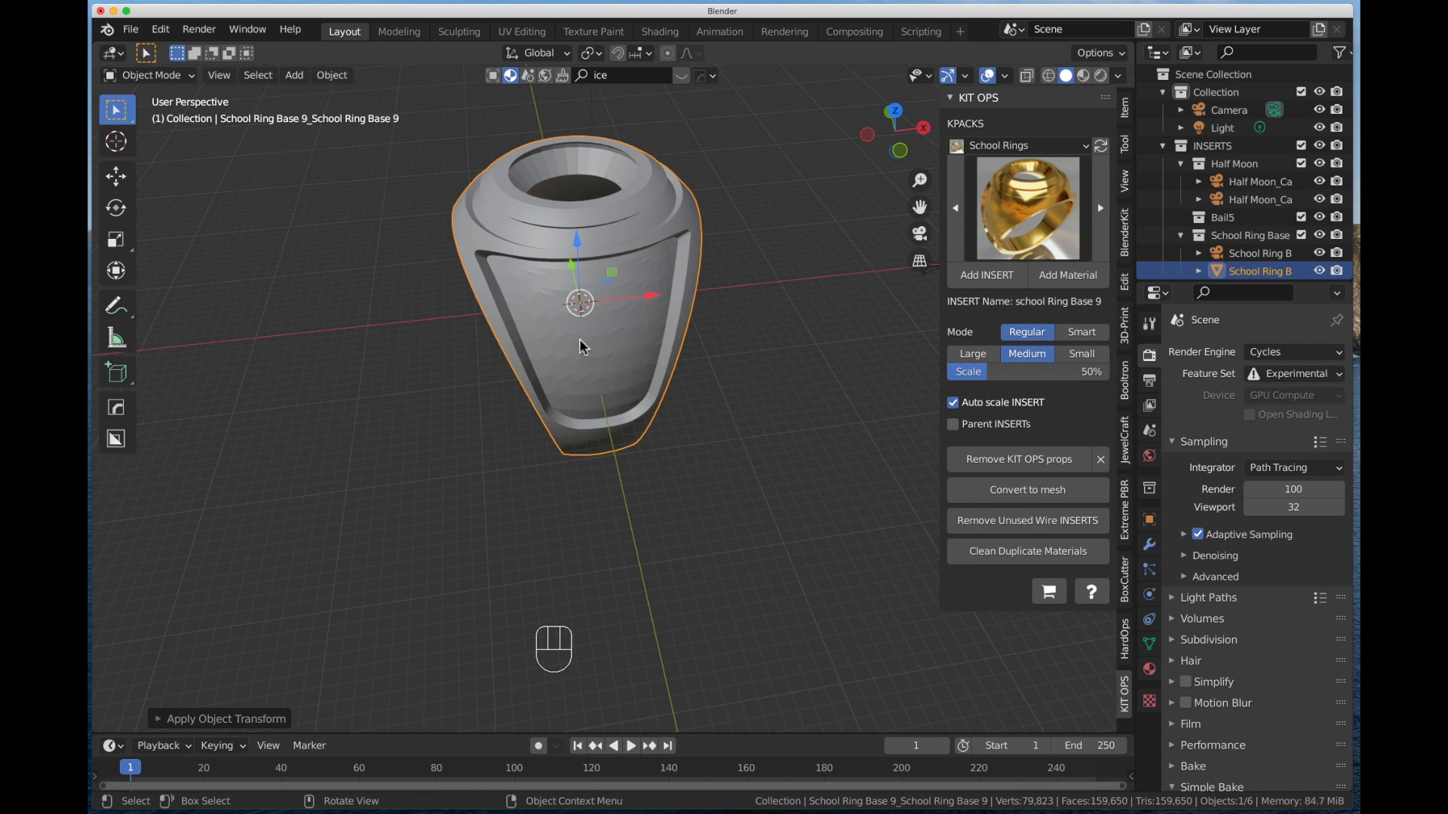
mouse_move(847, 222)
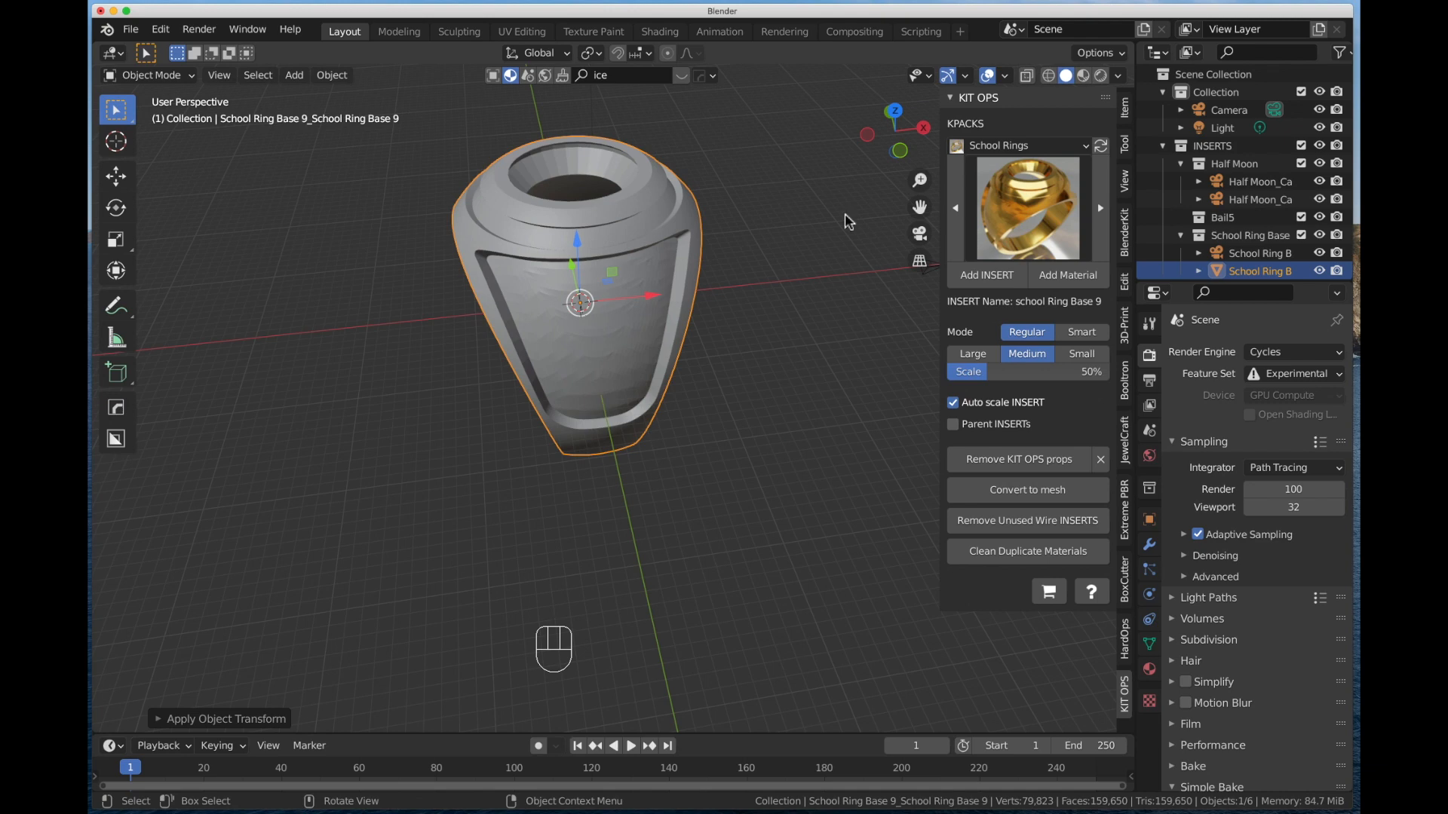
mouse_move(490, 410)
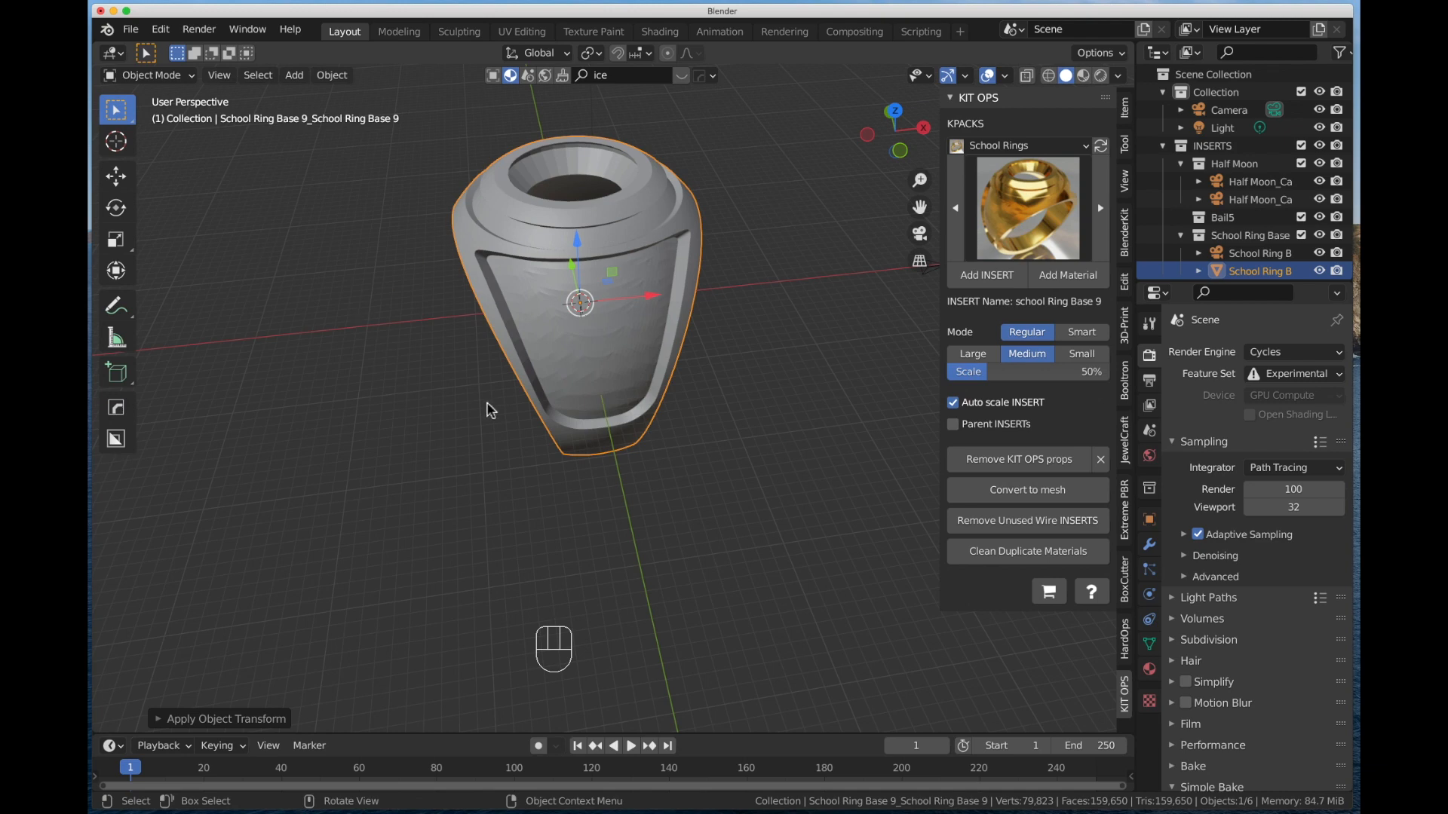